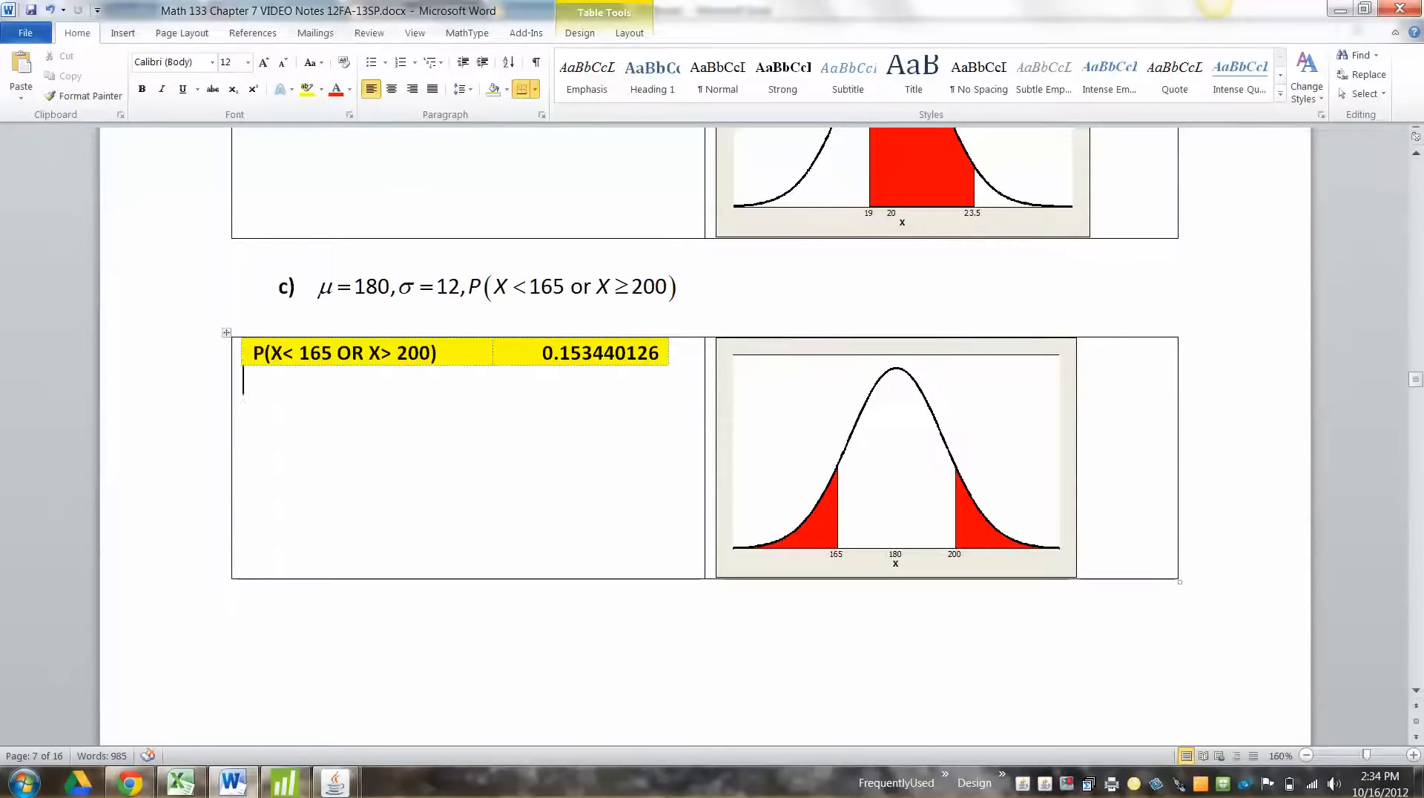
Switch from the Word lecture notes to the Book1 Excel workbook
click(558, 353)
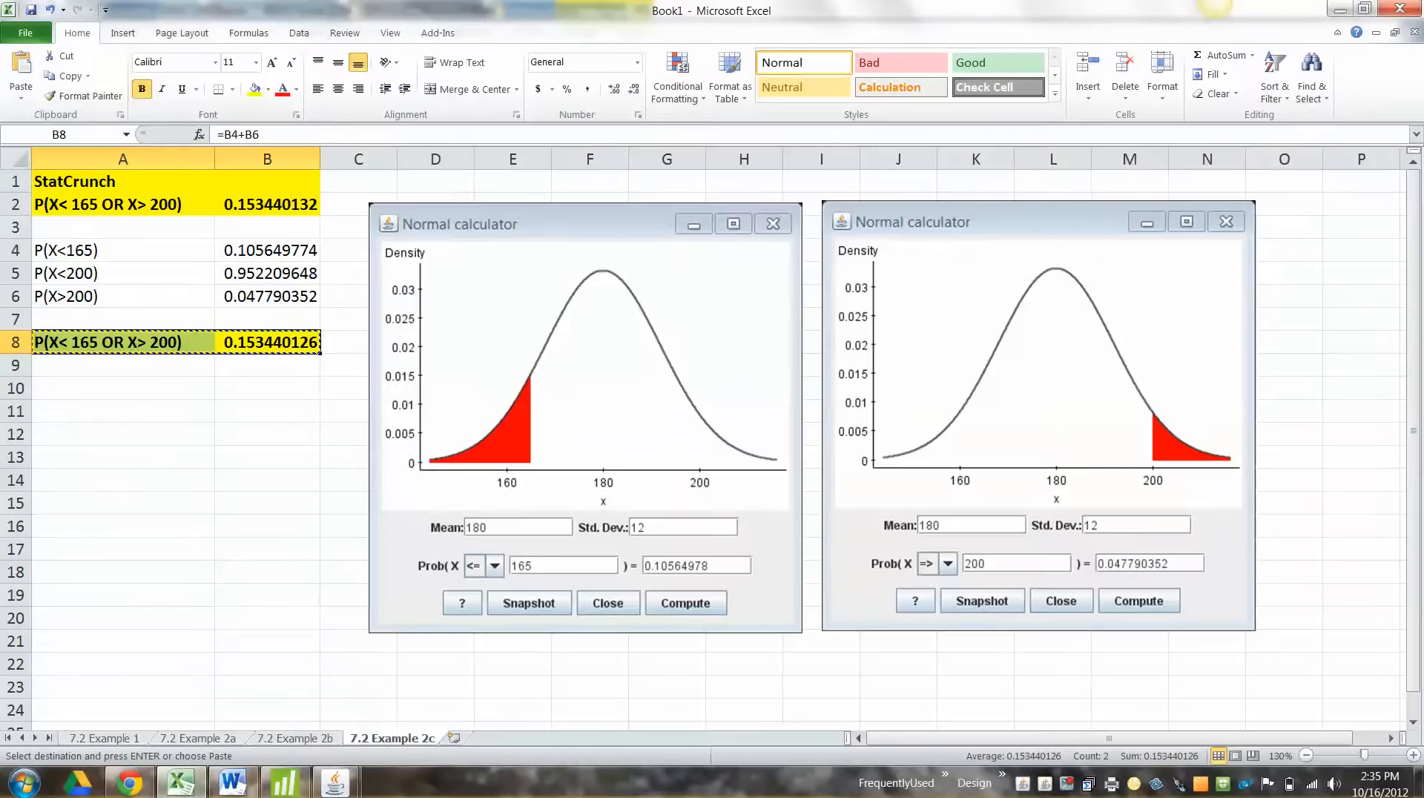
Copy the yellow P(X< 165 OR X> 200) label from A8 into cell A10
click(267, 181)
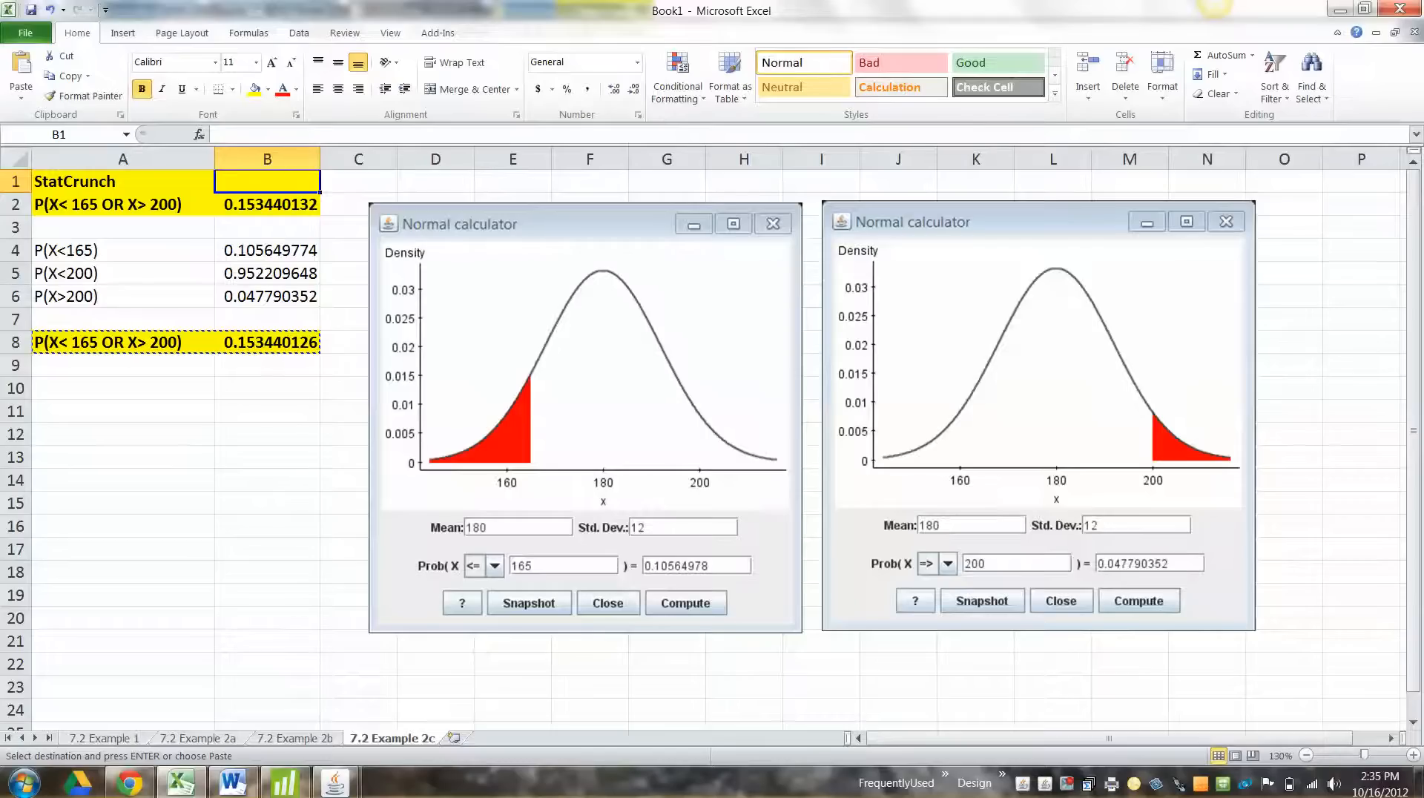
click(267, 250)
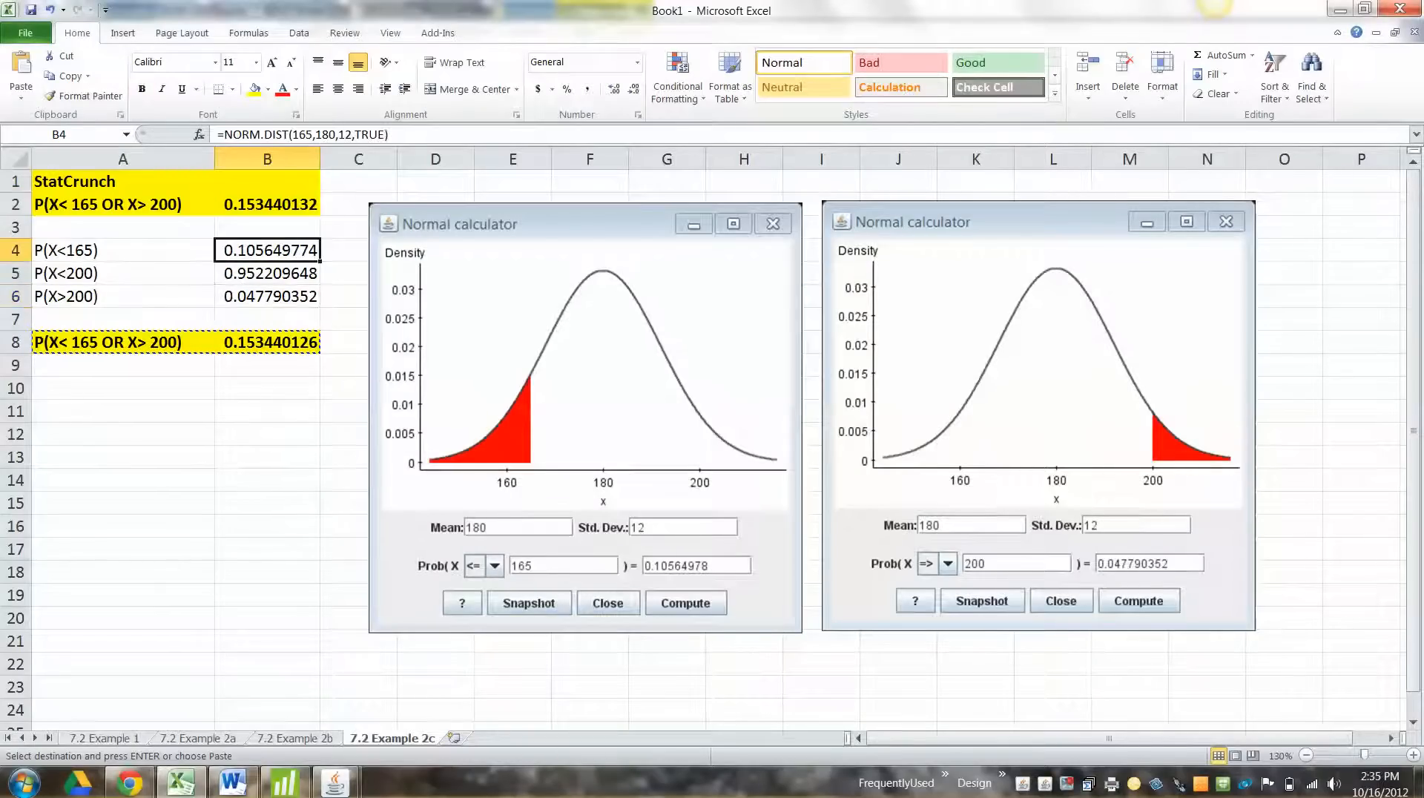
click(123, 250)
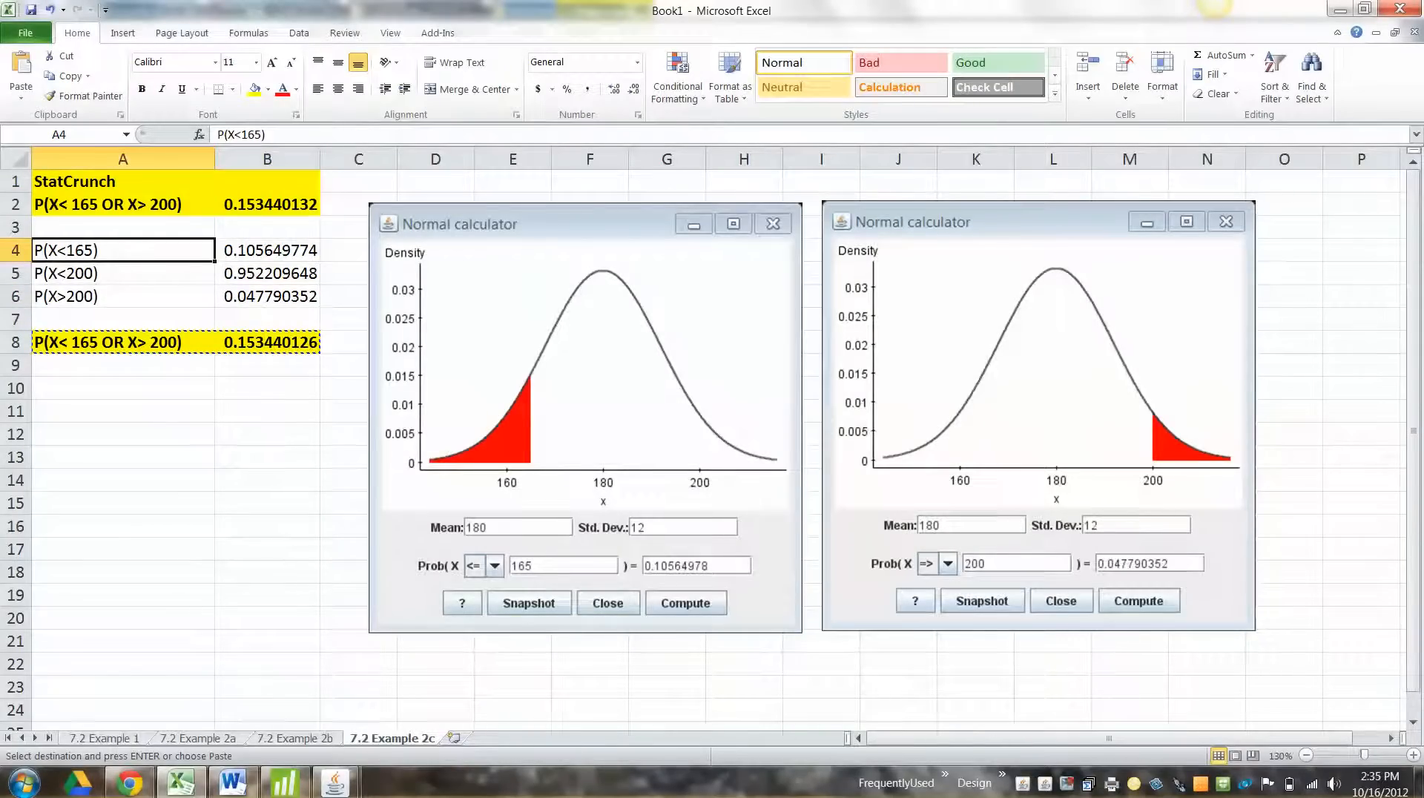
click(267, 296)
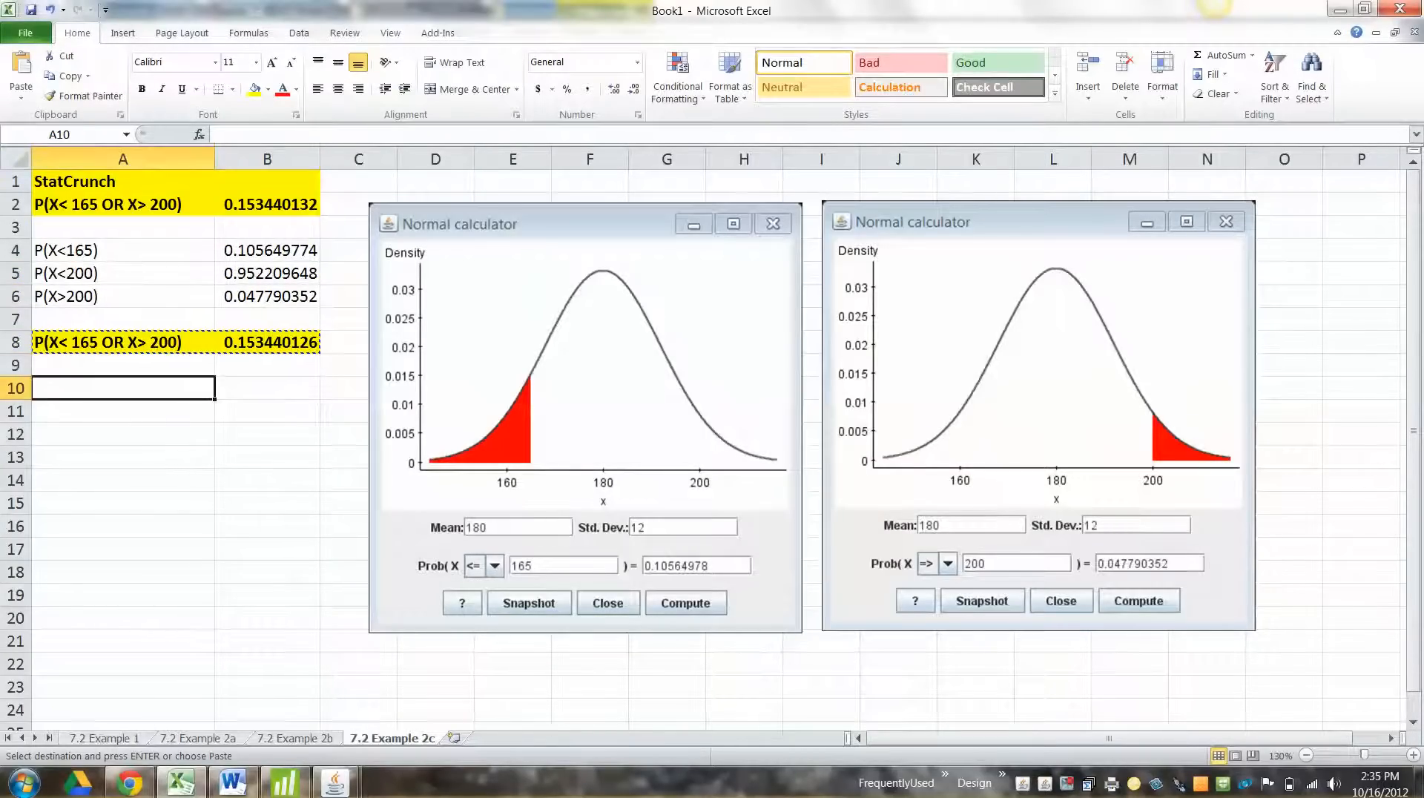
click(123, 342)
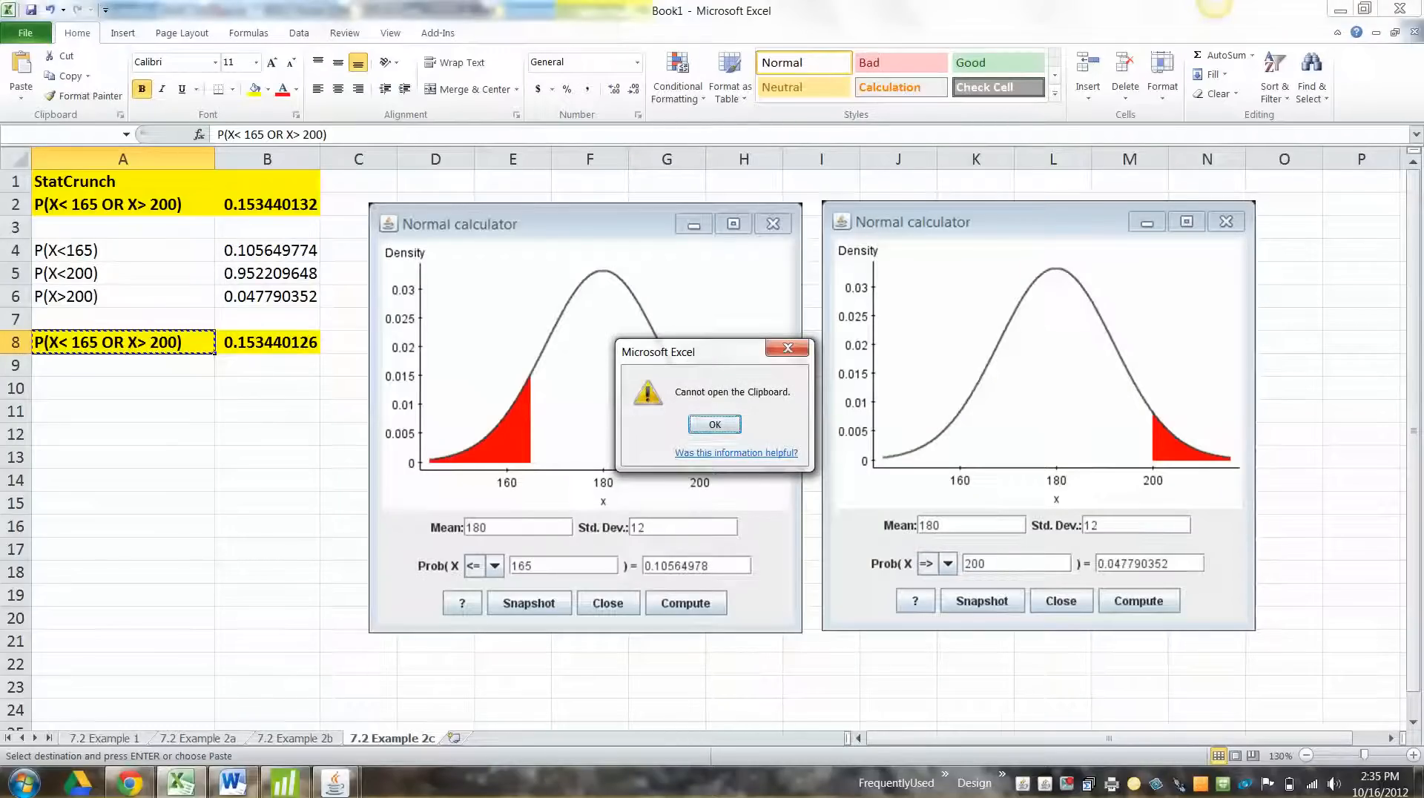
click(714, 425)
text(=)
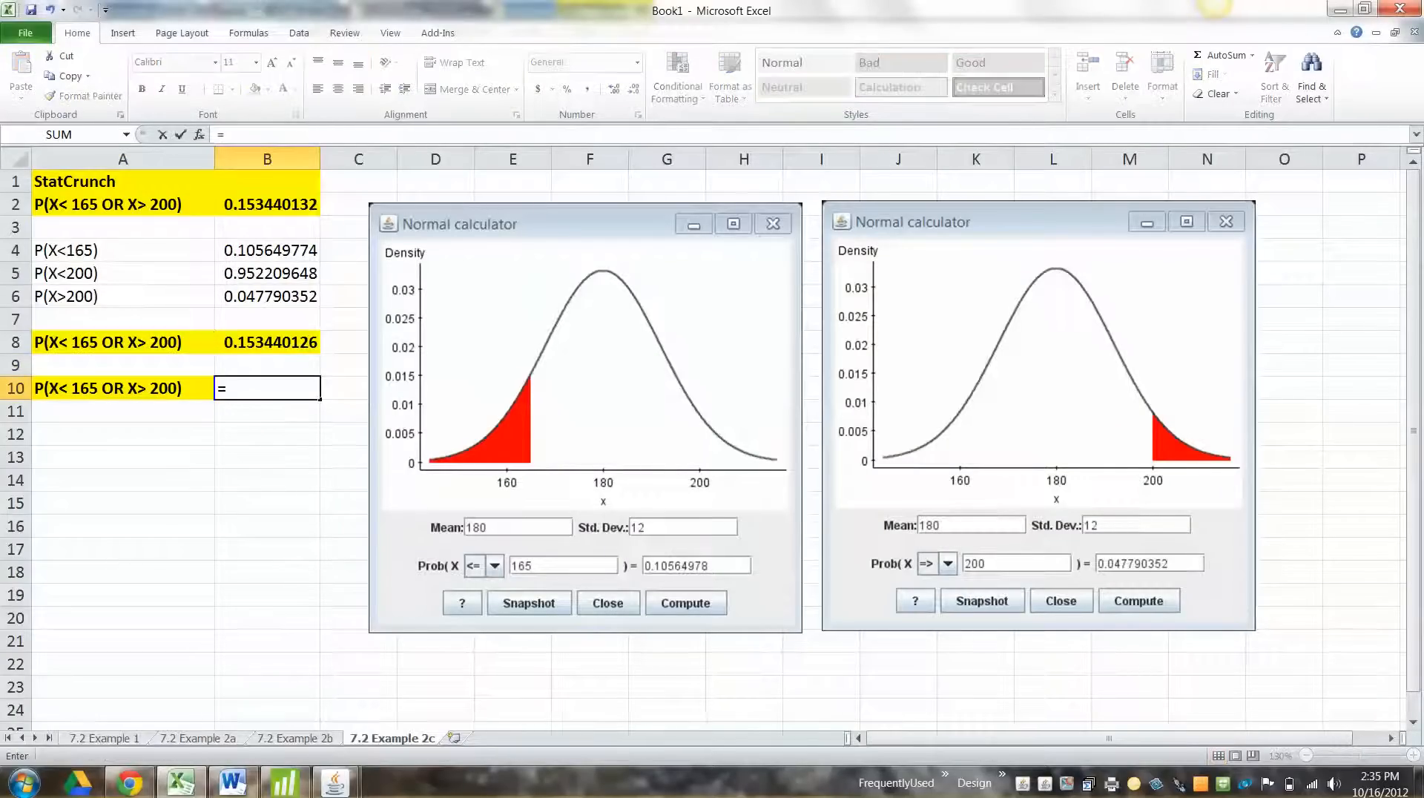
Enter =NORM.DIST(165,180,12,TRUE)+(1-NORM.DIST(200,180,12,TRUE)) in B10, giving 0.153440126
text(NORM.DIST()
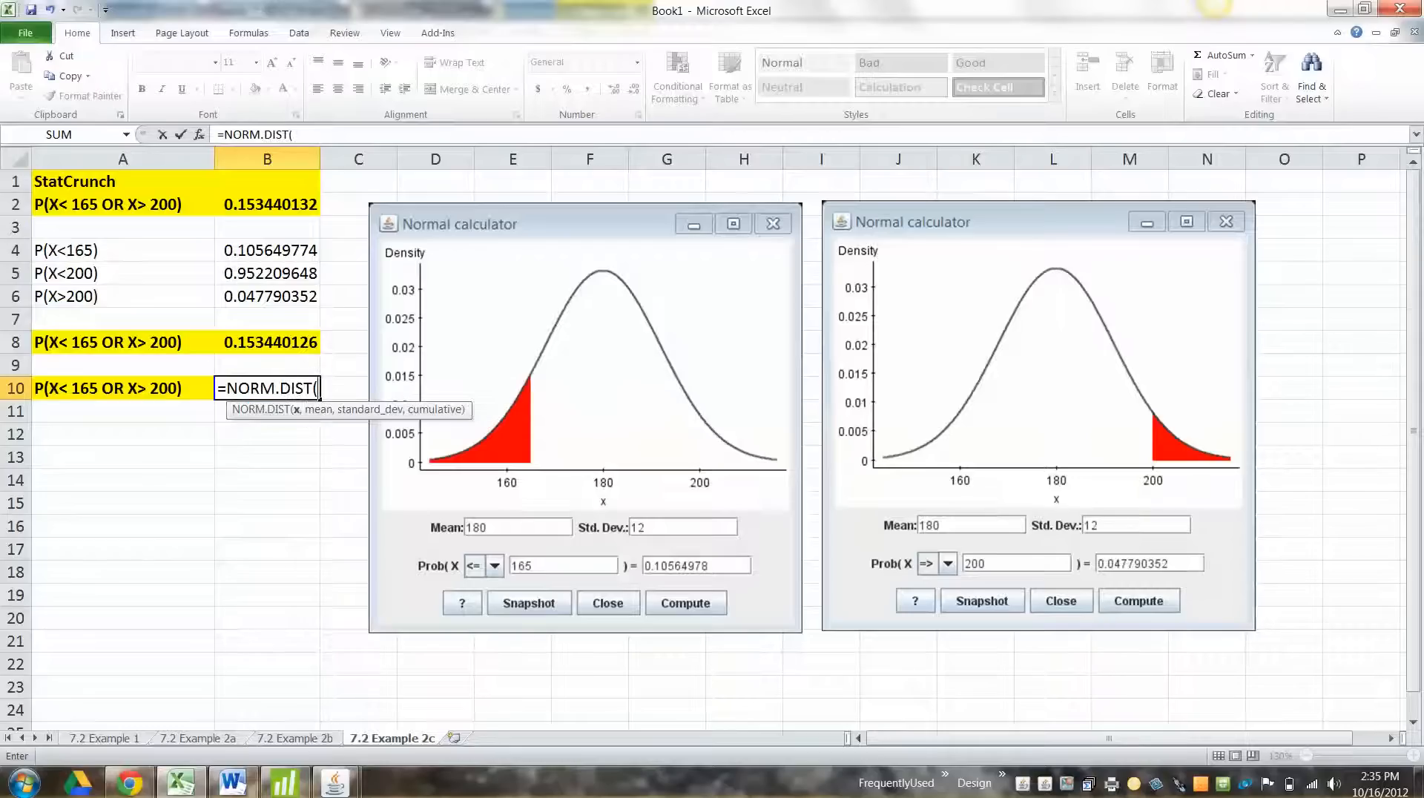
text(165)
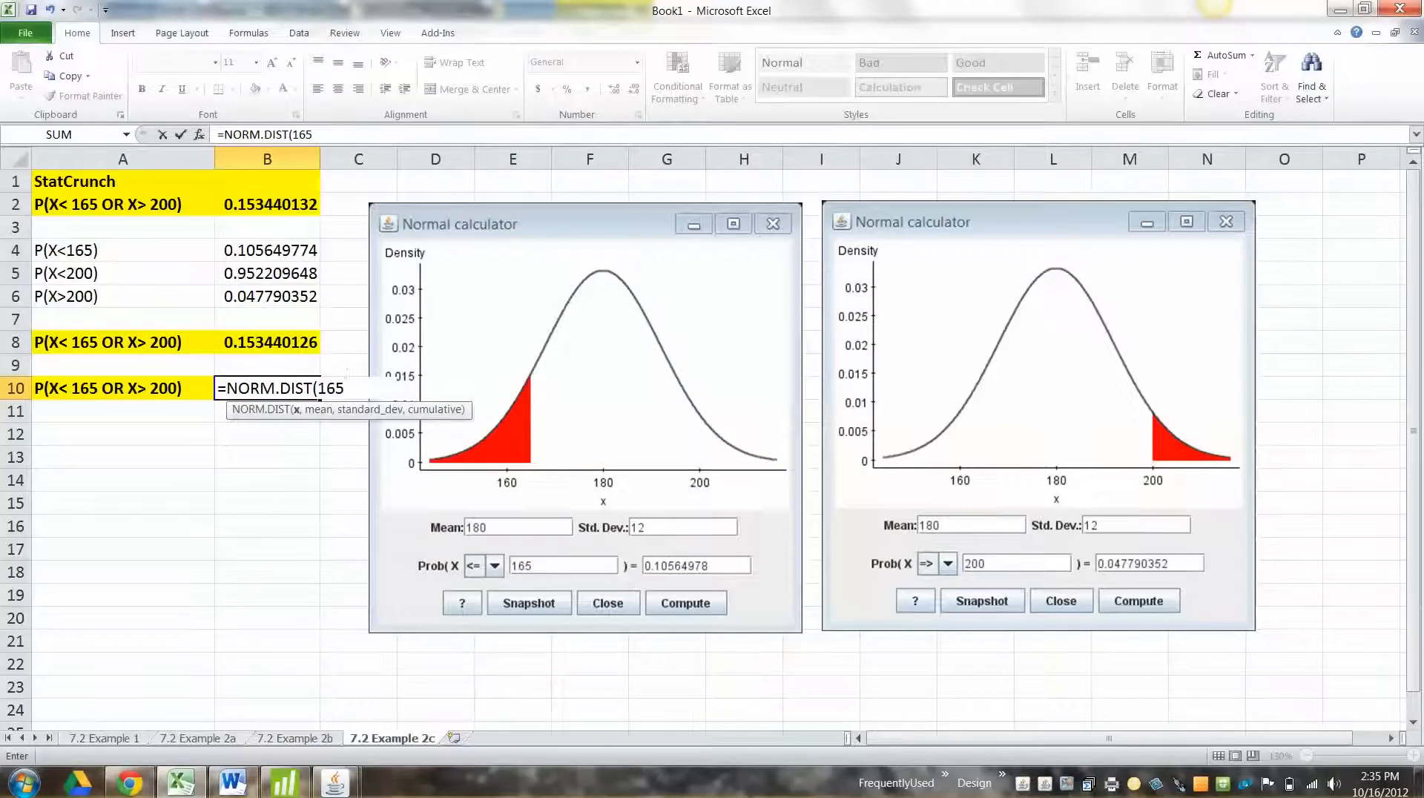
text(,180,12,TRUE))
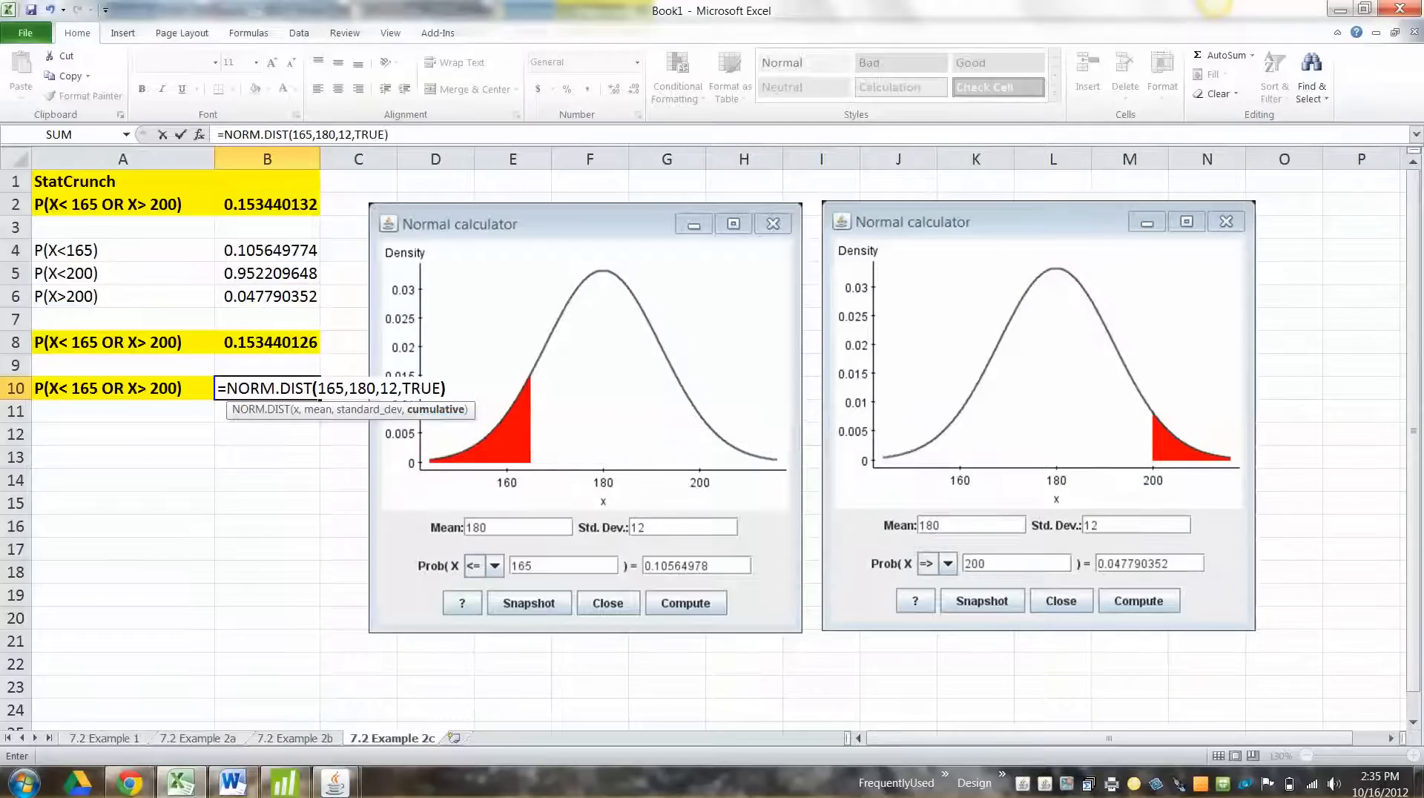
text(+)
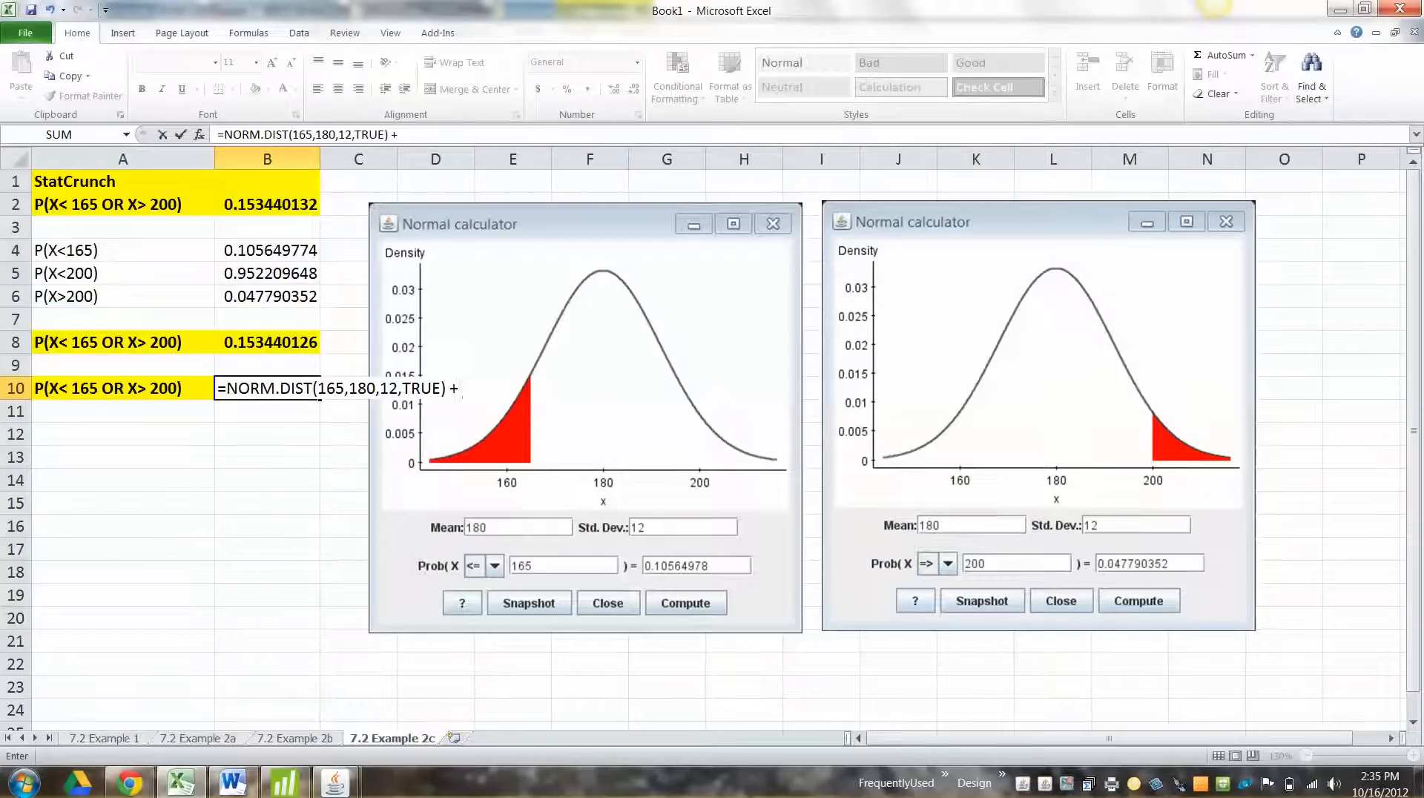
text(()
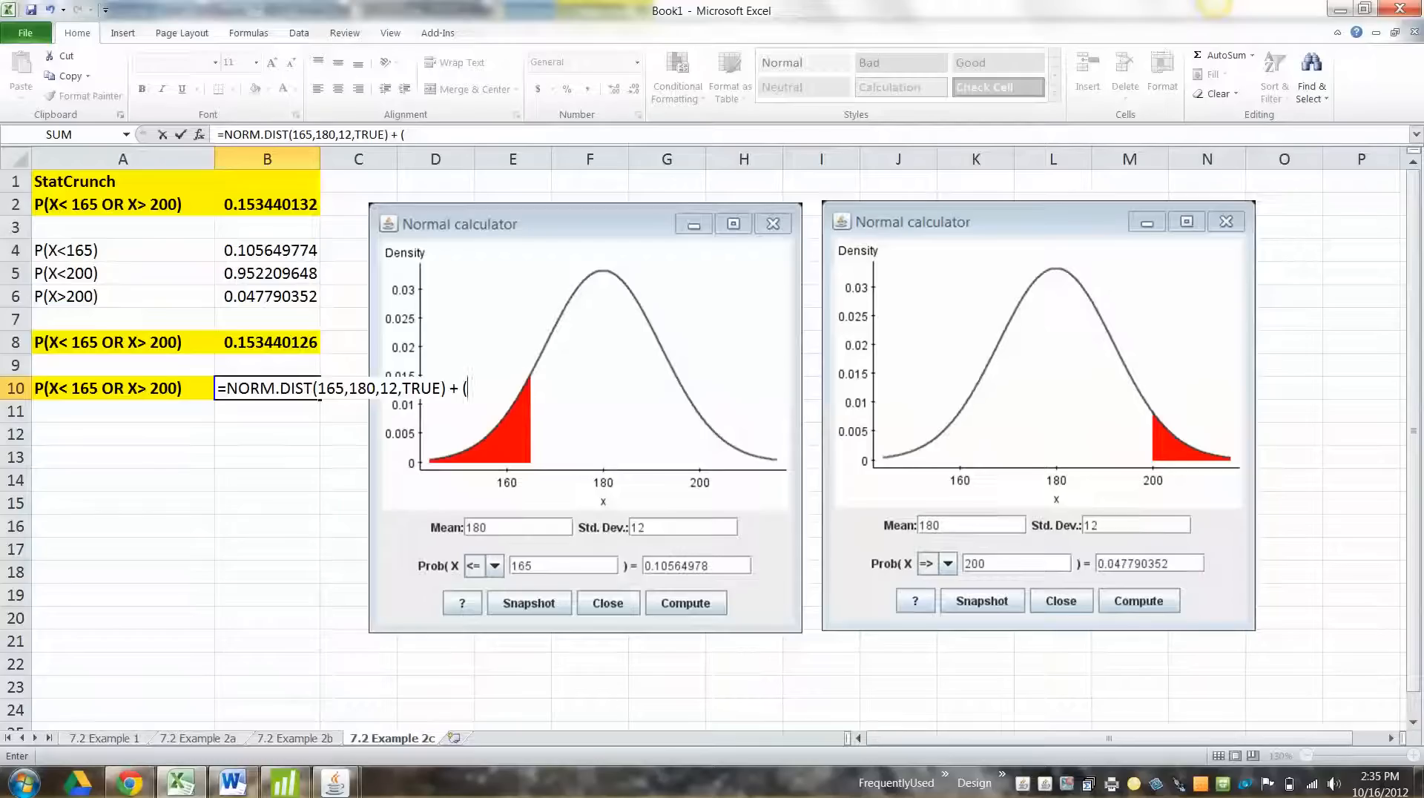
text((1-NORM.DIST()
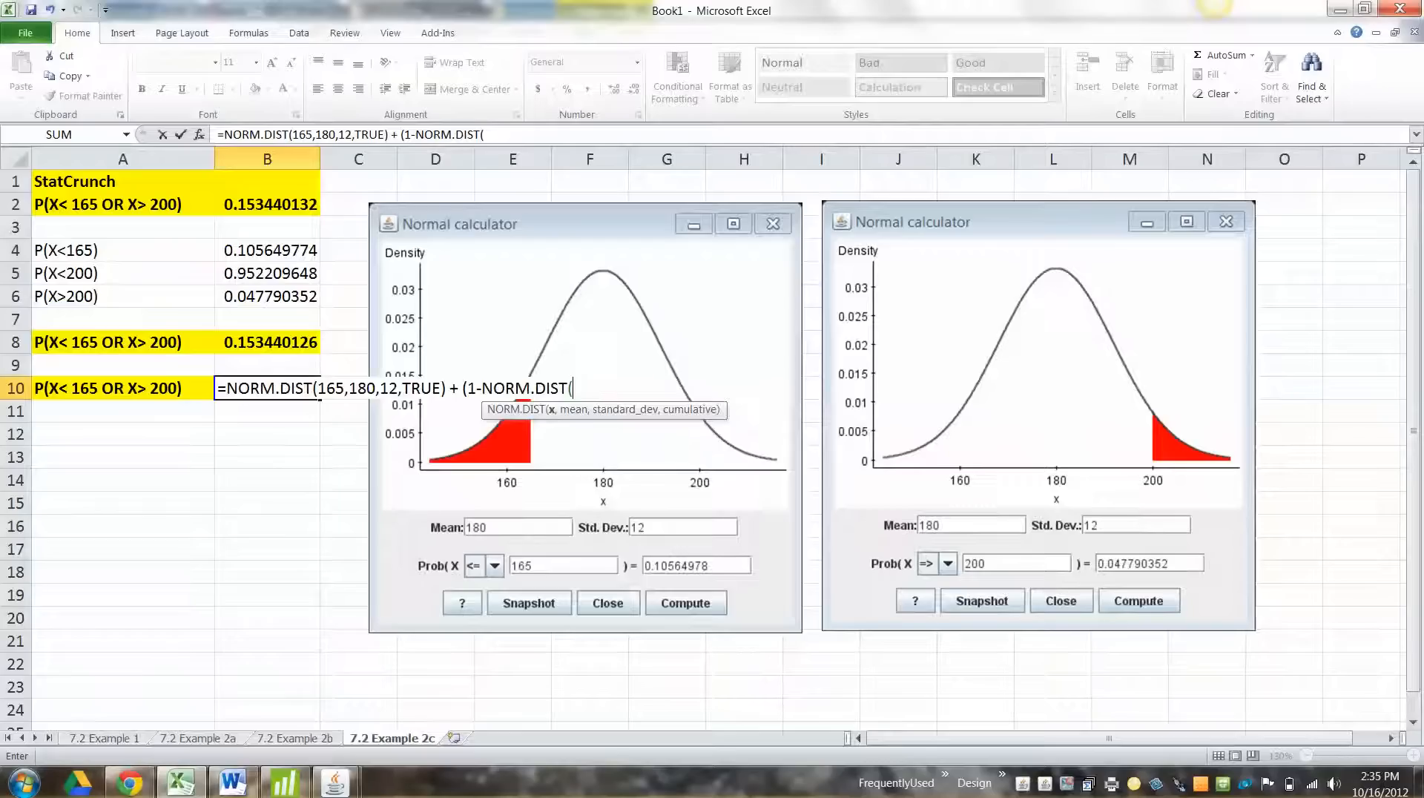
text(200)
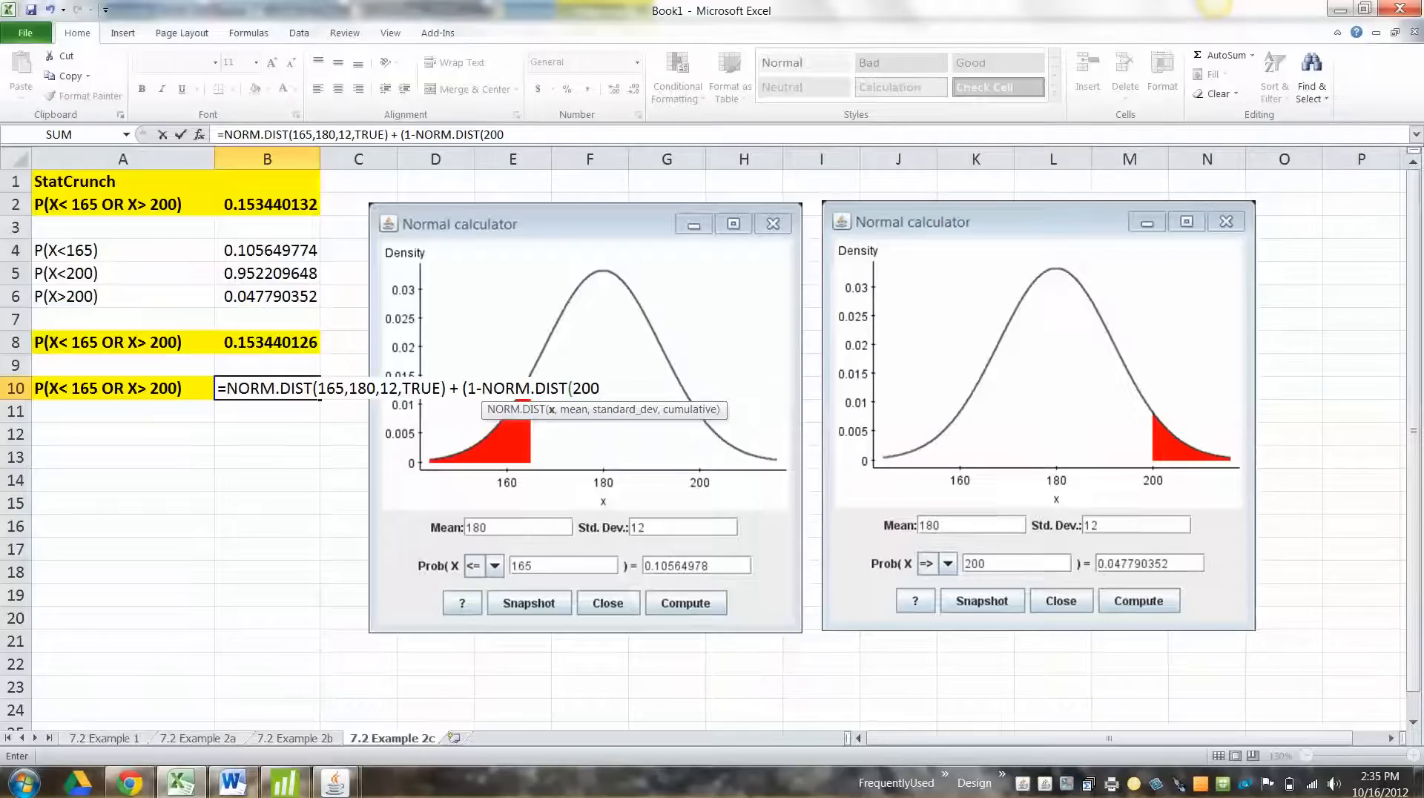
text(,180)
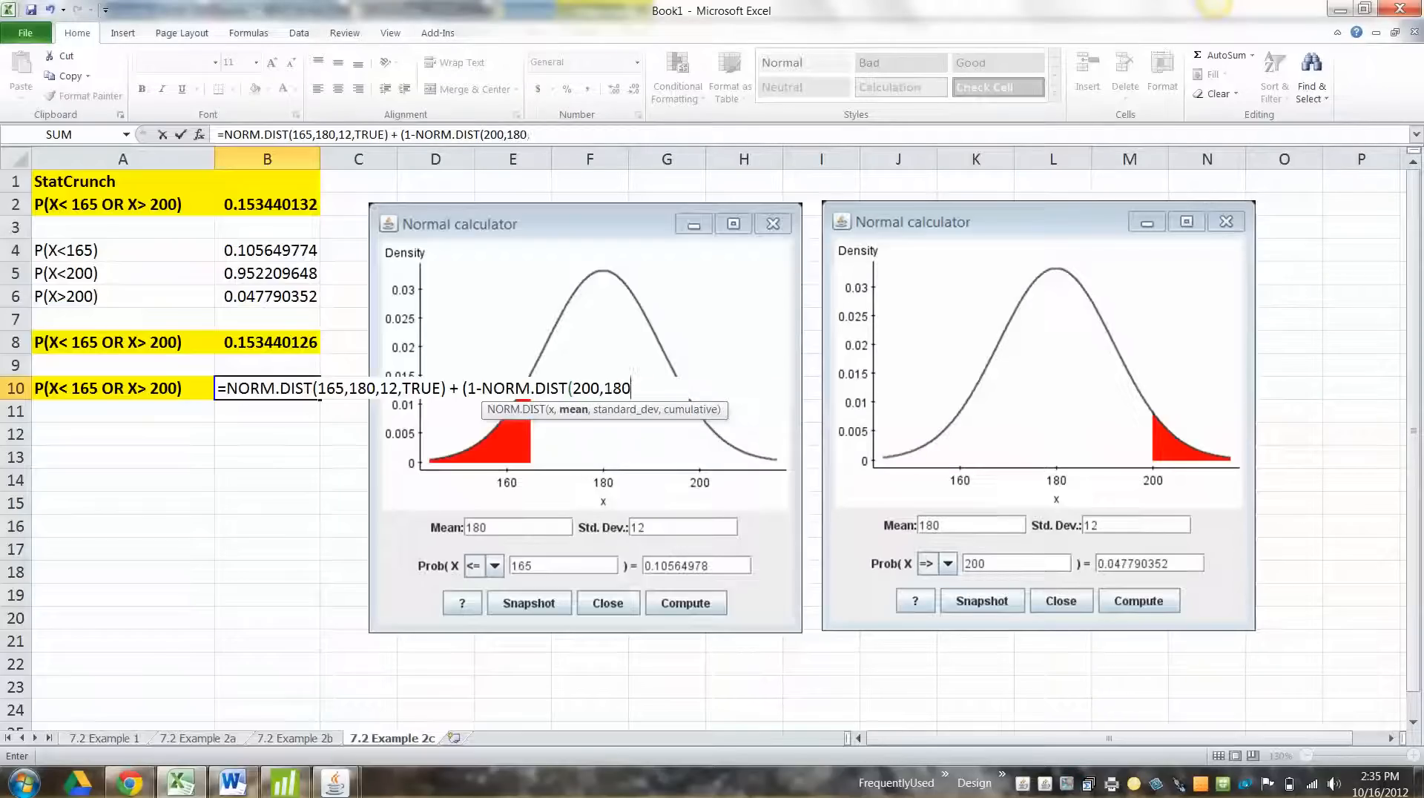
text(12,TRUE)
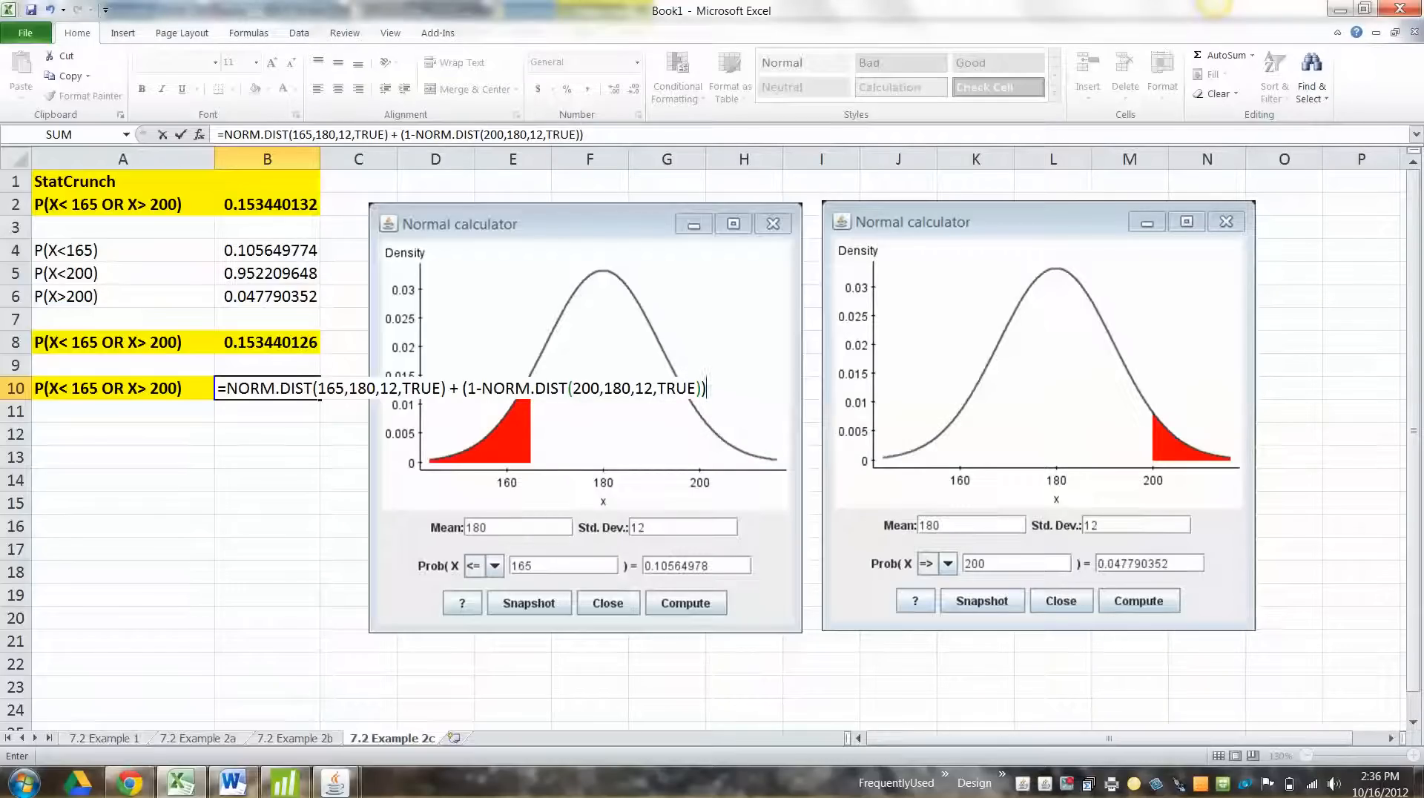
key(Return)
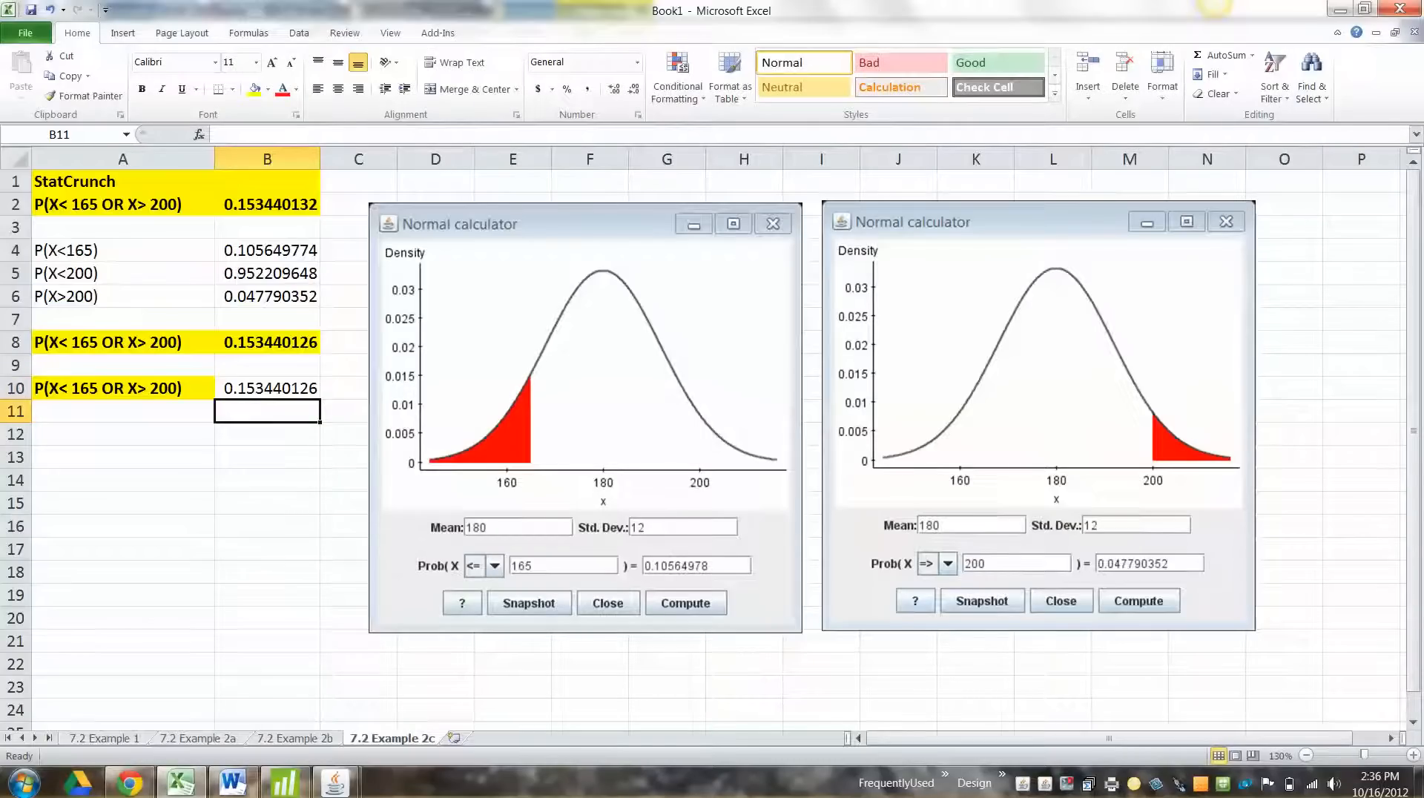
Review the B10, B8, P(X<200) and P(X<165) formulas against each other
click(267, 388)
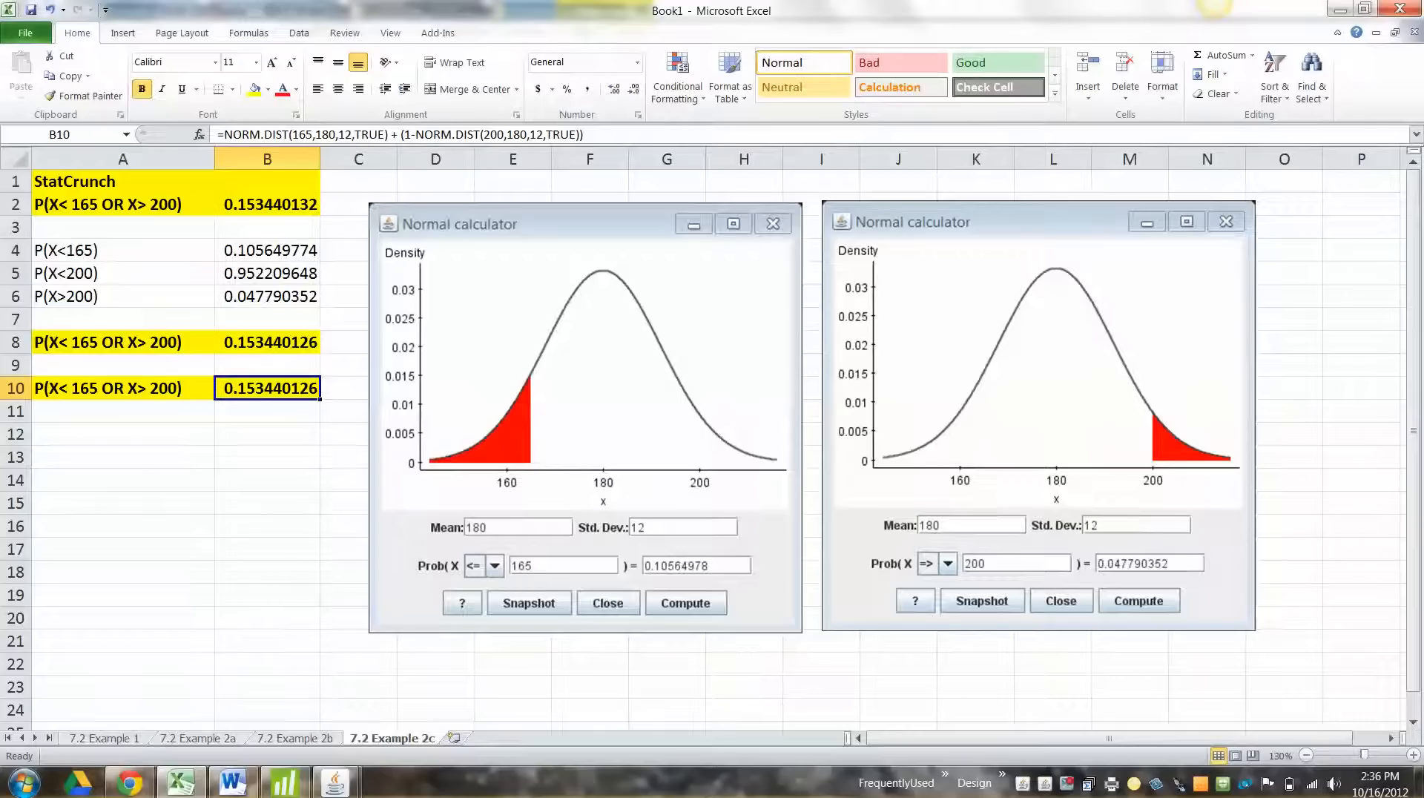
click(267, 342)
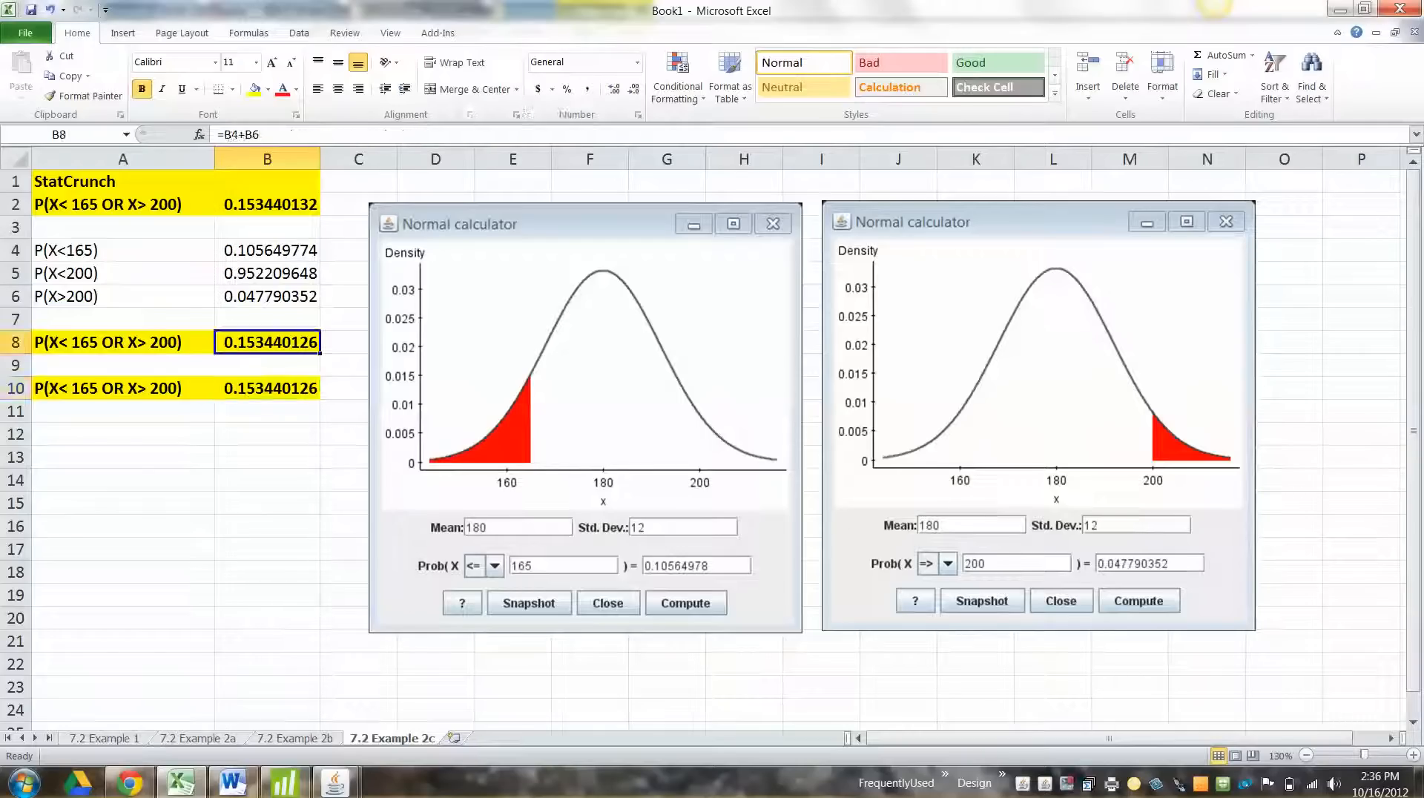
click(267, 273)
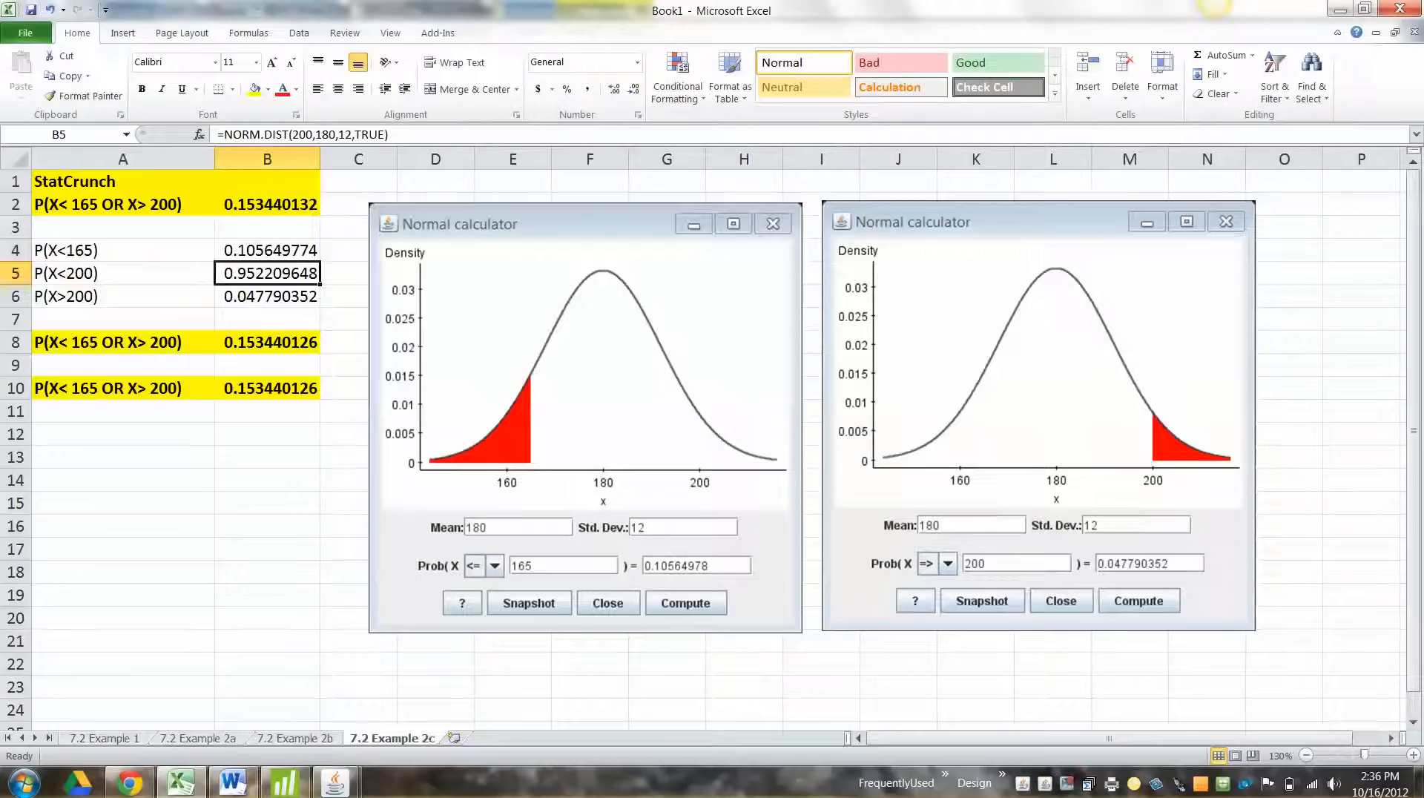
click(267, 250)
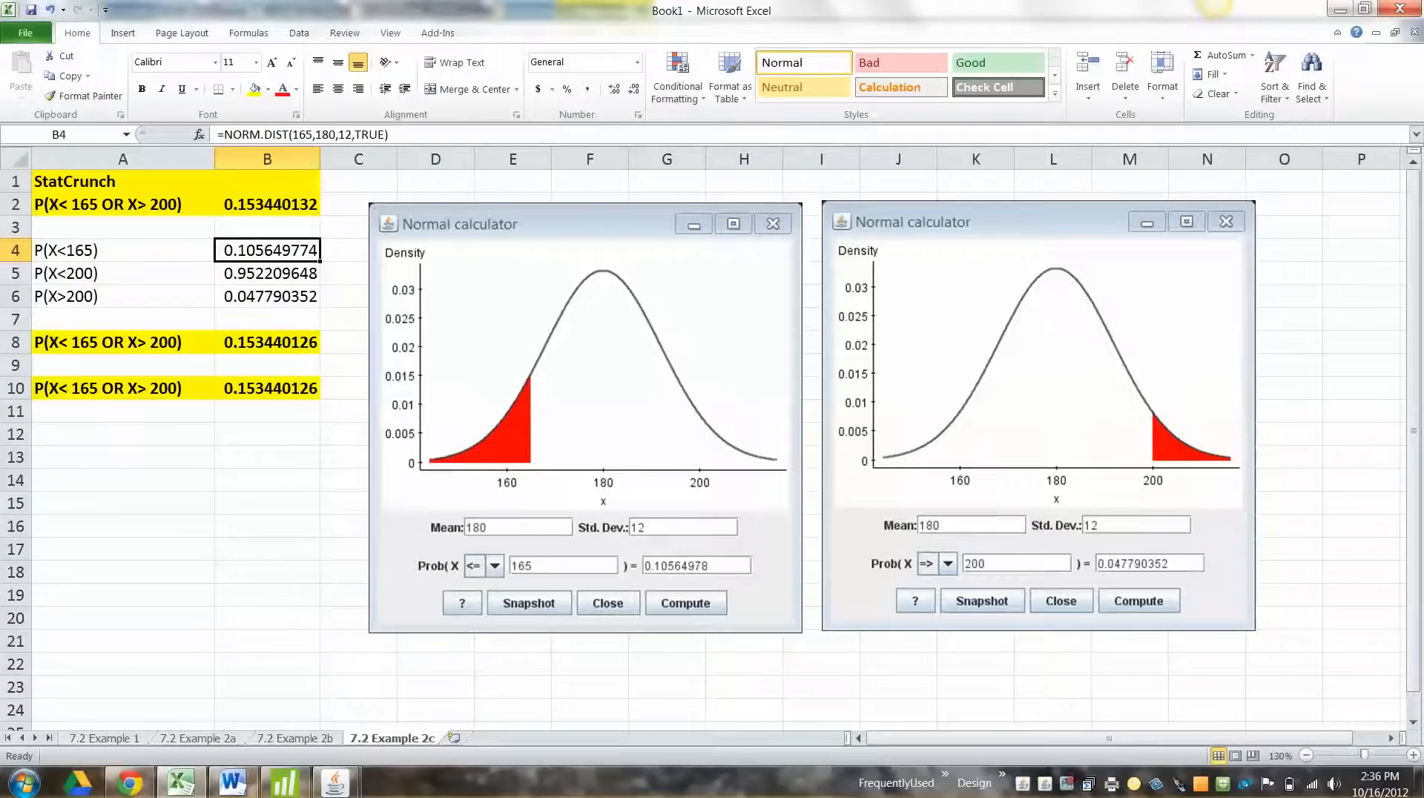
click(122, 250)
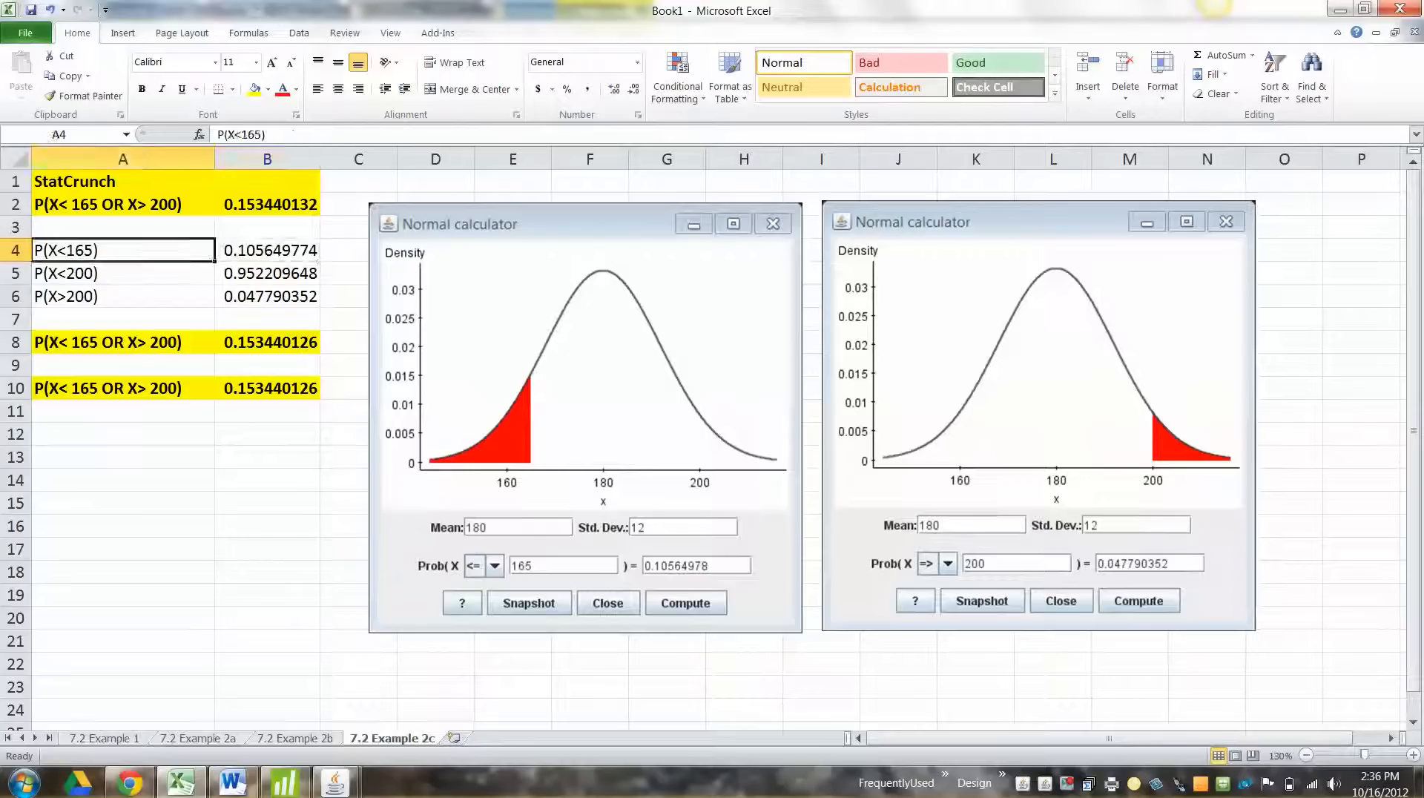
drag(123, 250, 267, 250)
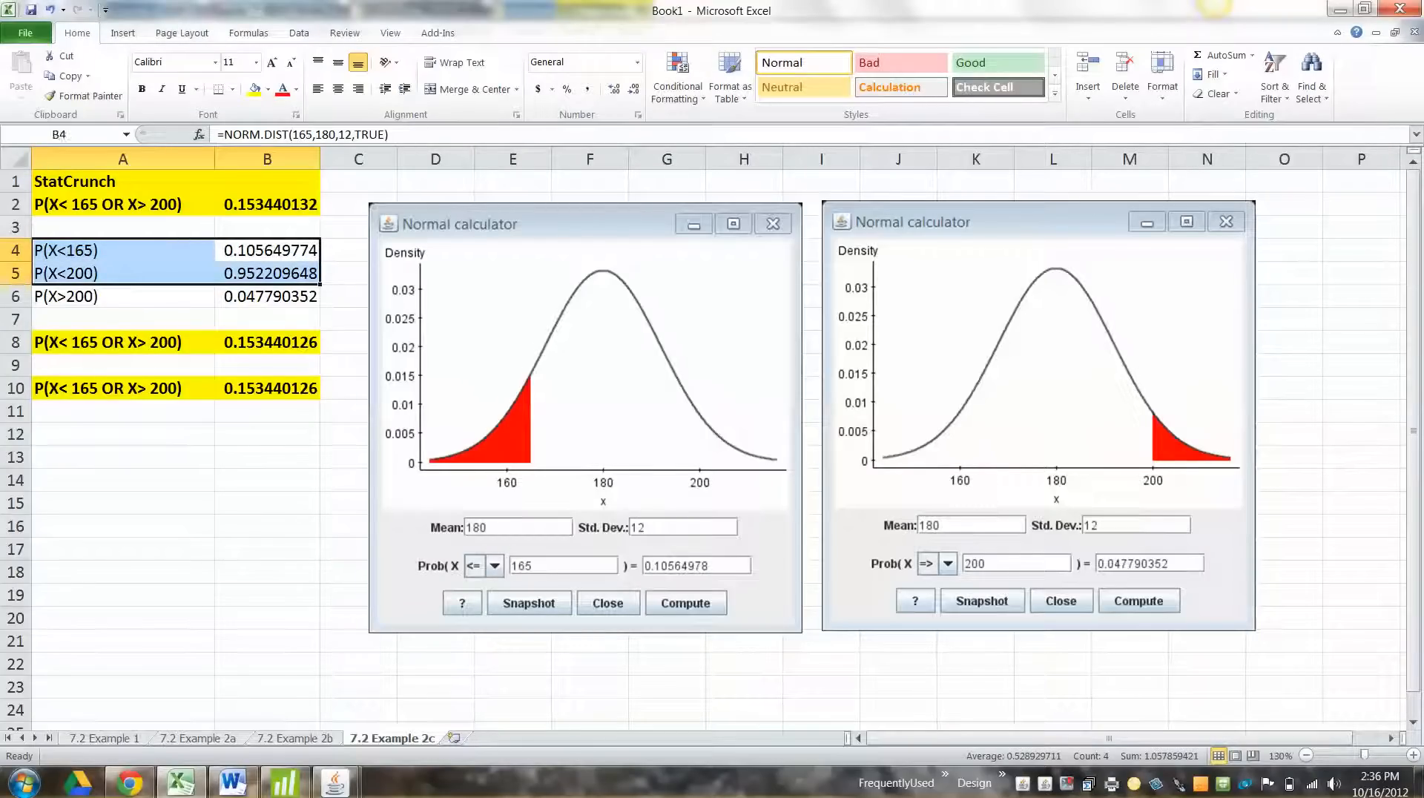
Fill the P(X<165) and P(X>200) values orange to show the row 8 sum
click(266, 296)
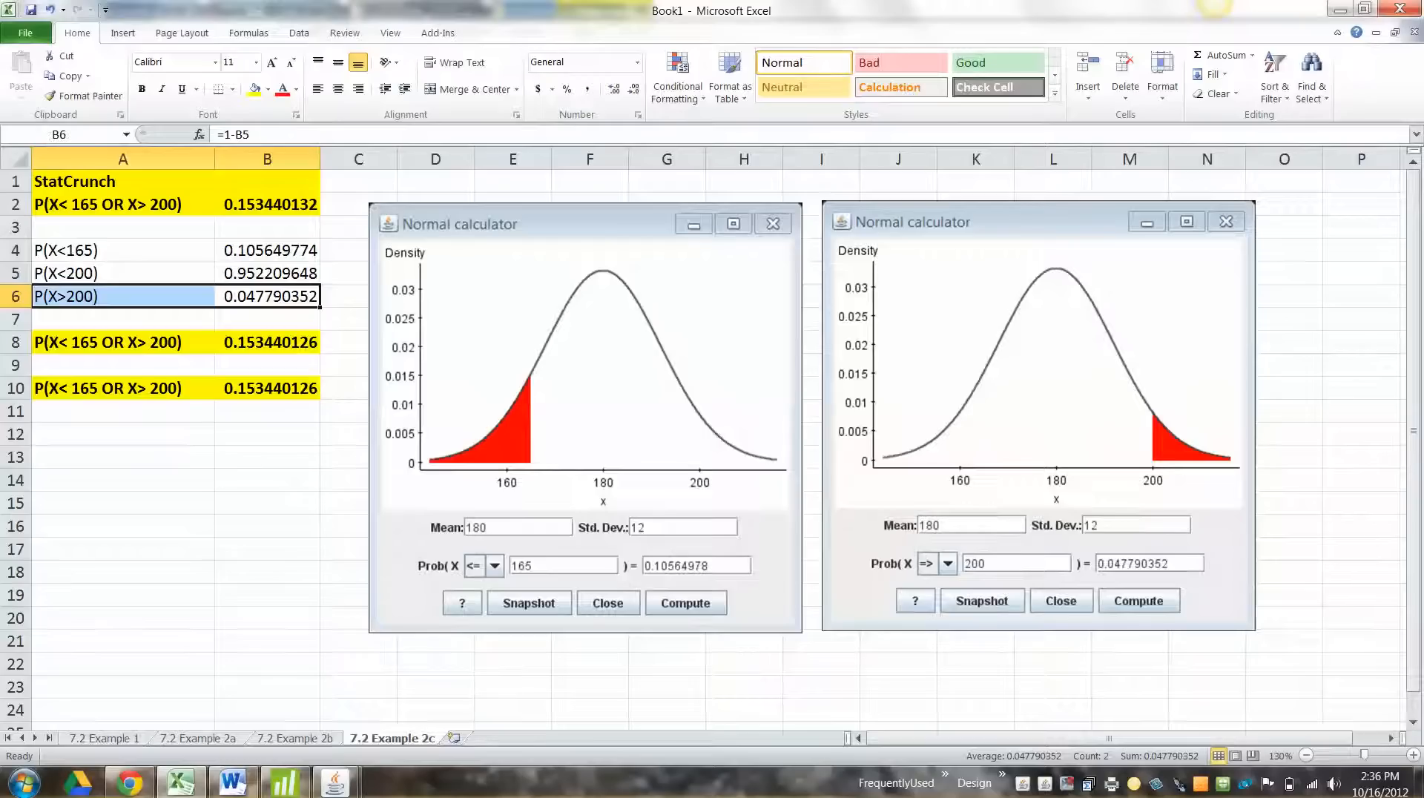
click(267, 250)
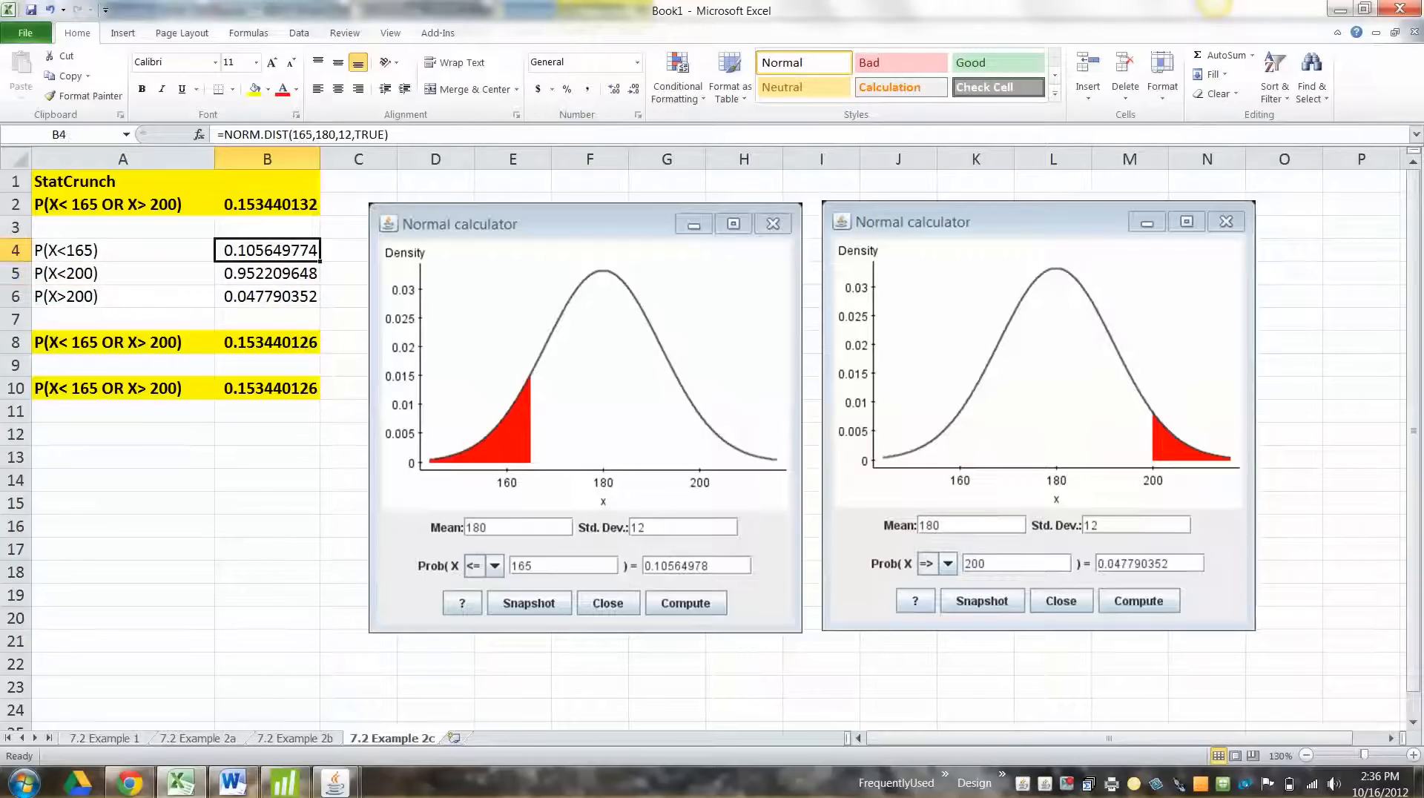
click(267, 250)
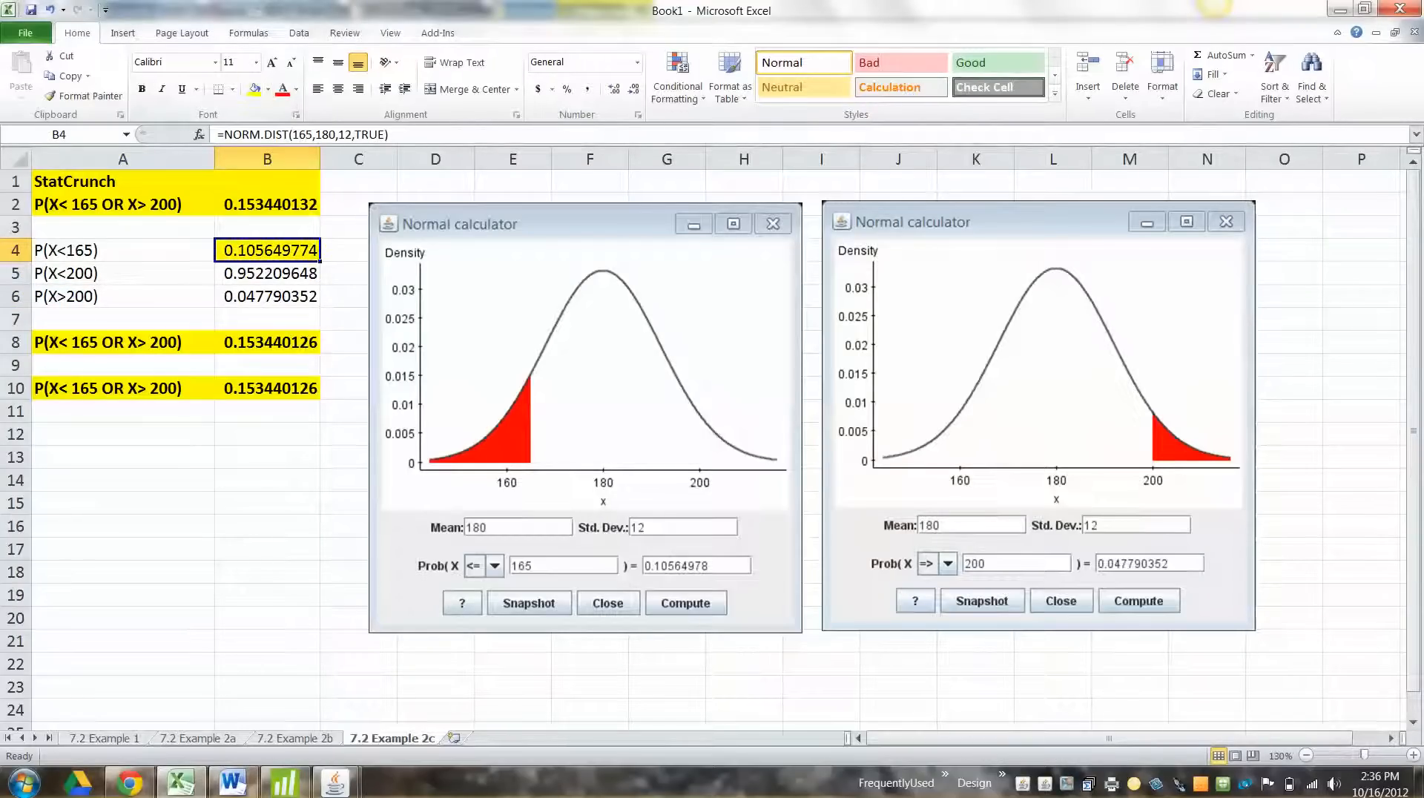
click(269, 89)
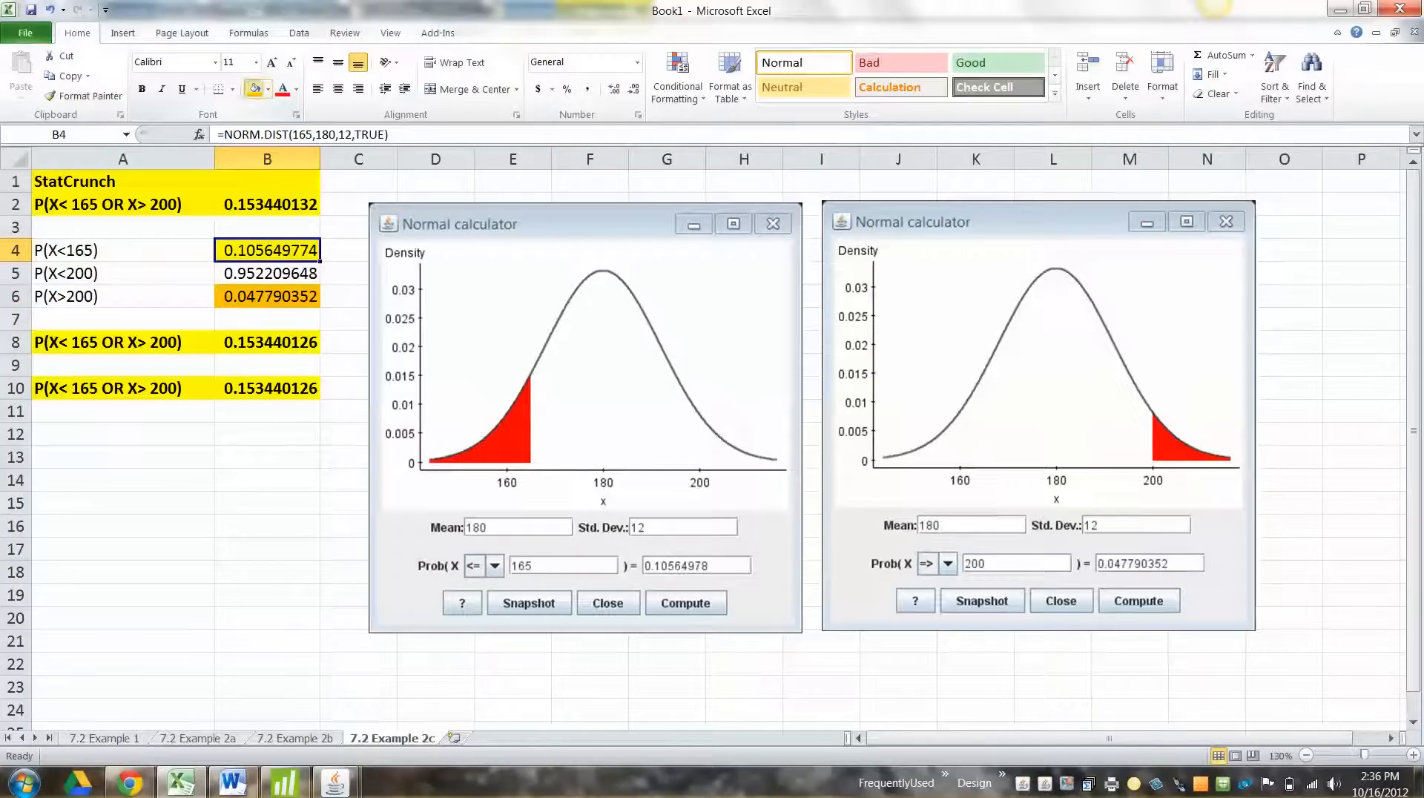
click(266, 319)
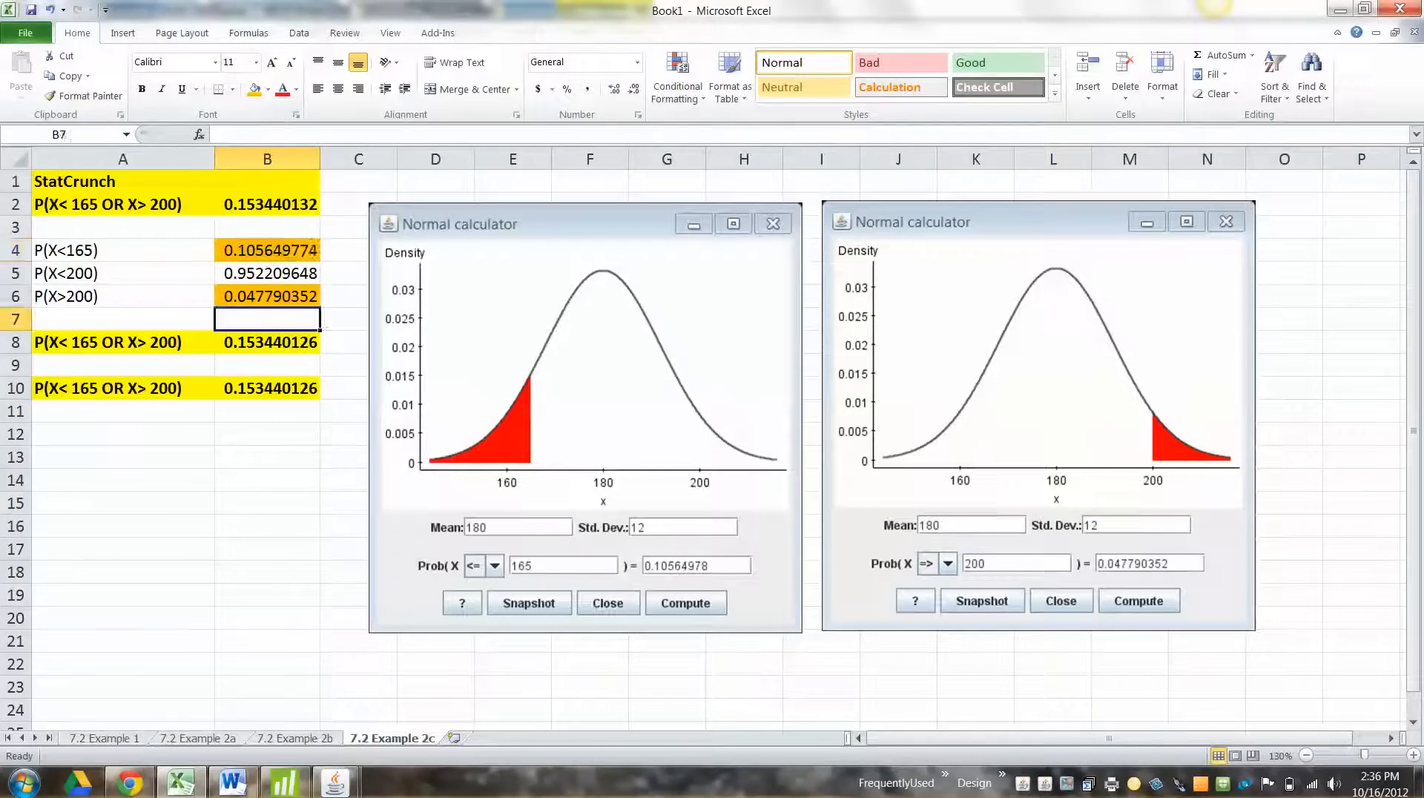
click(267, 342)
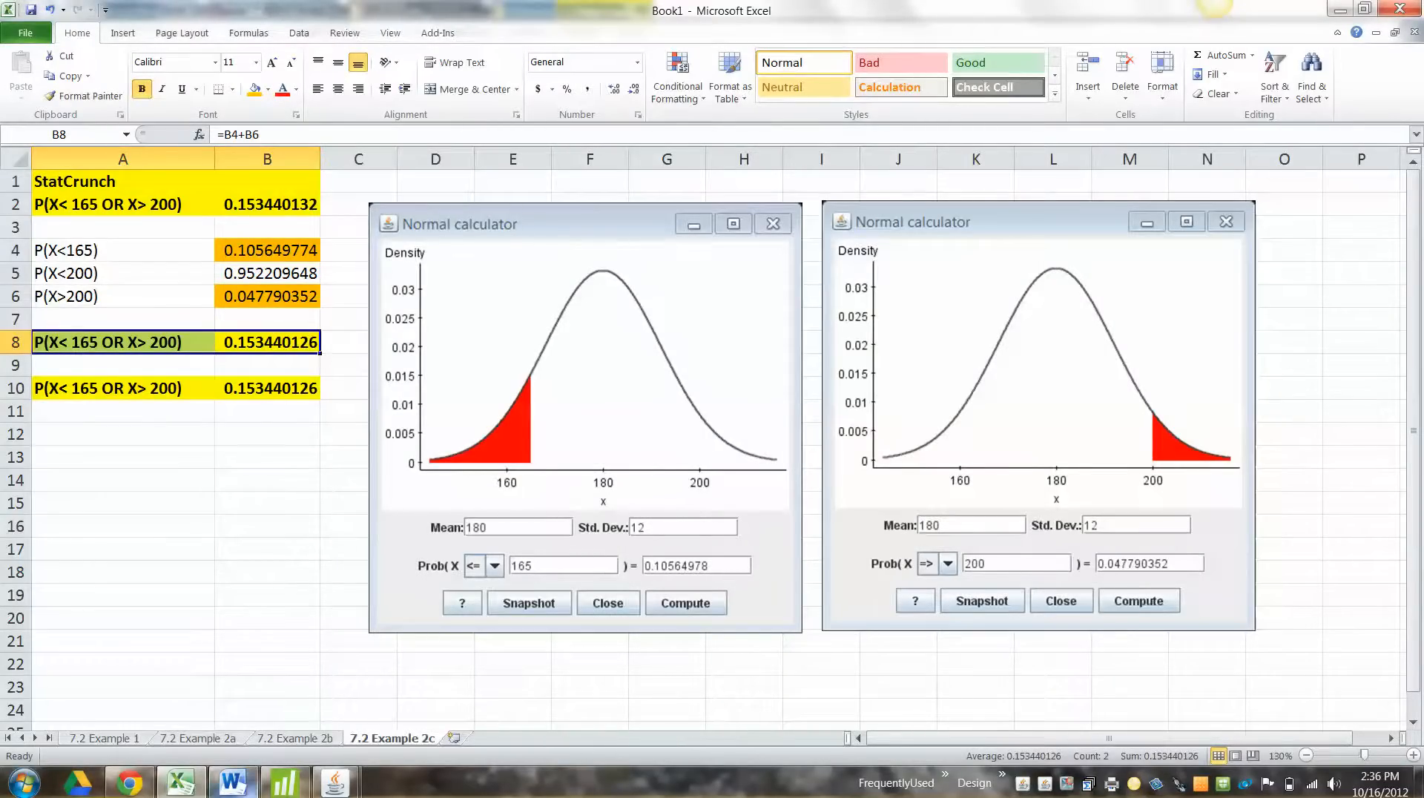
Scroll the Word notes to Example 3a's GRE question on scores between 800 and 1200
click(231, 783)
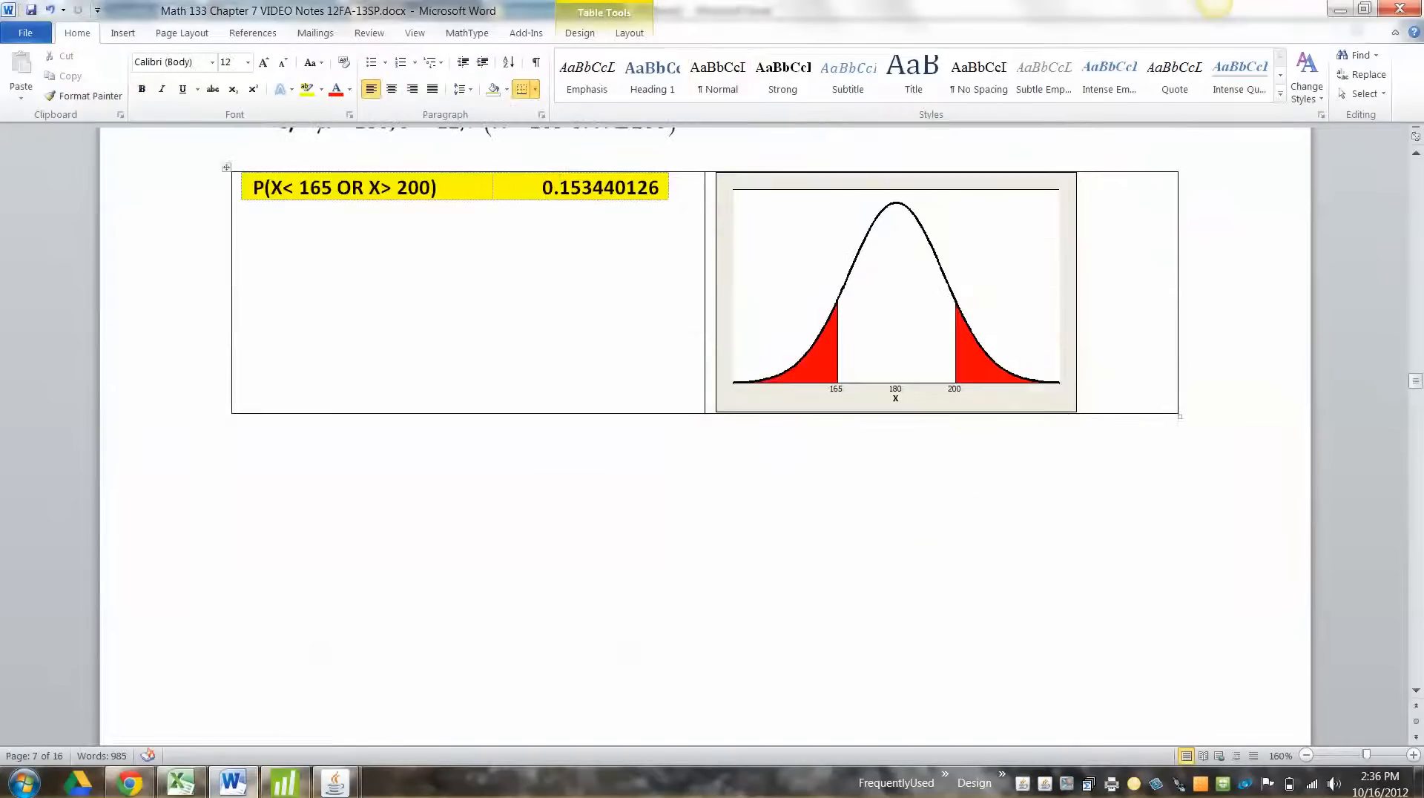
scroll(down, 3)
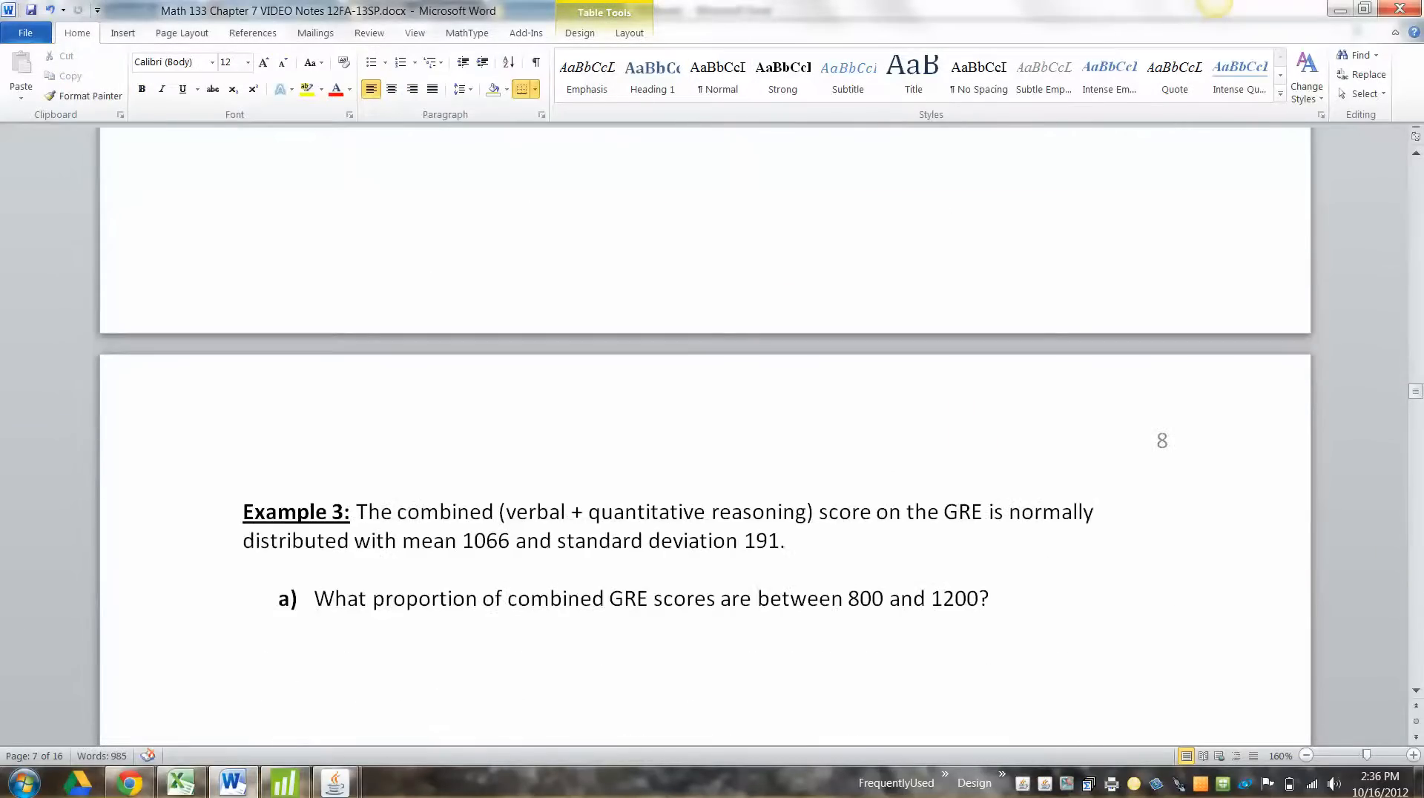
scroll(down, 3)
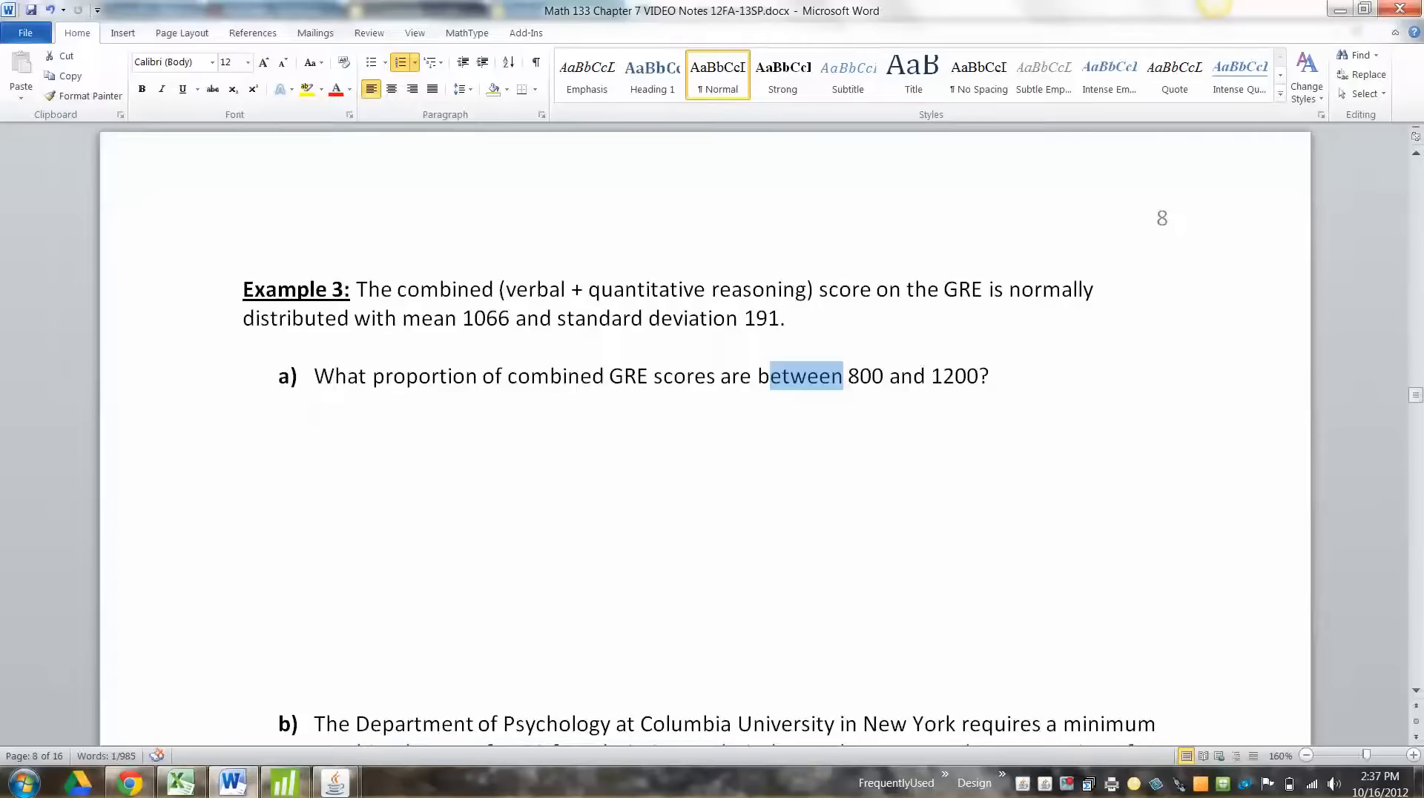
click(806, 376)
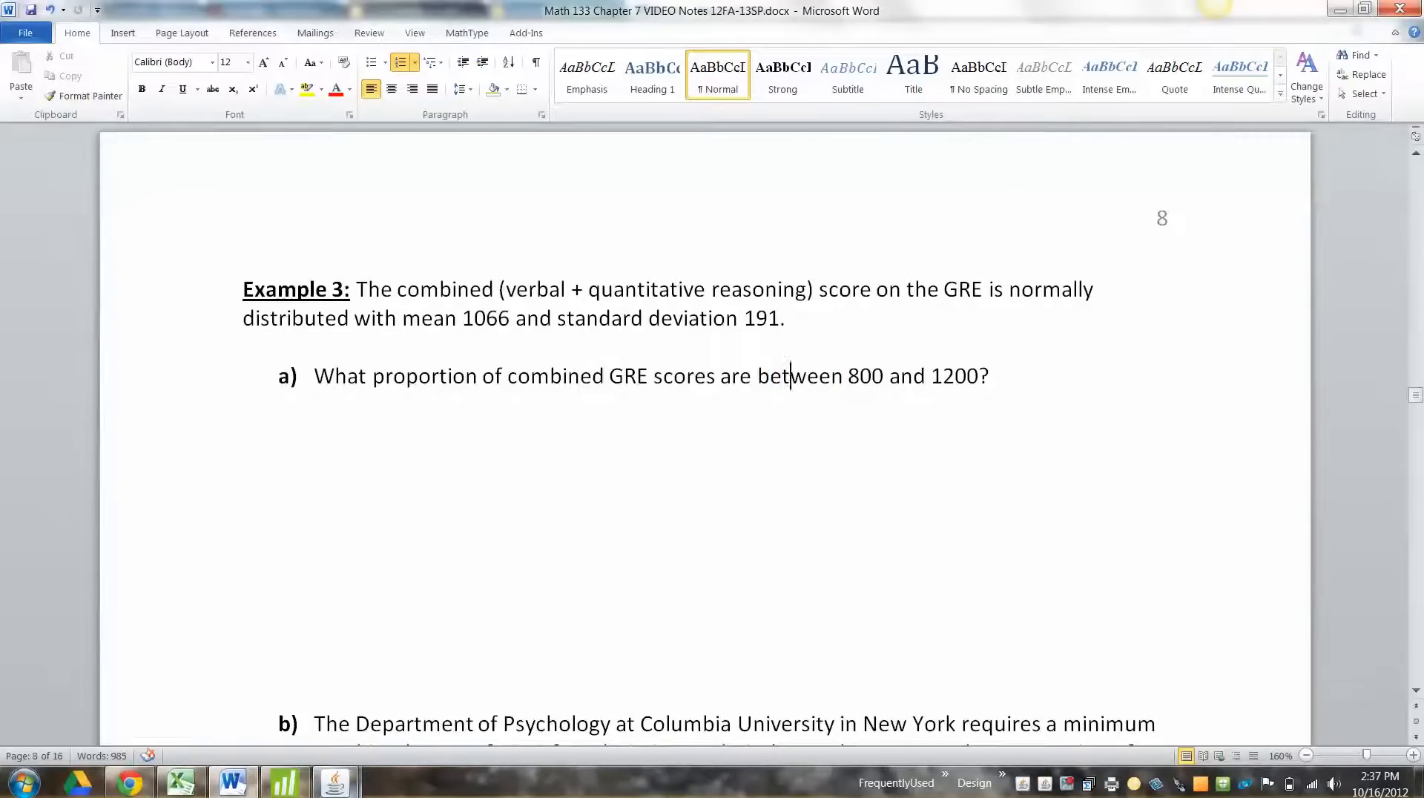
mouse_move(284, 783)
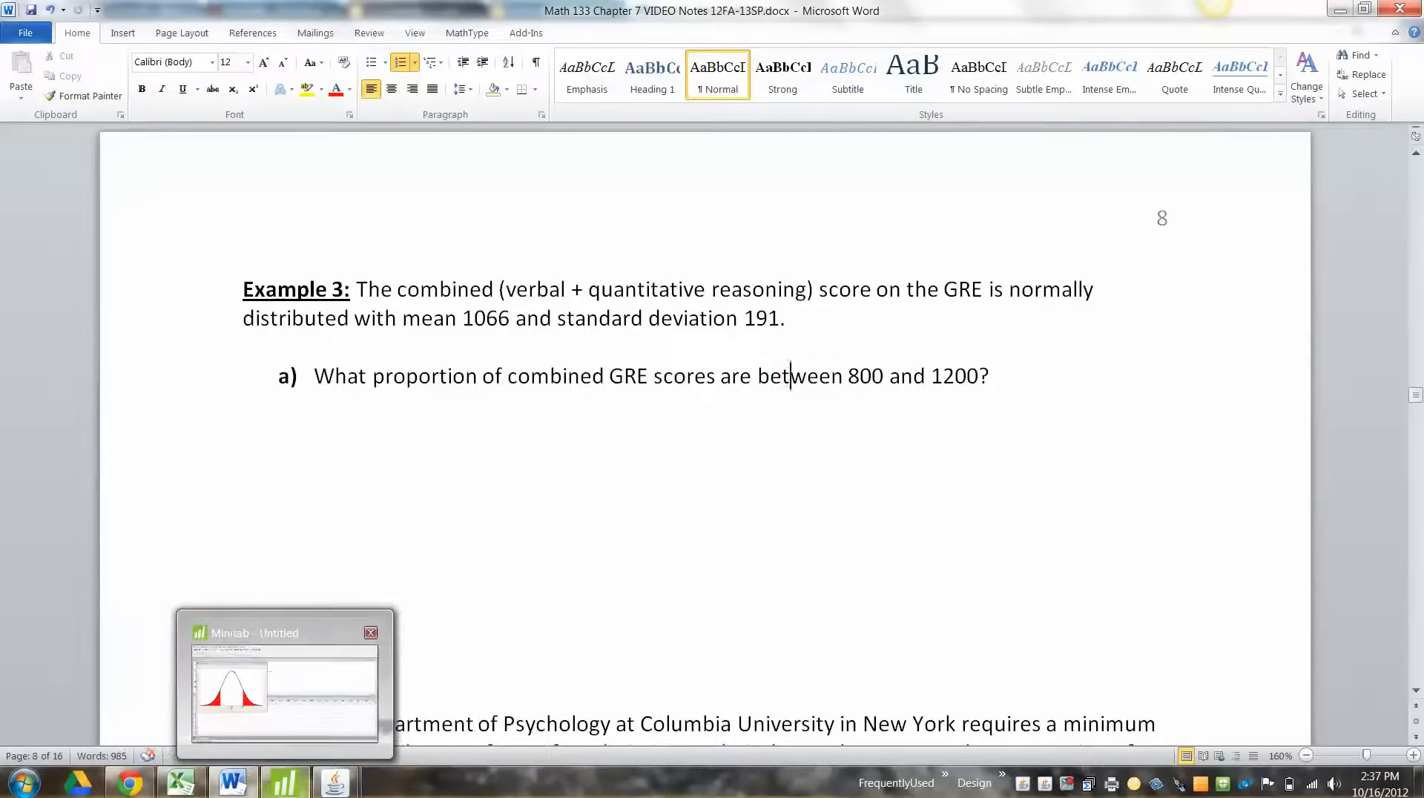
Copy Minitab's distribution plot shading 0.6767 between 800 and 1200
click(284, 681)
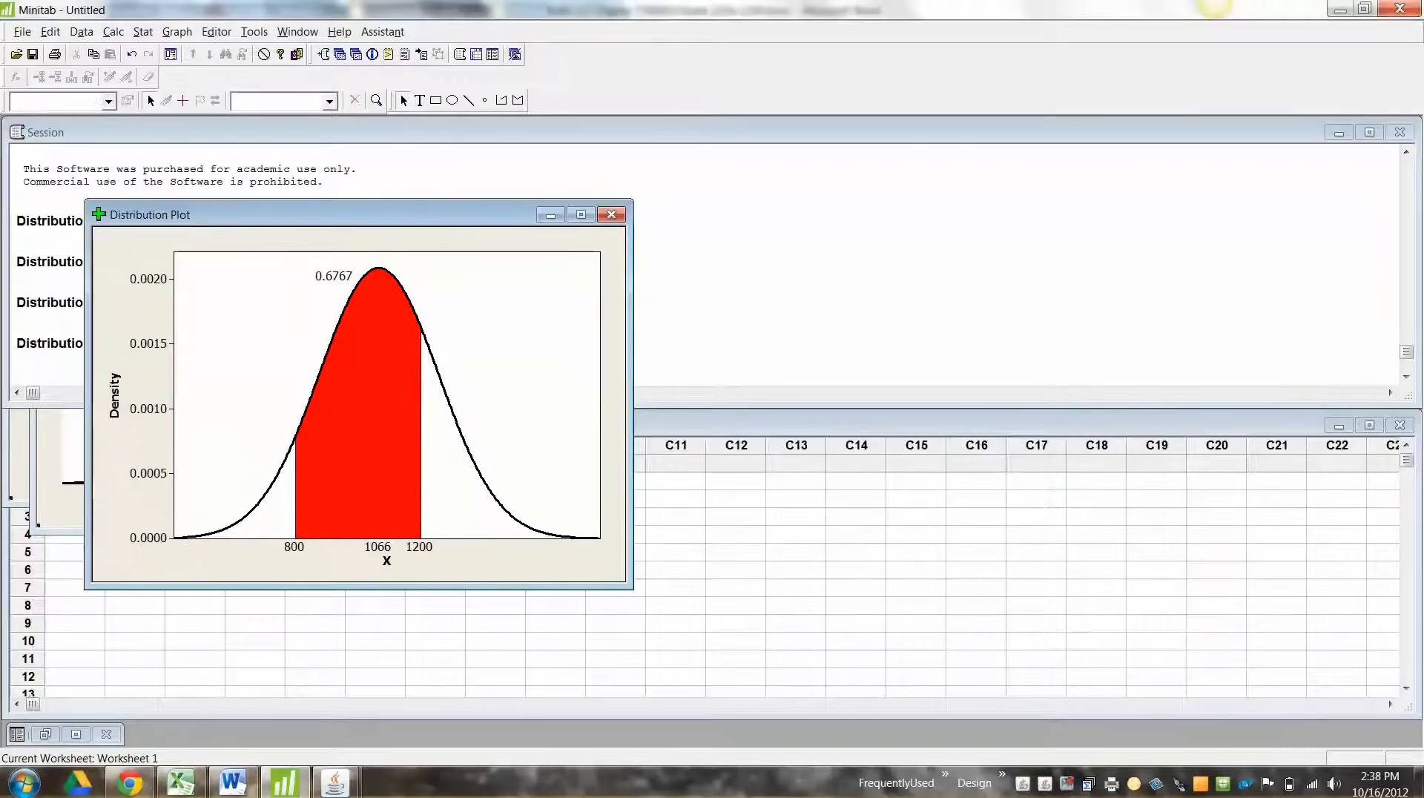
click(386, 409)
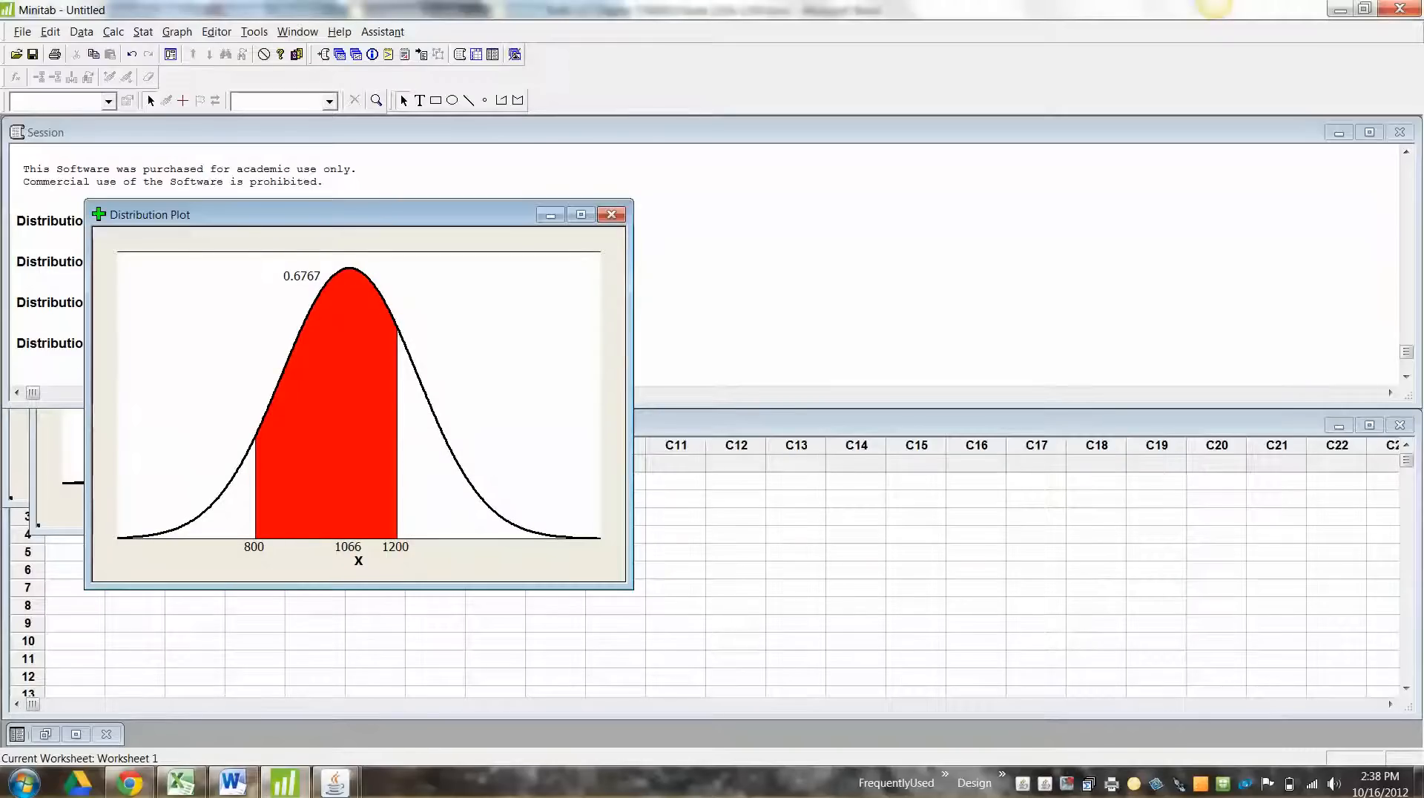
click(357, 390)
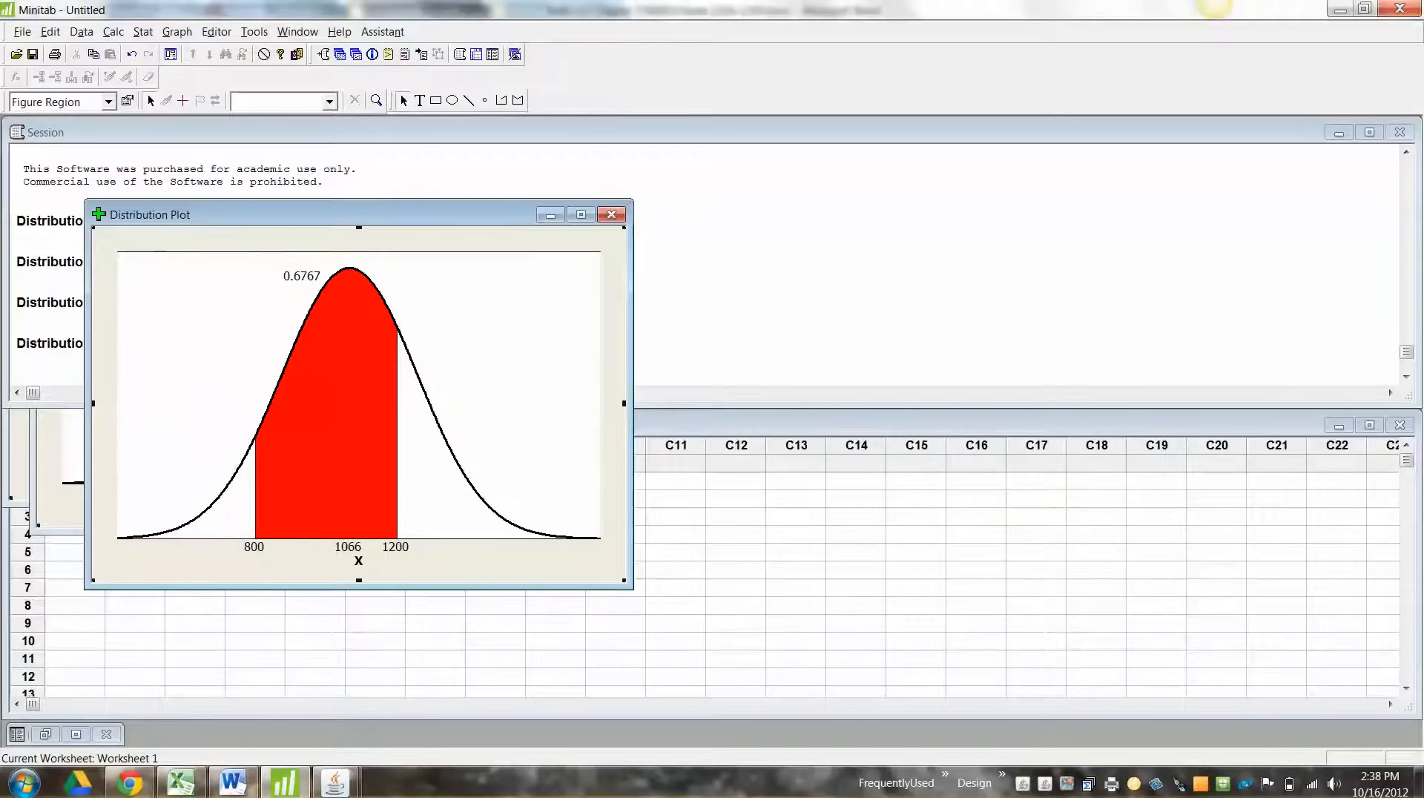
click(232, 782)
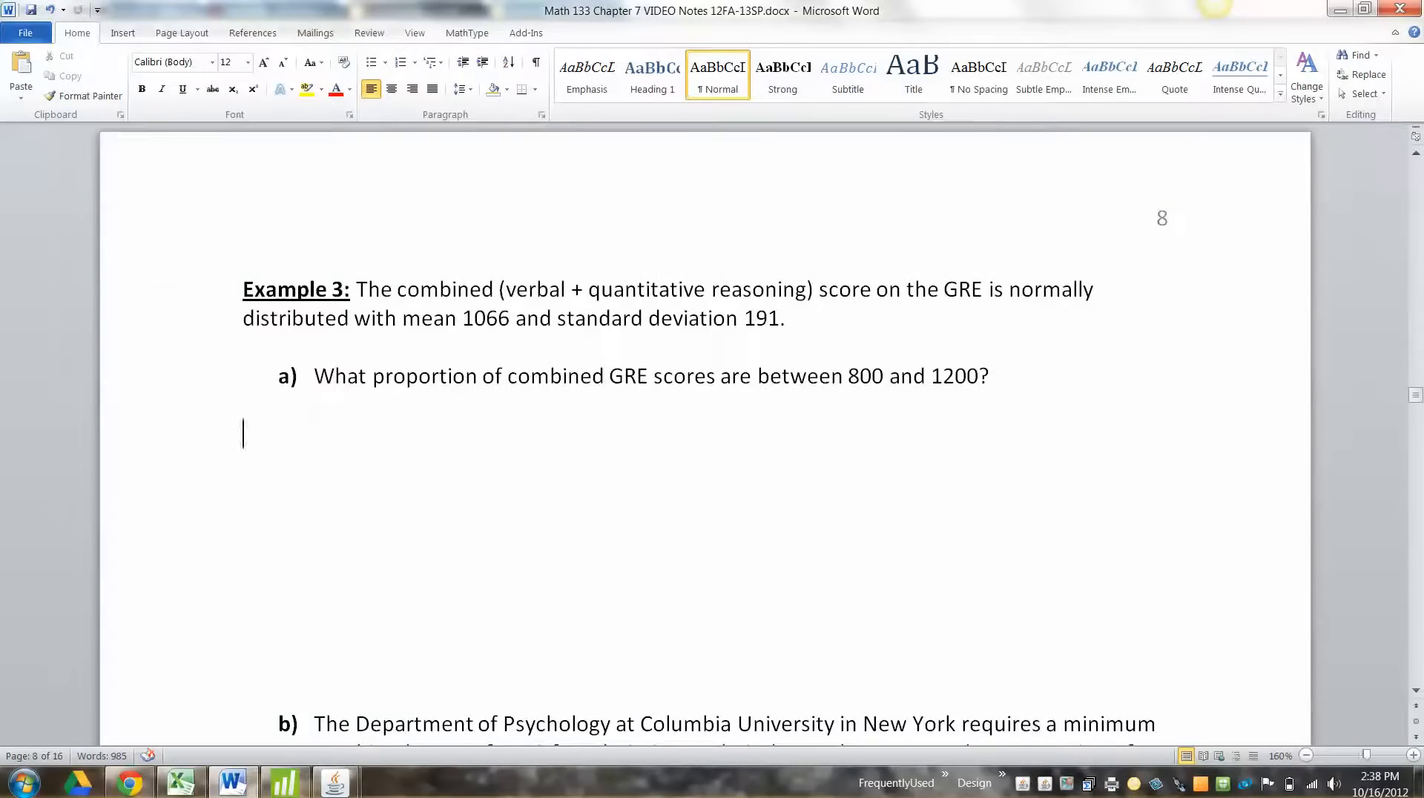
Insert a 2x1 table under part a and resize the pasted Minitab plot
click(138, 68)
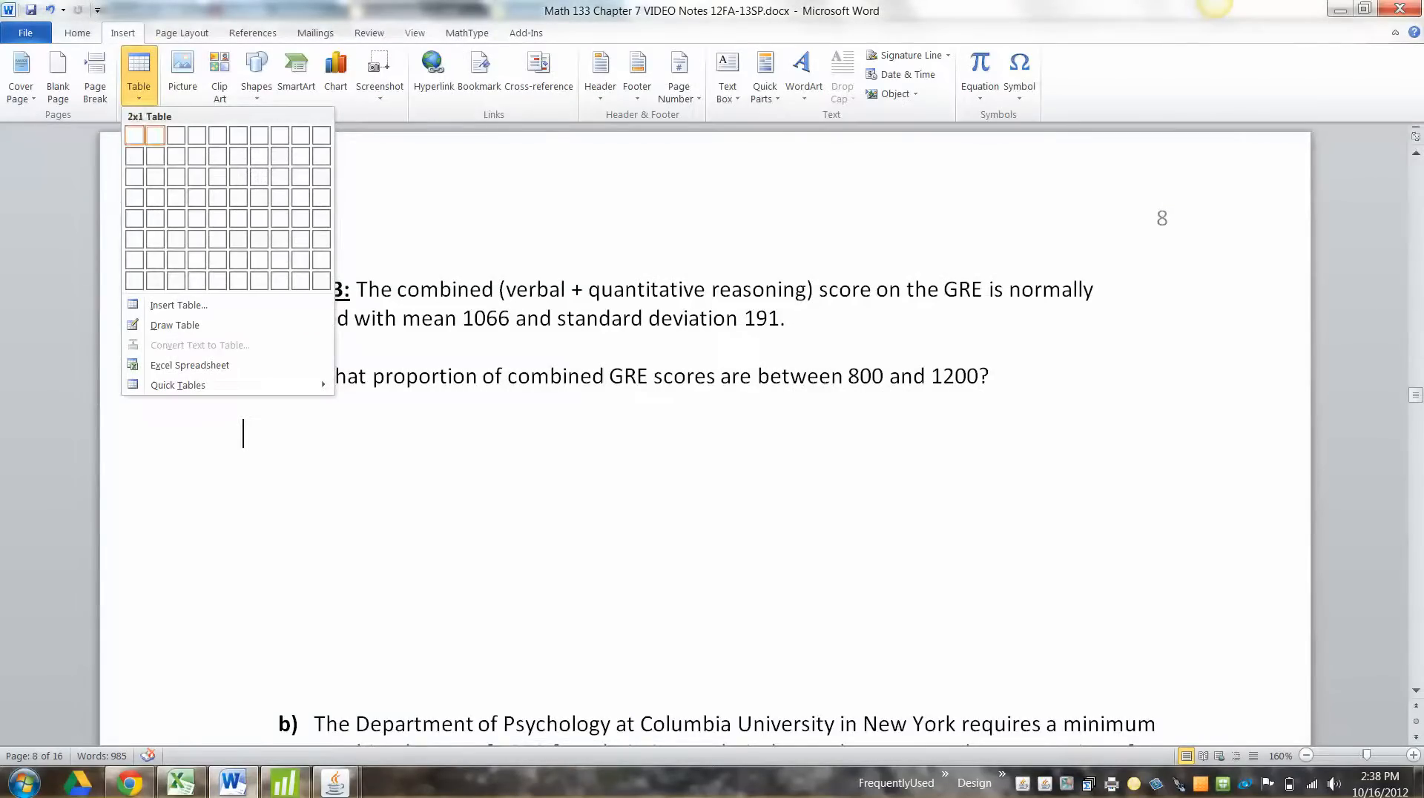
click(154, 134)
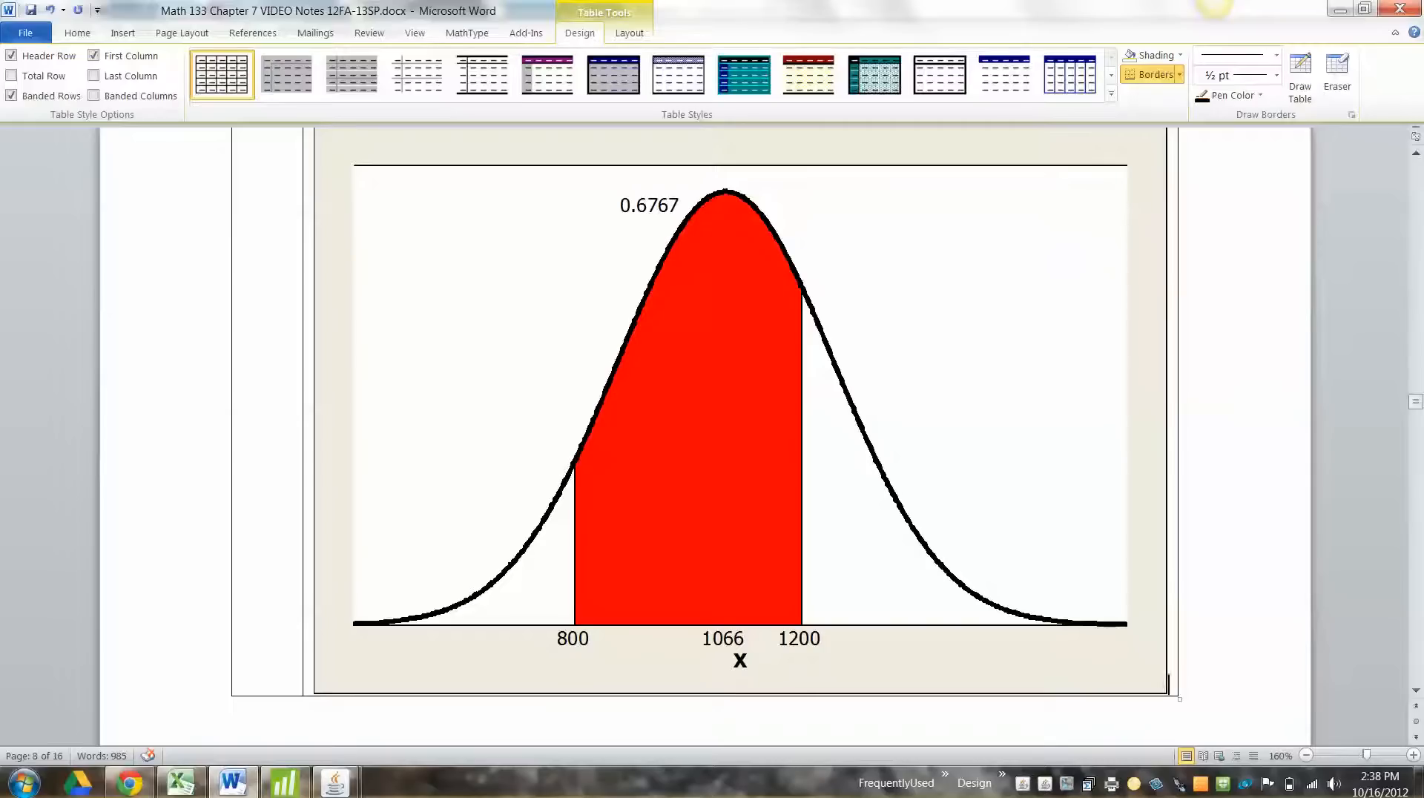
click(740, 409)
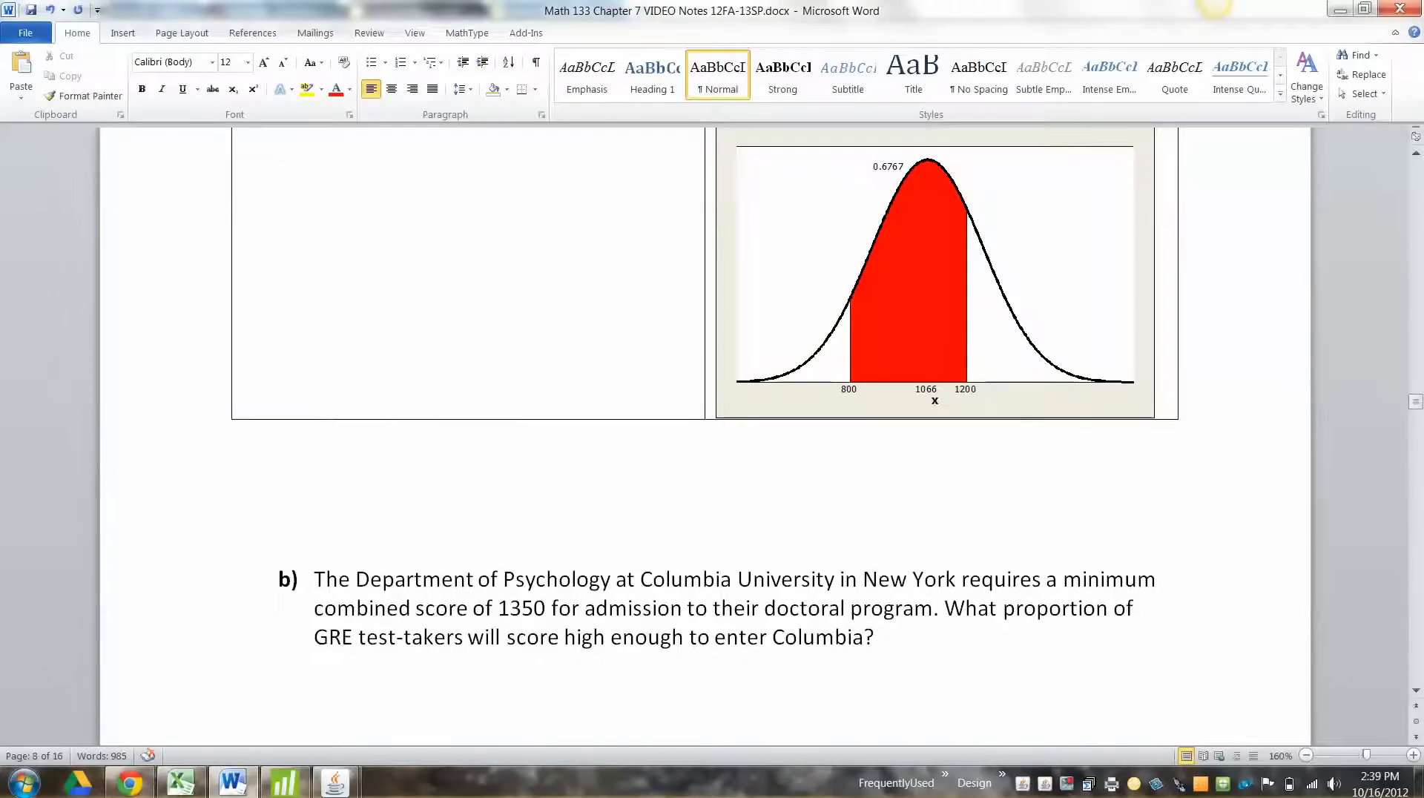
Switch to the browser's My StatCrunch page
click(242, 436)
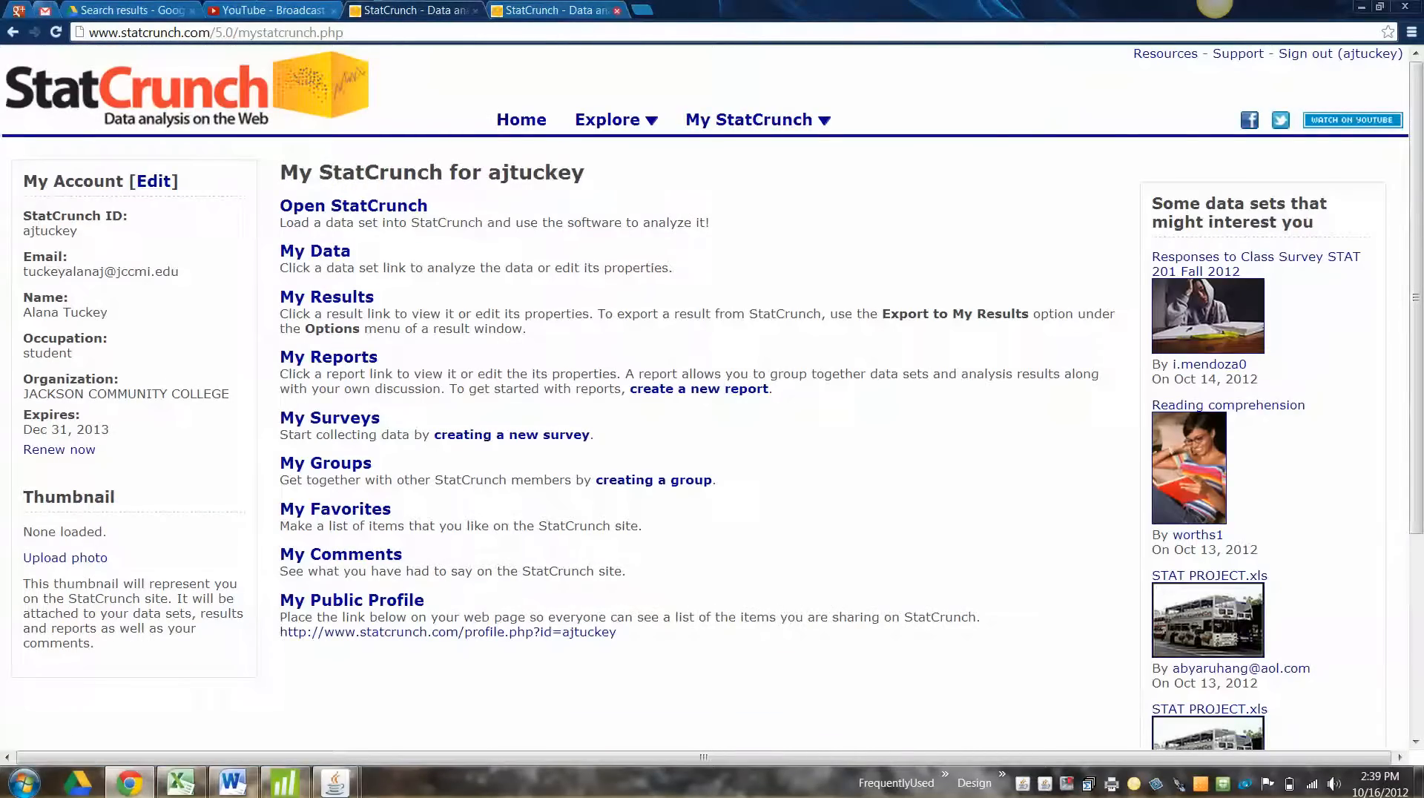
Run StatCrunch's Normal calculator with mean 1066, SD 191, X ≤ 800, giving 0.0819
click(632, 9)
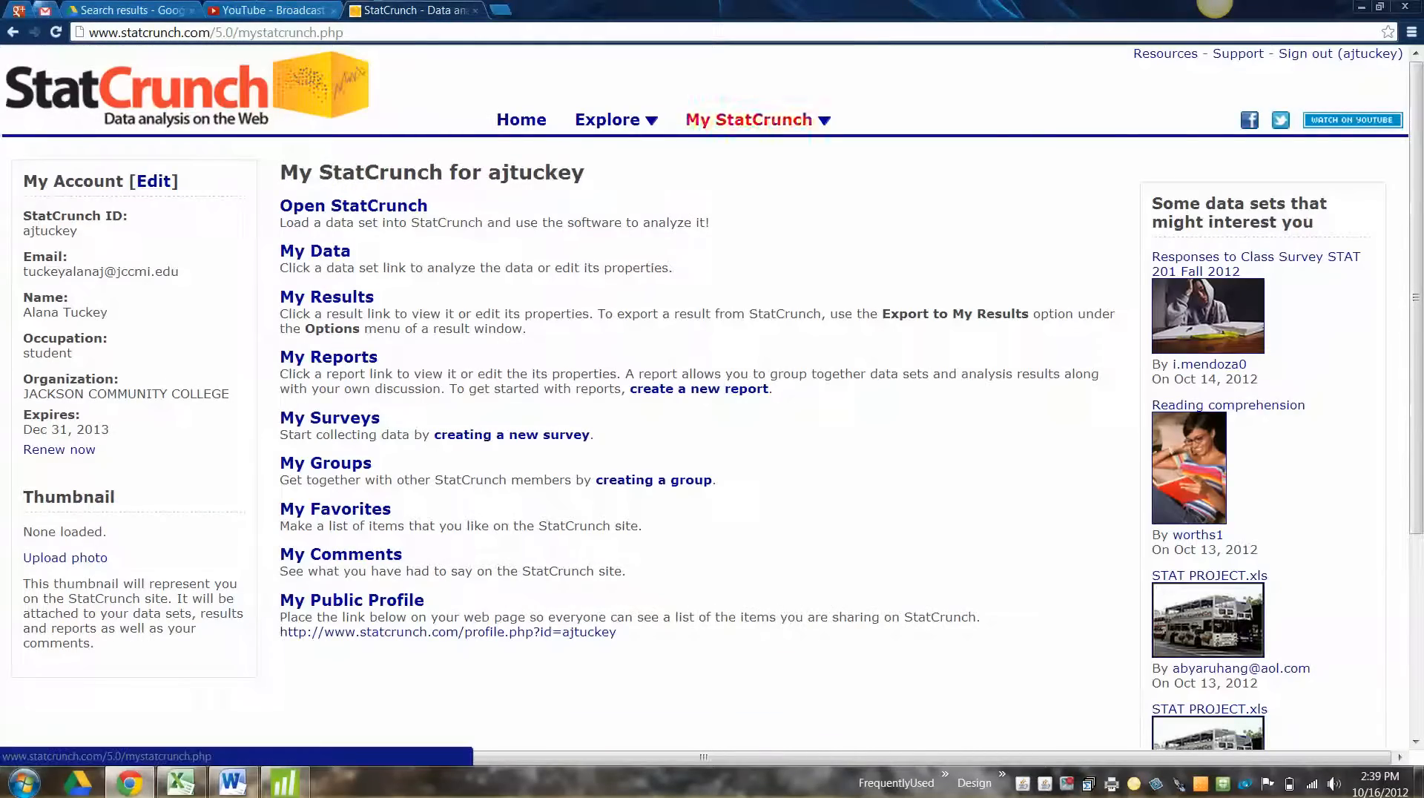
click(353, 205)
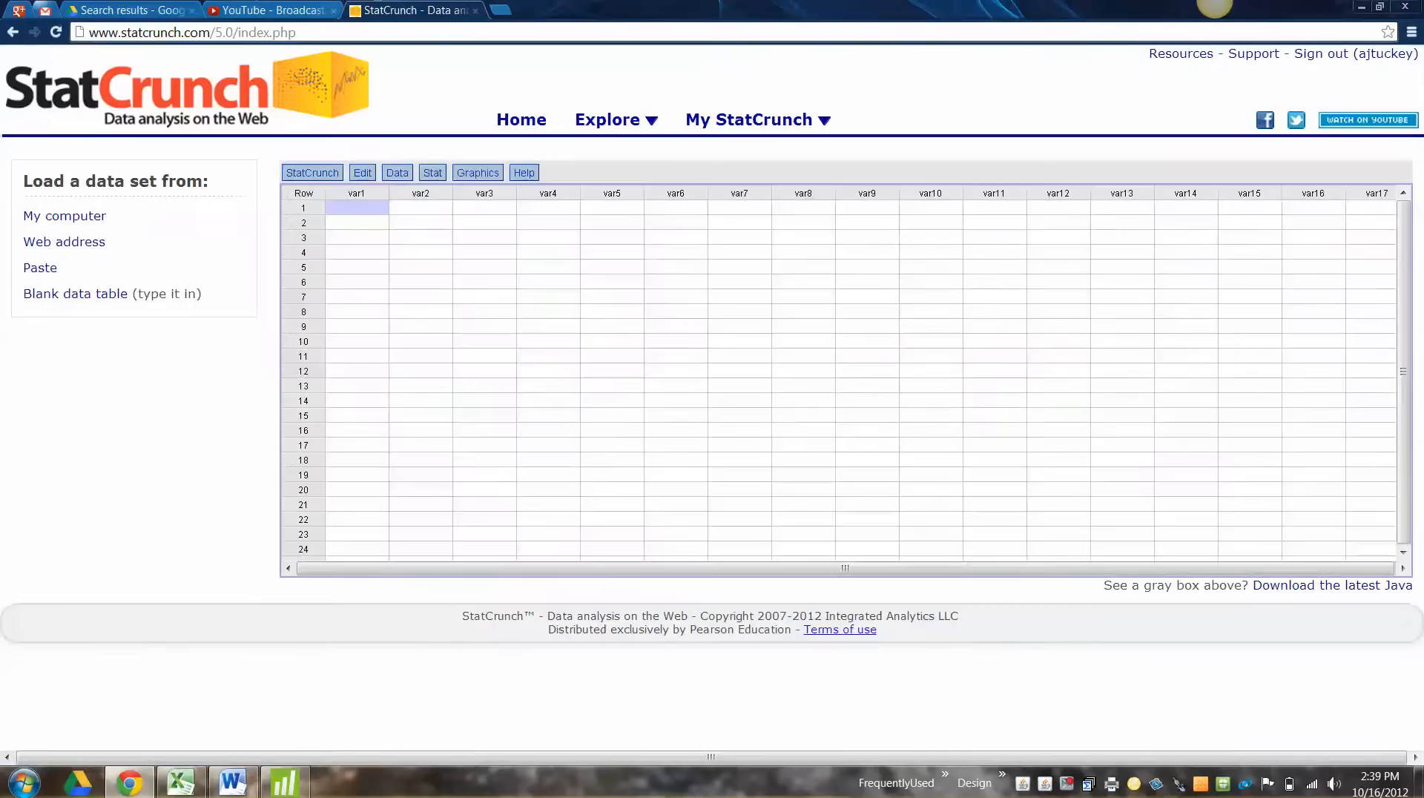
click(433, 173)
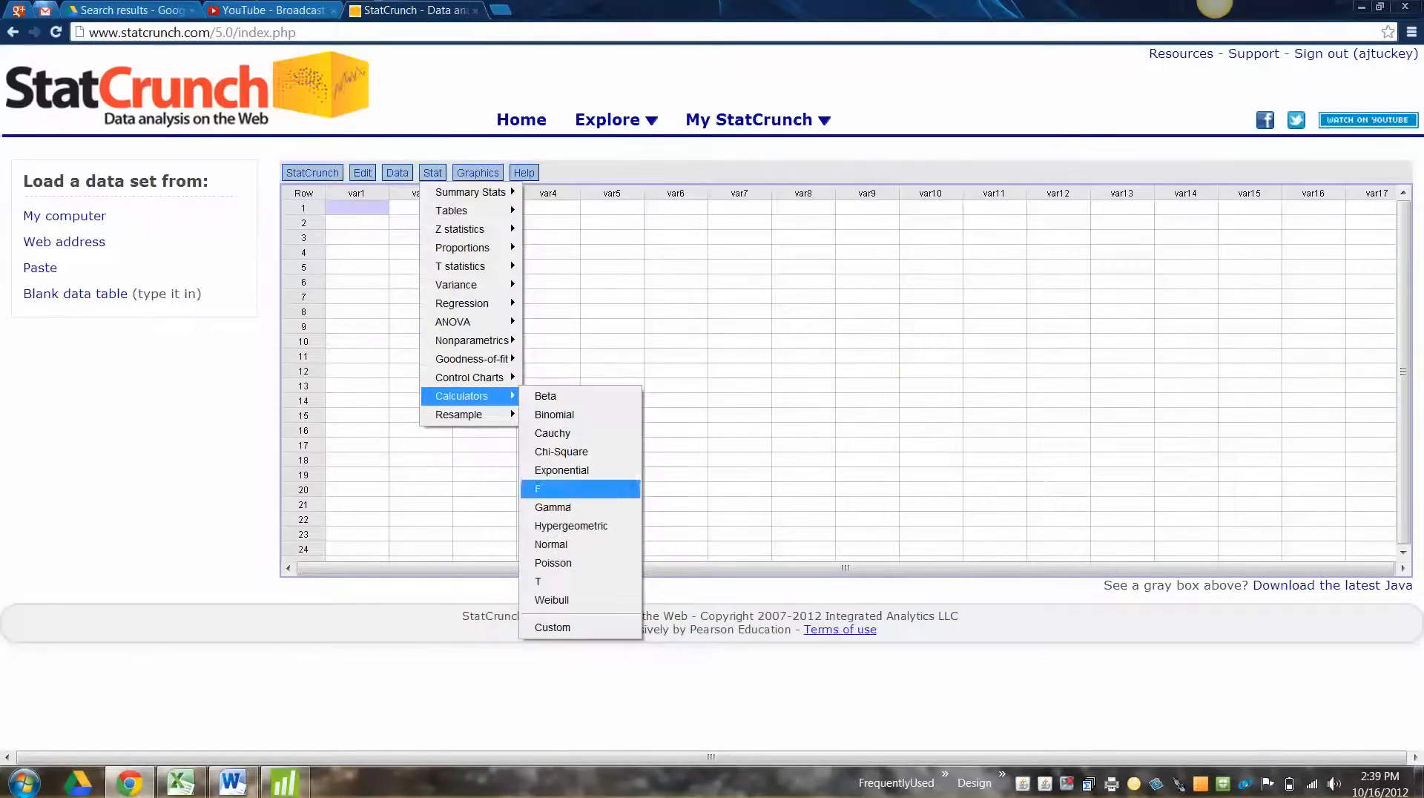
click(550, 543)
text(1066)
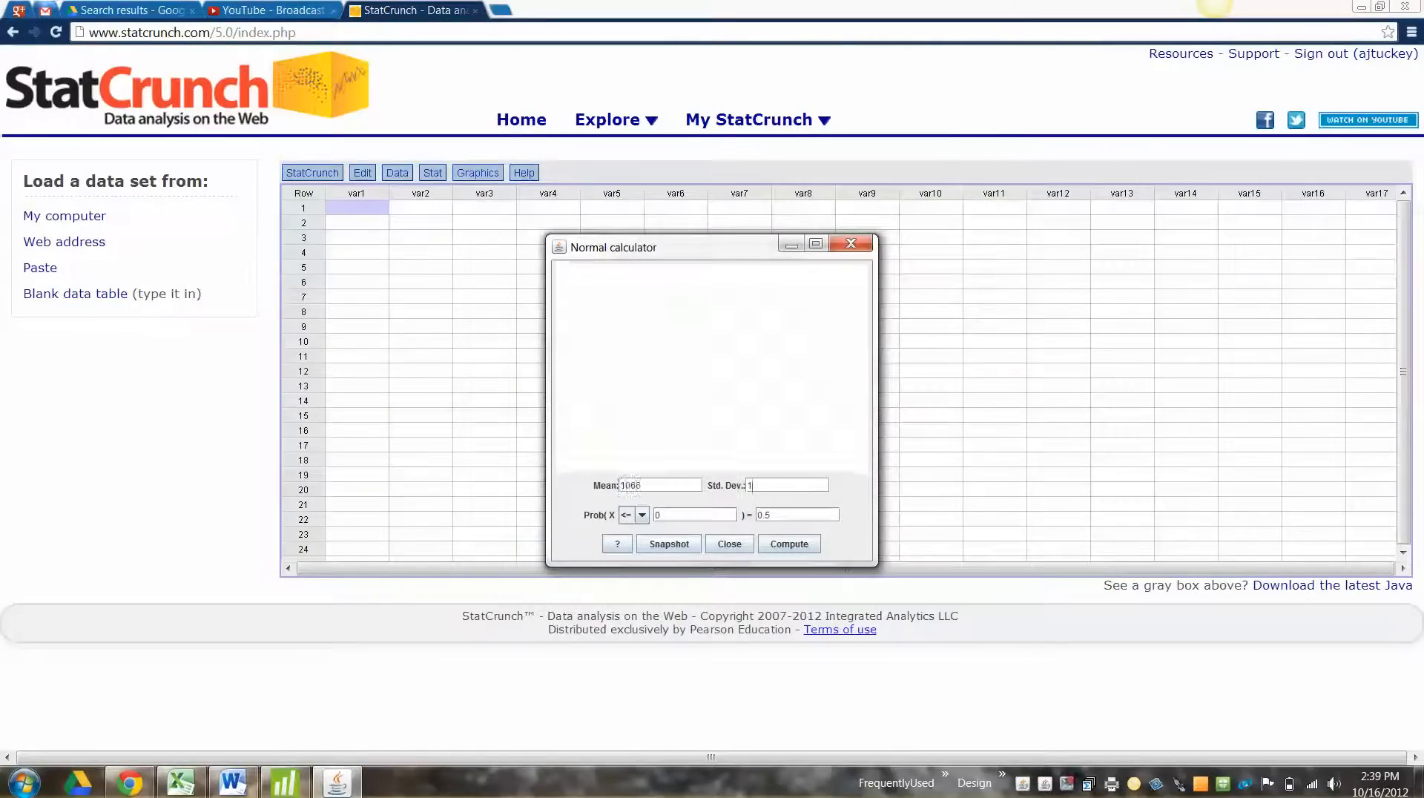
text(9)
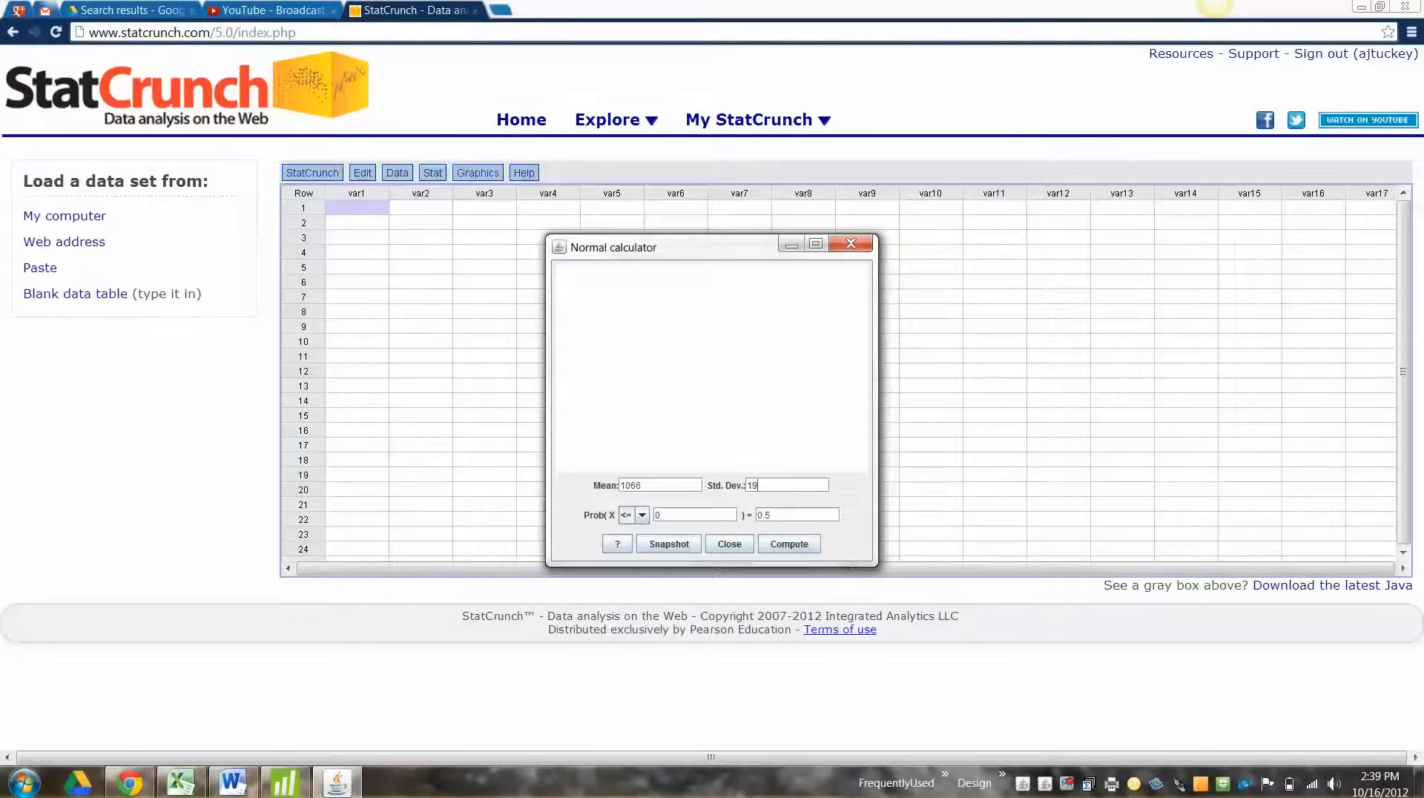
text(1)
click(694, 514)
text(80)
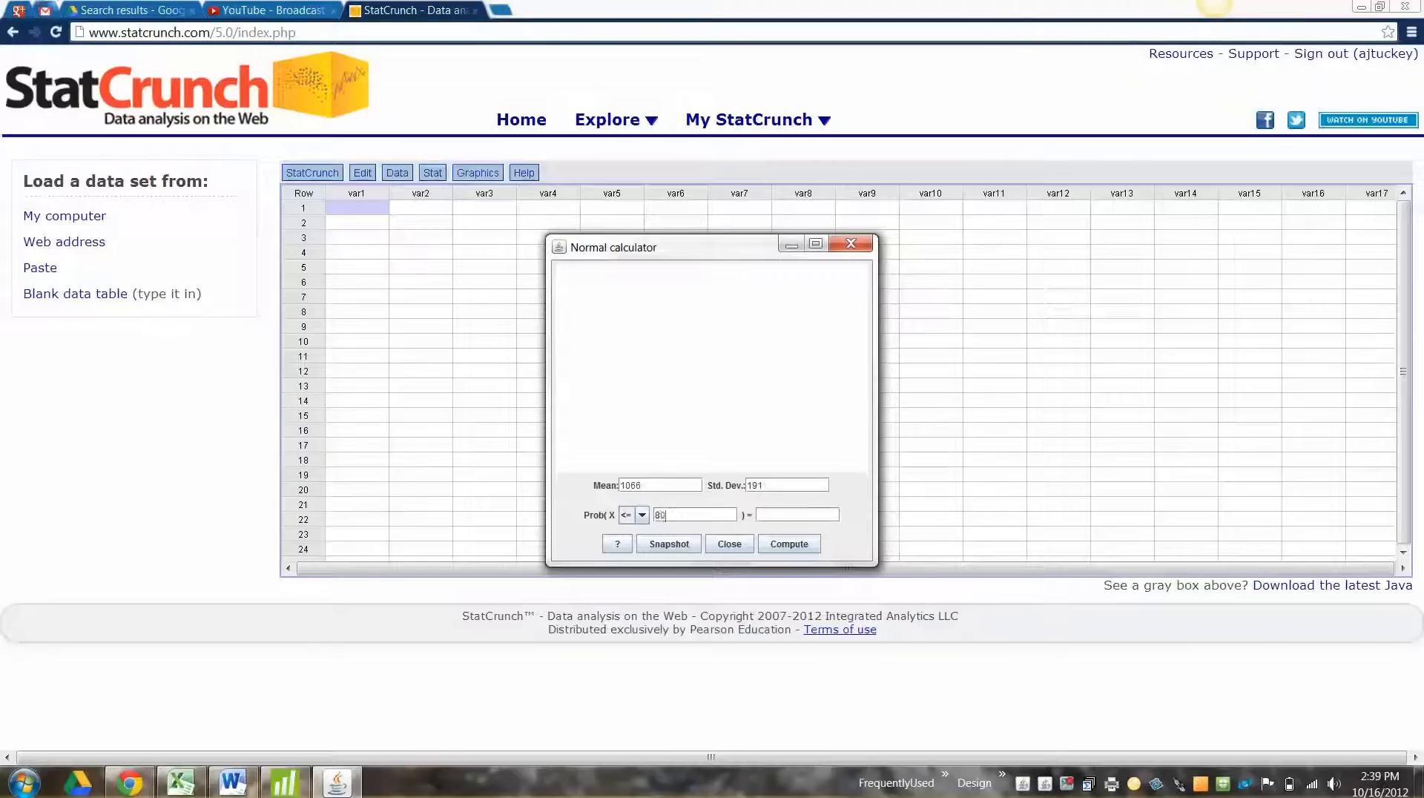
click(788, 542)
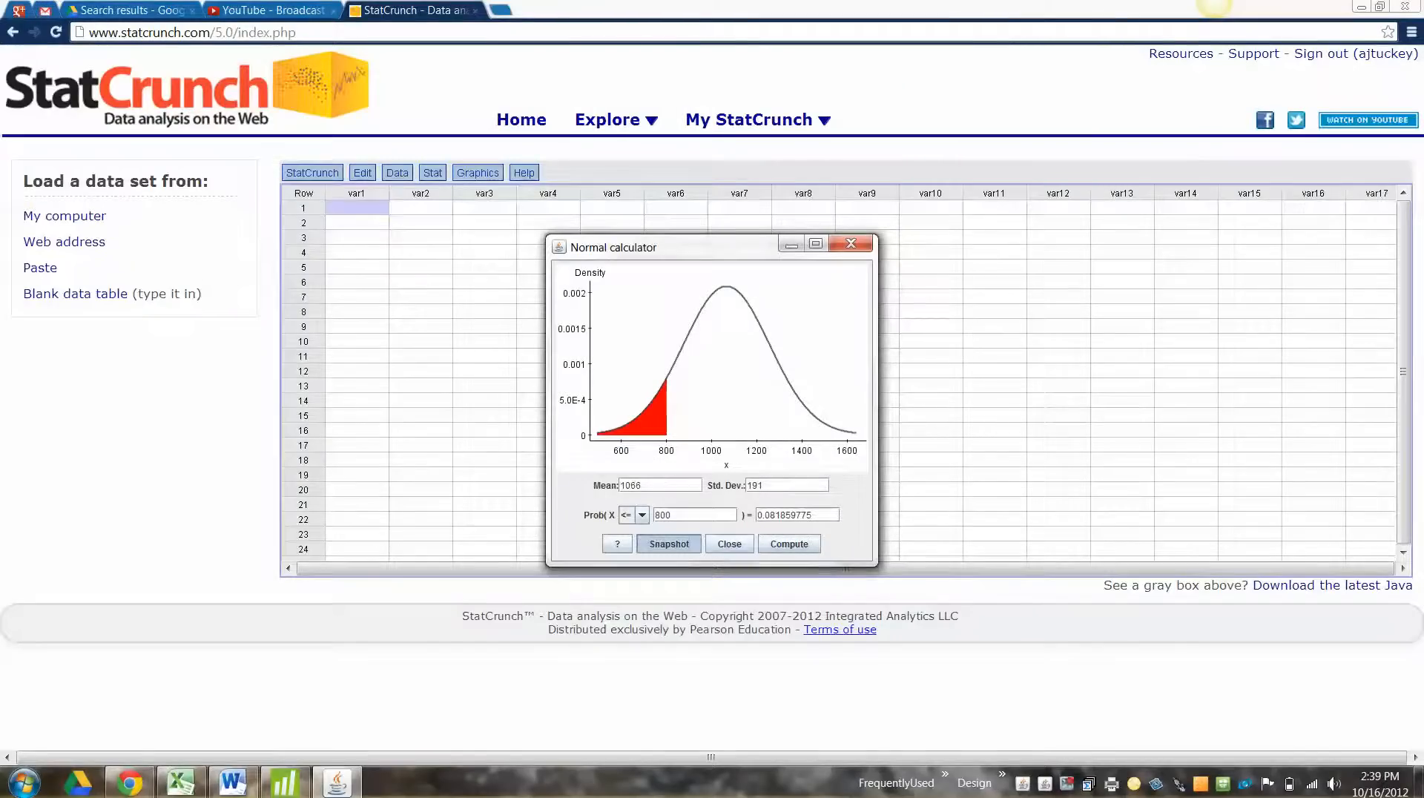
Snapshot the Normal calculator result and title the export '7.2 Example'
click(668, 543)
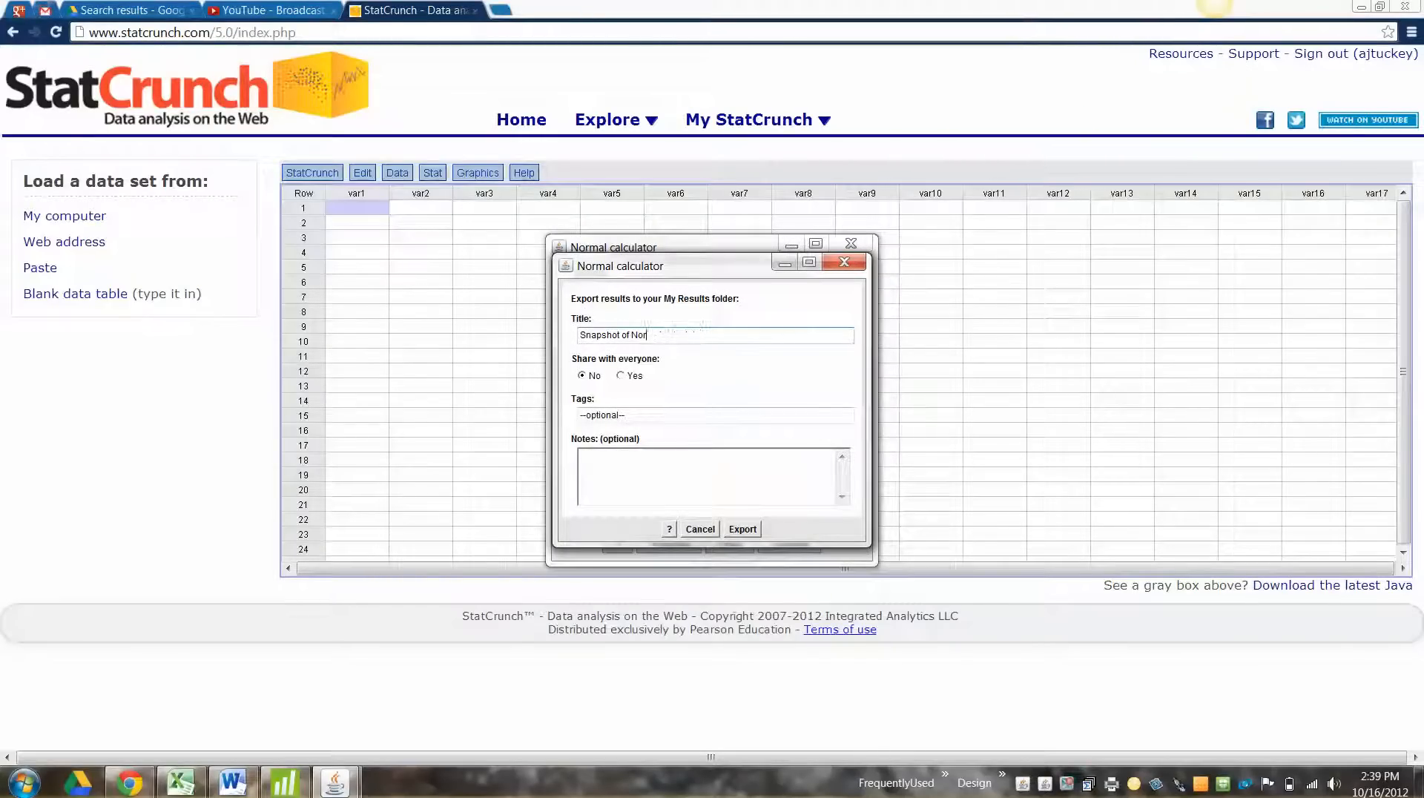
text(7.2)
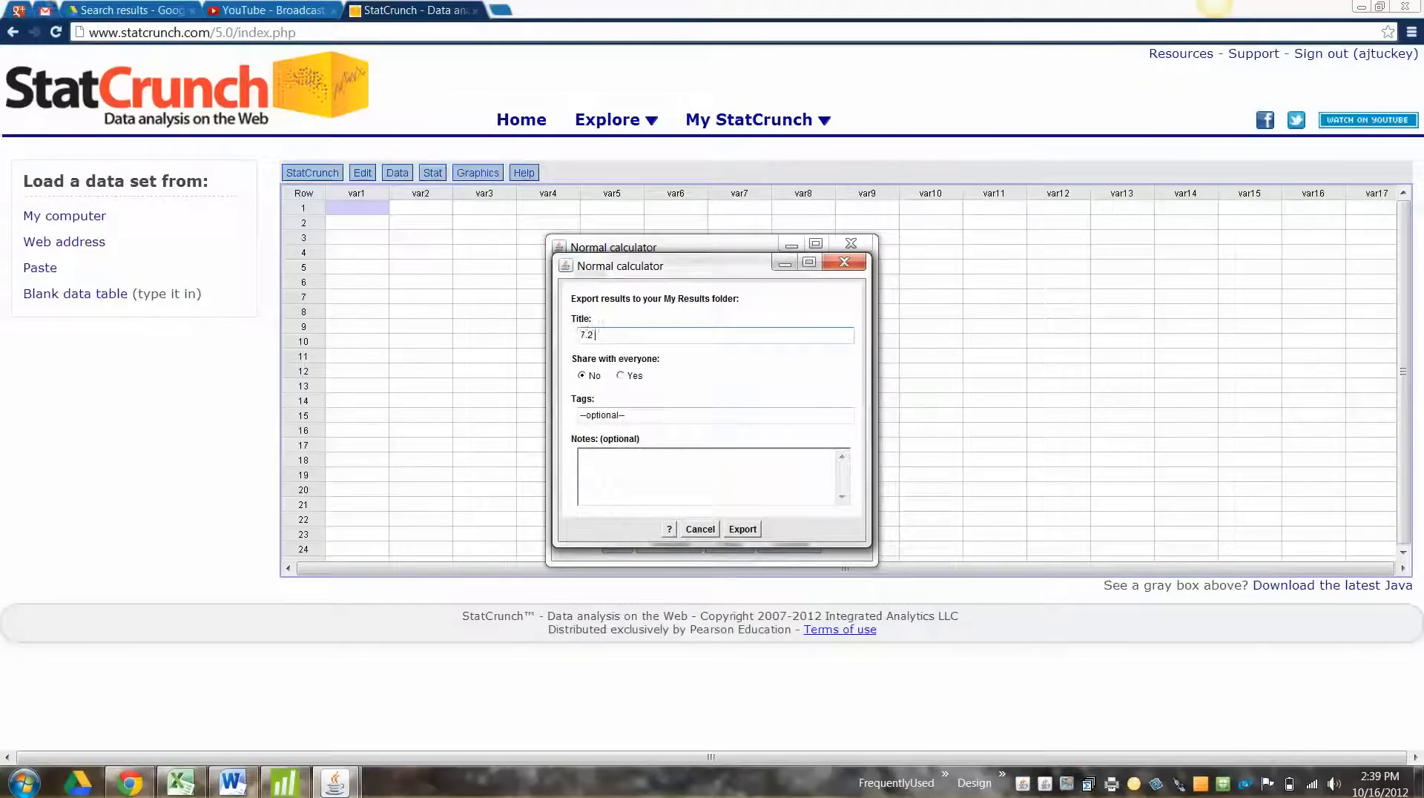
text(eXA)
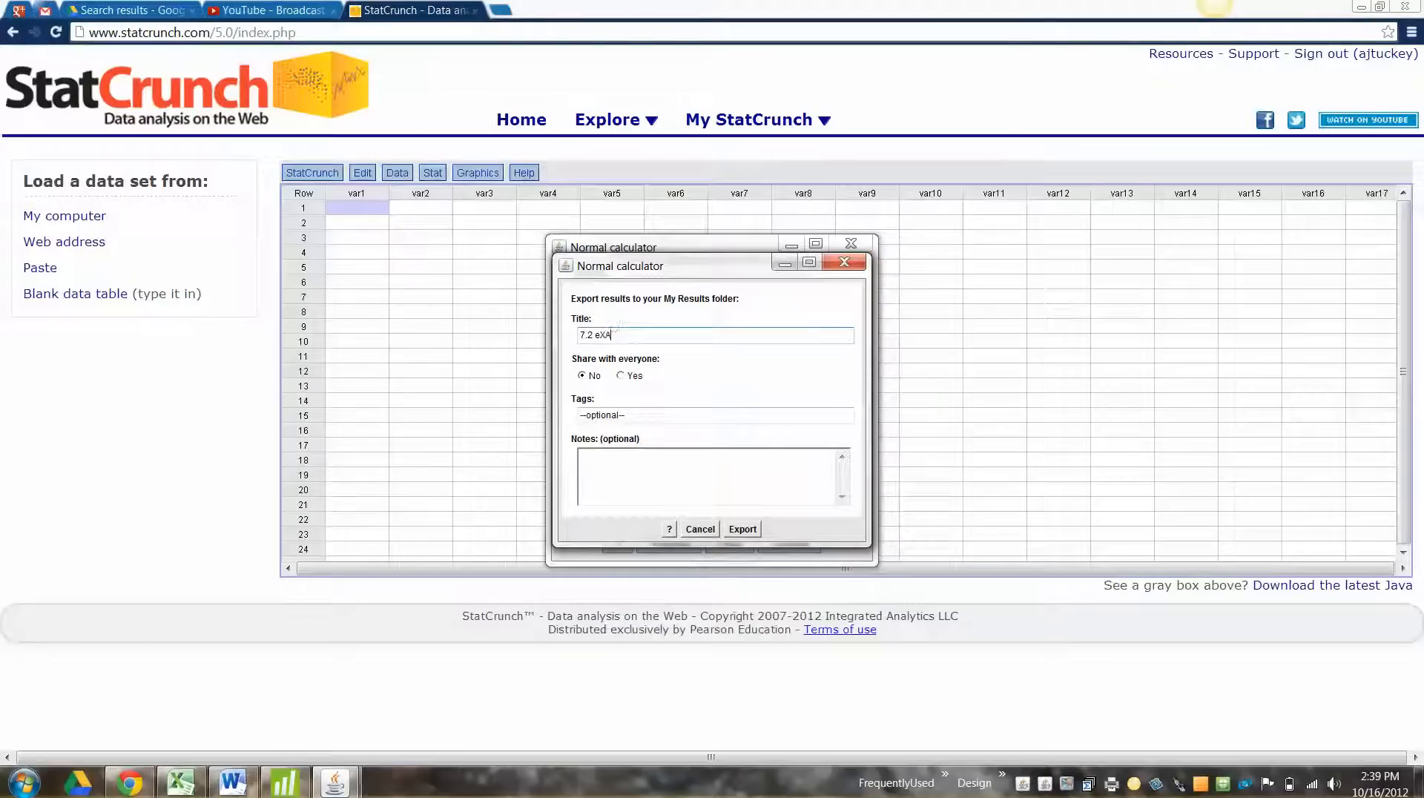
key(BackSpace)
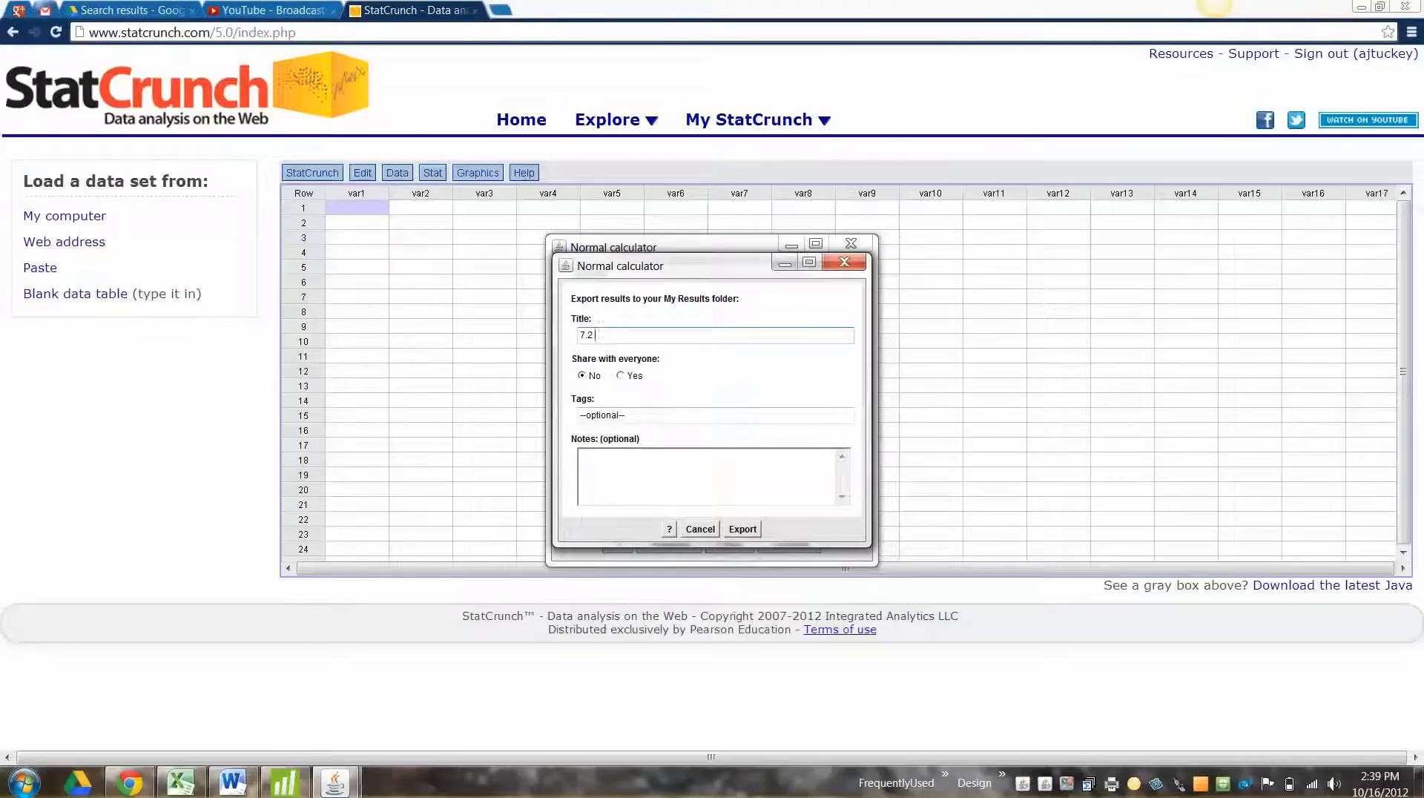
text(Example)
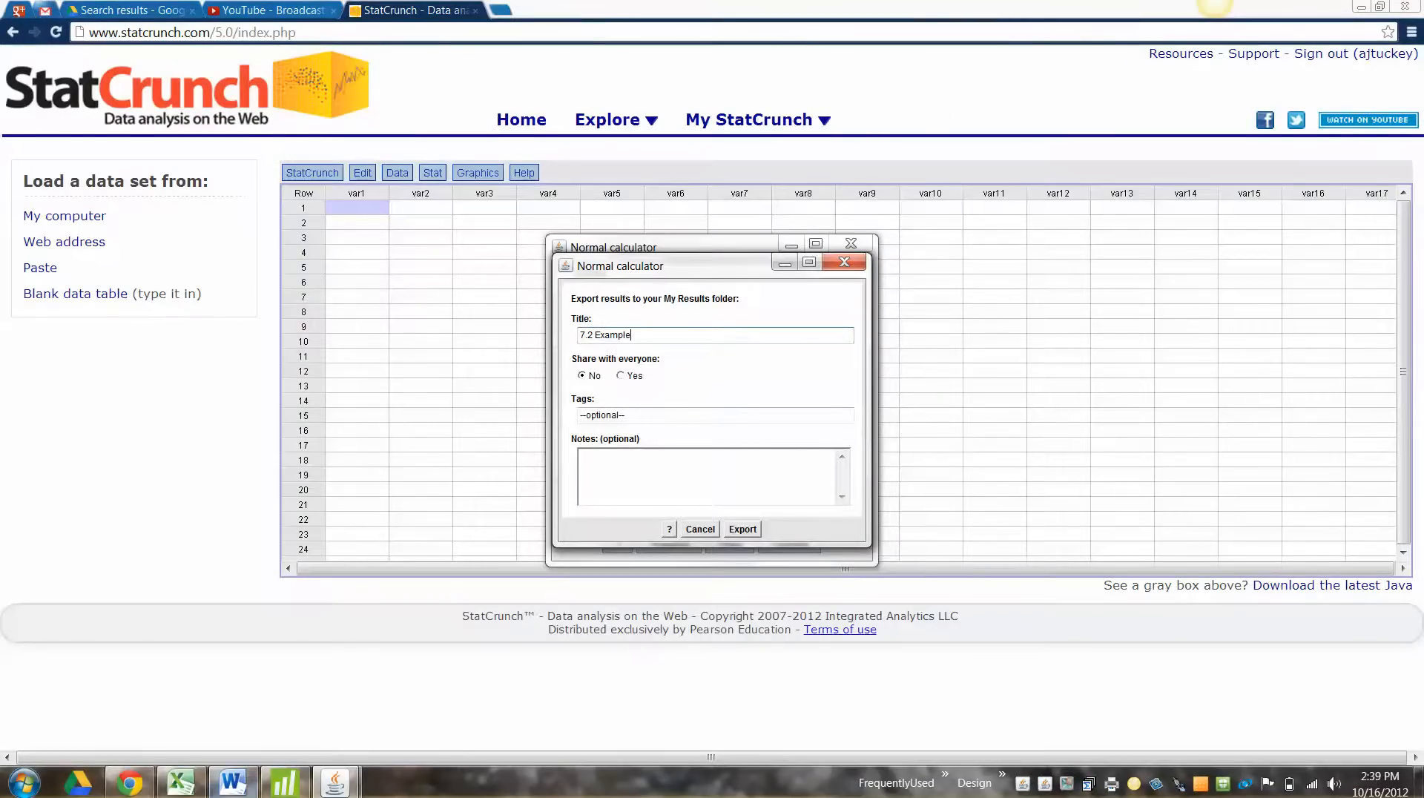
click(231, 781)
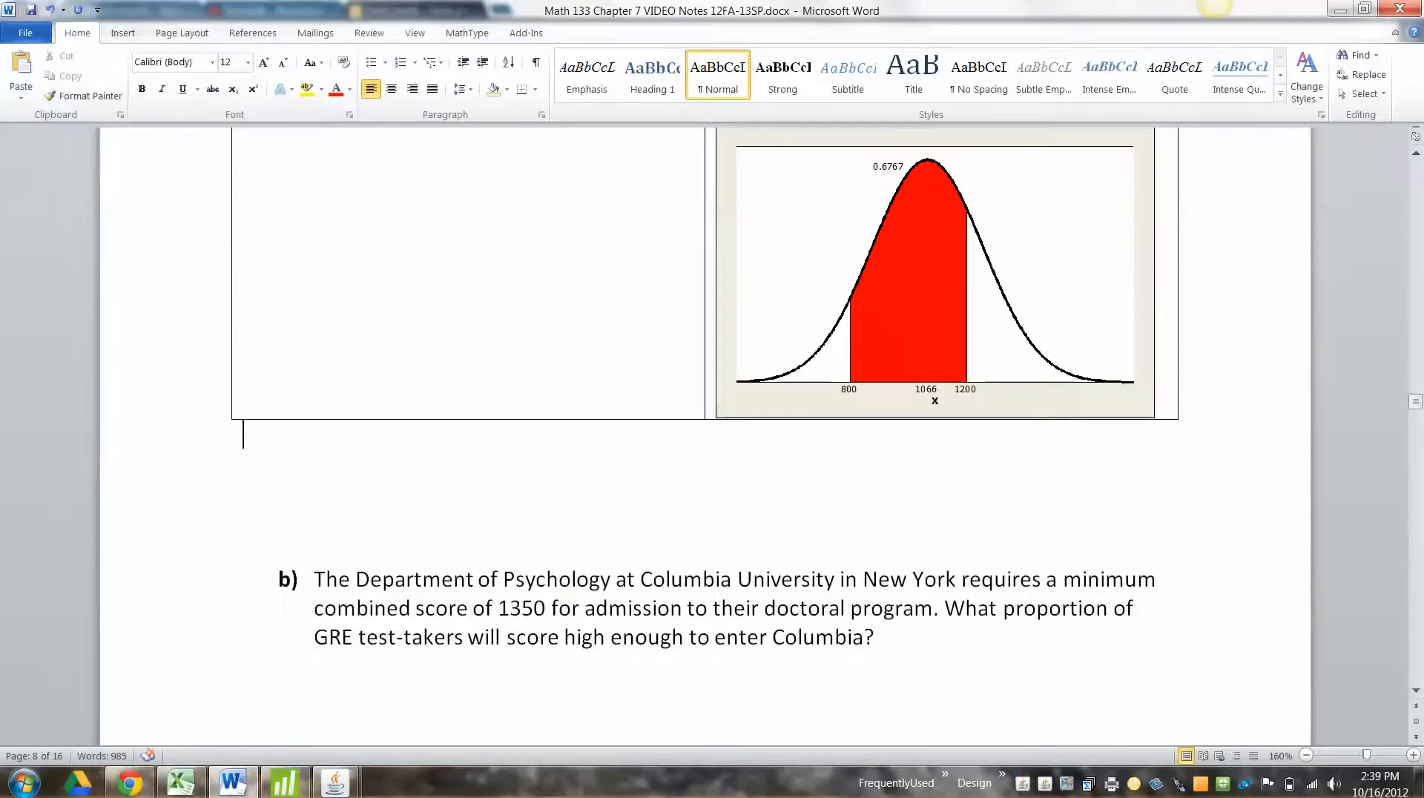
scroll(up, 3)
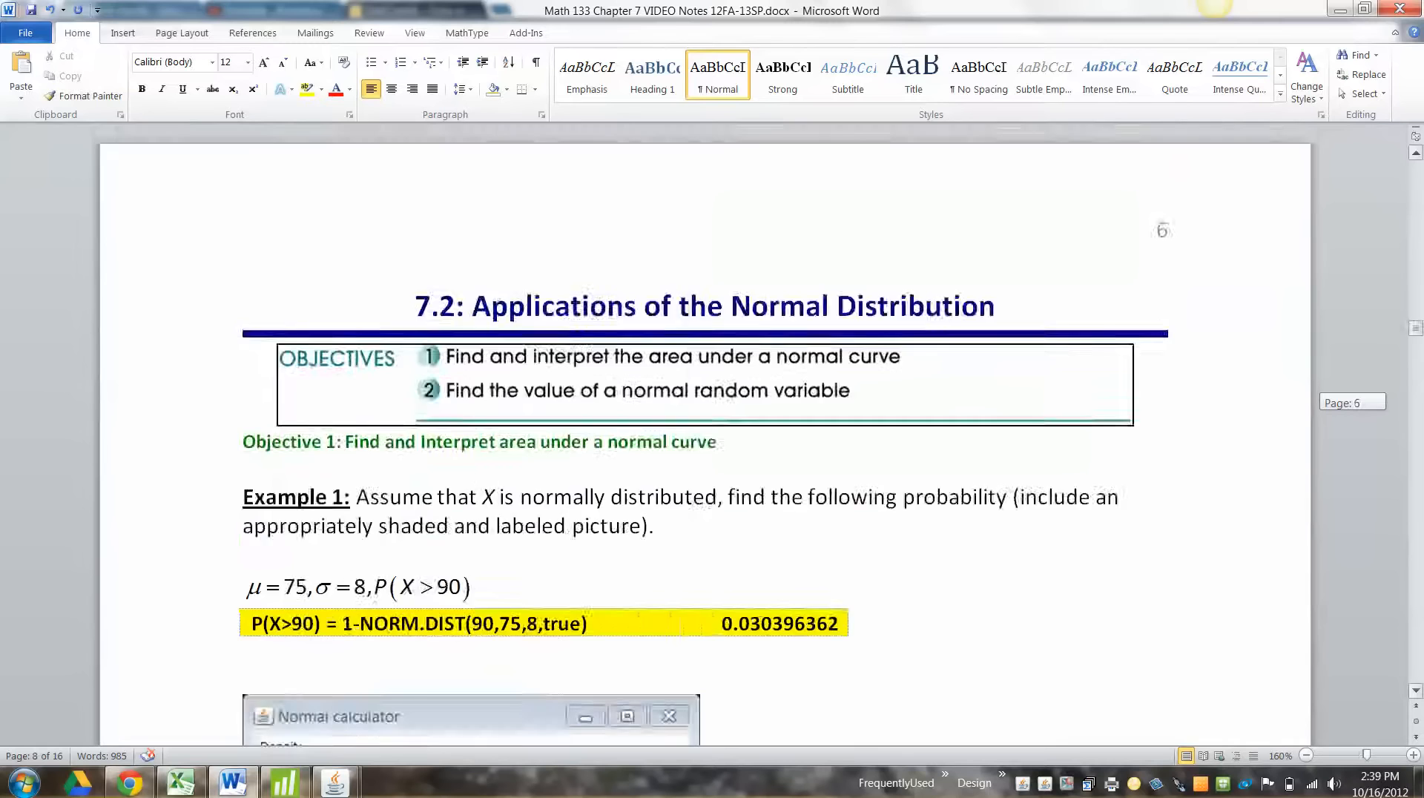
scroll(down, 3)
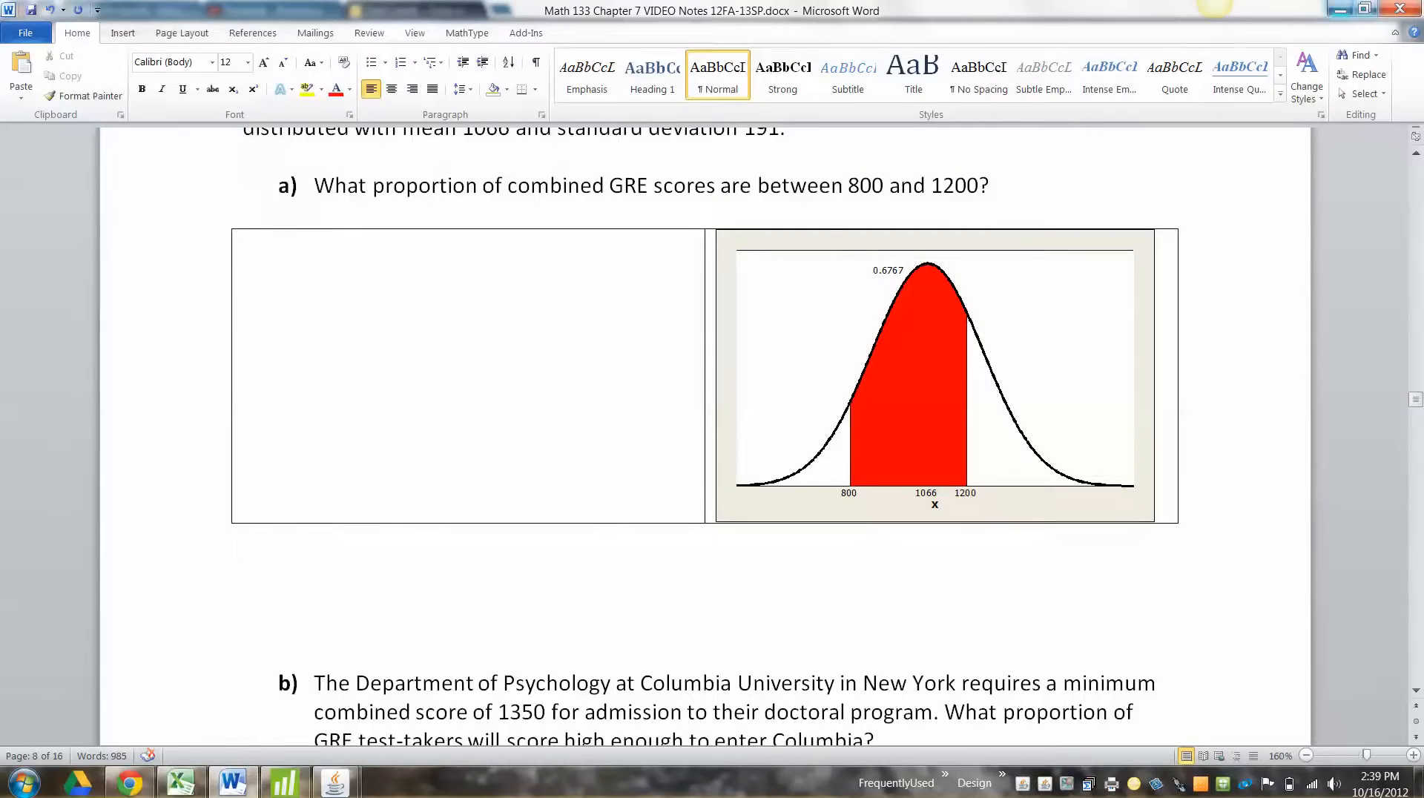
Export the normal calculator result to My Results as '7.2 Example 3a part 1' and dismiss the confirmation
click(130, 781)
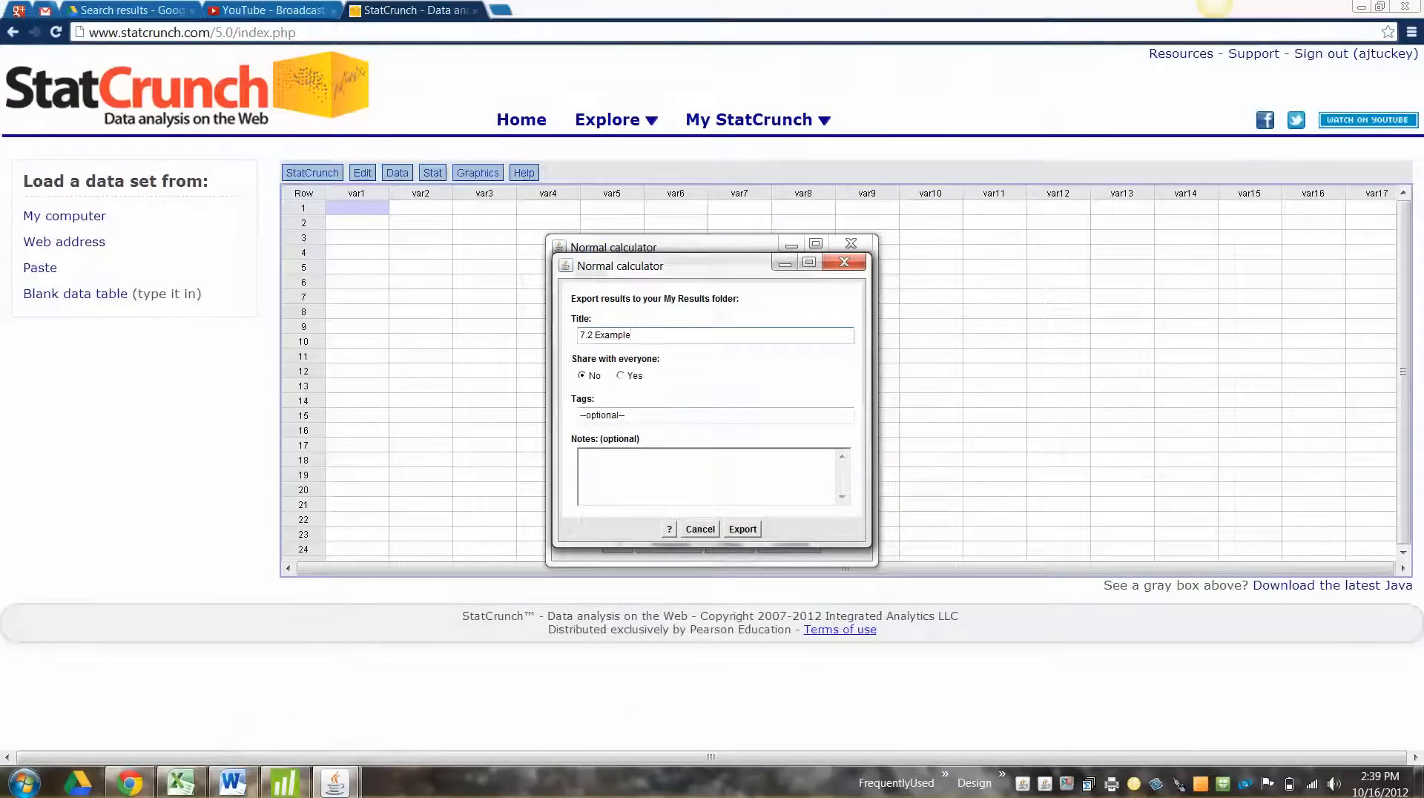
text(3a p)
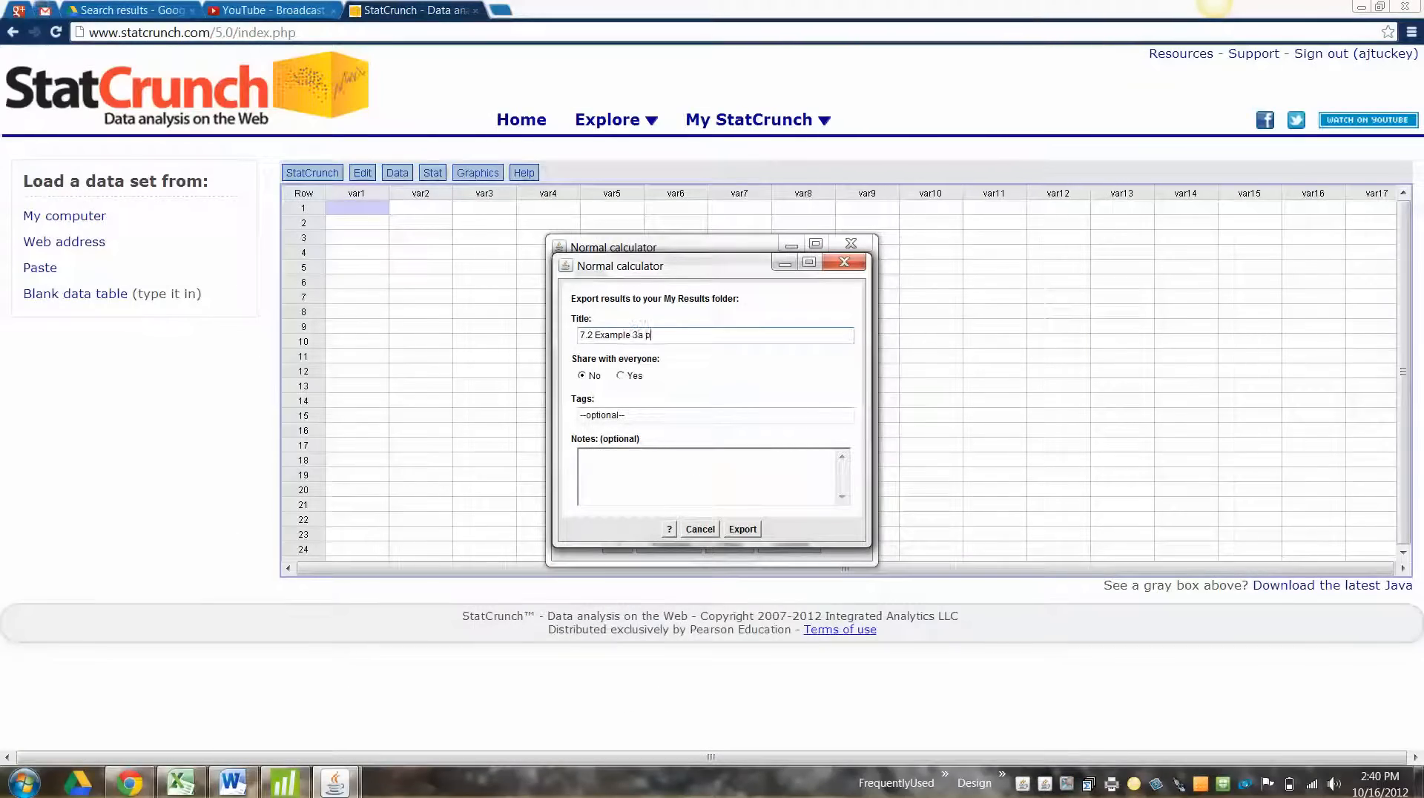
text(art)
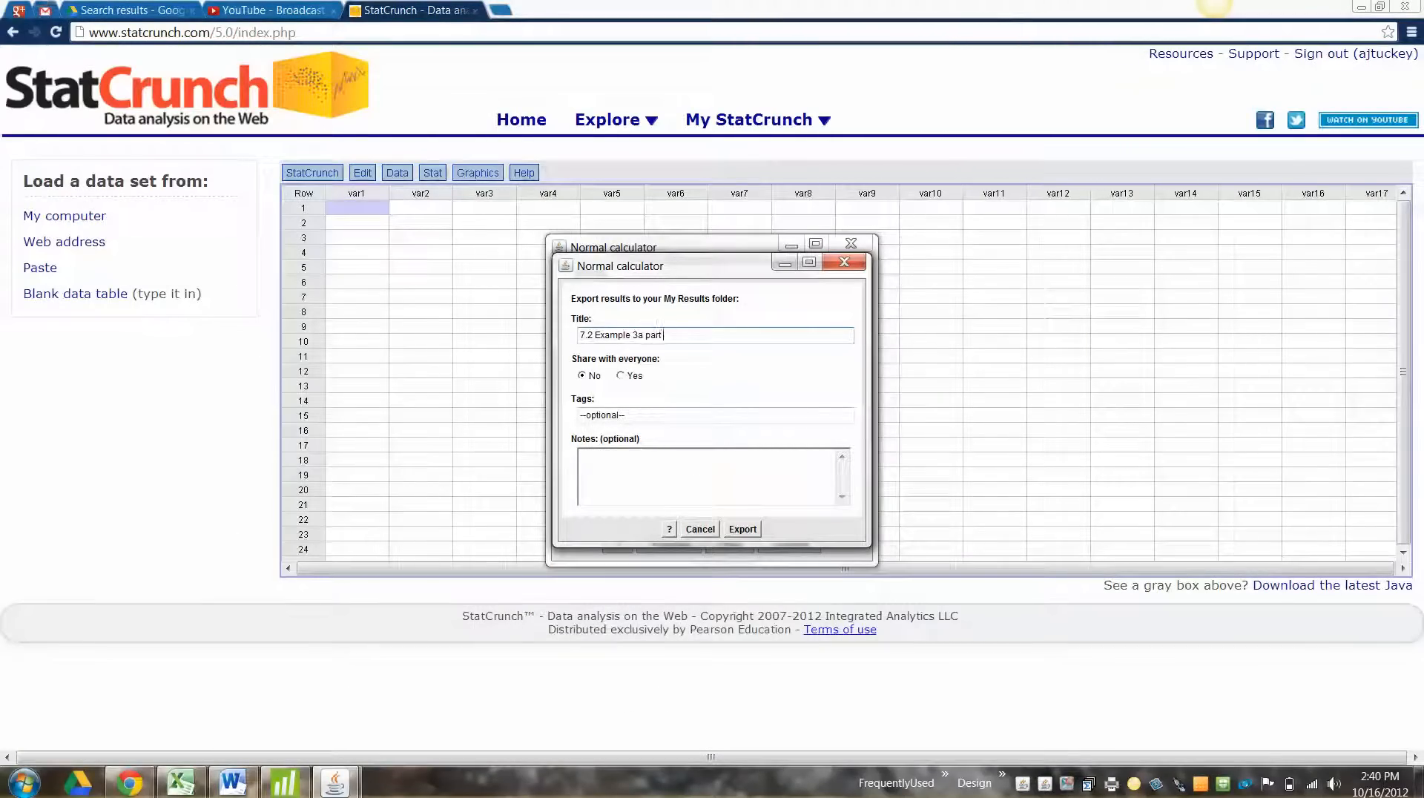
text(1)
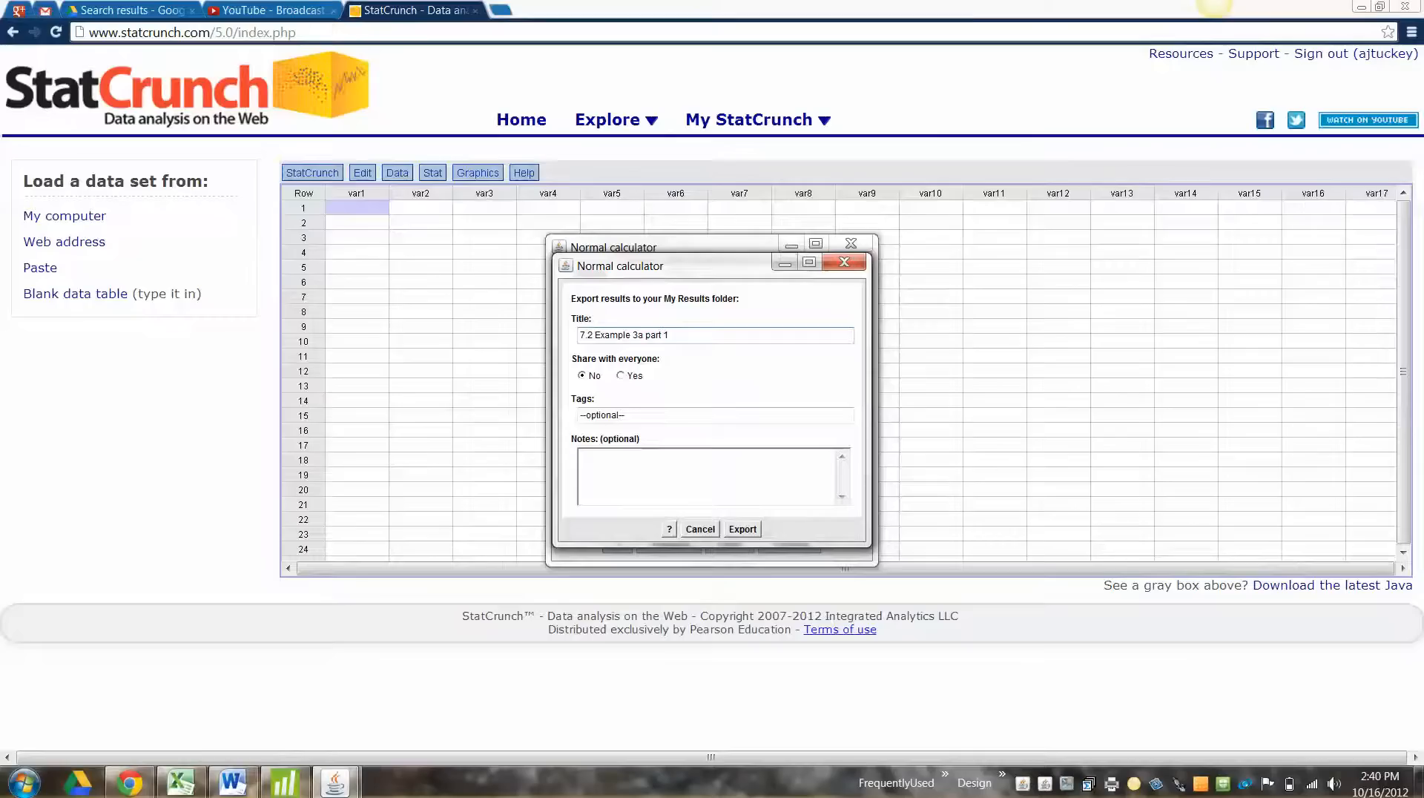
click(742, 528)
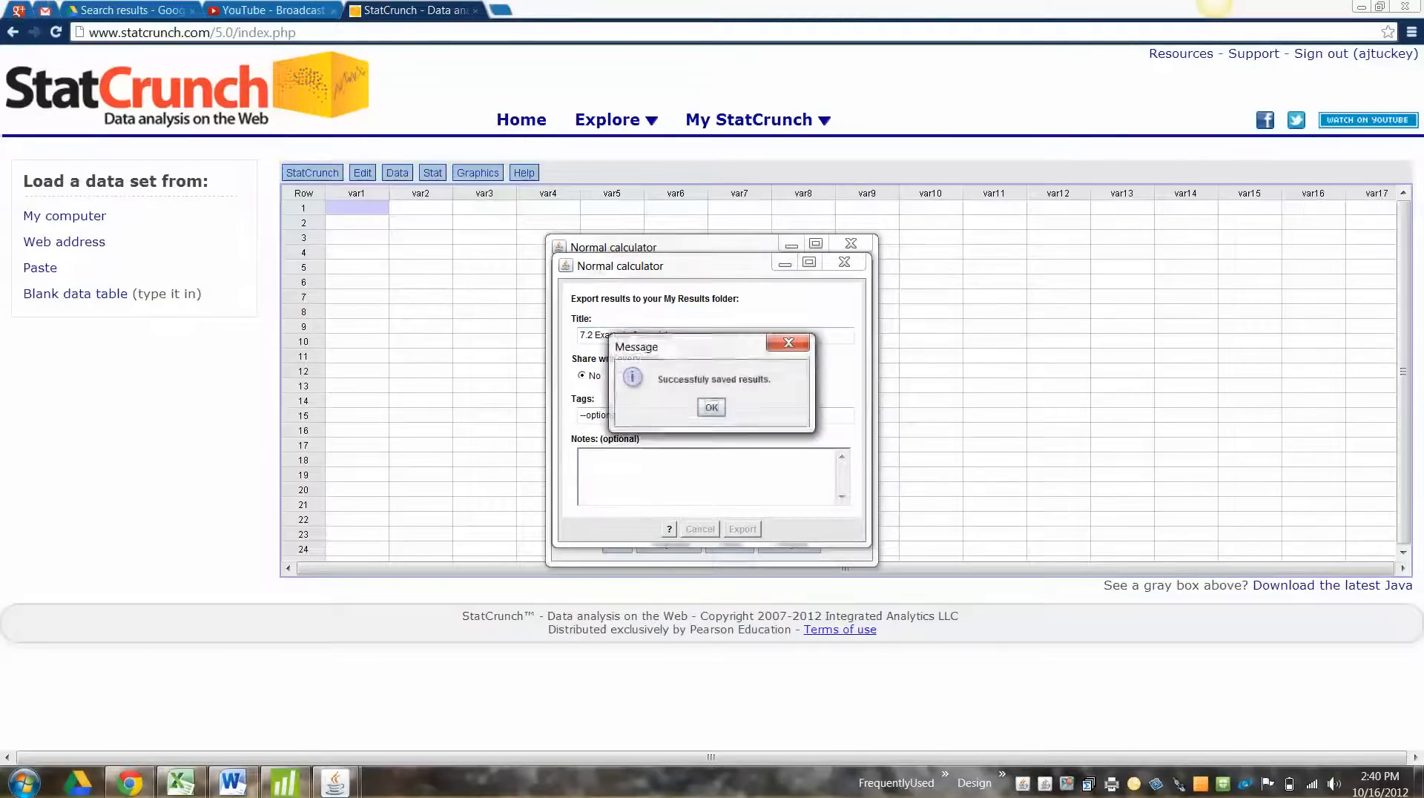
click(711, 406)
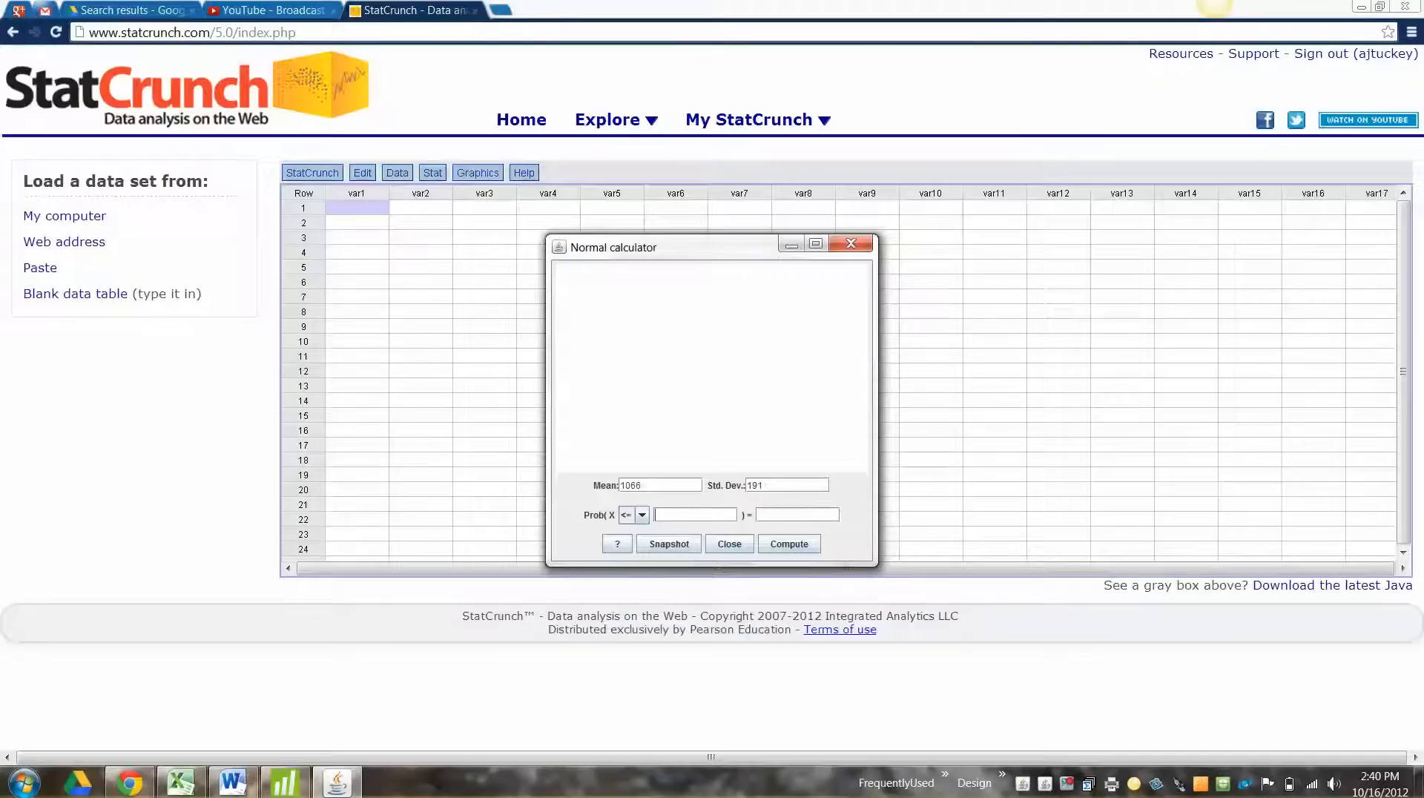
Compute P(X ≤ 1200) = 0.7585 and save it to My Results as '7.2 Example 3a part 2'
text(1200)
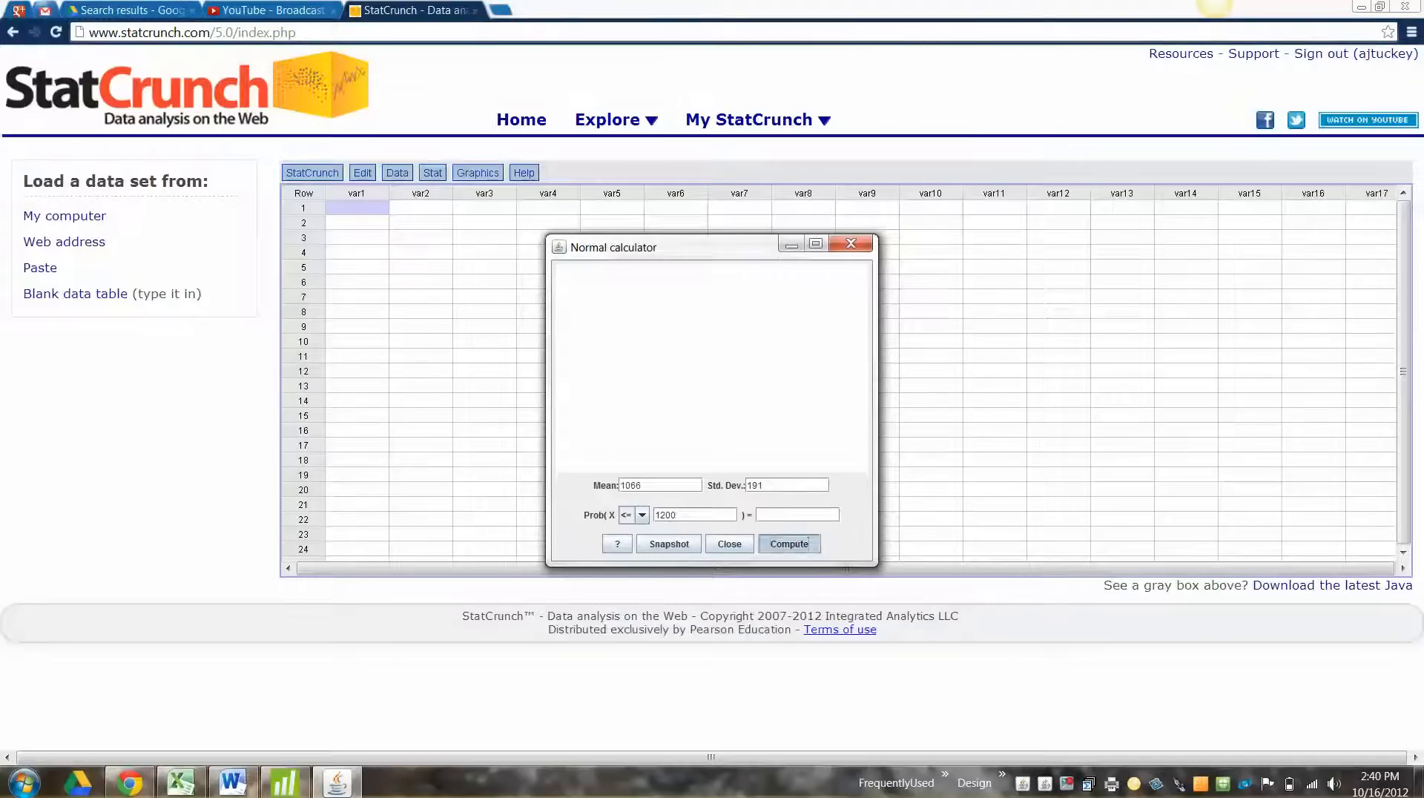
click(789, 543)
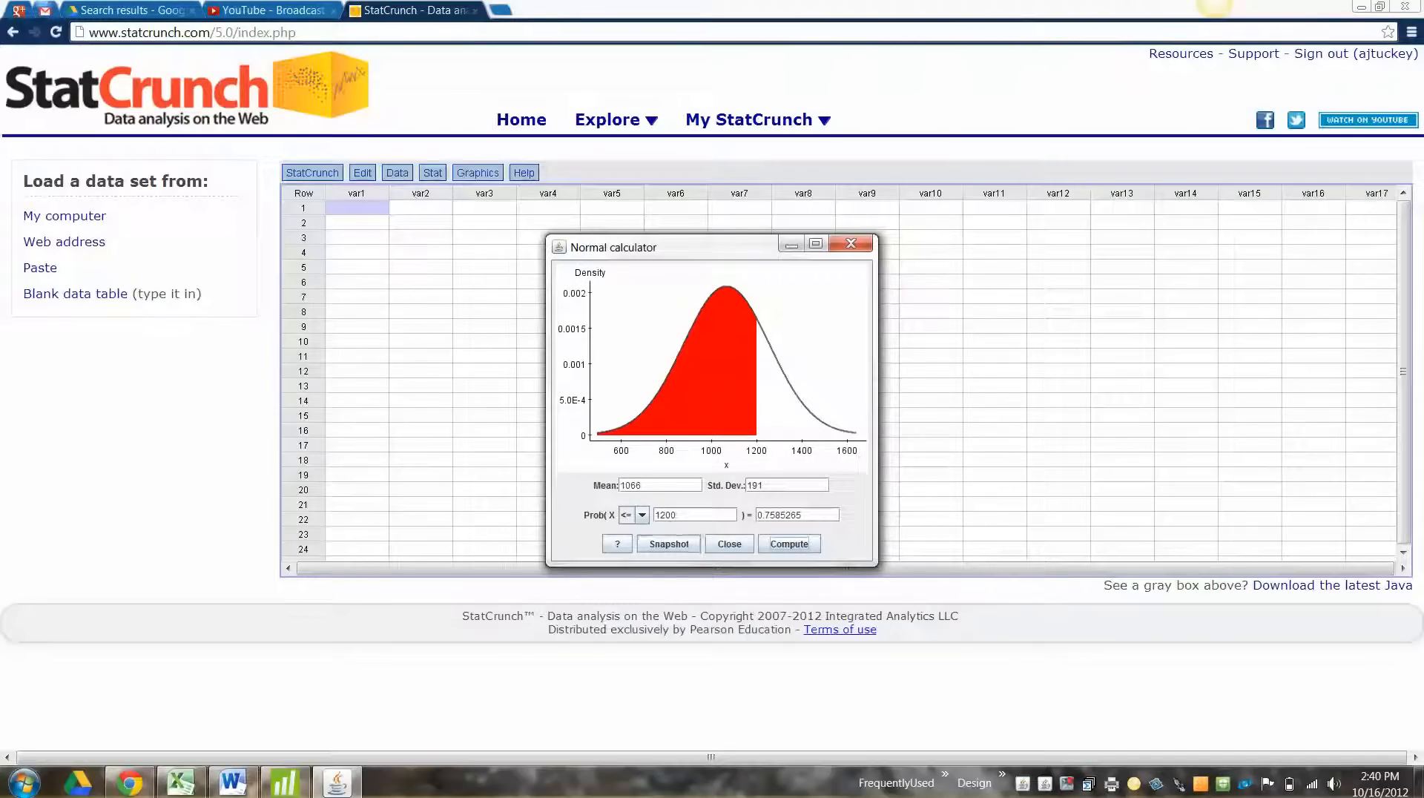
click(667, 543)
text(7)
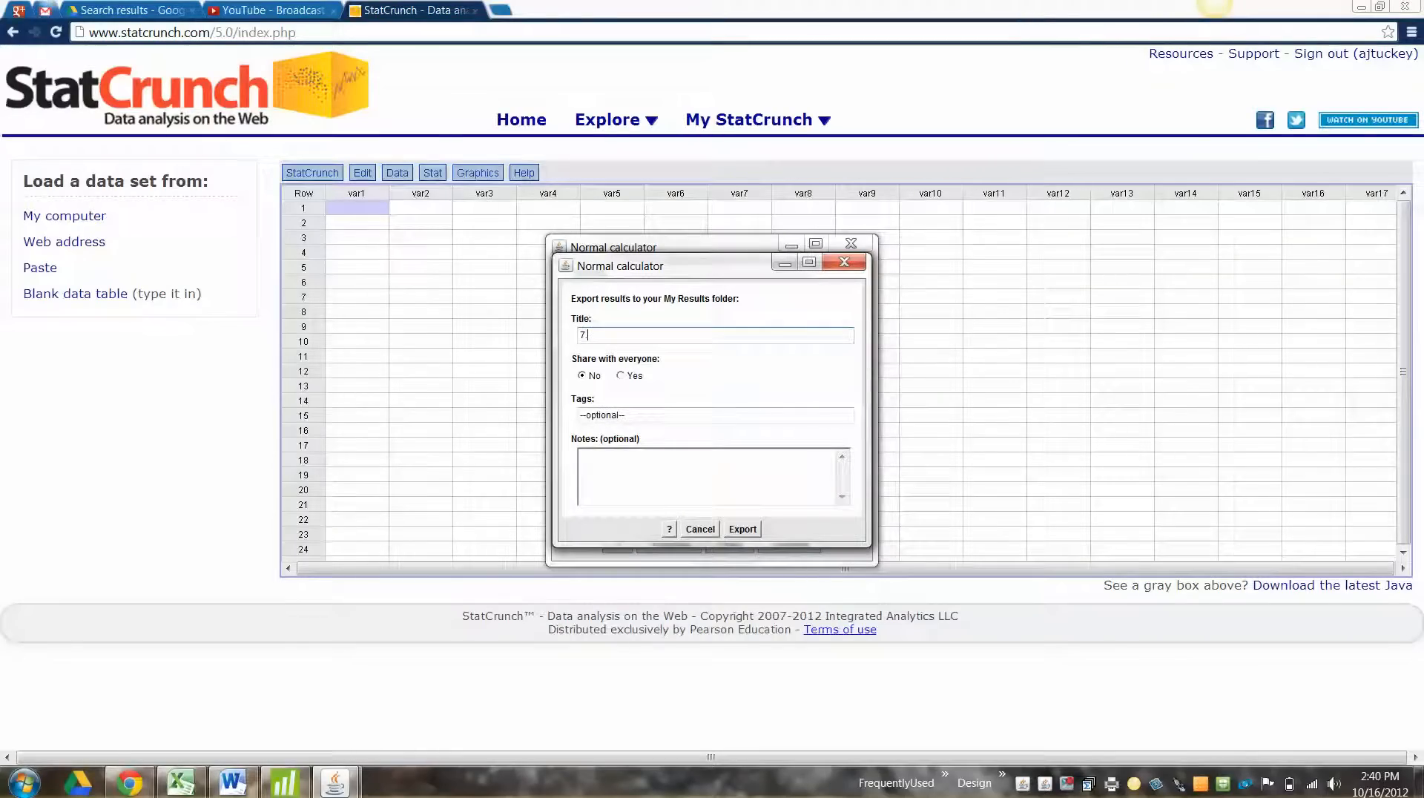
text(.2 Example)
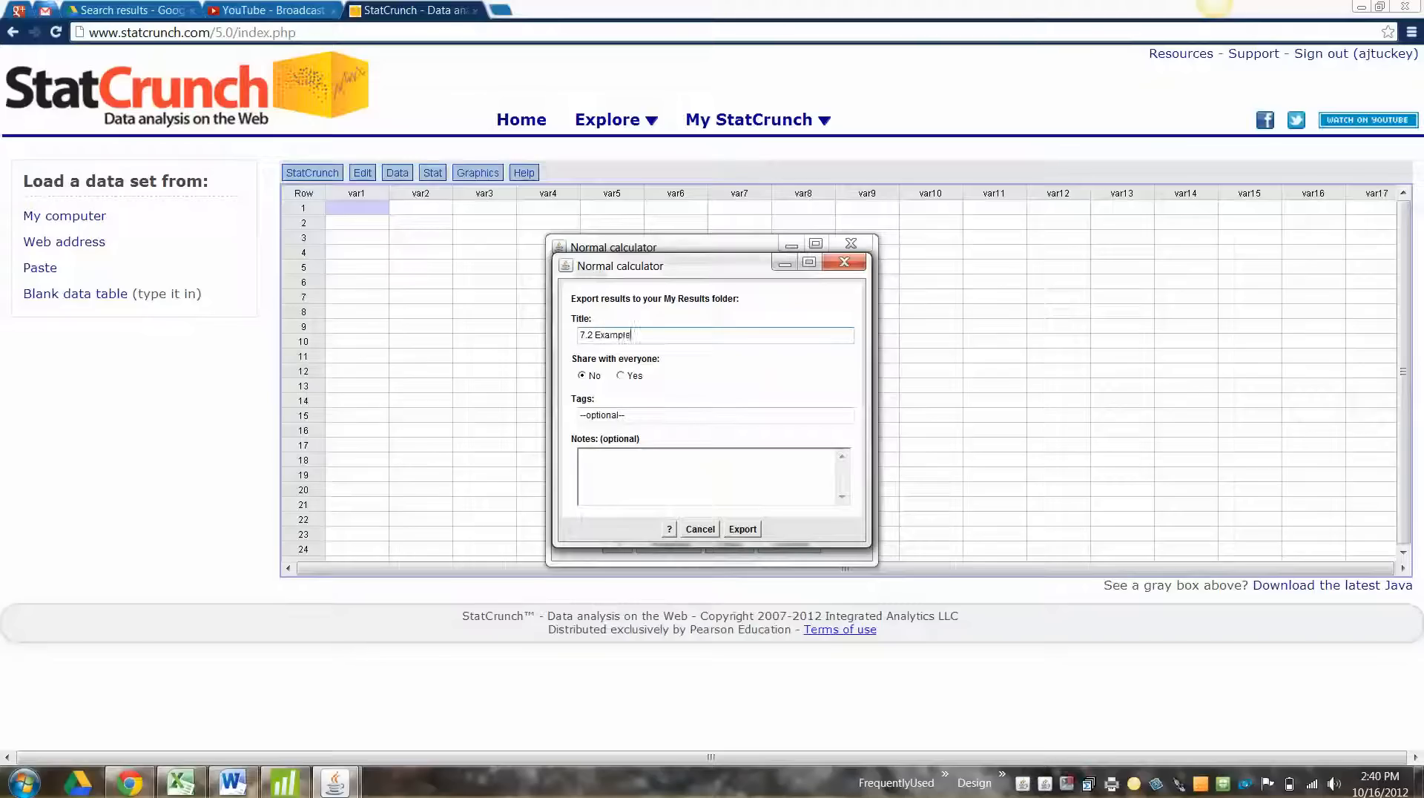
text(3a part)
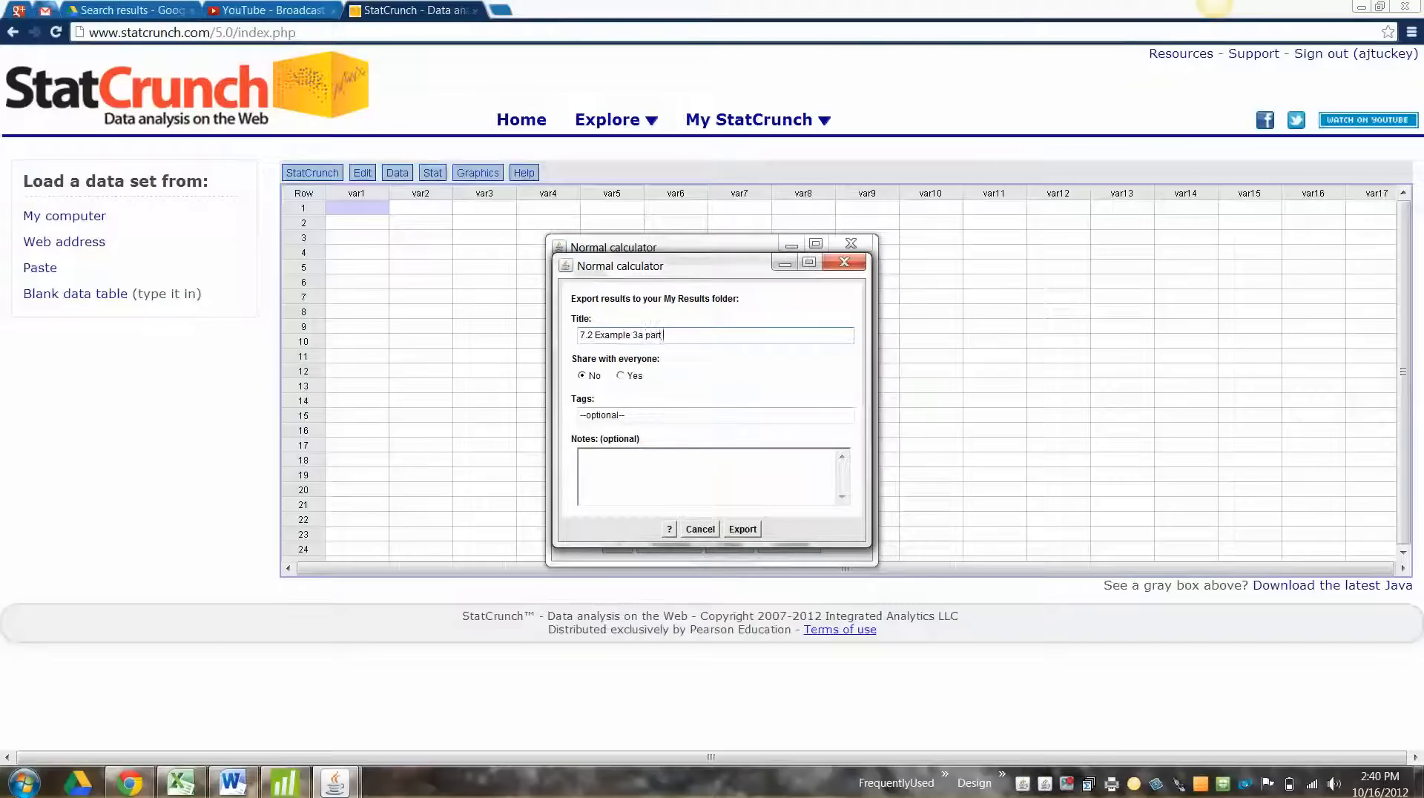
text(2)
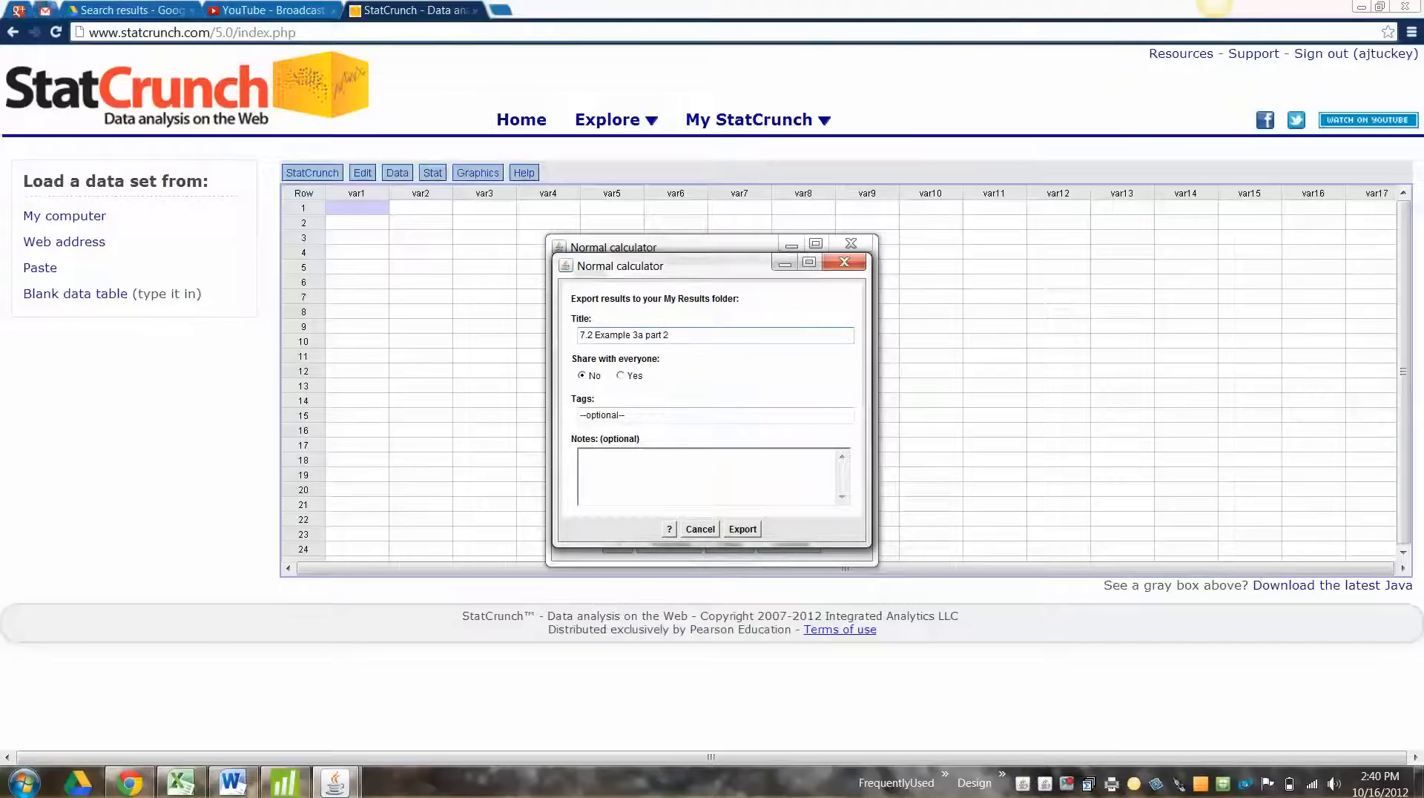
click(742, 530)
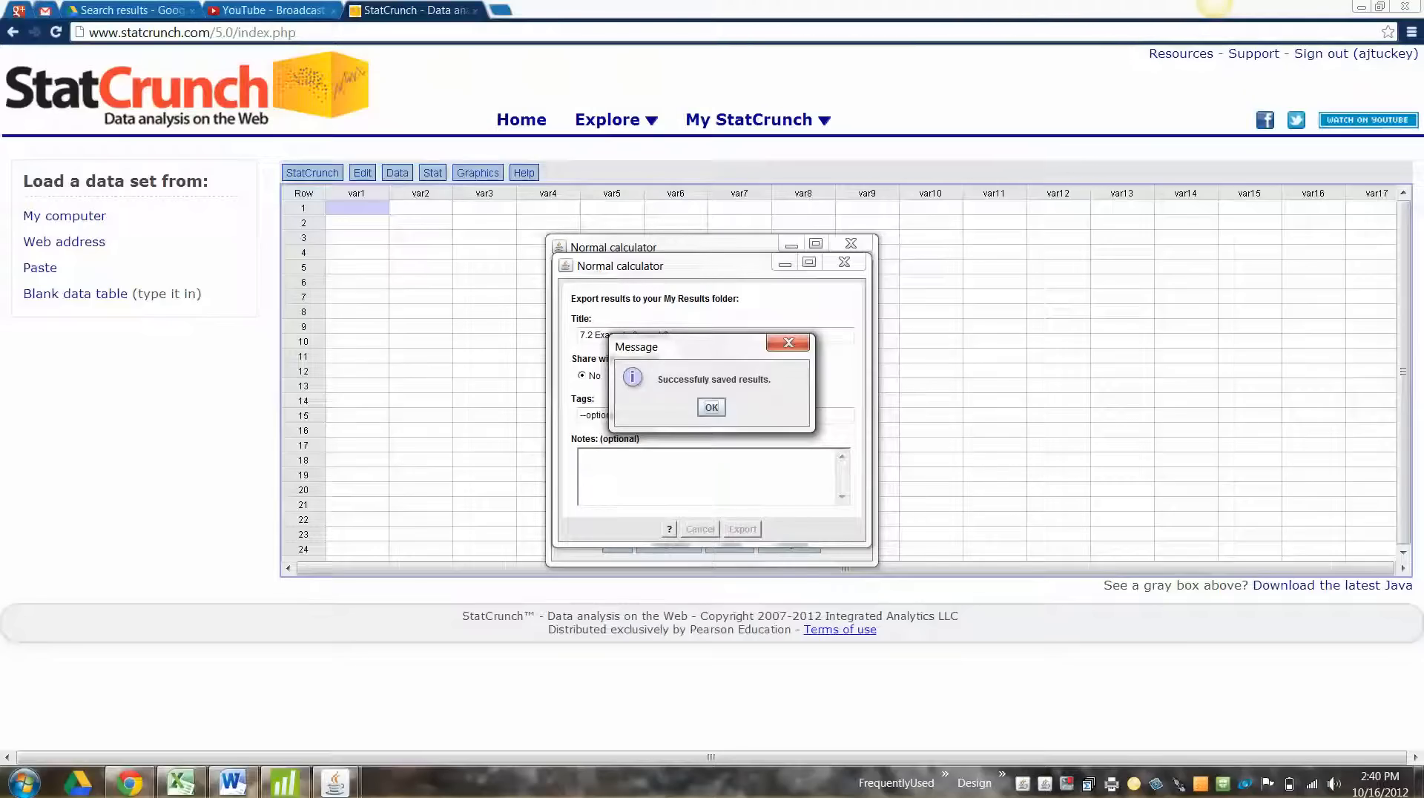
click(711, 407)
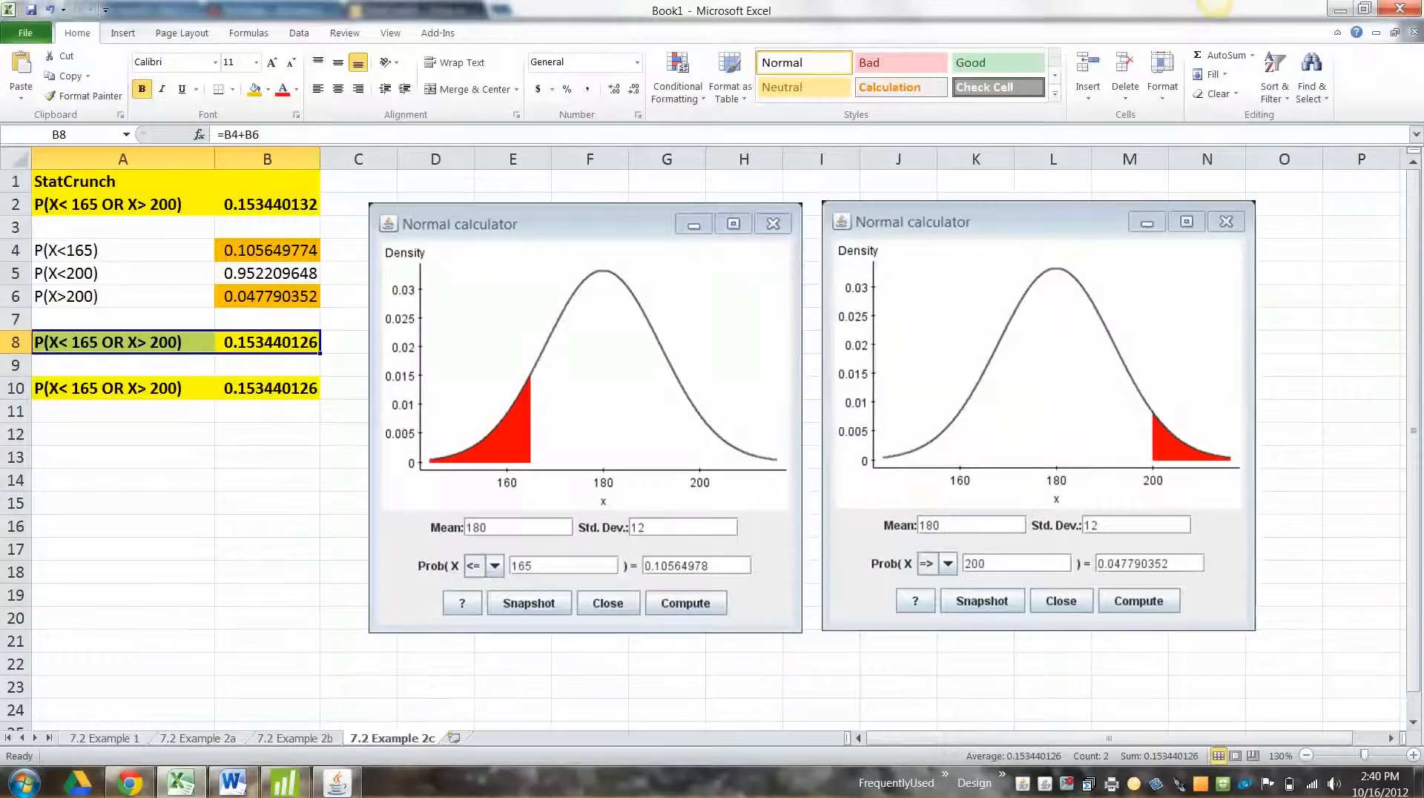
Insert a worksheet named '7.2 Example 3a', zoom in, and select cell D2 for the graph
click(501, 737)
text(7.3 E)
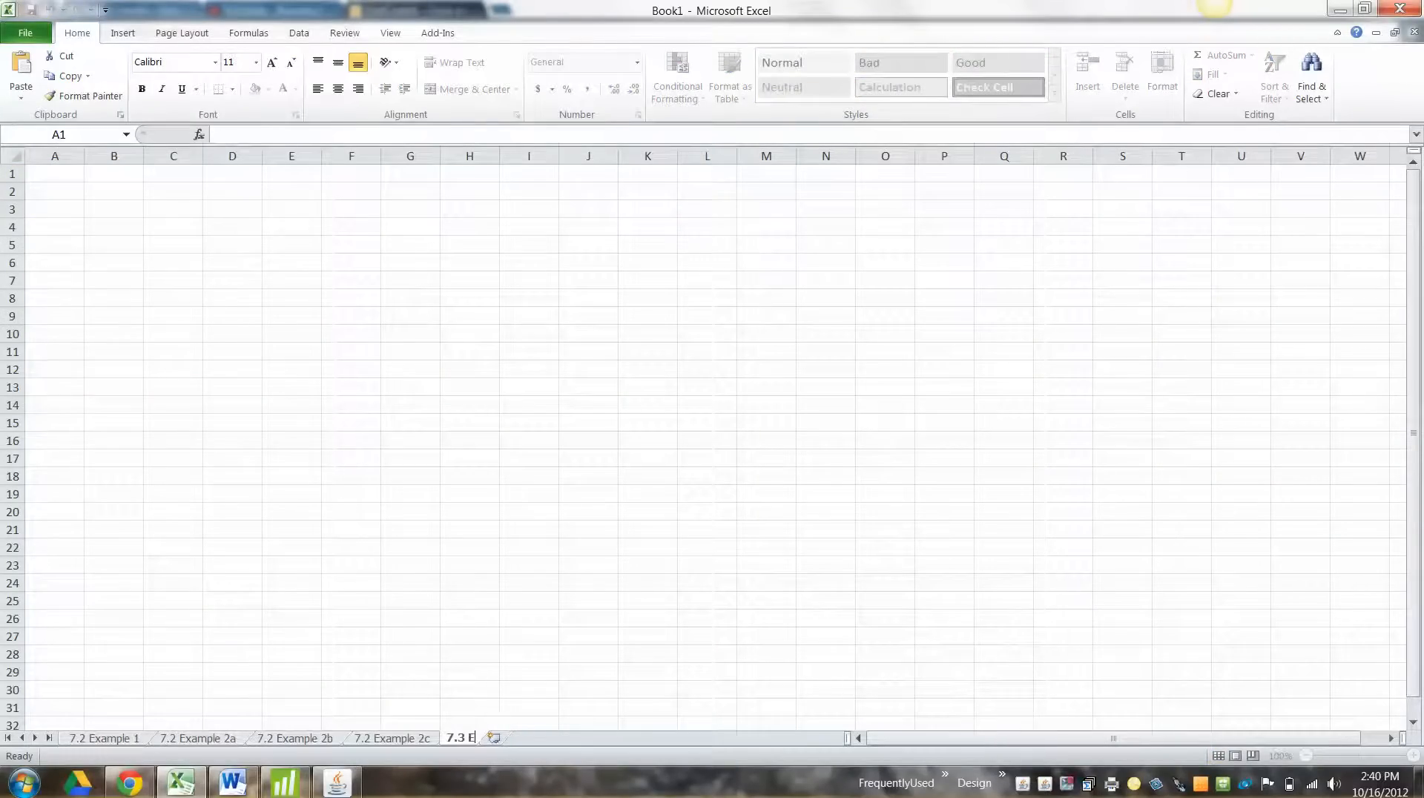
text(xample)
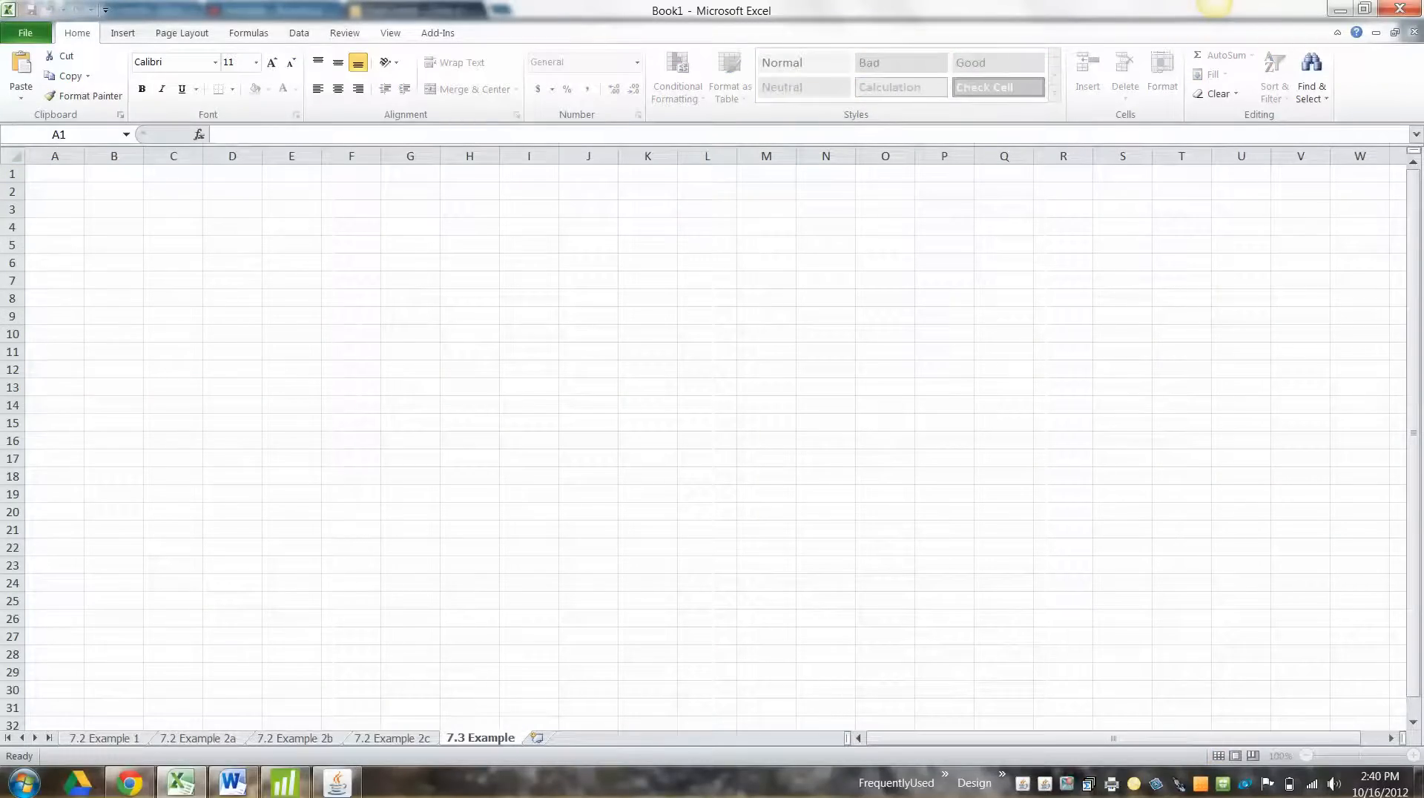
double_click(480, 737)
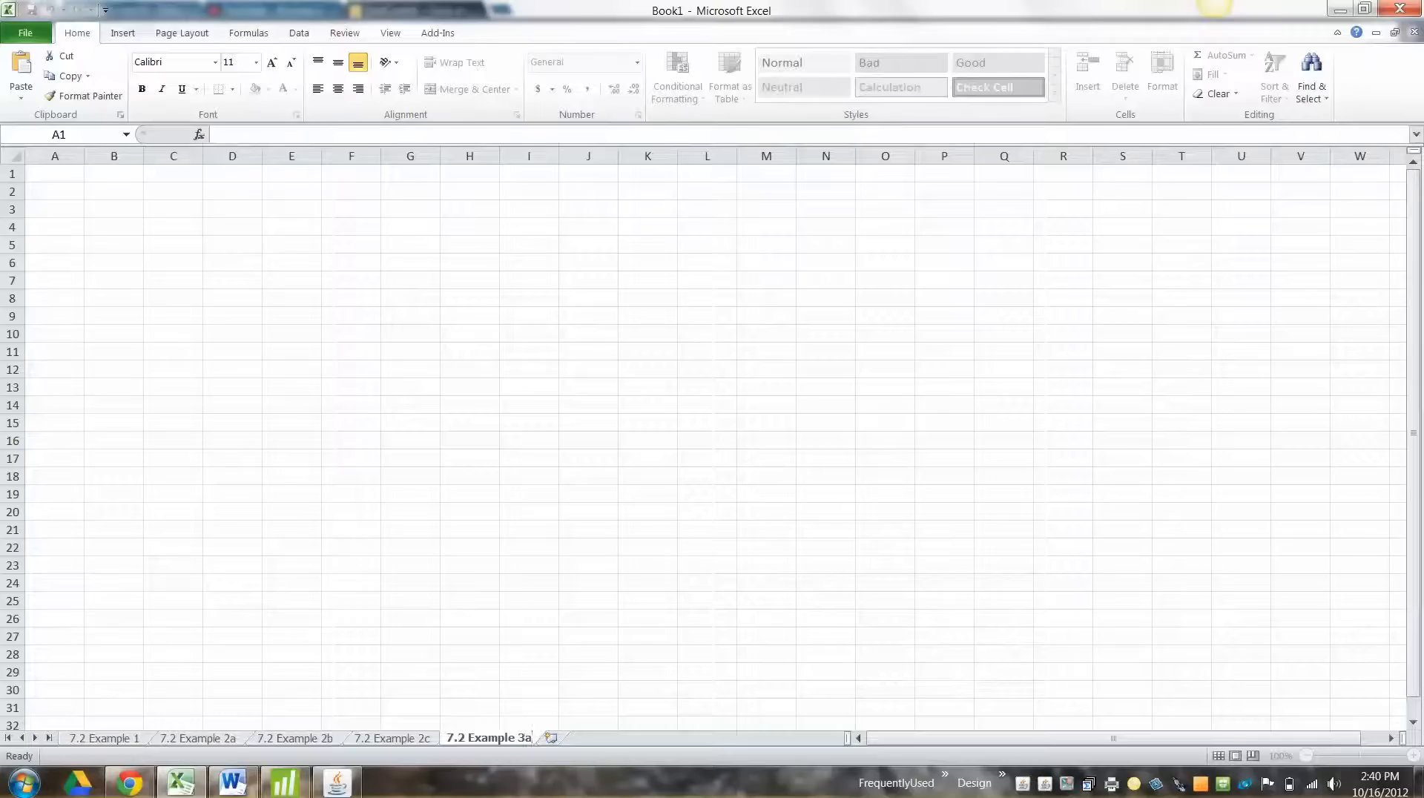
click(469, 511)
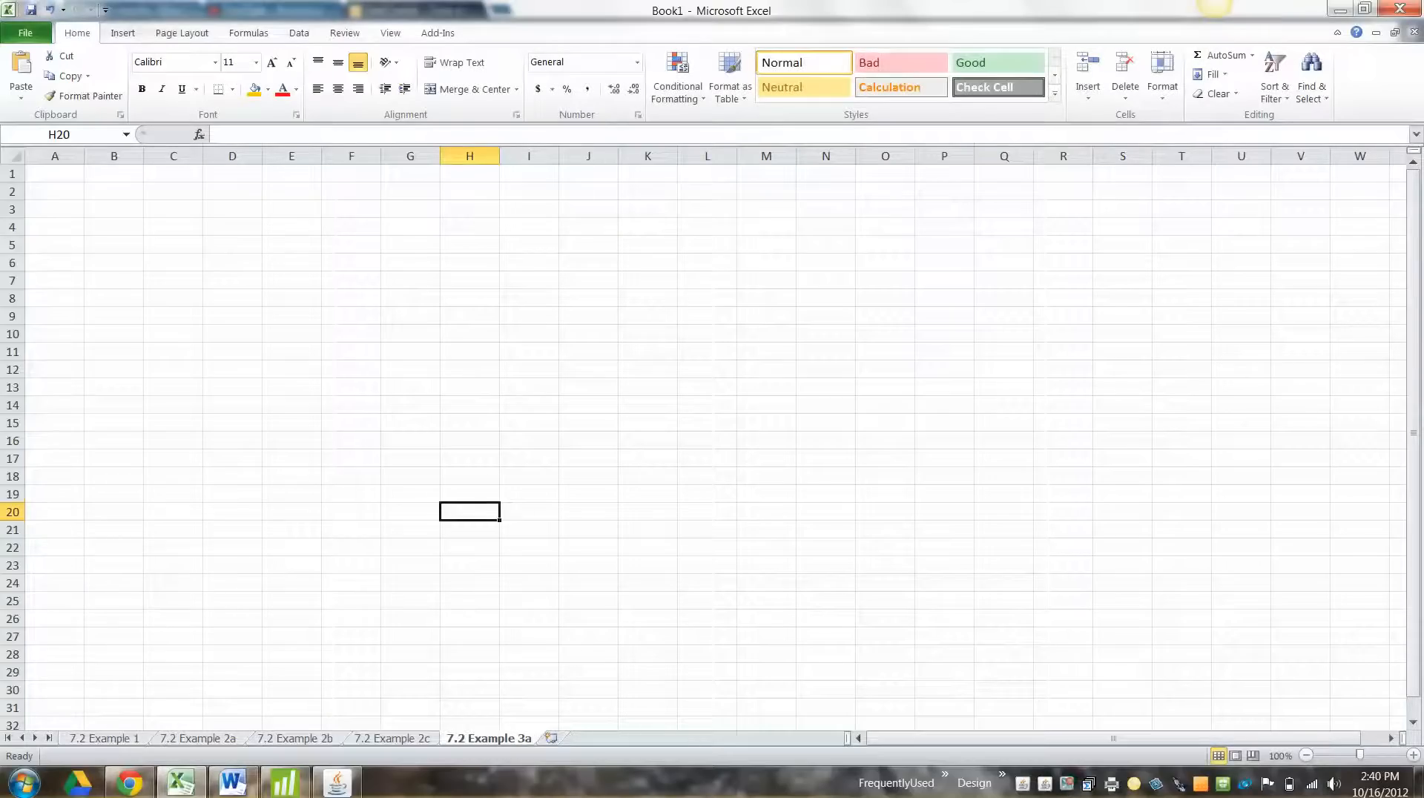
click(172, 244)
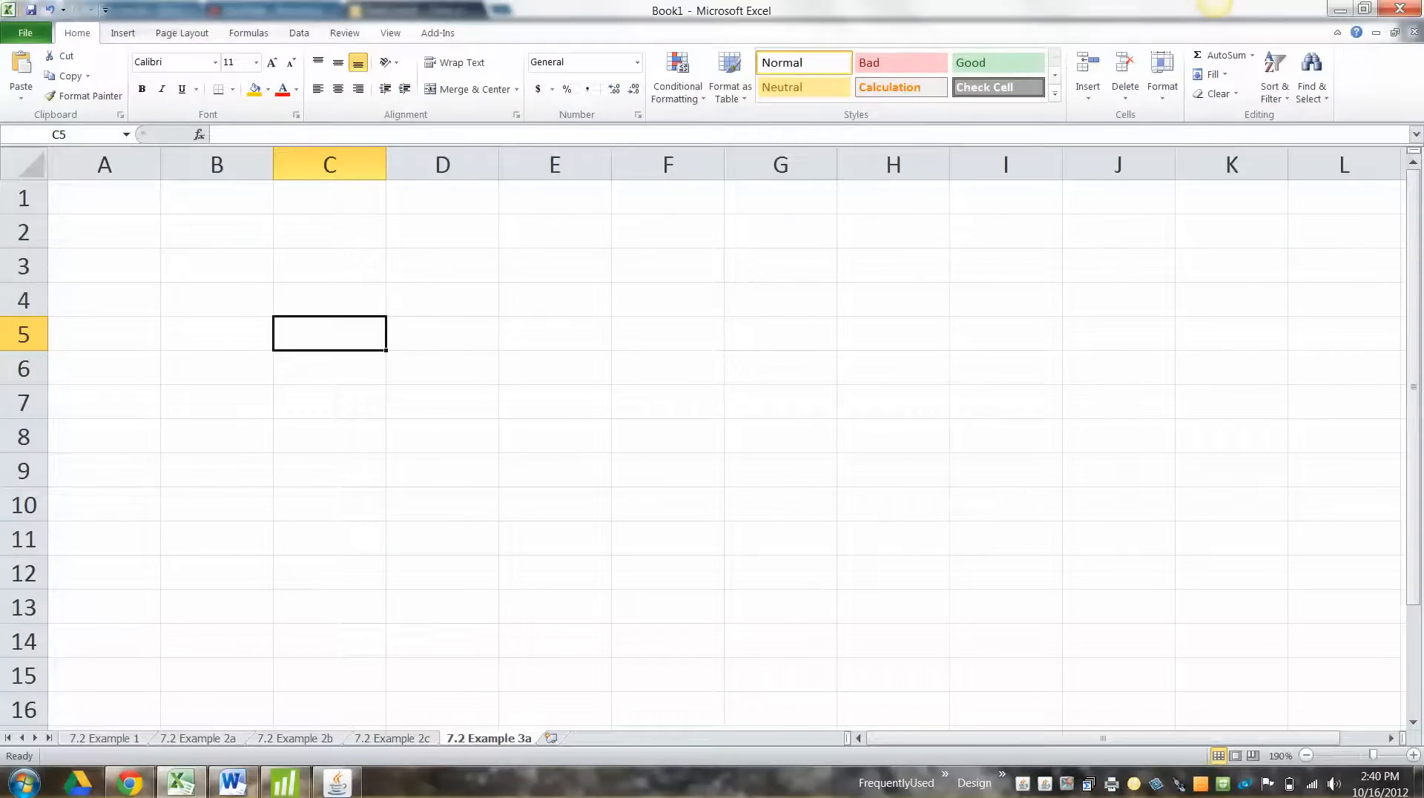
click(442, 231)
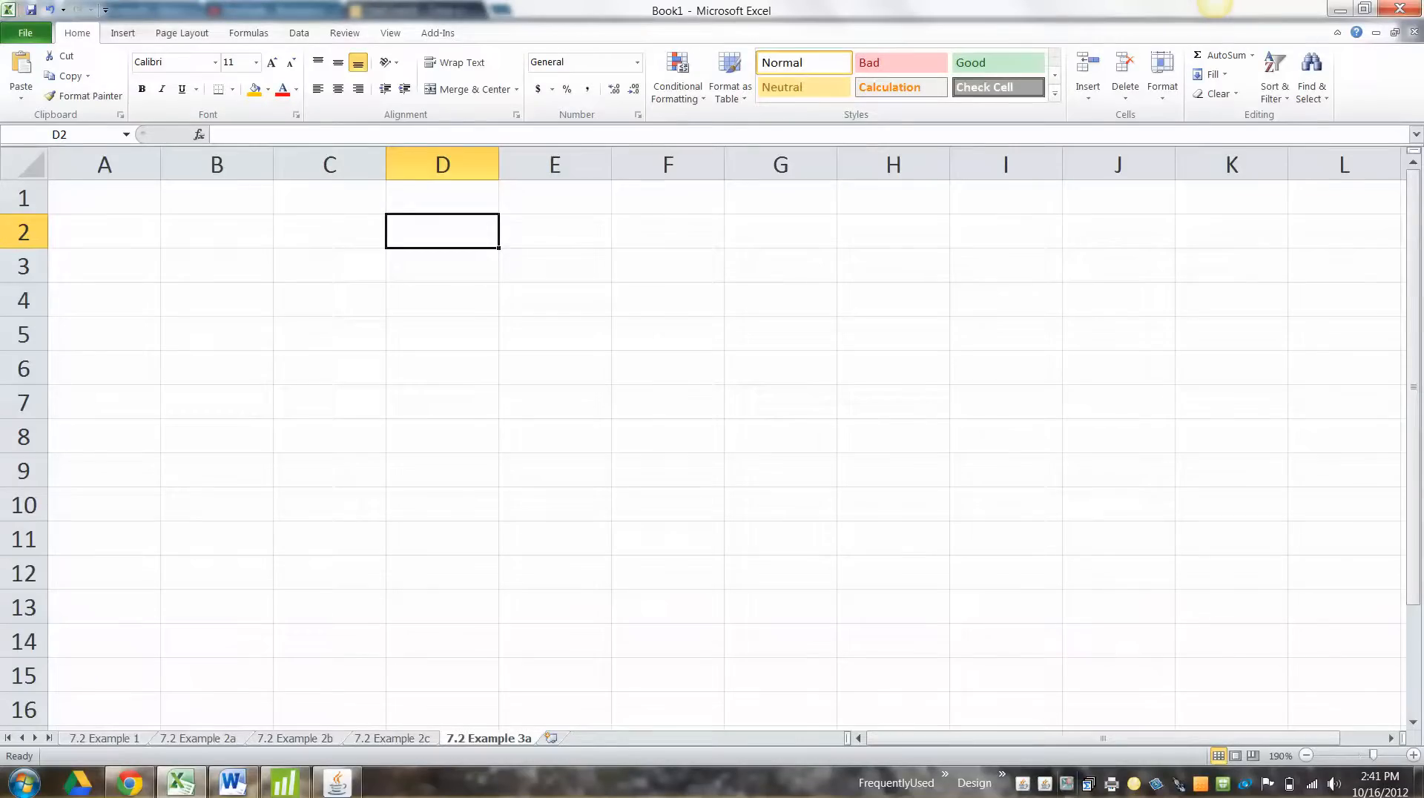
Copy the saved '7.2 Example 3a part 1' graph from My Results into the Excel sheet
click(129, 781)
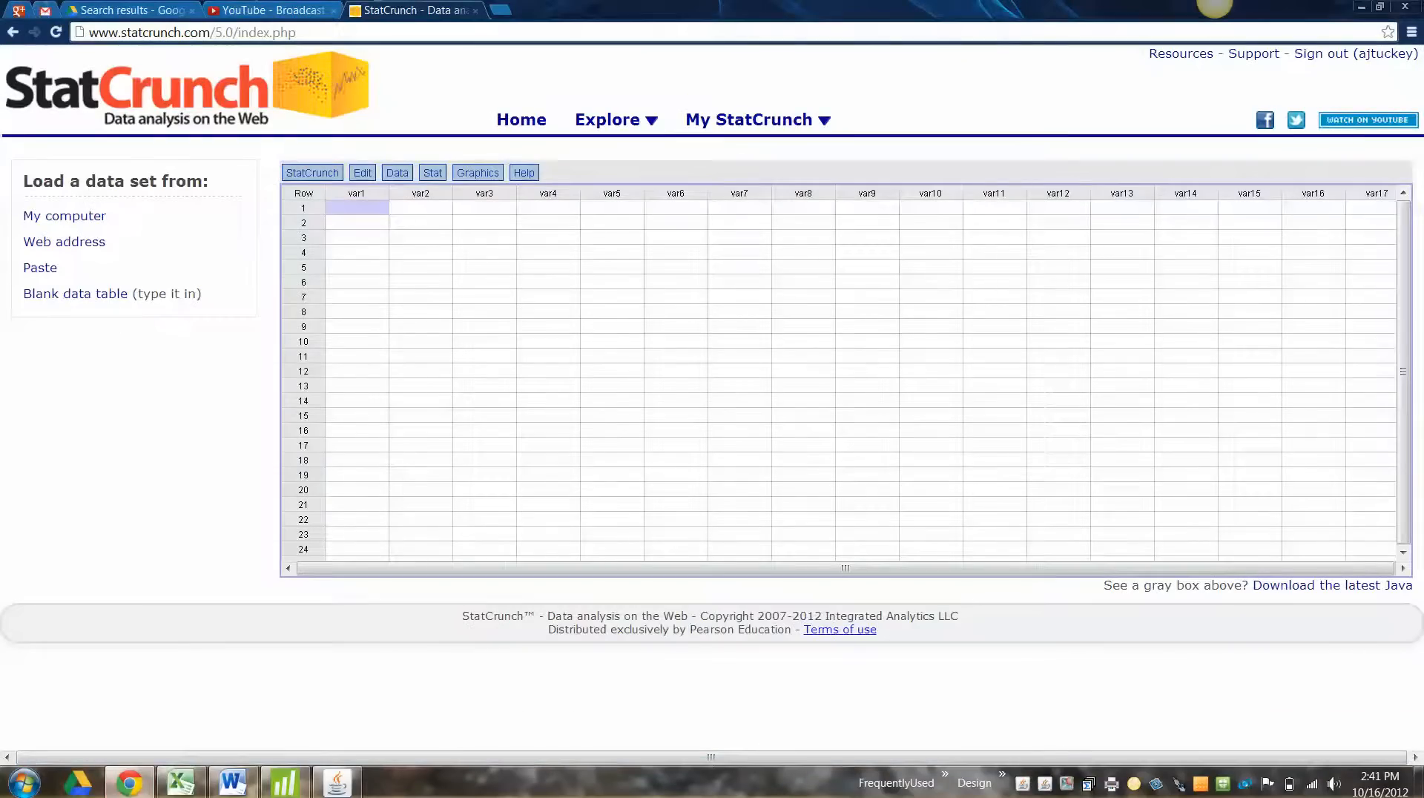
click(748, 118)
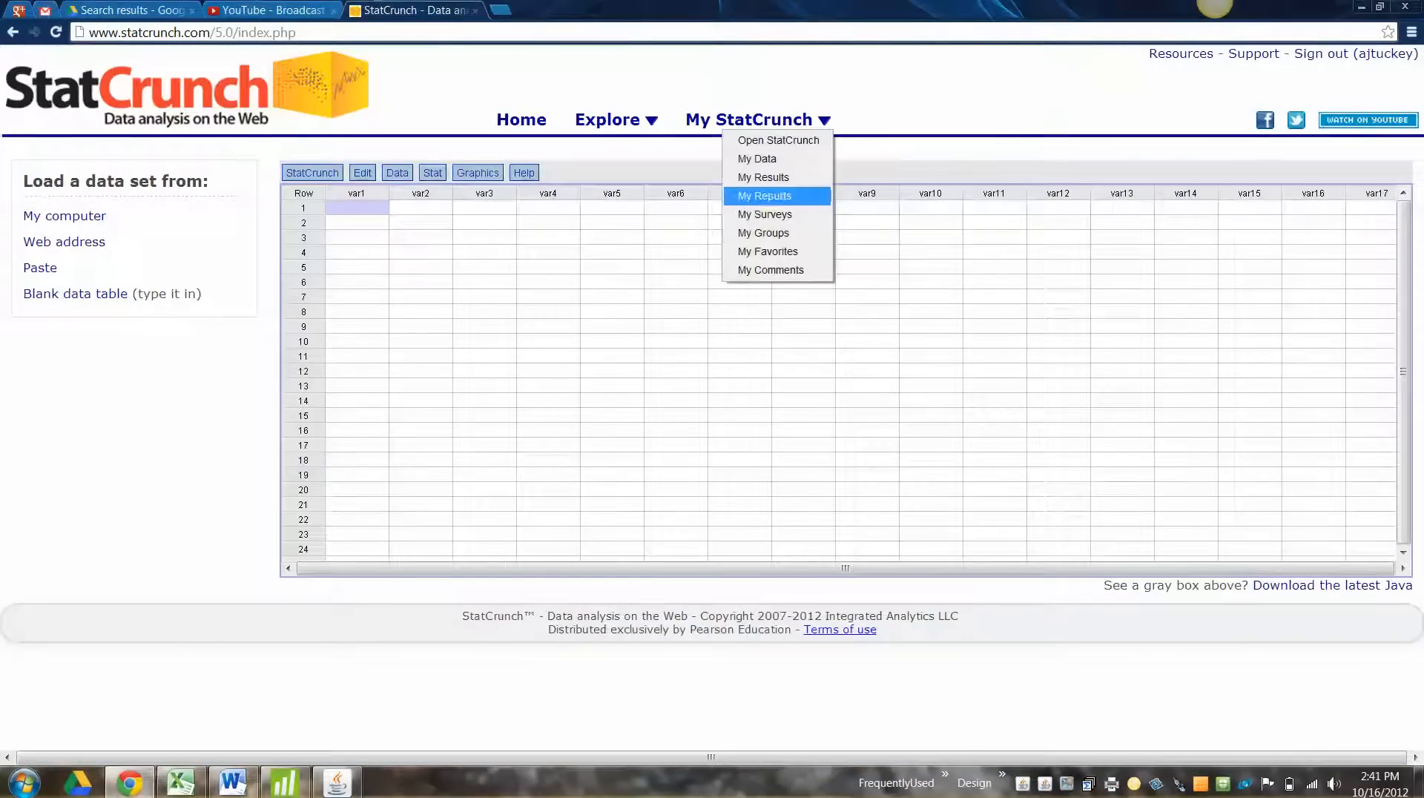
click(764, 196)
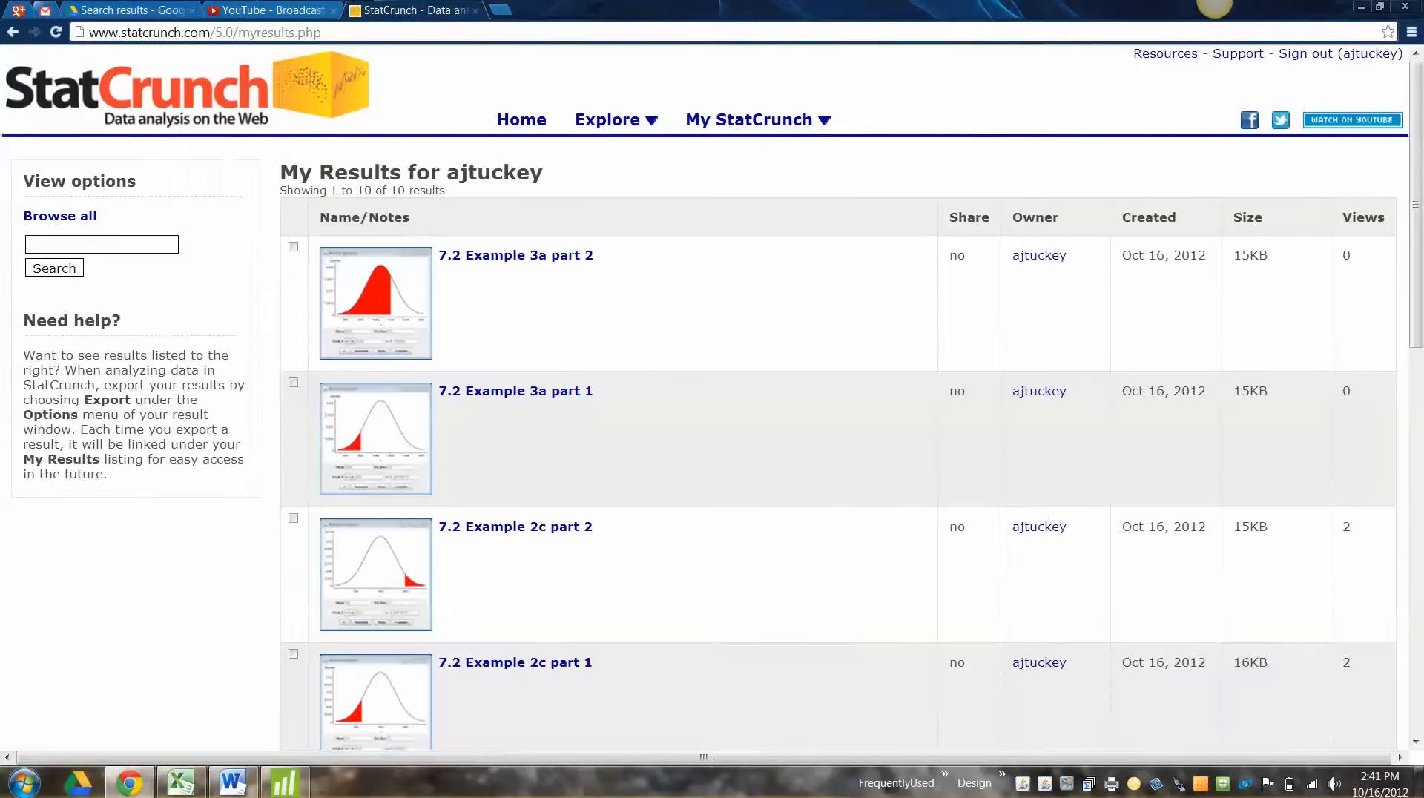
click(514, 390)
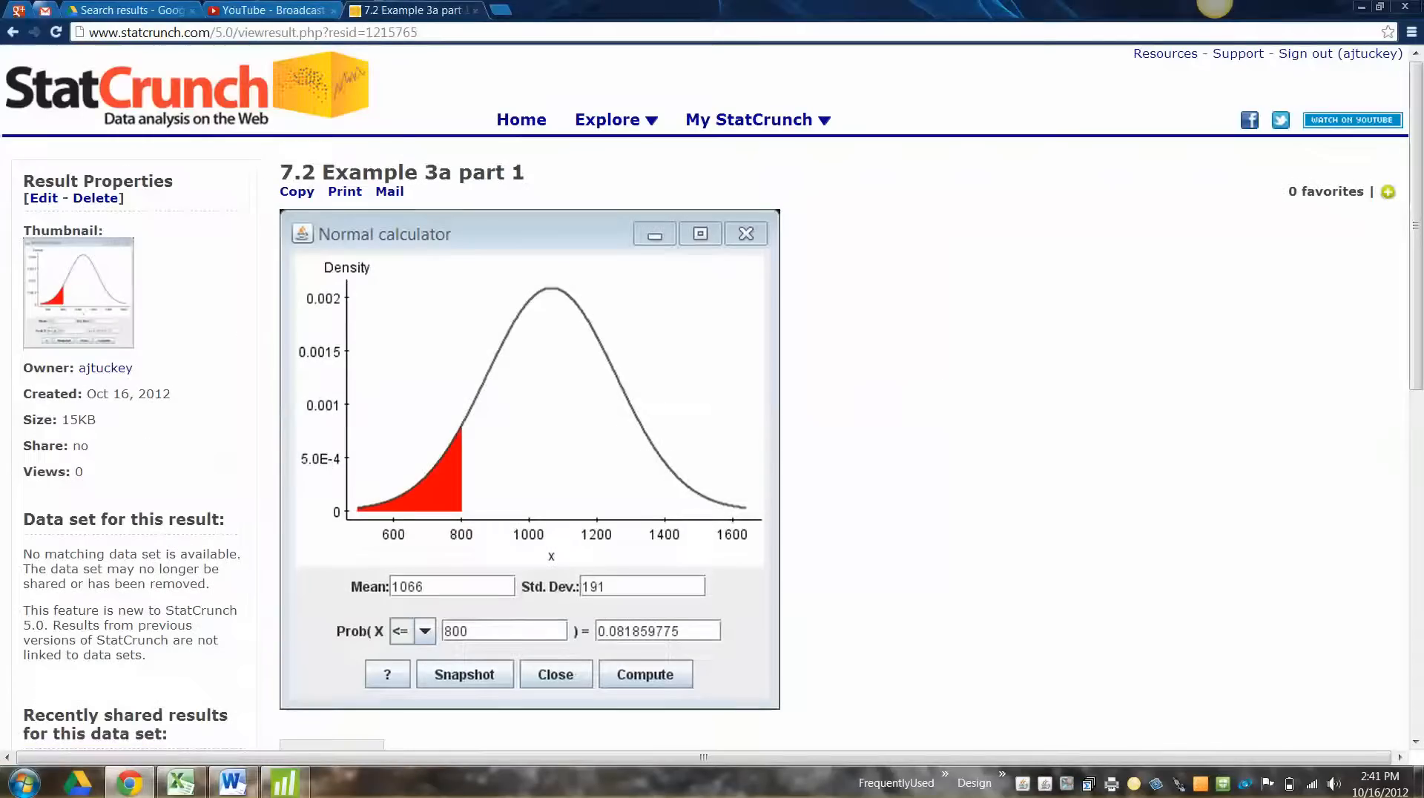
click(296, 191)
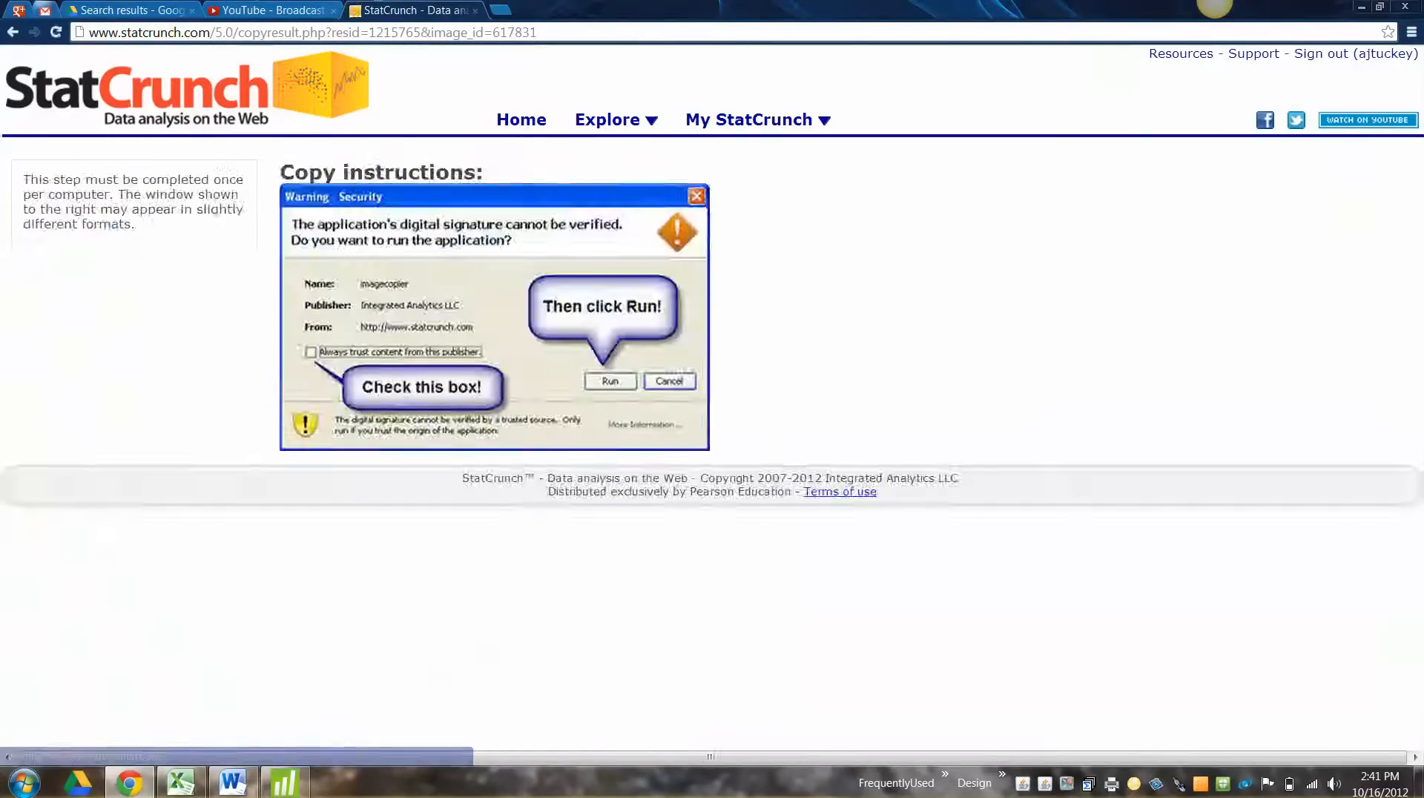
click(609, 381)
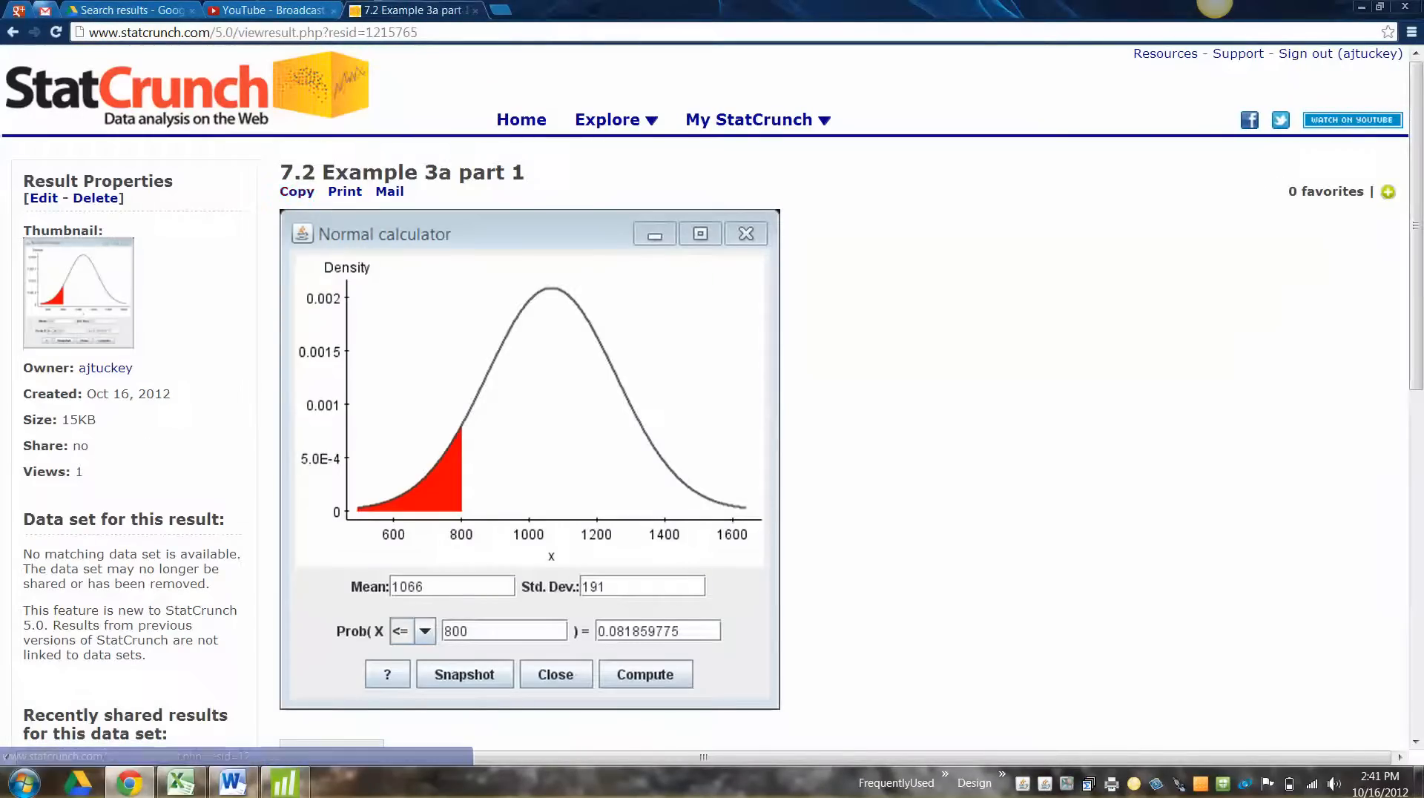
click(179, 782)
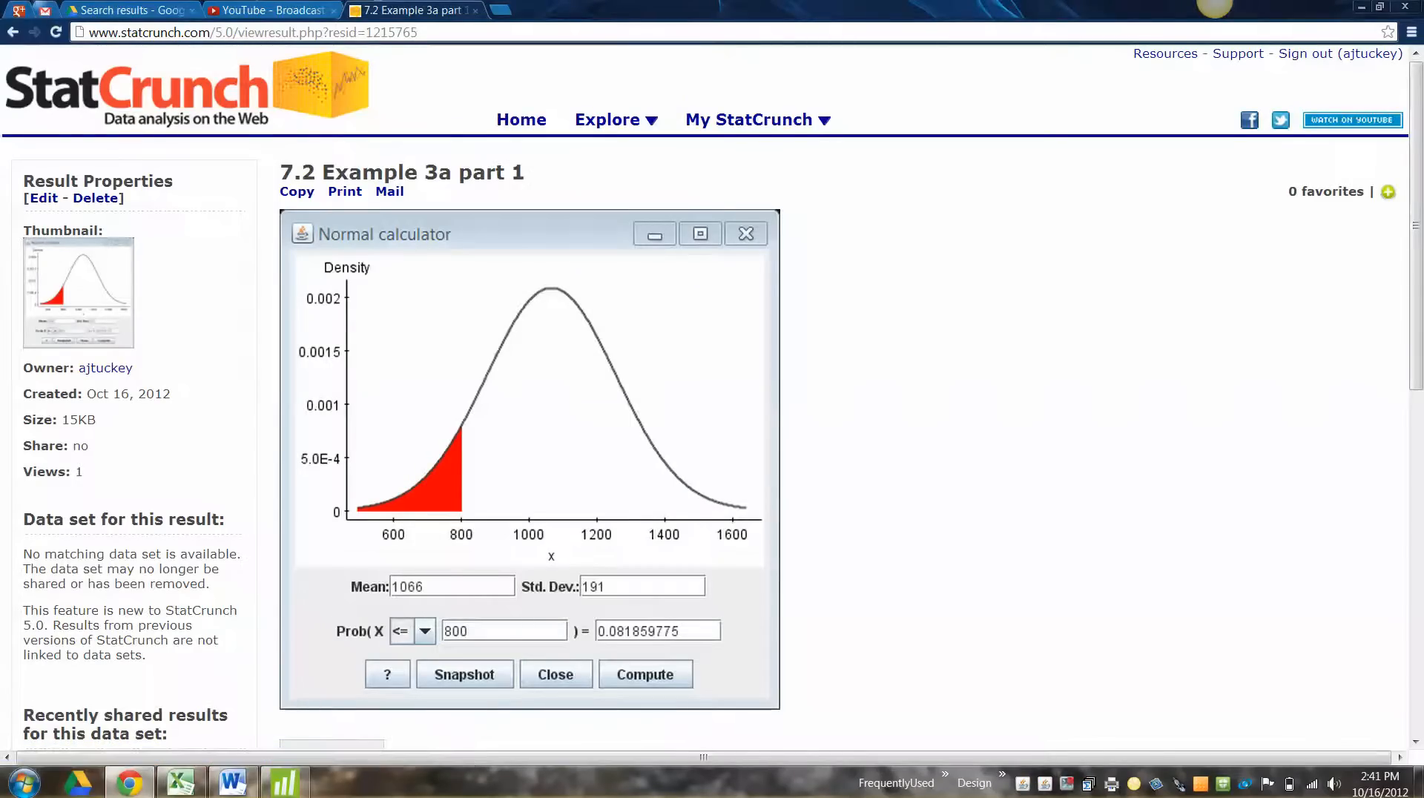
Reopen the saved '7.2 Example 3a part 2' result from My Results
click(749, 119)
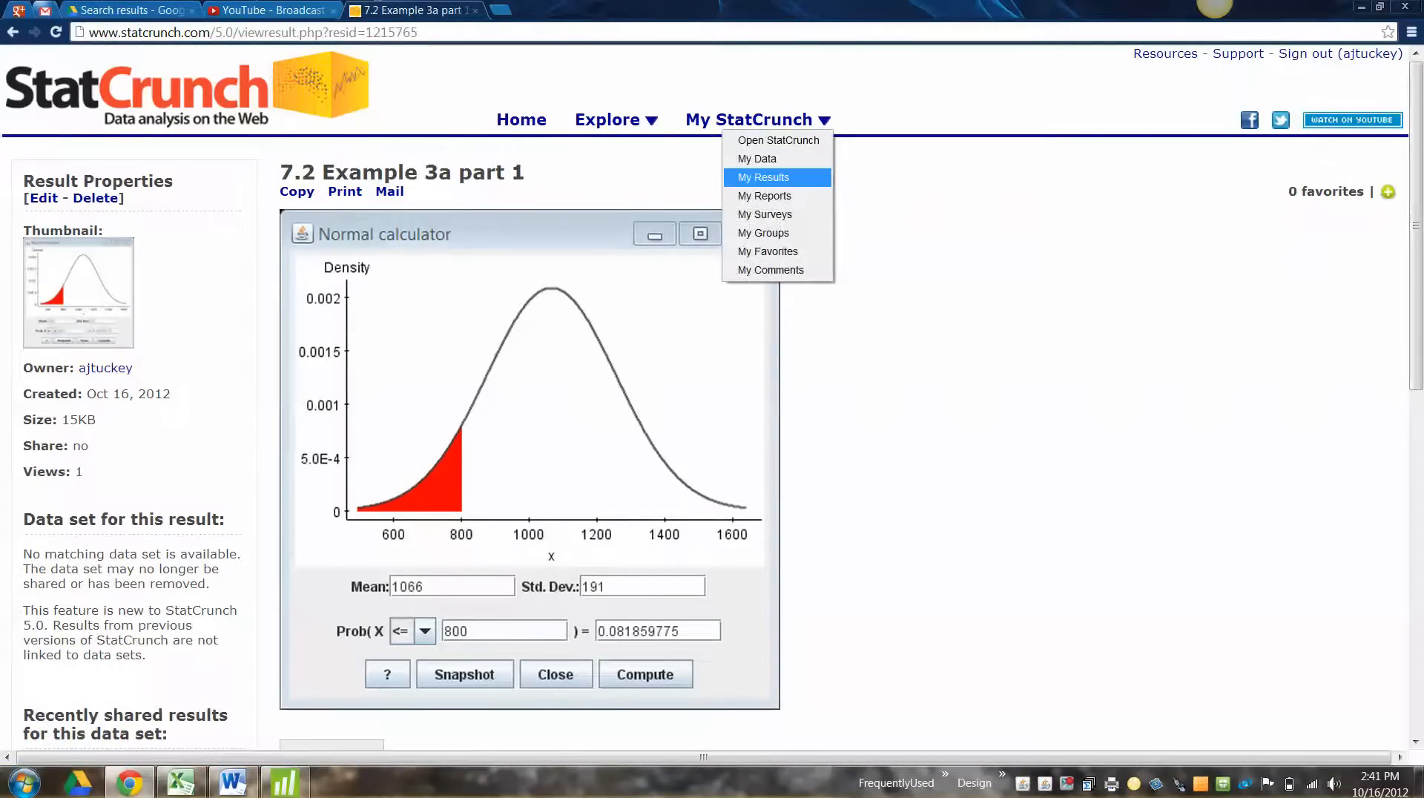
click(763, 178)
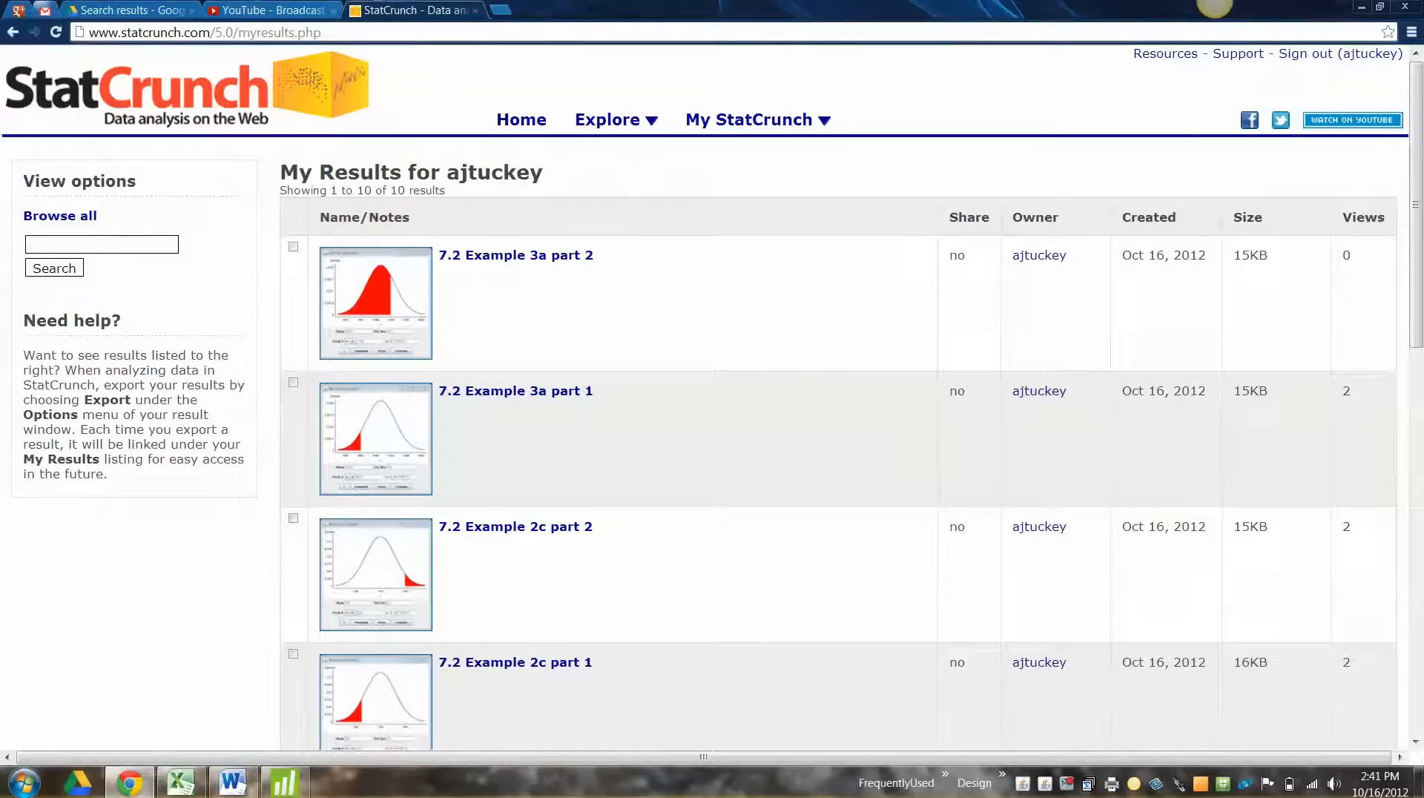
mouse_move(514, 255)
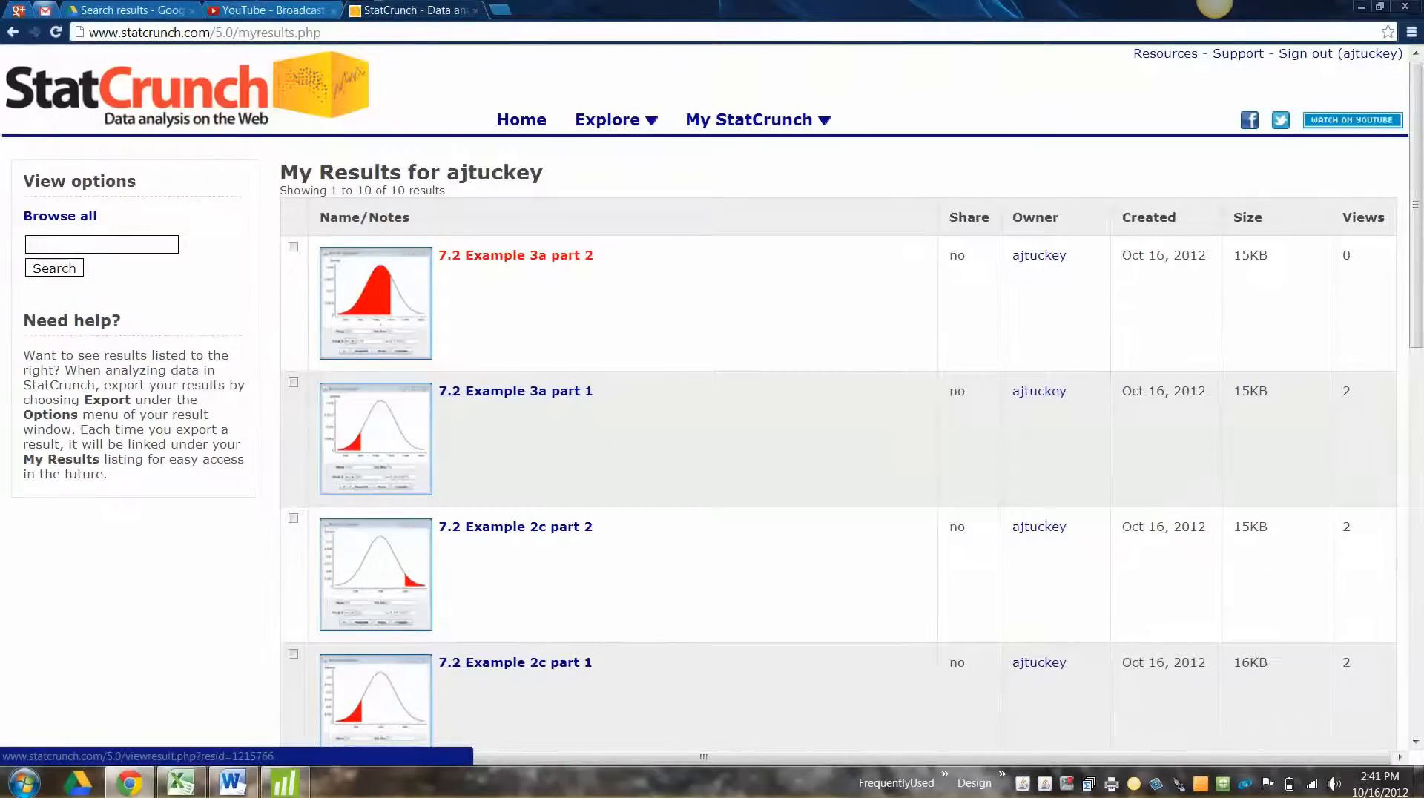
click(515, 255)
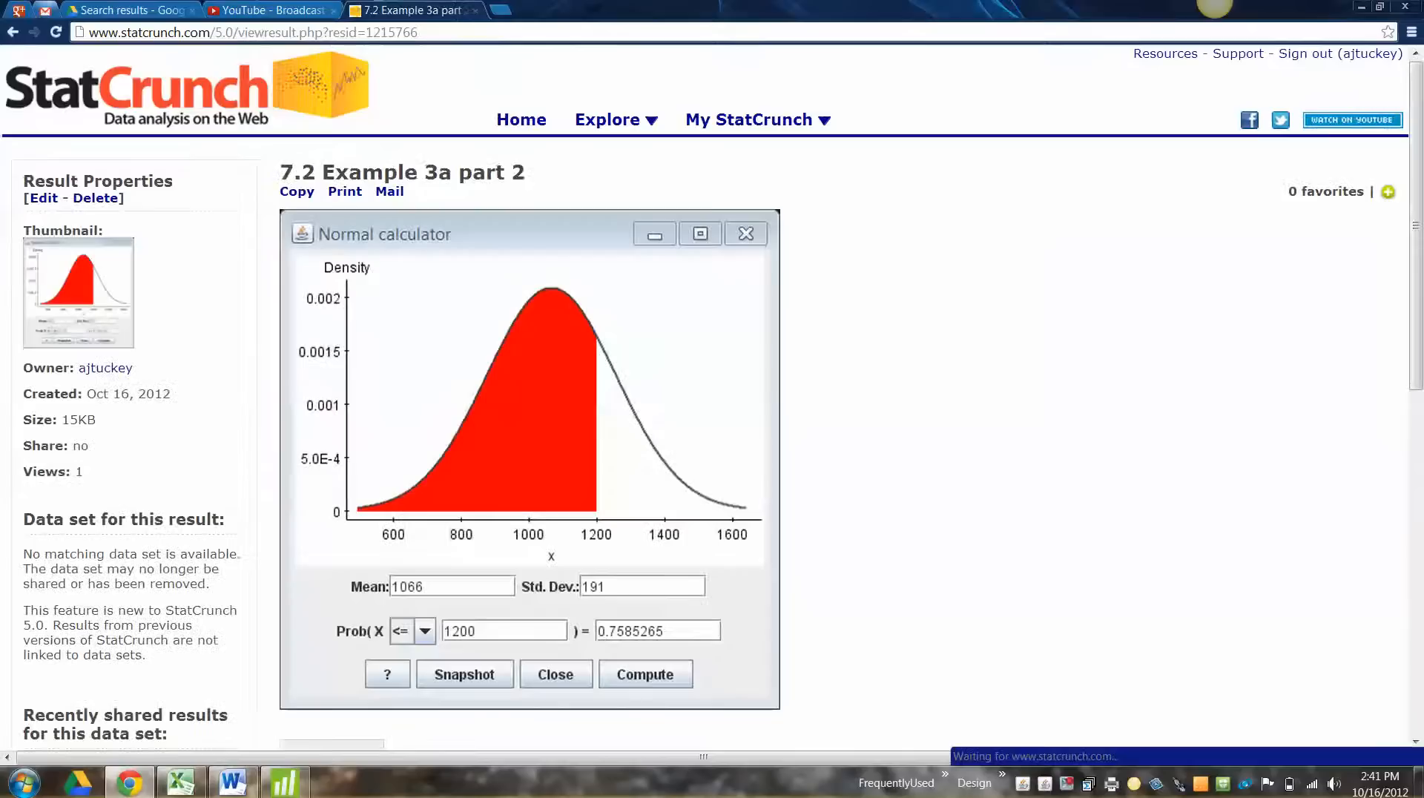
mouse_move(179, 782)
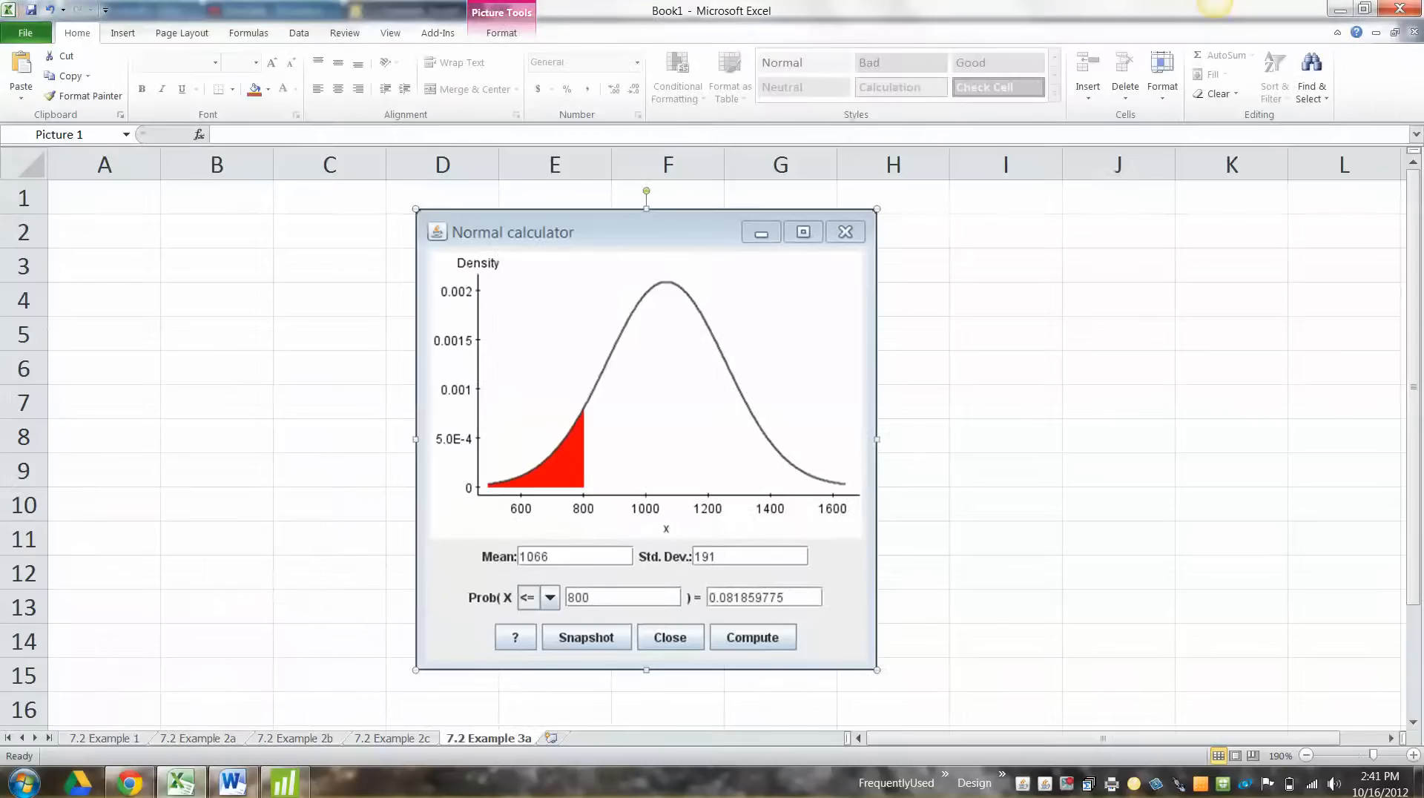
Place the part 2 graph beside the part 1 graph and select cell A1
click(585, 636)
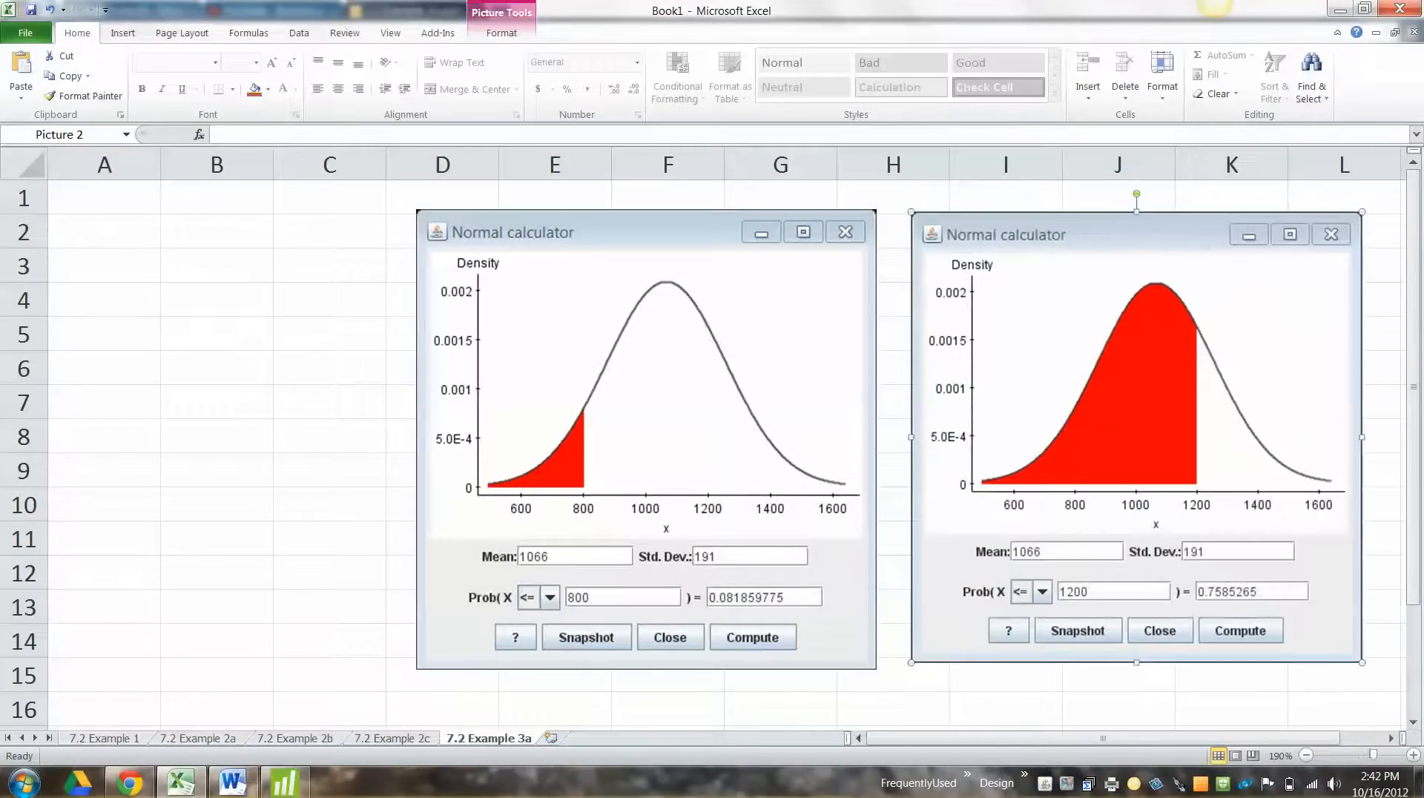
click(104, 232)
text(P()
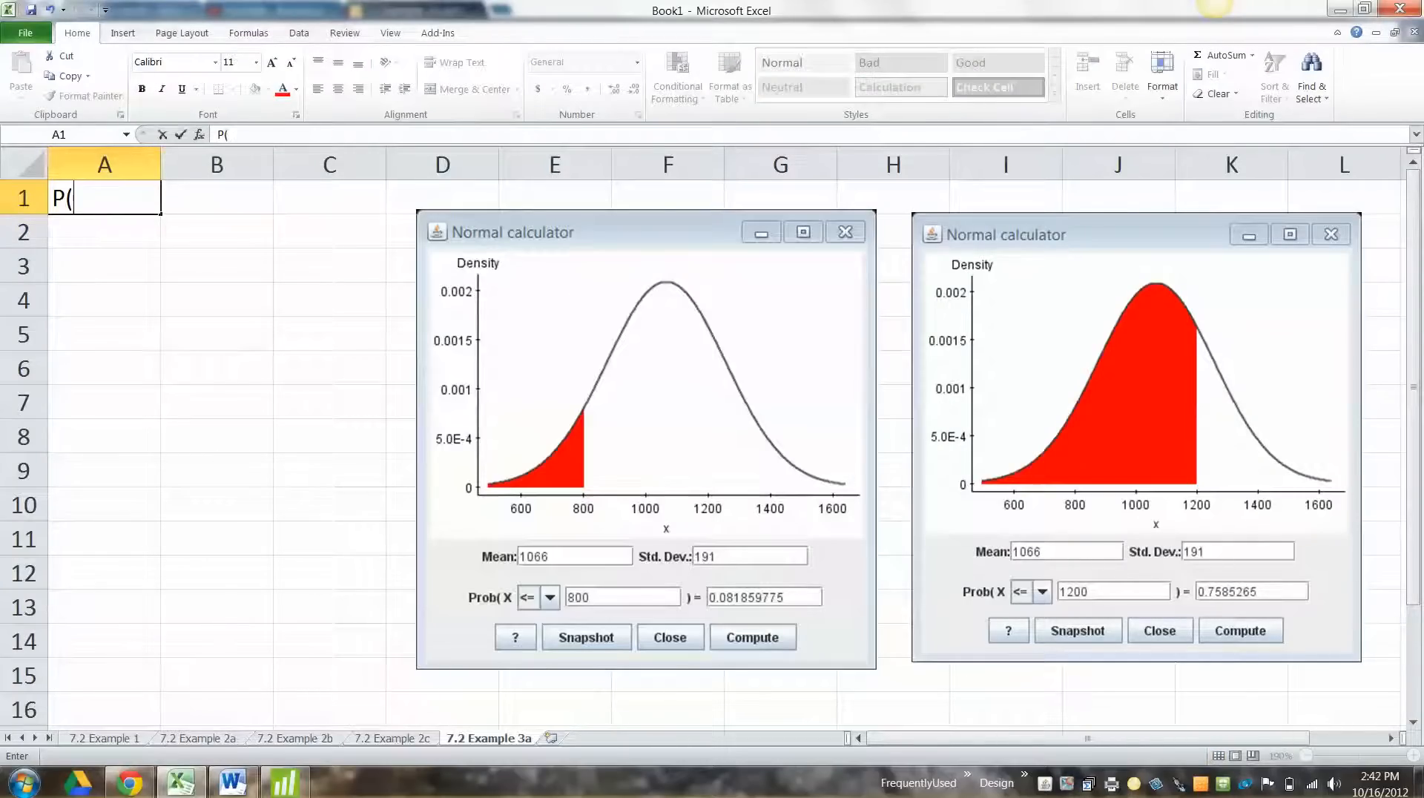
Label cell A1 'P(800 < X < 1200)'
text(800)
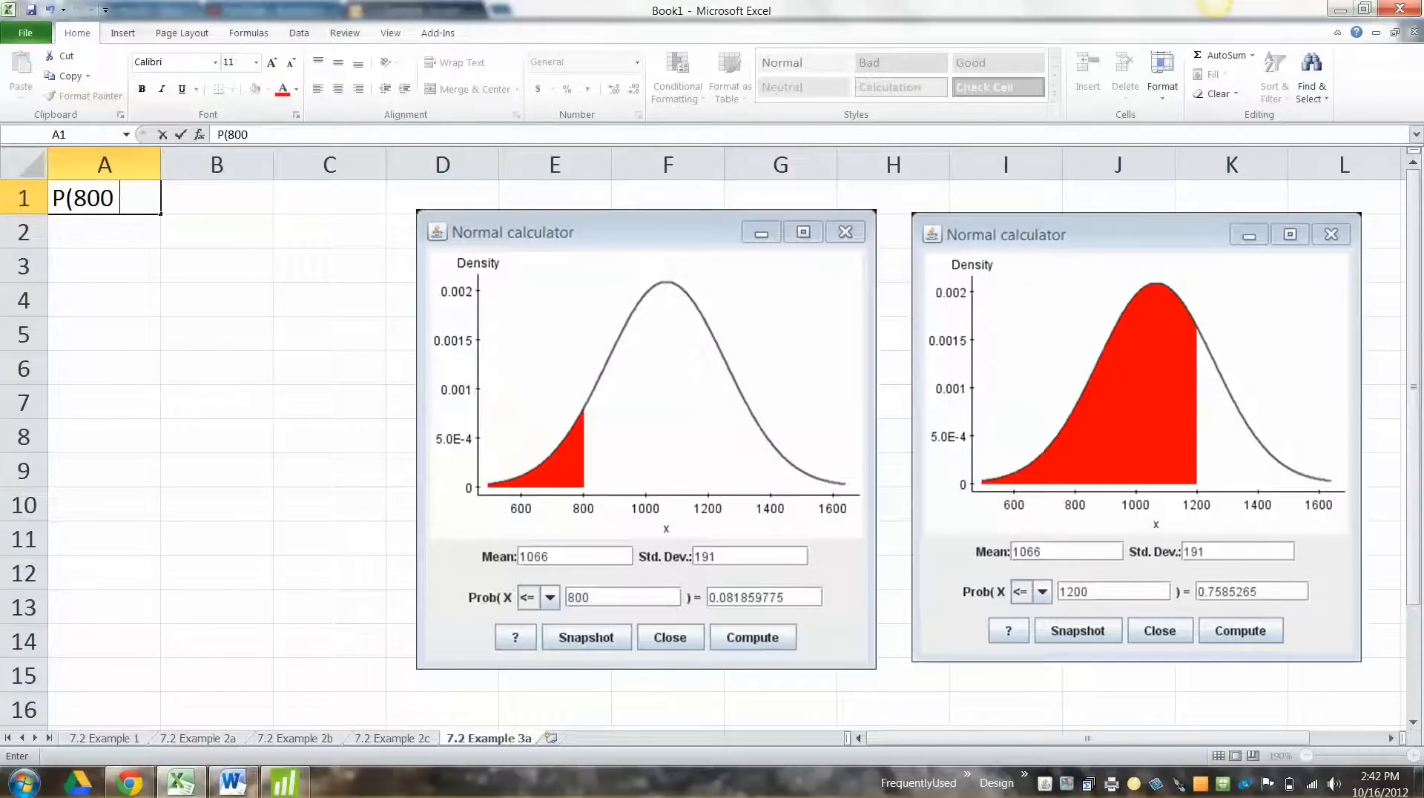
text(< X <)
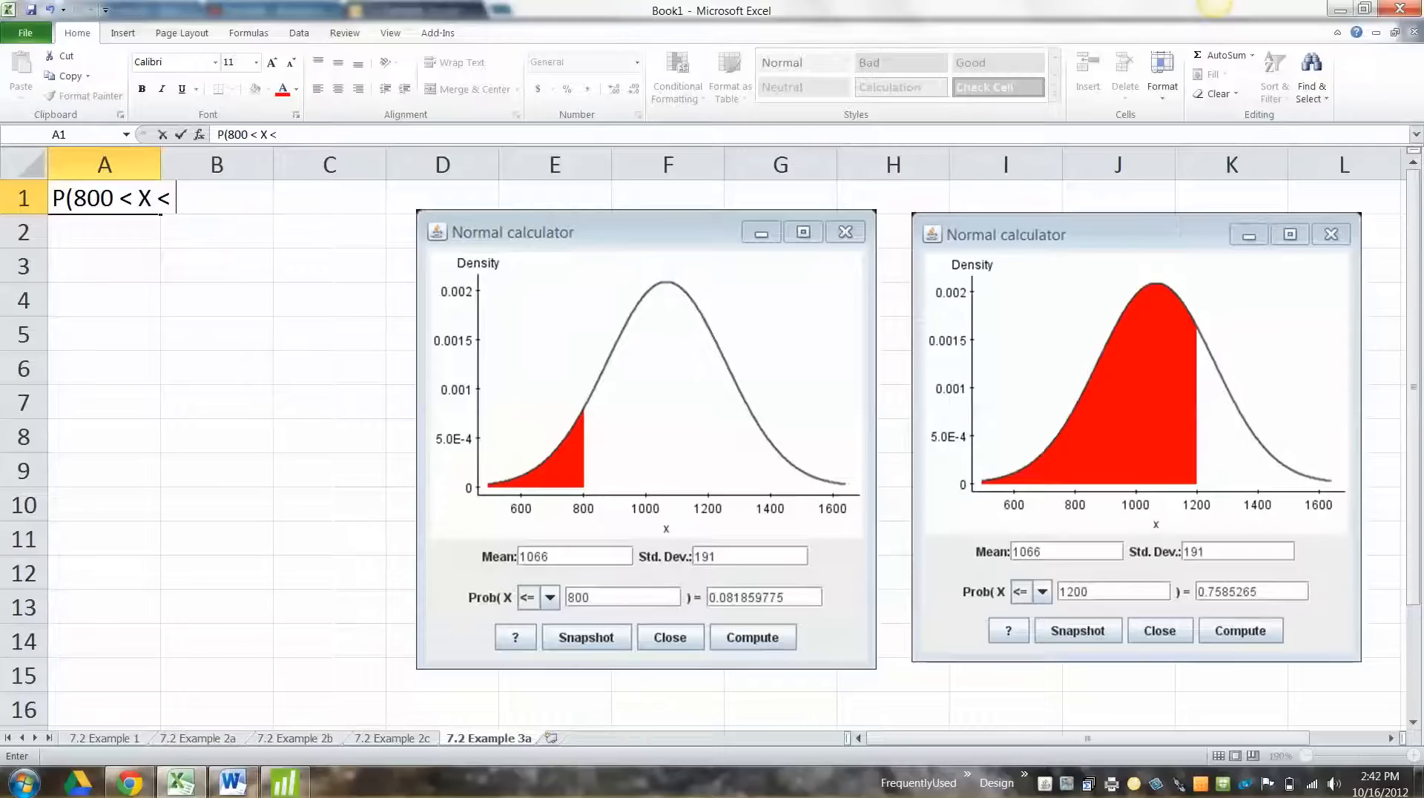
key(Return)
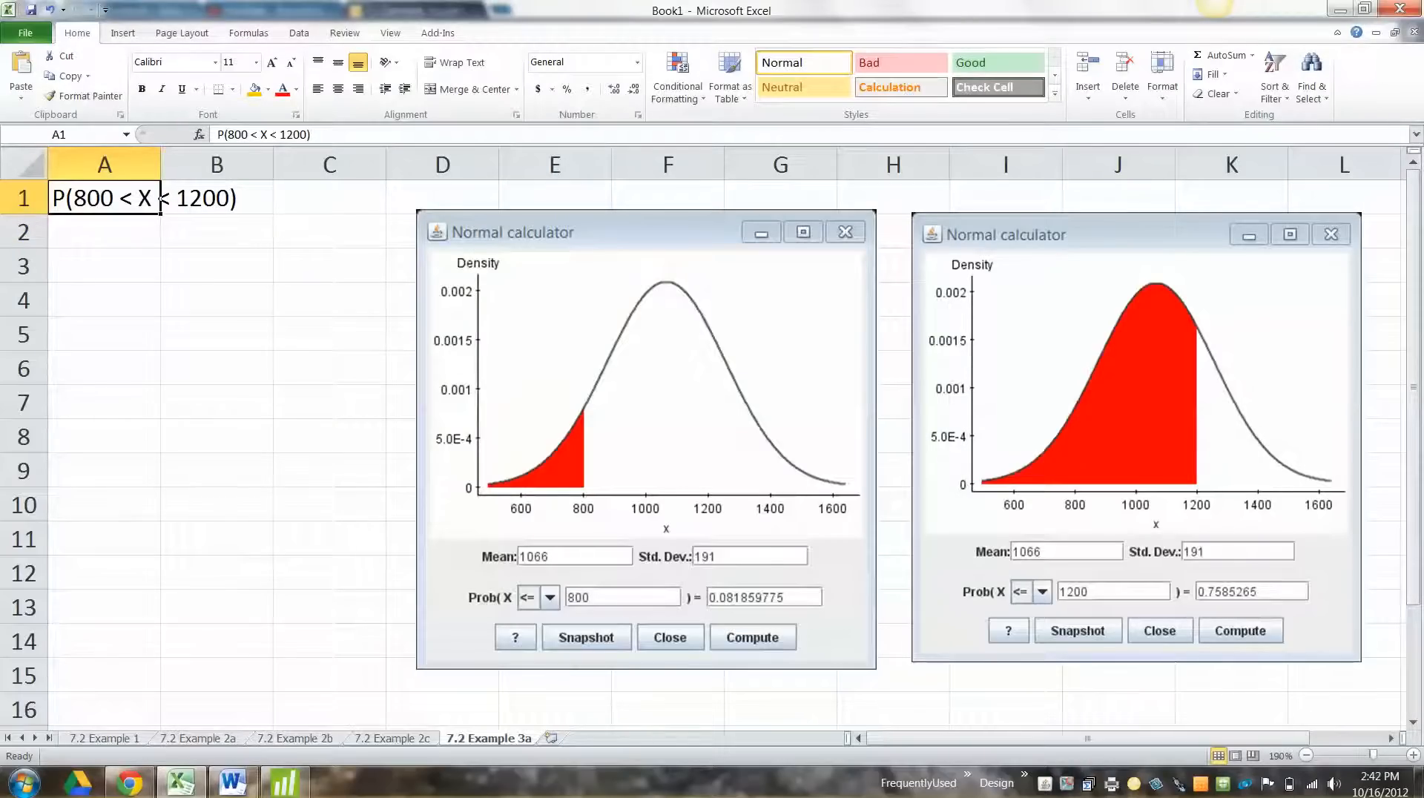
Enter =0.7585265-0.0818597775 in B1 and widen column B to show 0.676666725
click(300, 198)
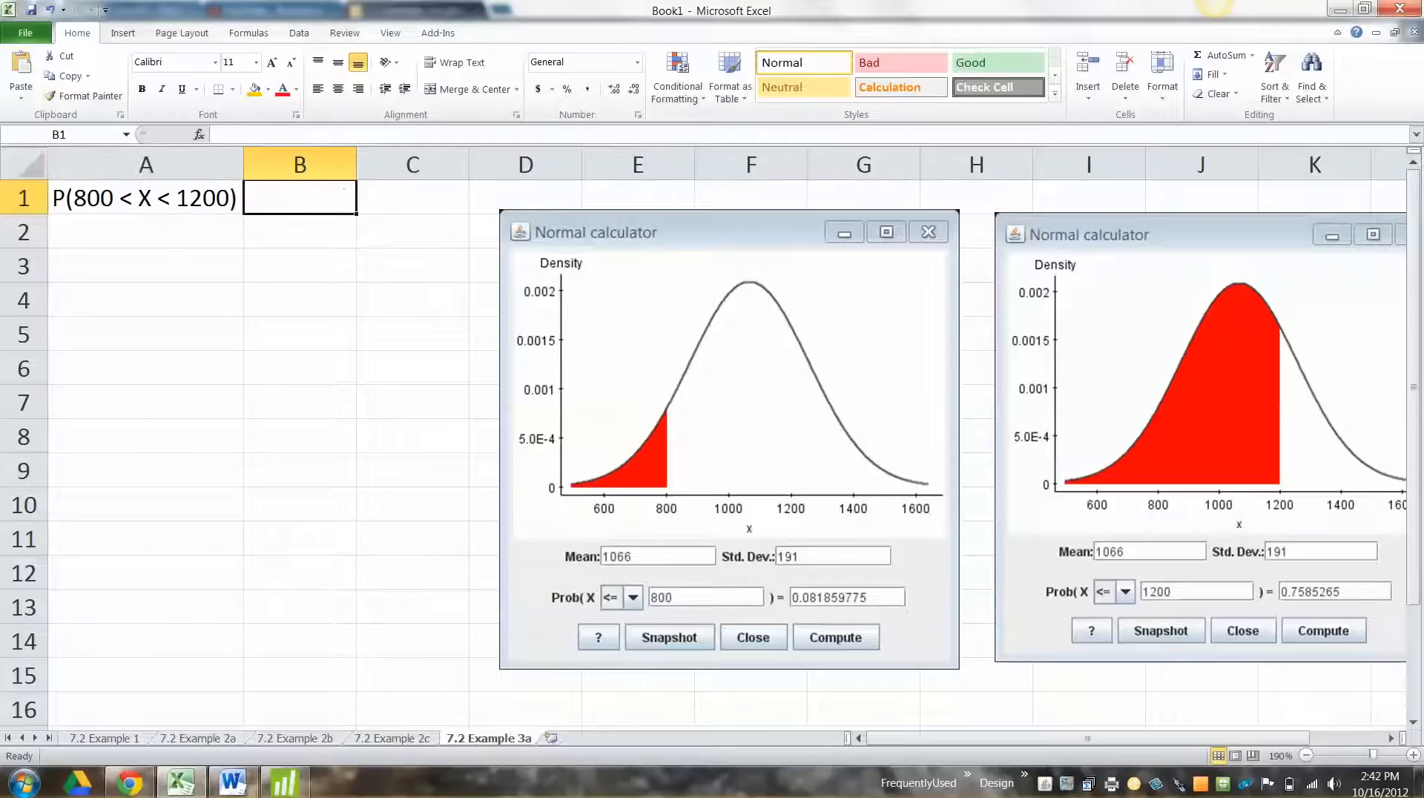
text(=0.)
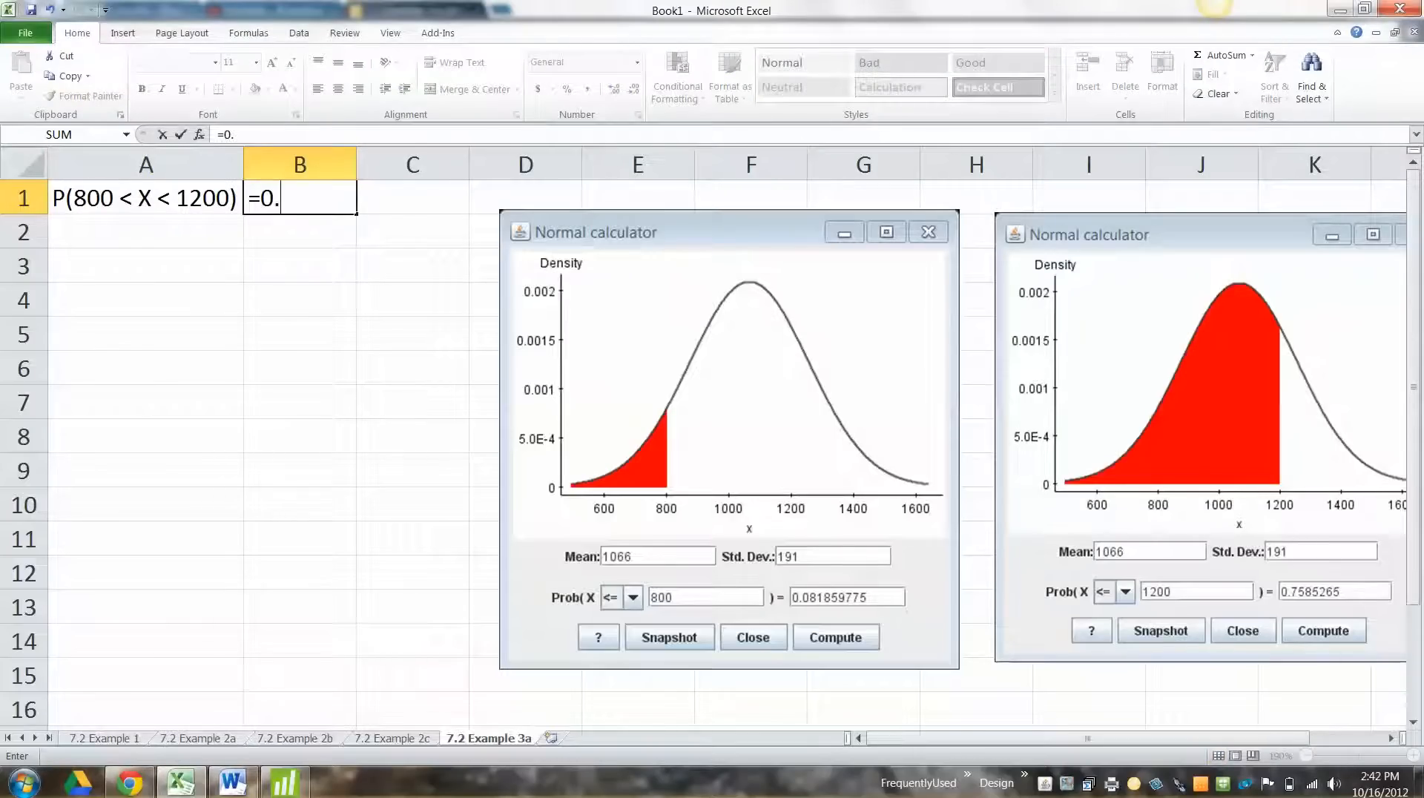
text(7585265-)
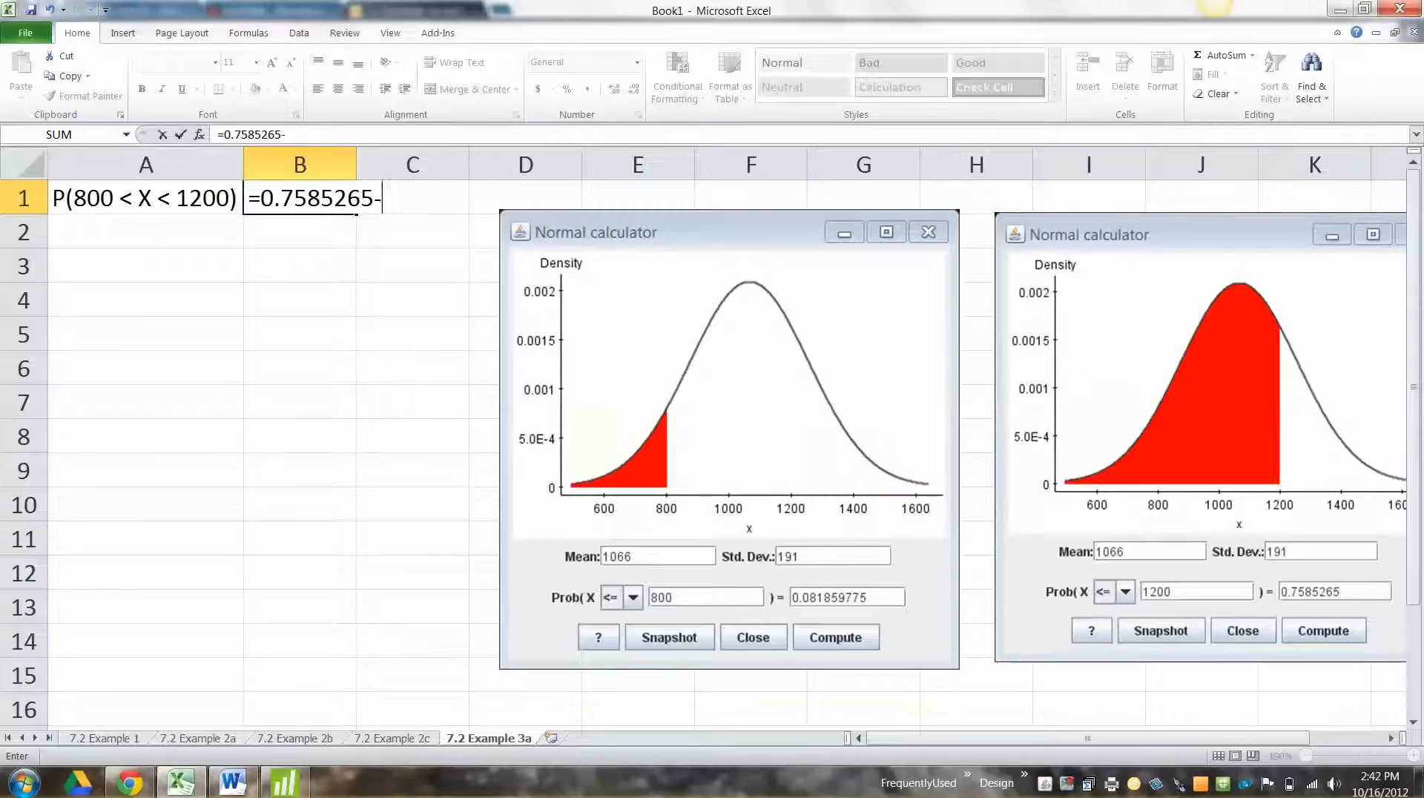
text(0.0818)
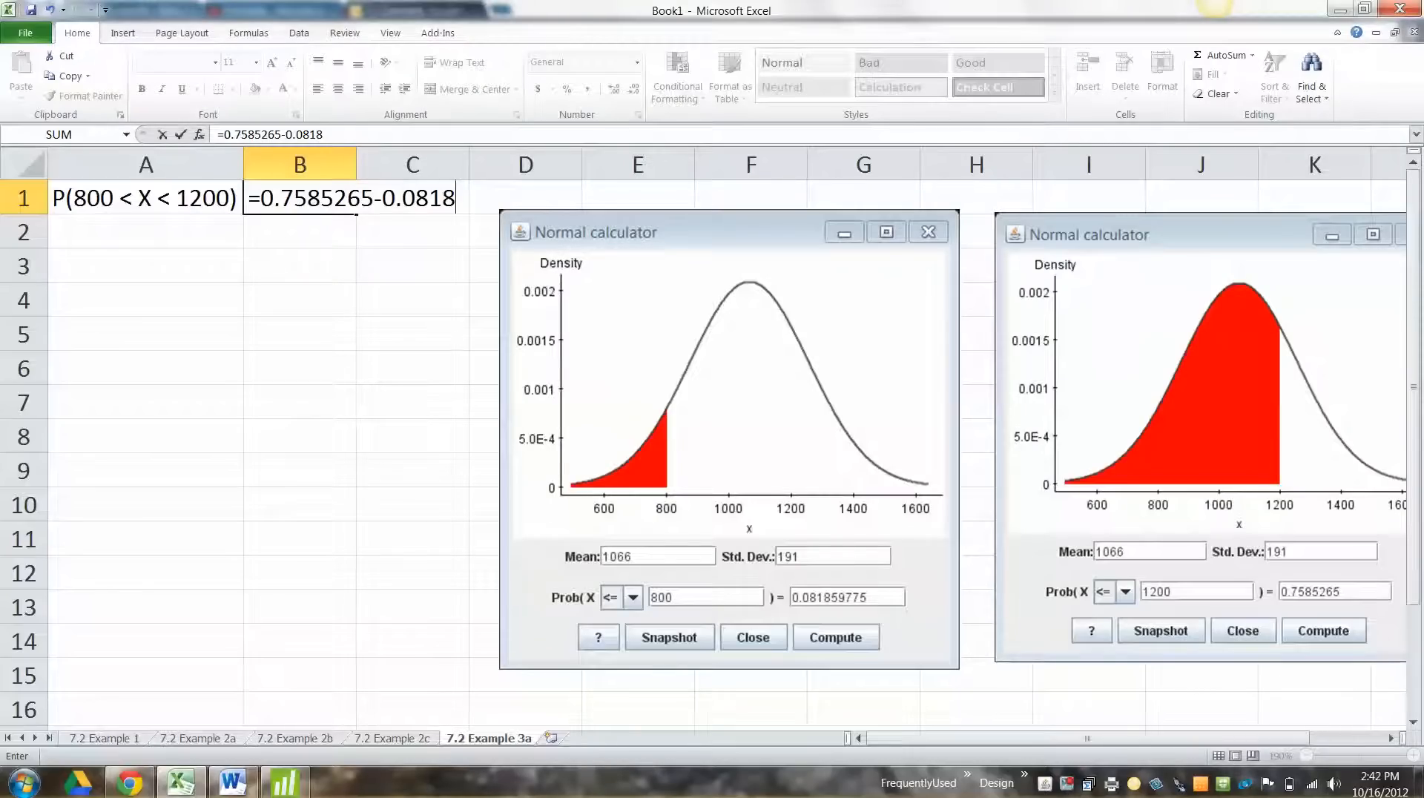
text(597775)
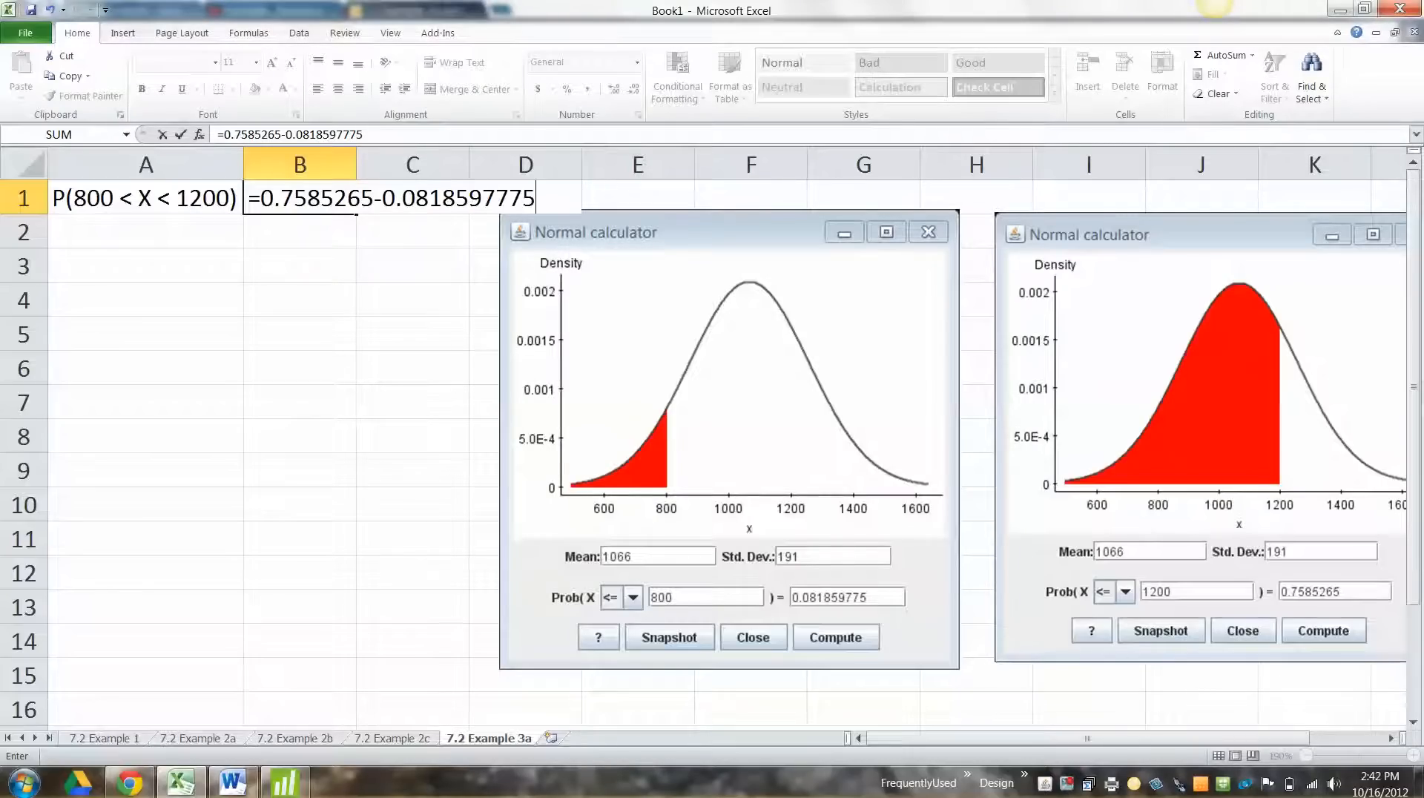
key(Return)
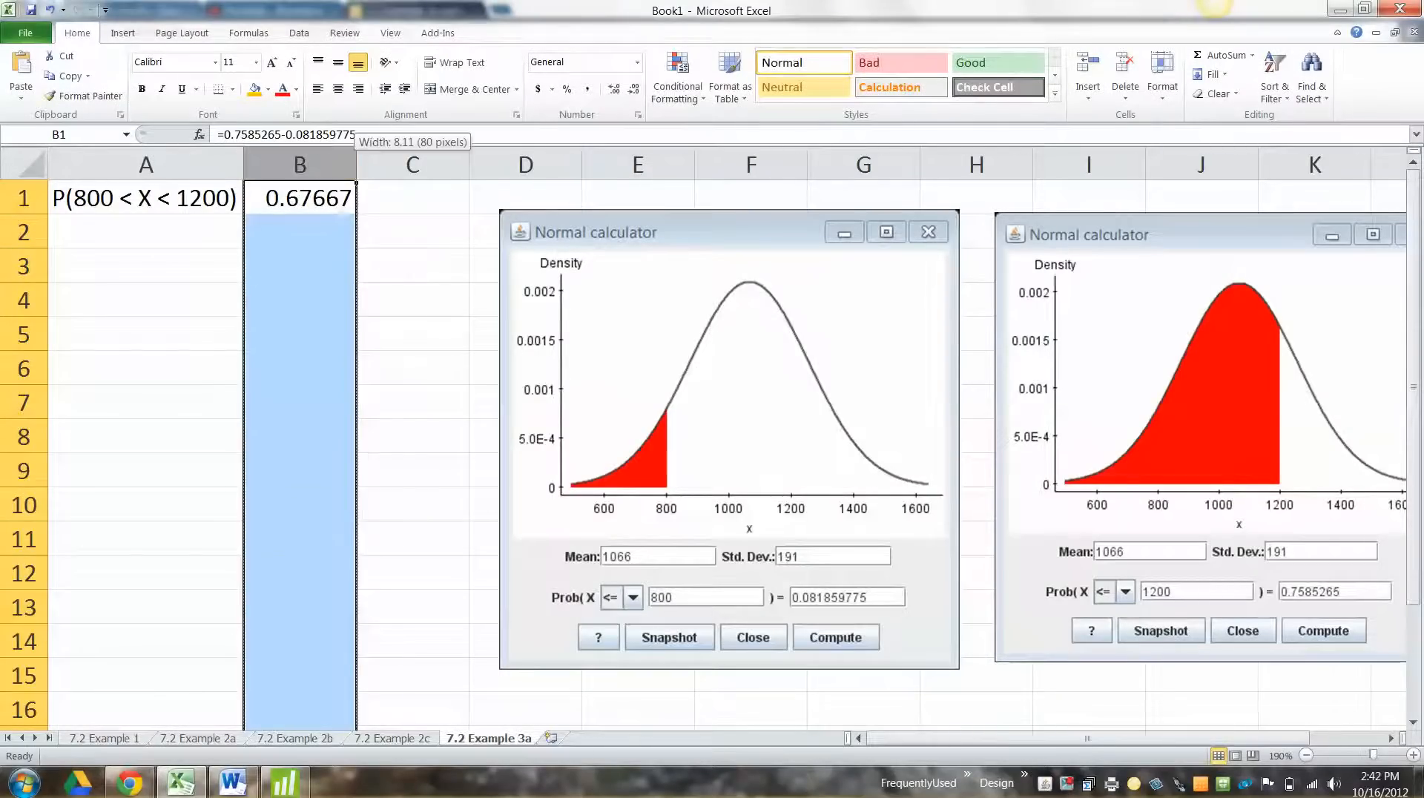
drag(357, 165, 400, 164)
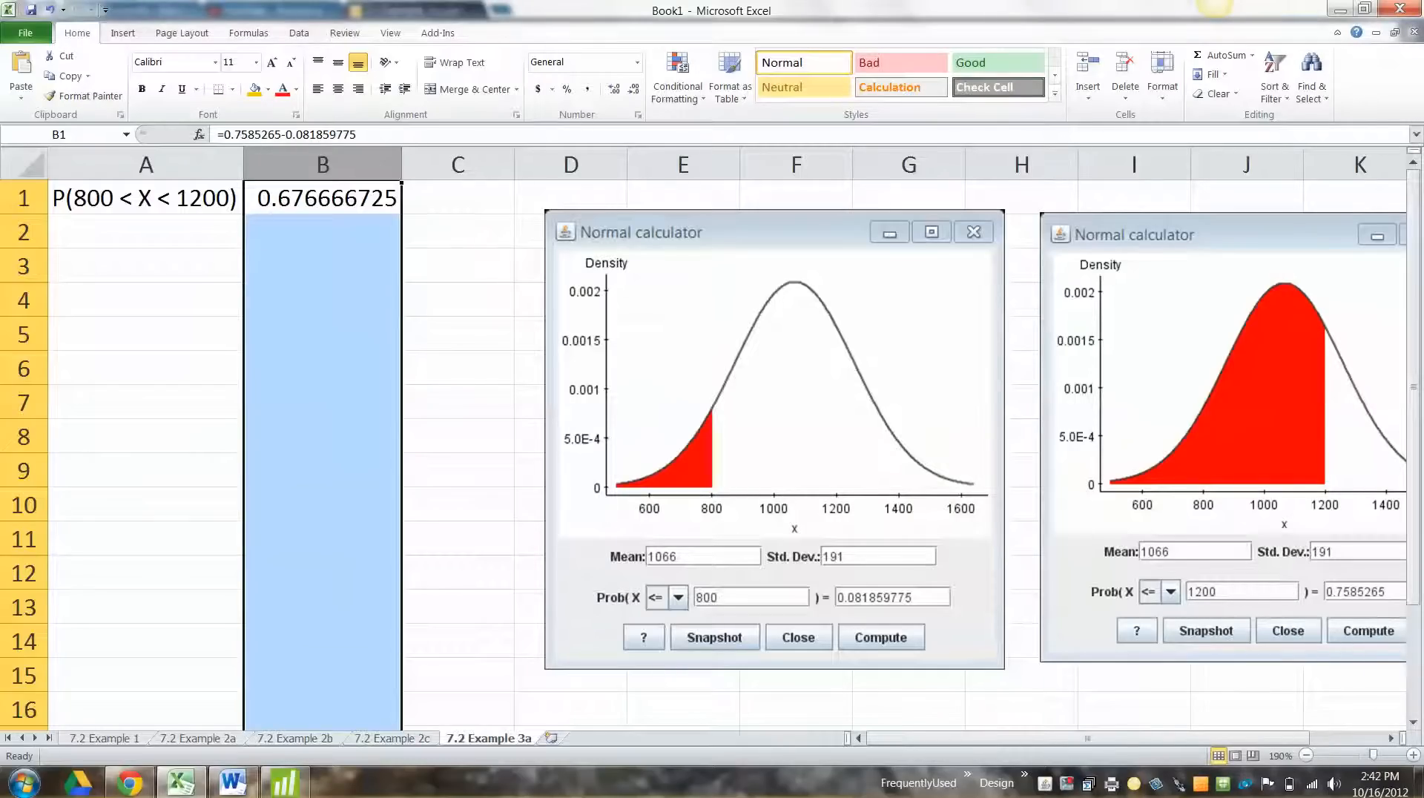
click(146, 299)
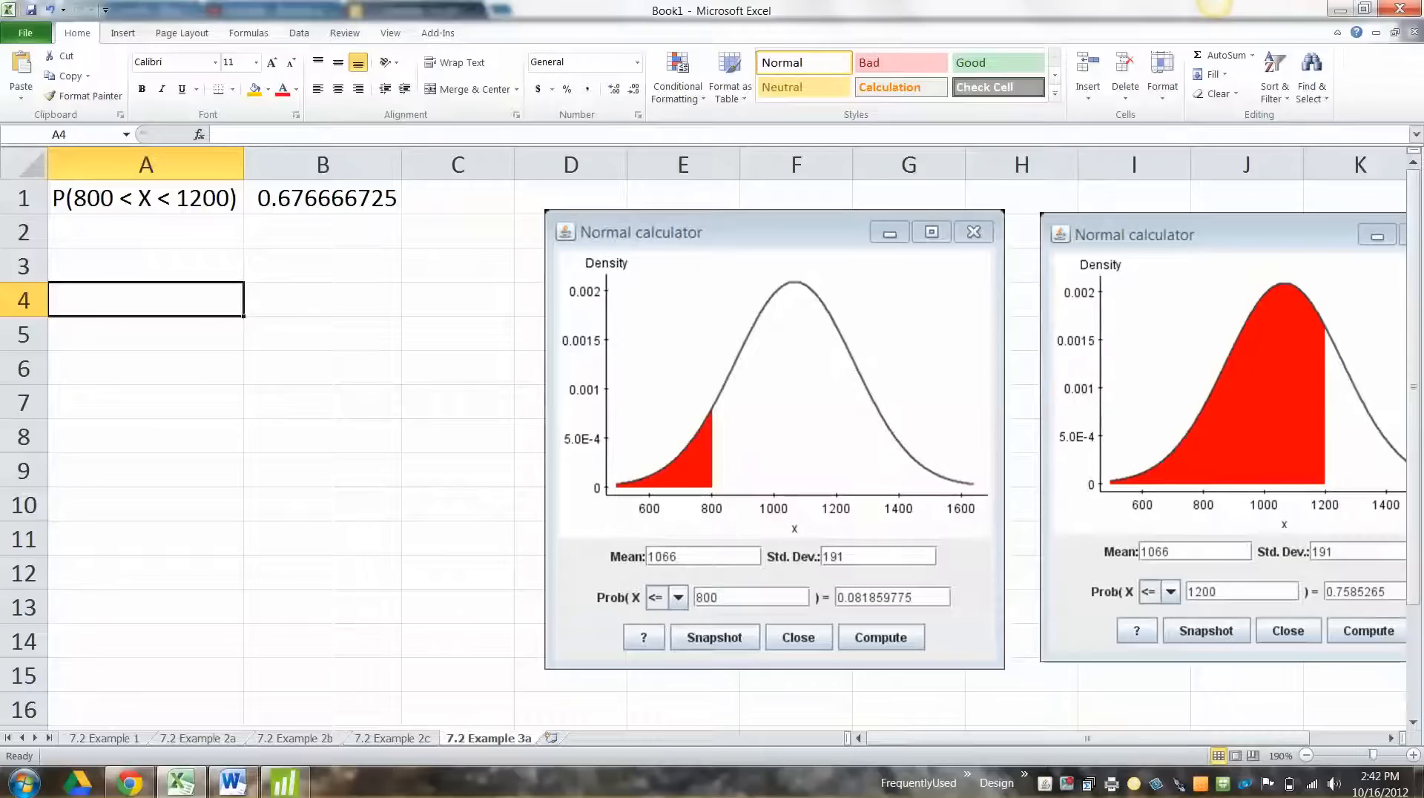
Add NORM.DIST rows P(X<1200) = 0.758526529 and P(X<800) = 0.081859778 with mean 1066, SD 191
text(P(X<1200)
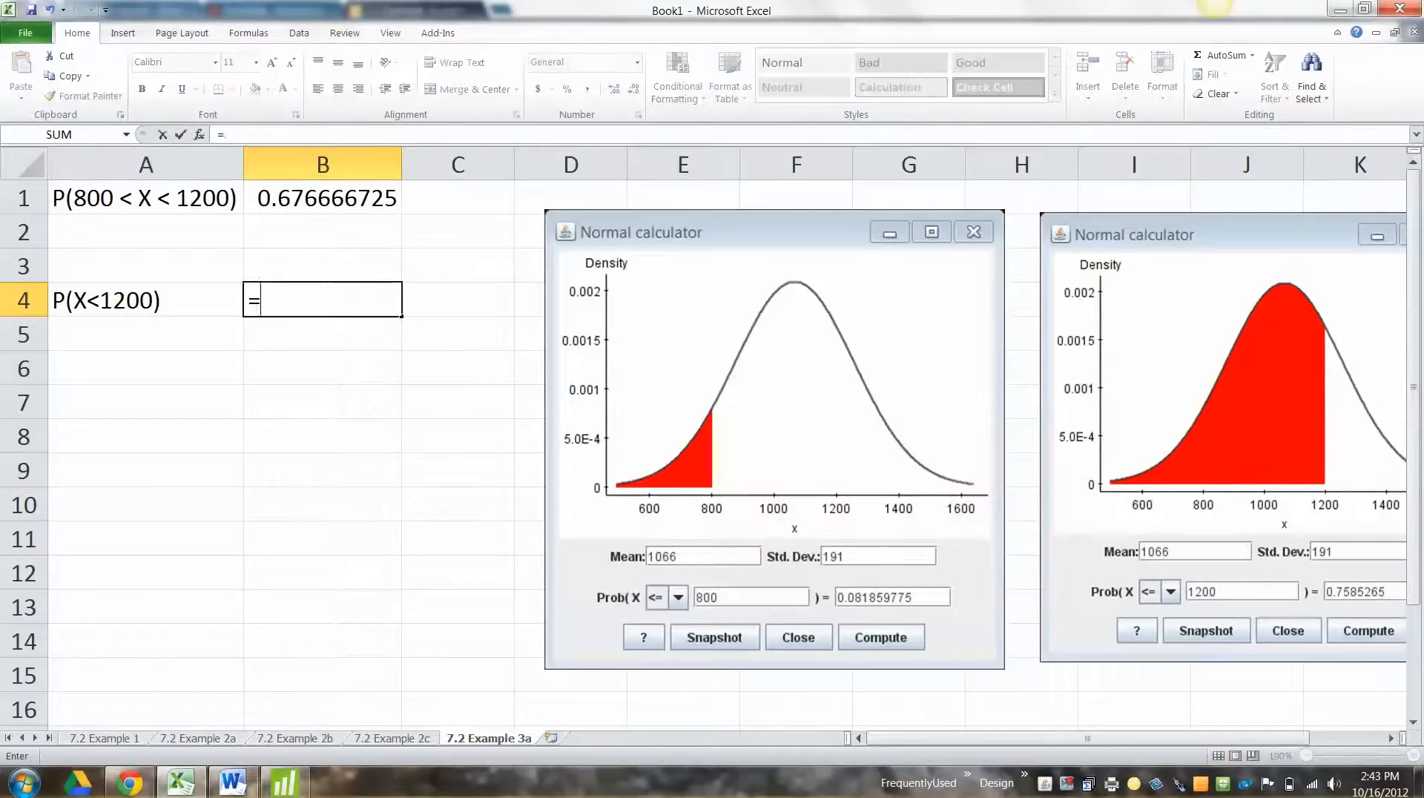
text(=NORM.DIST)
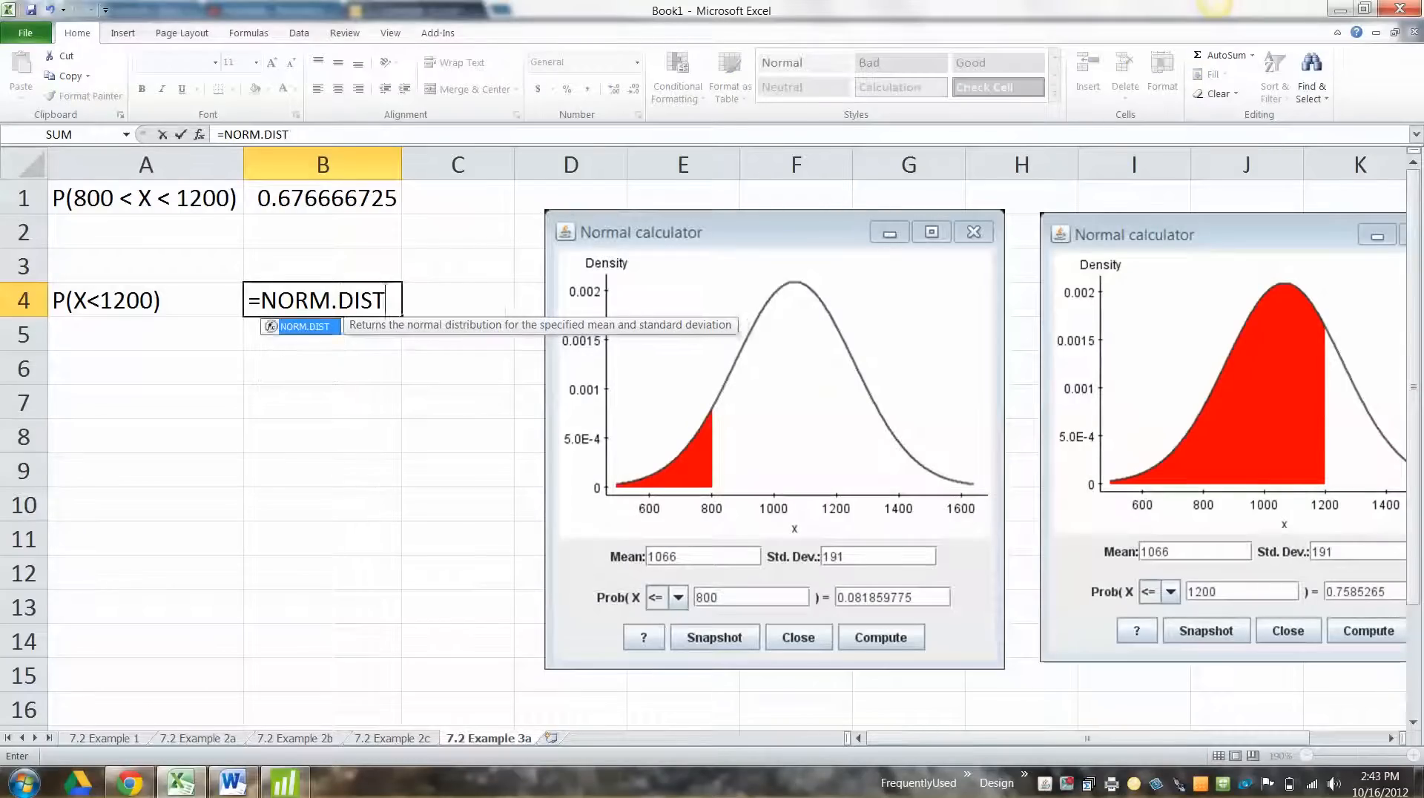
text((1200)
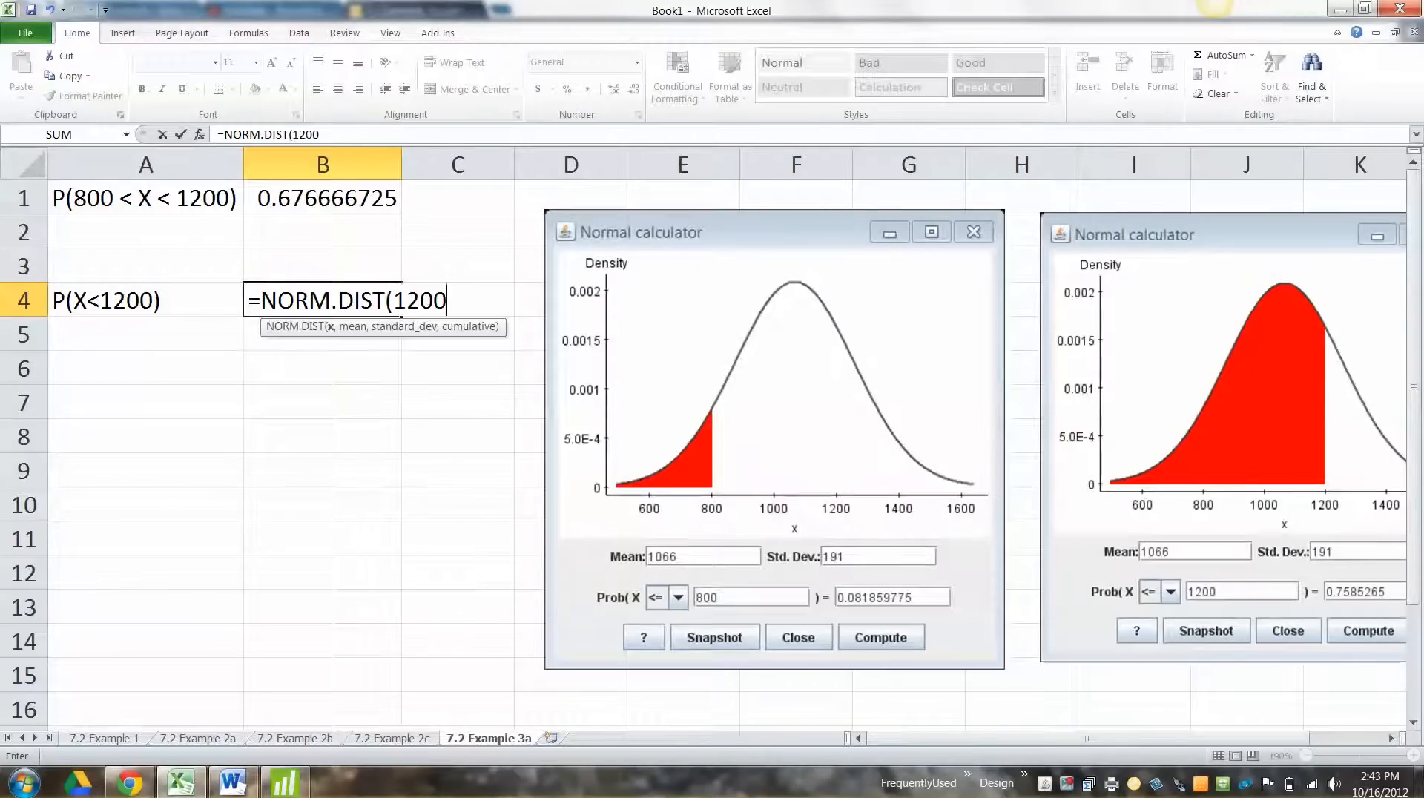
text(,1066,1)
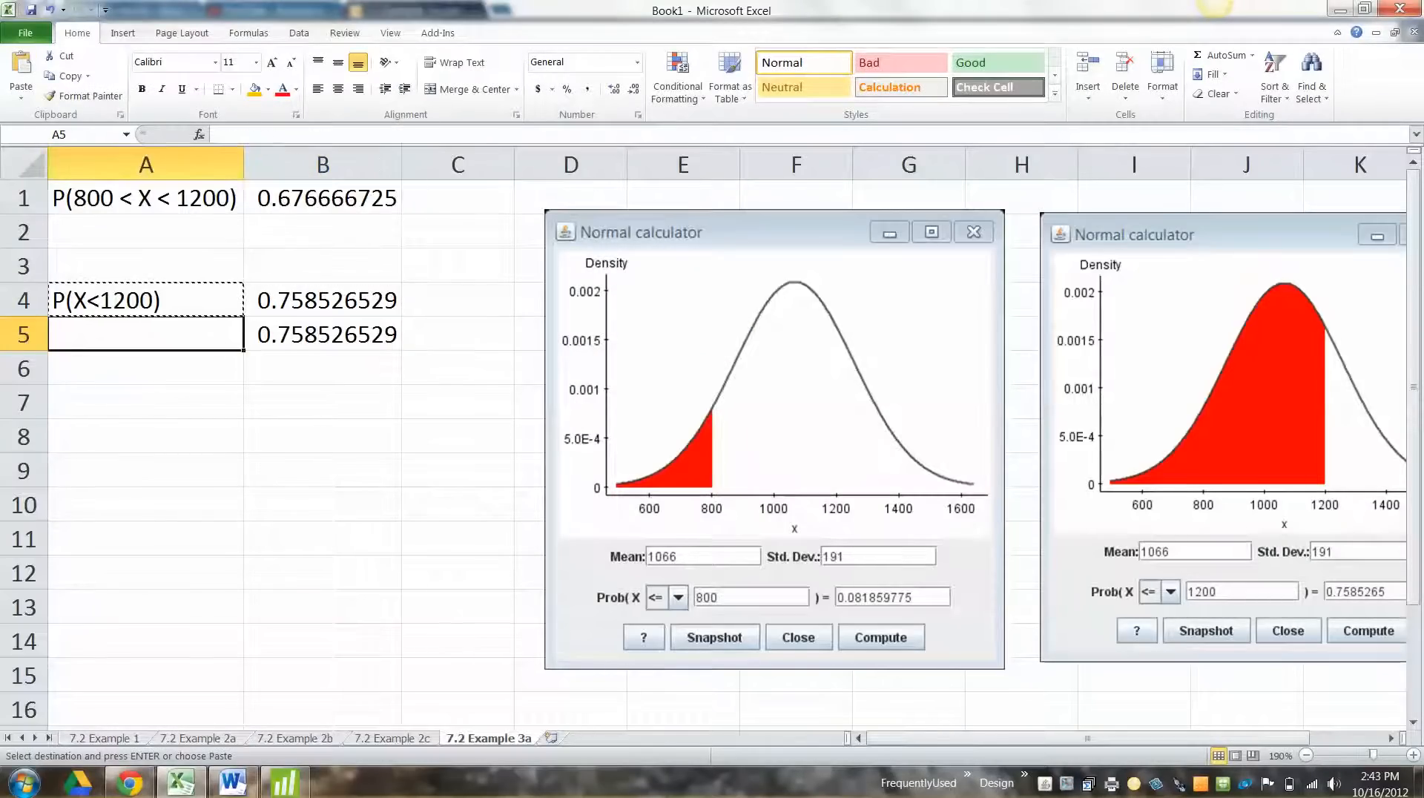
text(P(X<1200))
text(P(X<800))
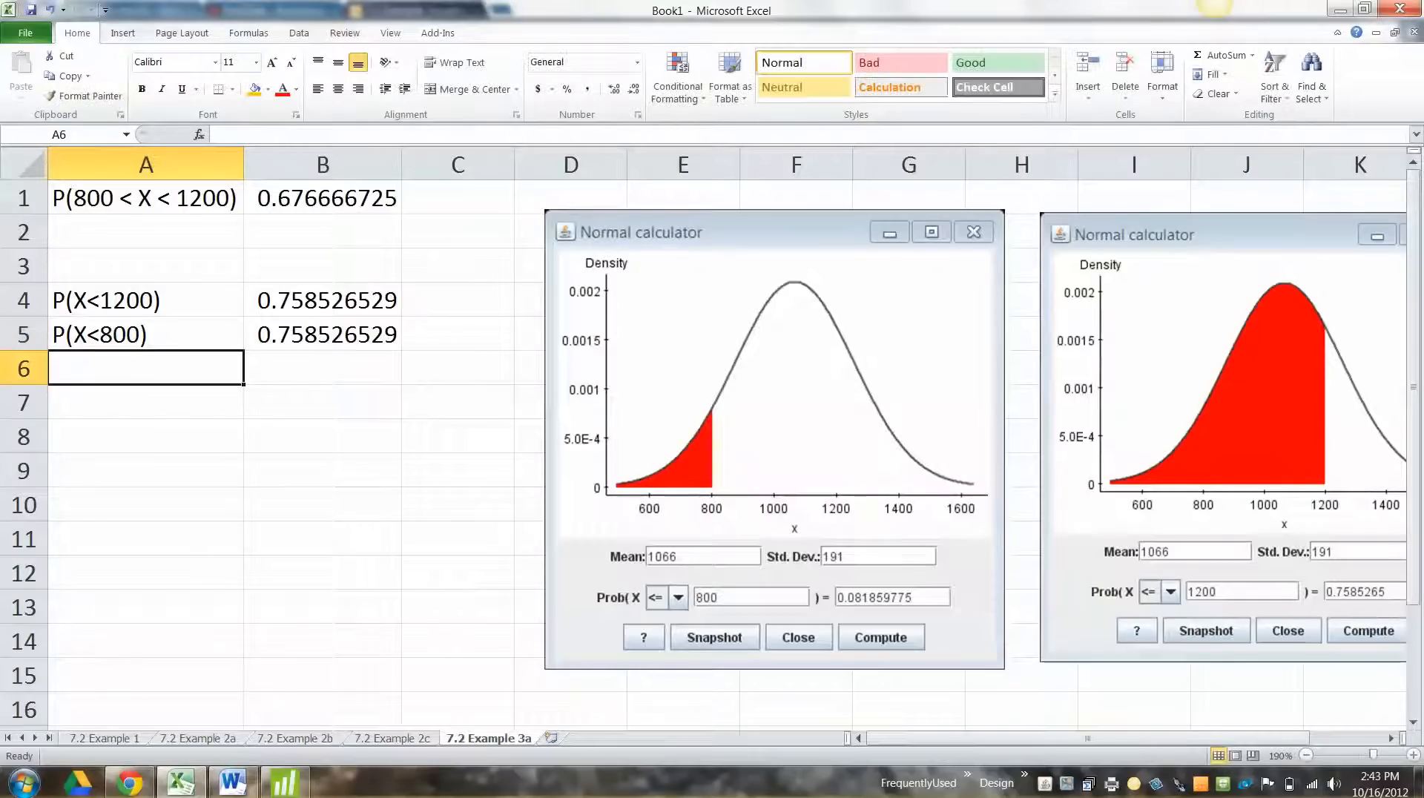
click(322, 334)
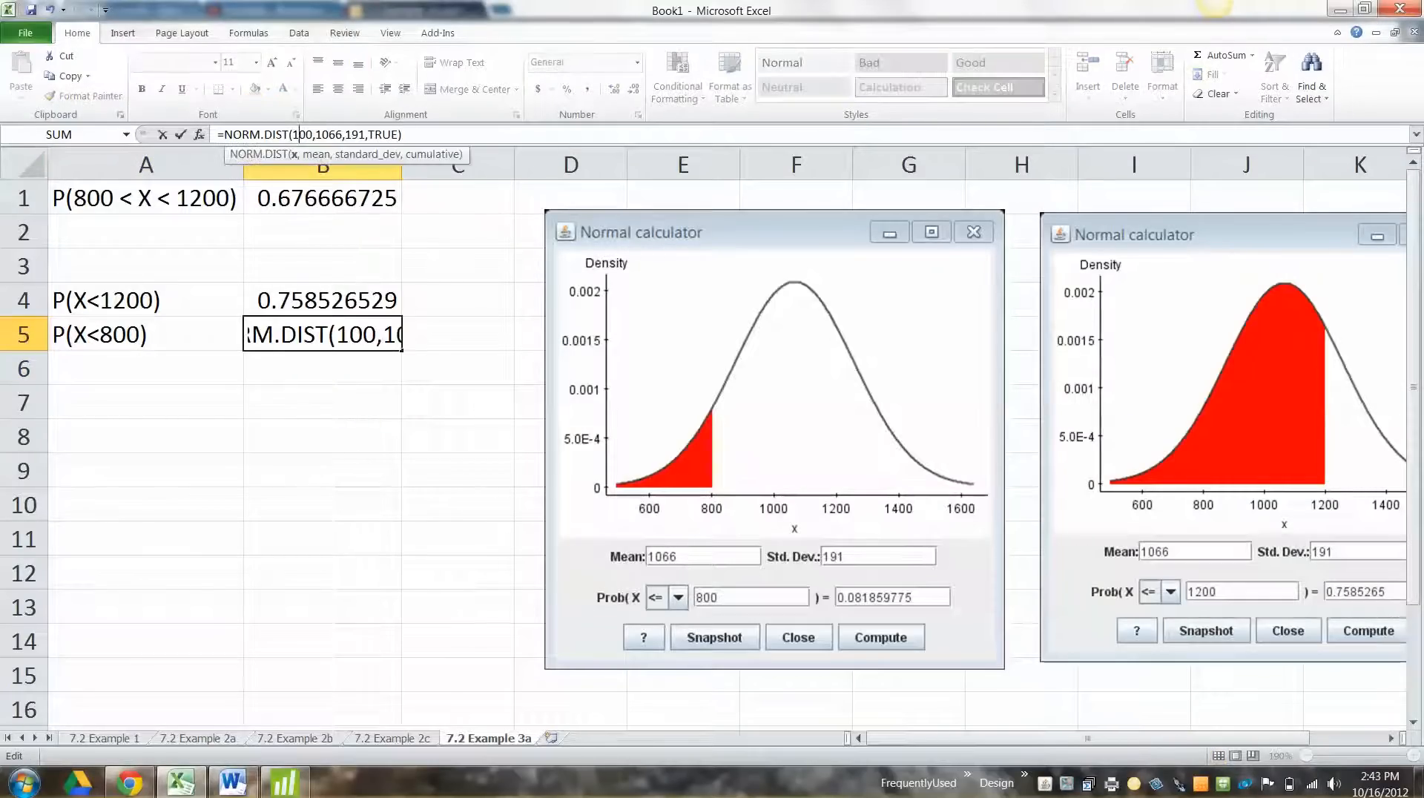
key(Return)
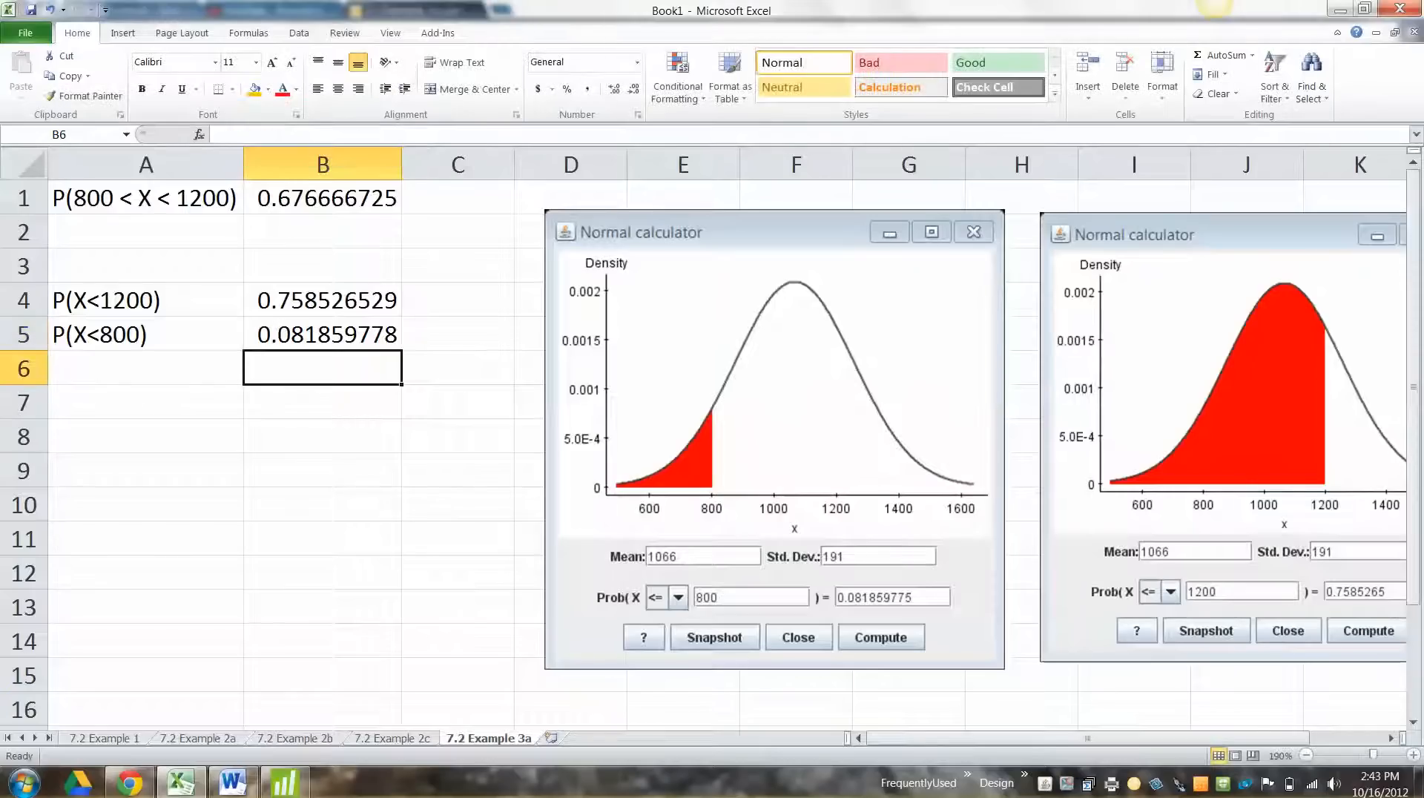
click(145, 401)
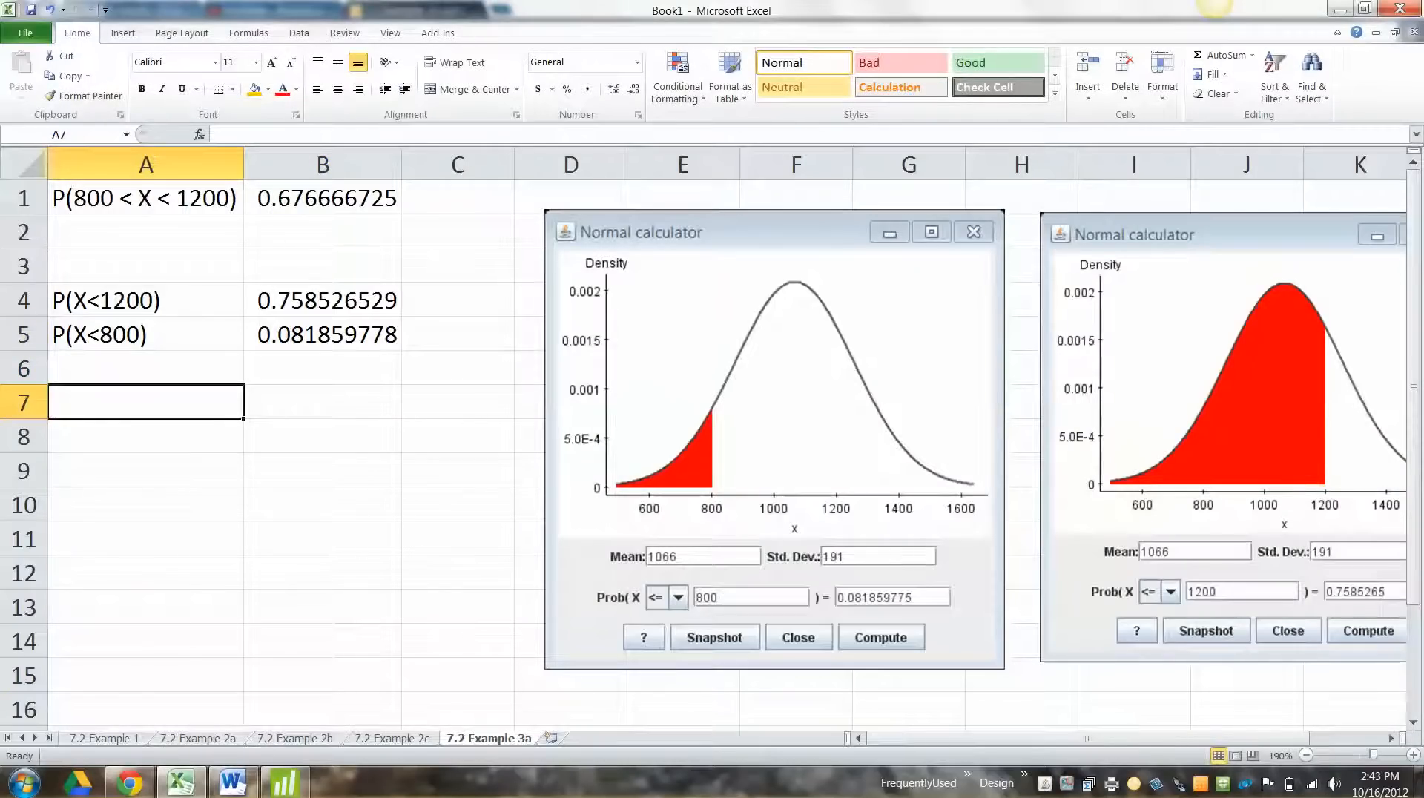
Paste the P(800 < X < 1200) label into A6 and enter =B4-B5 in B6
click(145, 368)
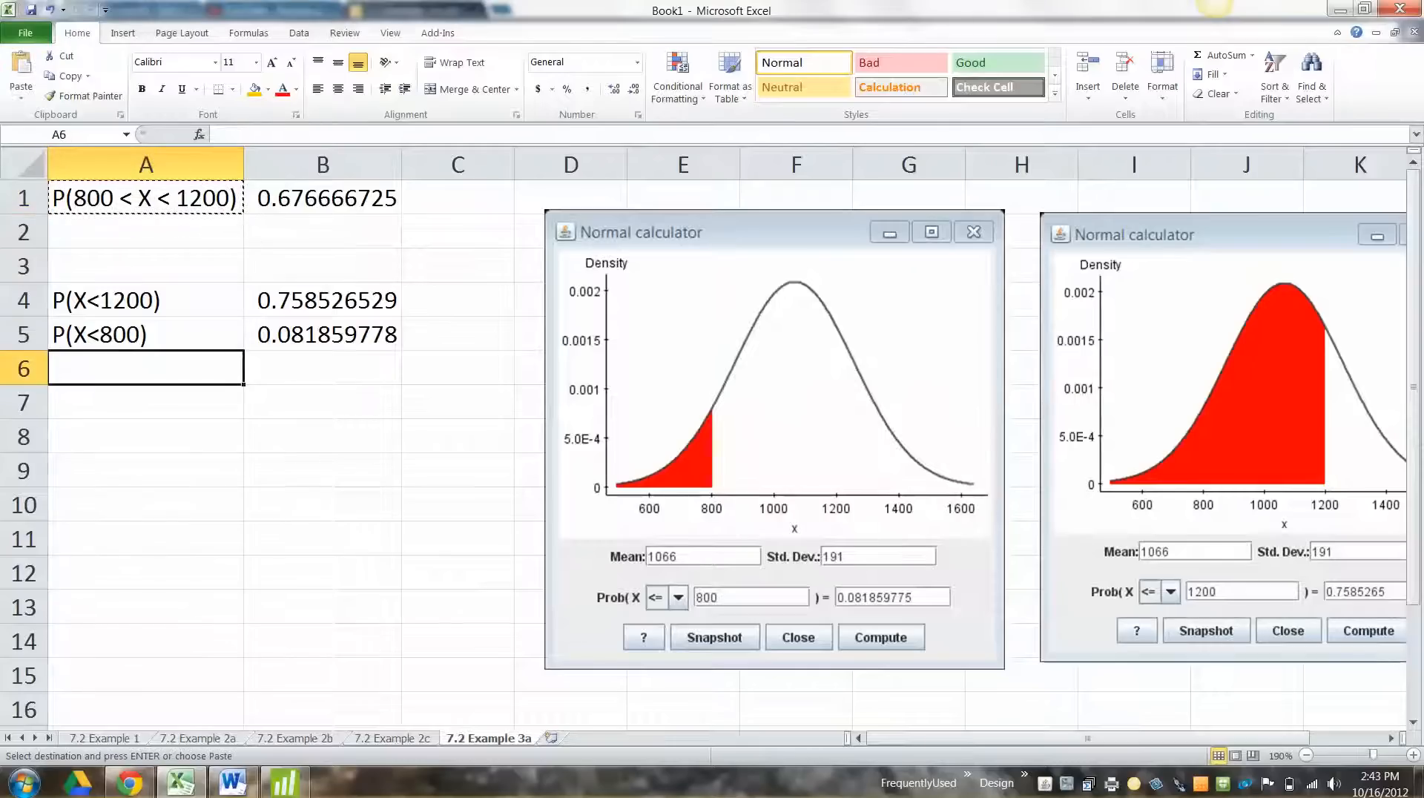
key(ctrl+v)
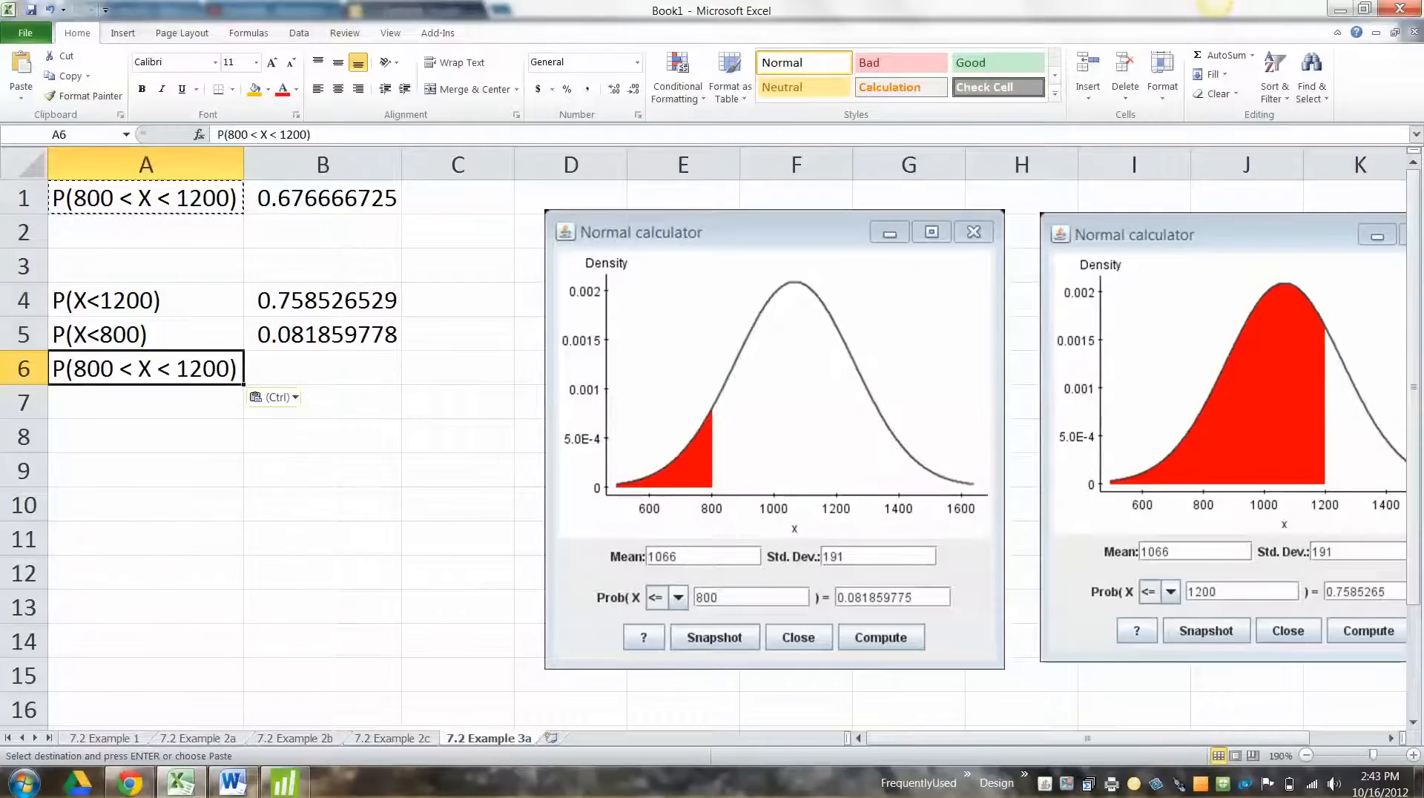
text(=)
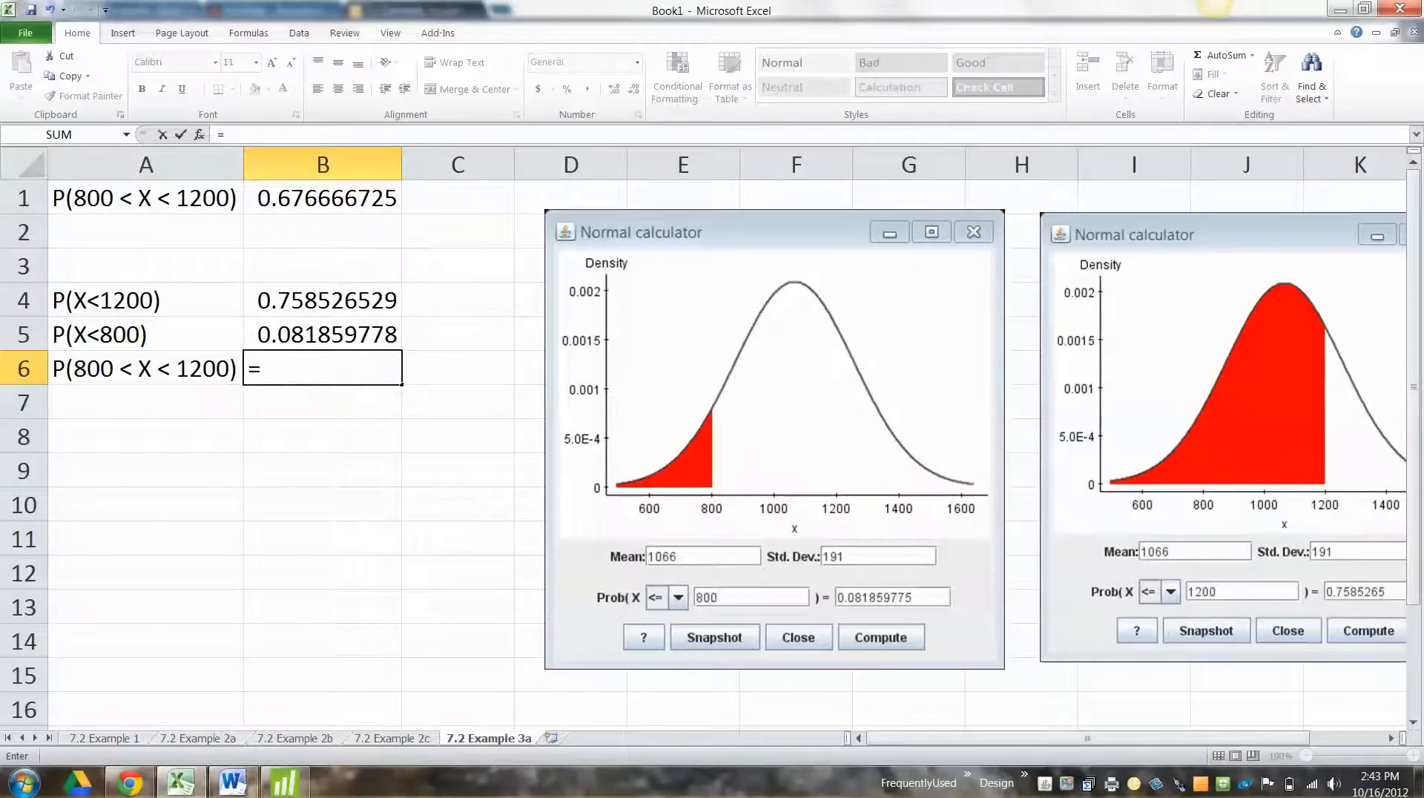
click(322, 300)
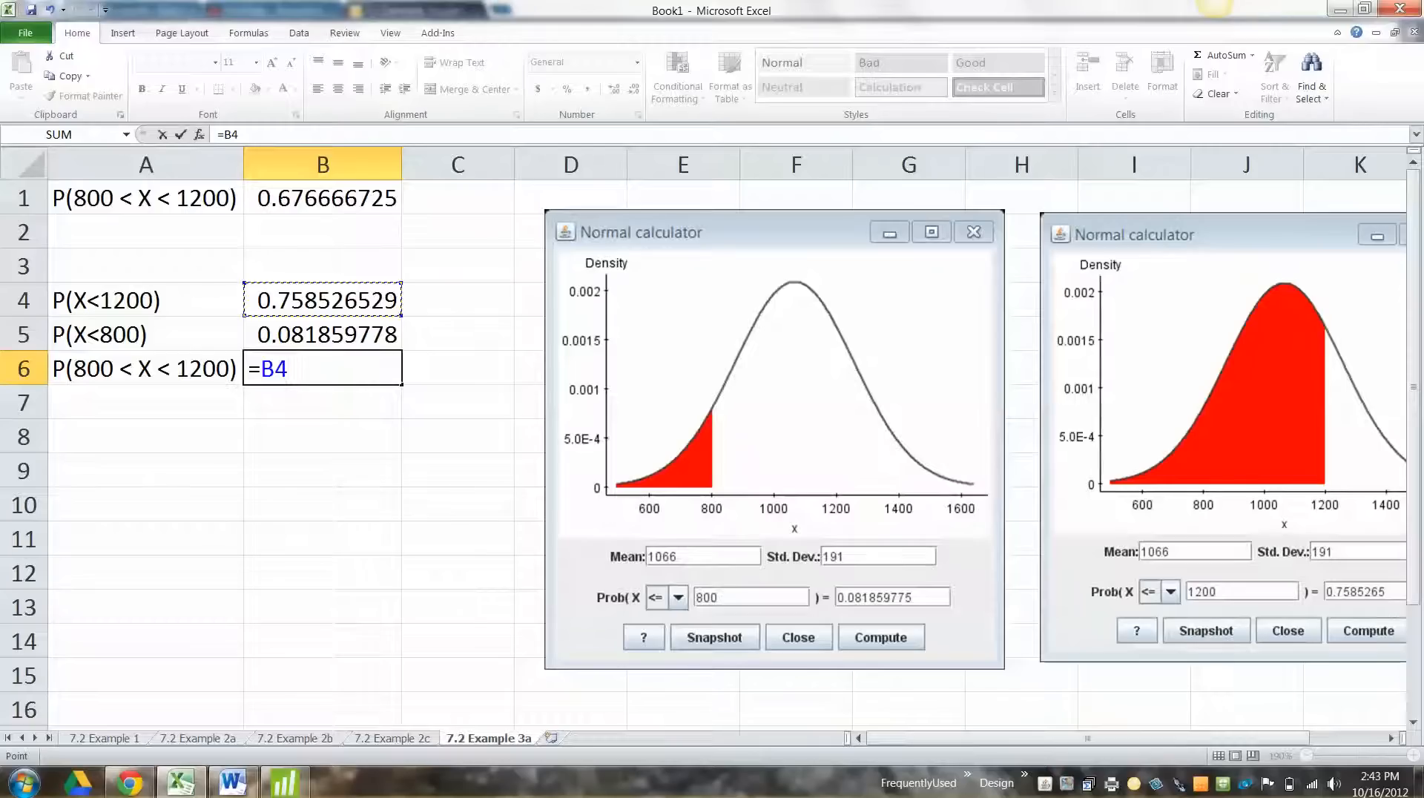
text(-B5)
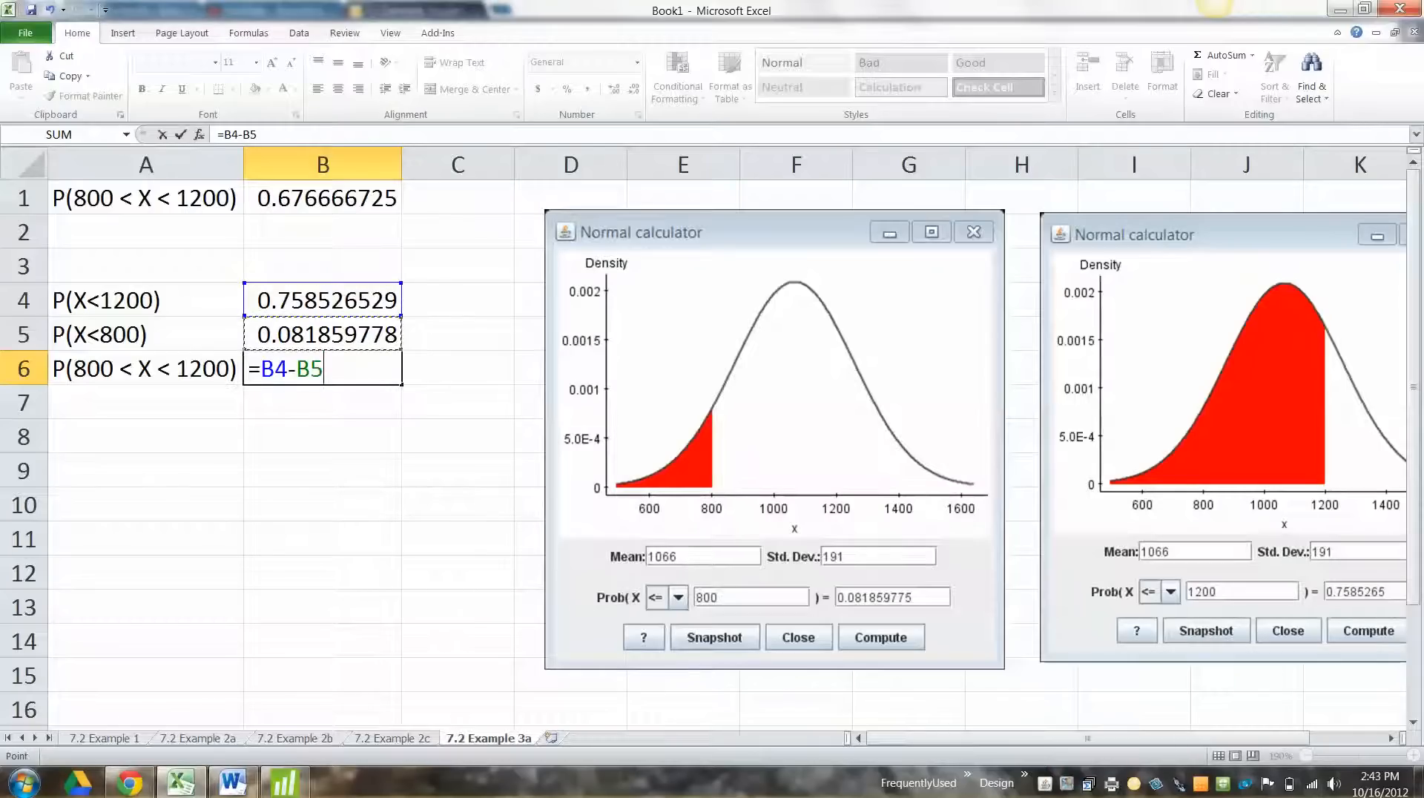
key(Return)
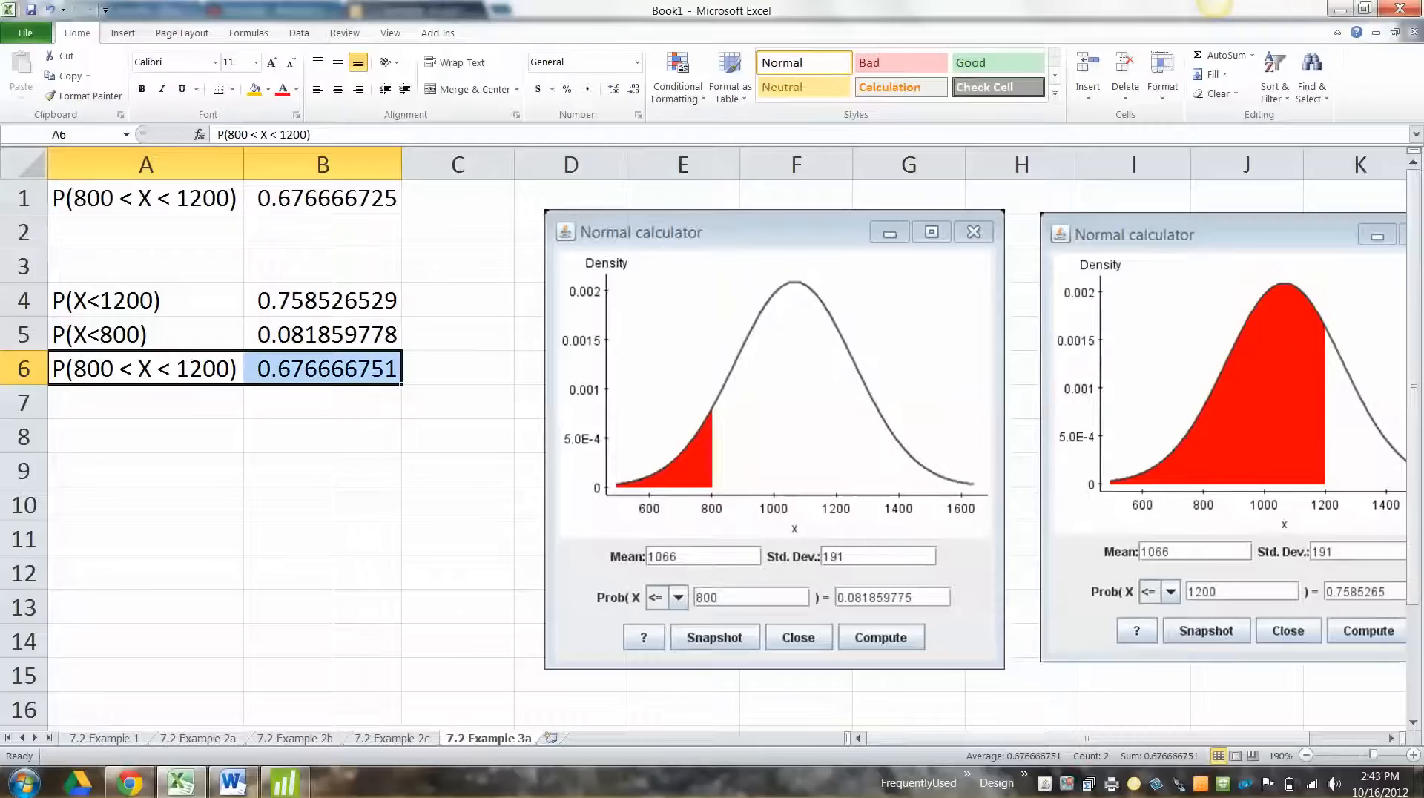
Make row 6 bold with an orange fill and copy it
click(141, 89)
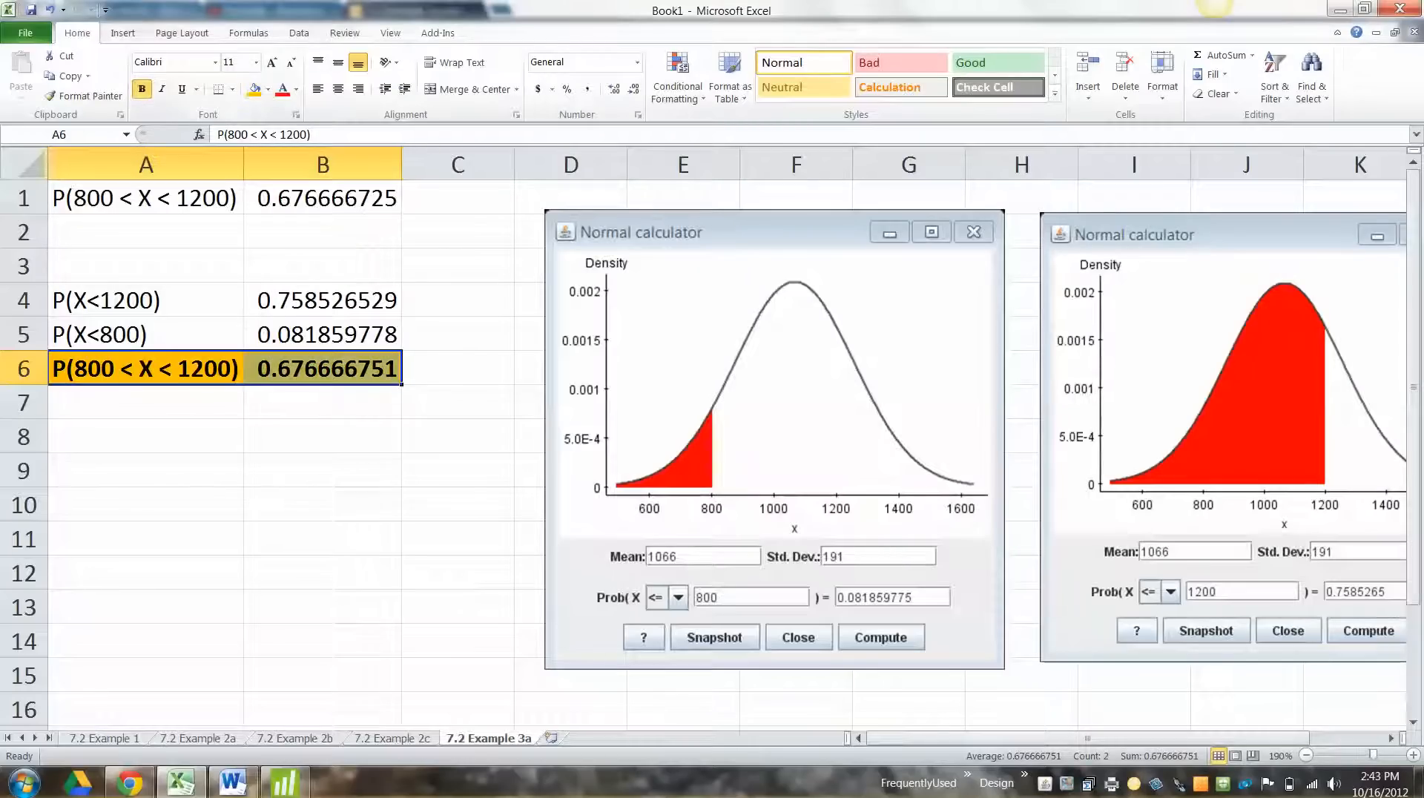
click(323, 368)
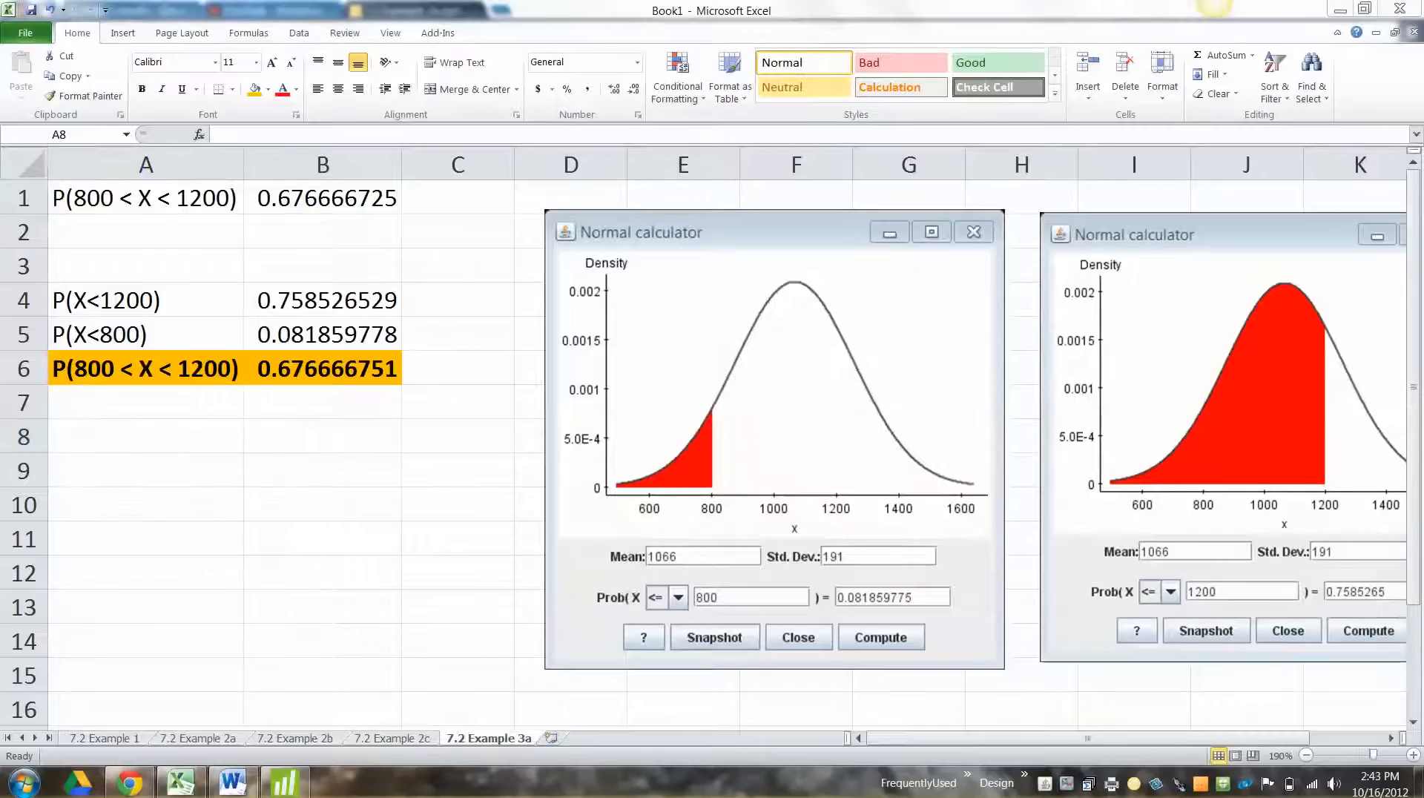
mouse_move(179, 781)
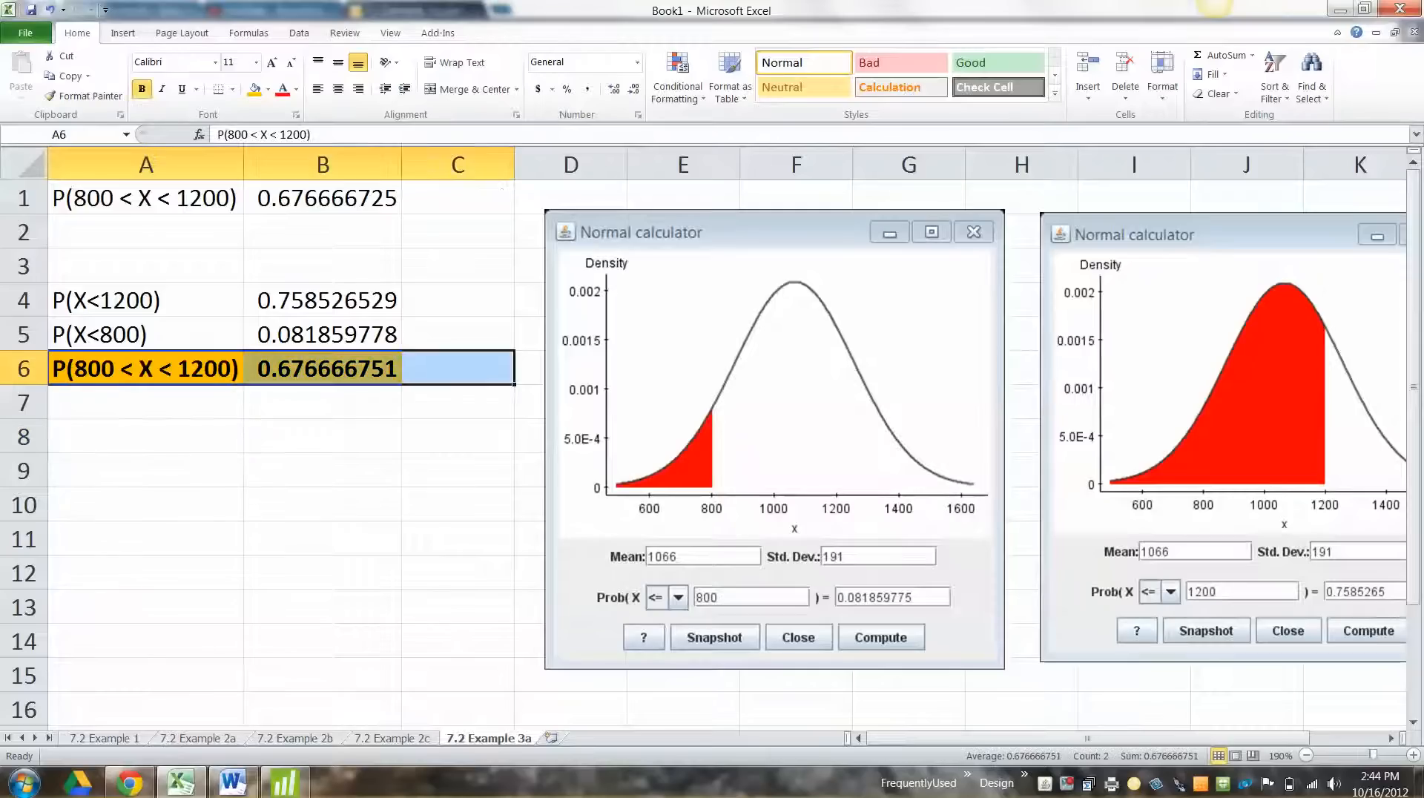
key(ctrl+c)
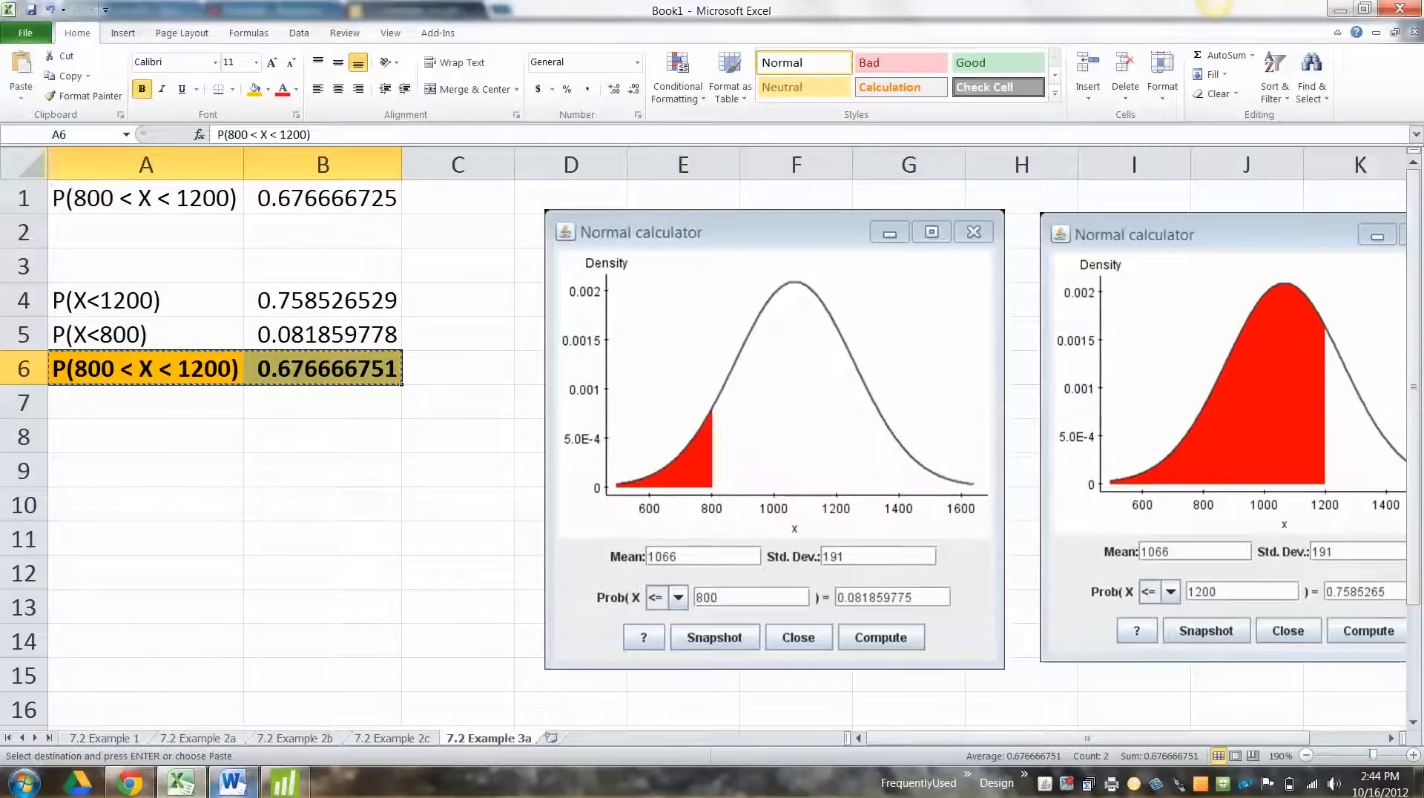
Paste P(800<X<1200) = 0.676666751 into the Word notes table and scroll to part b
click(231, 782)
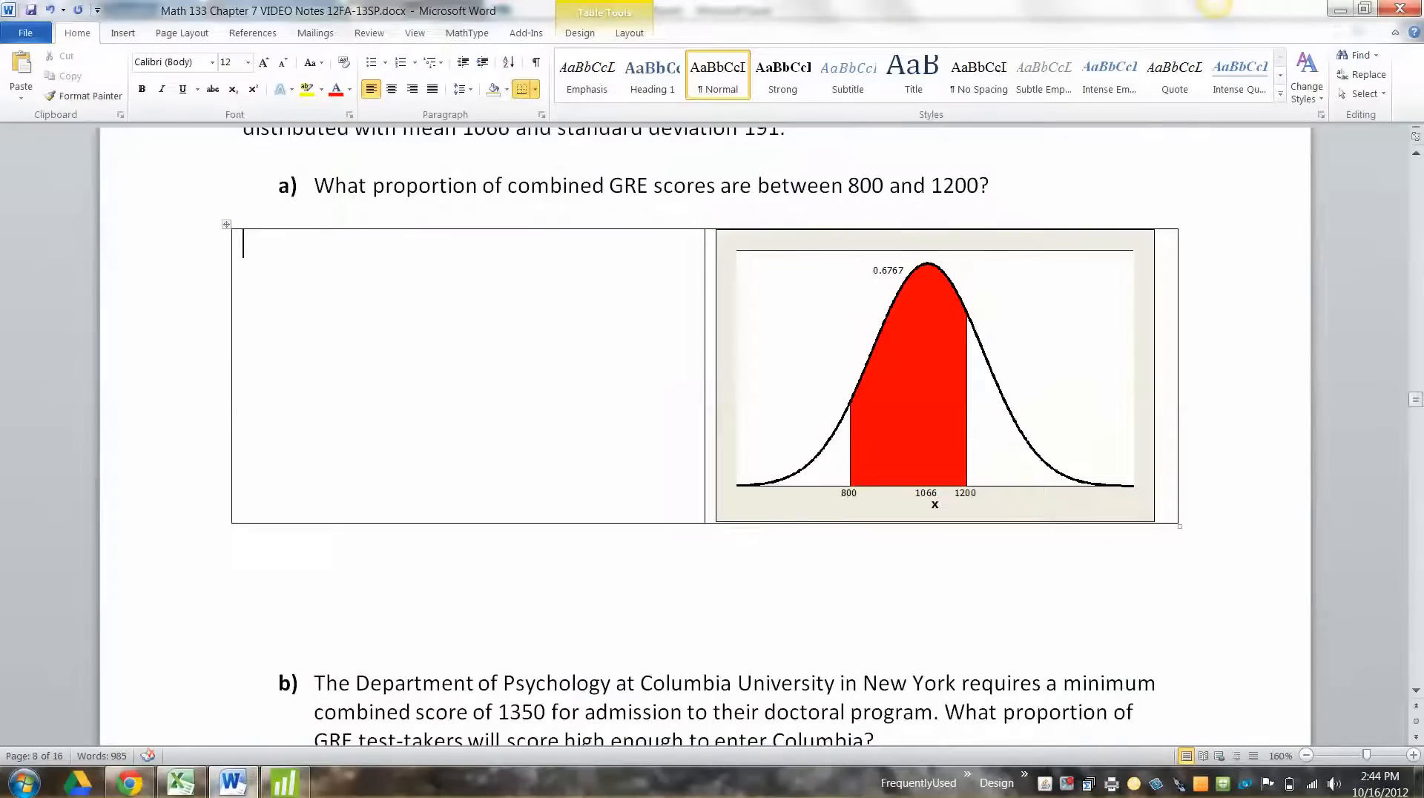
key(ctrl+v)
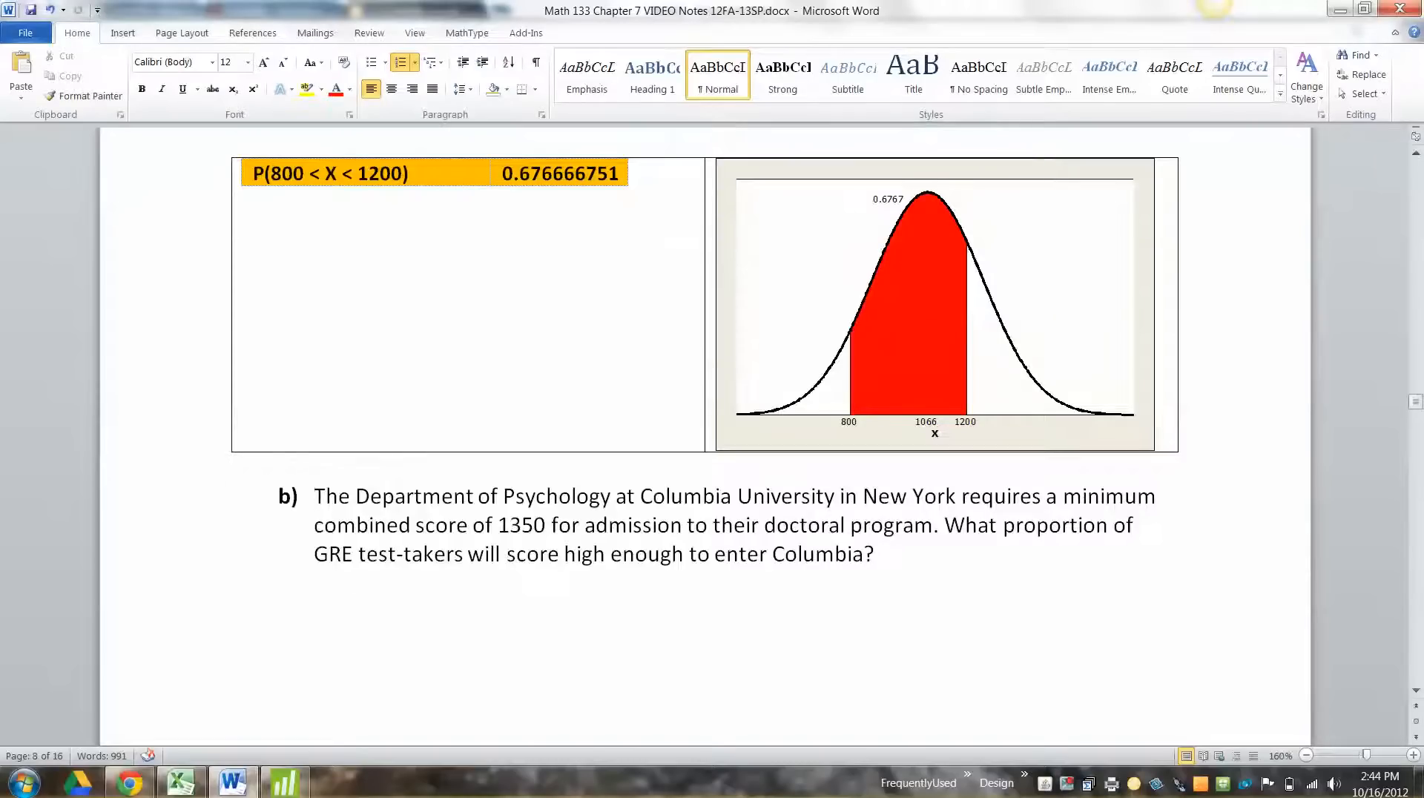
scroll(down, 3)
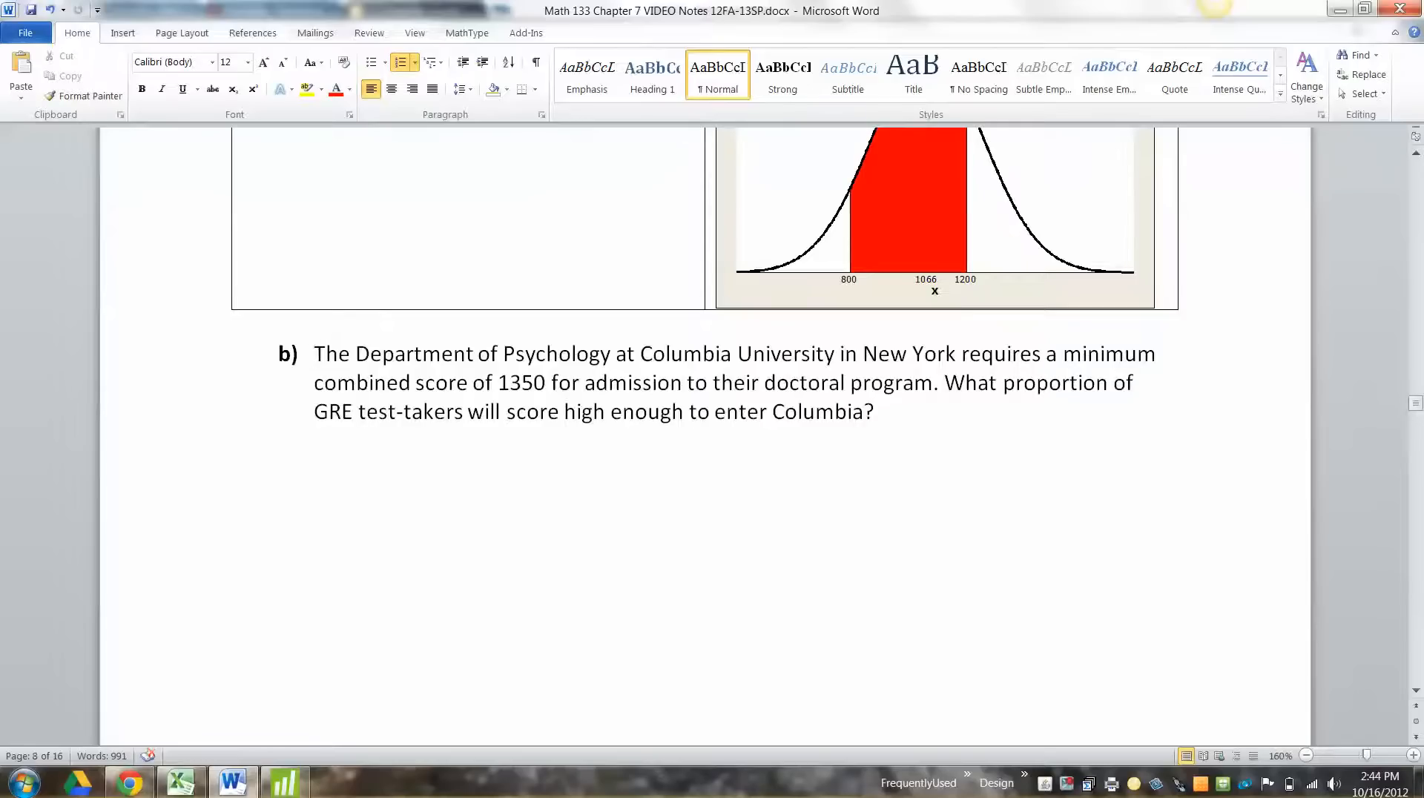
click(250, 498)
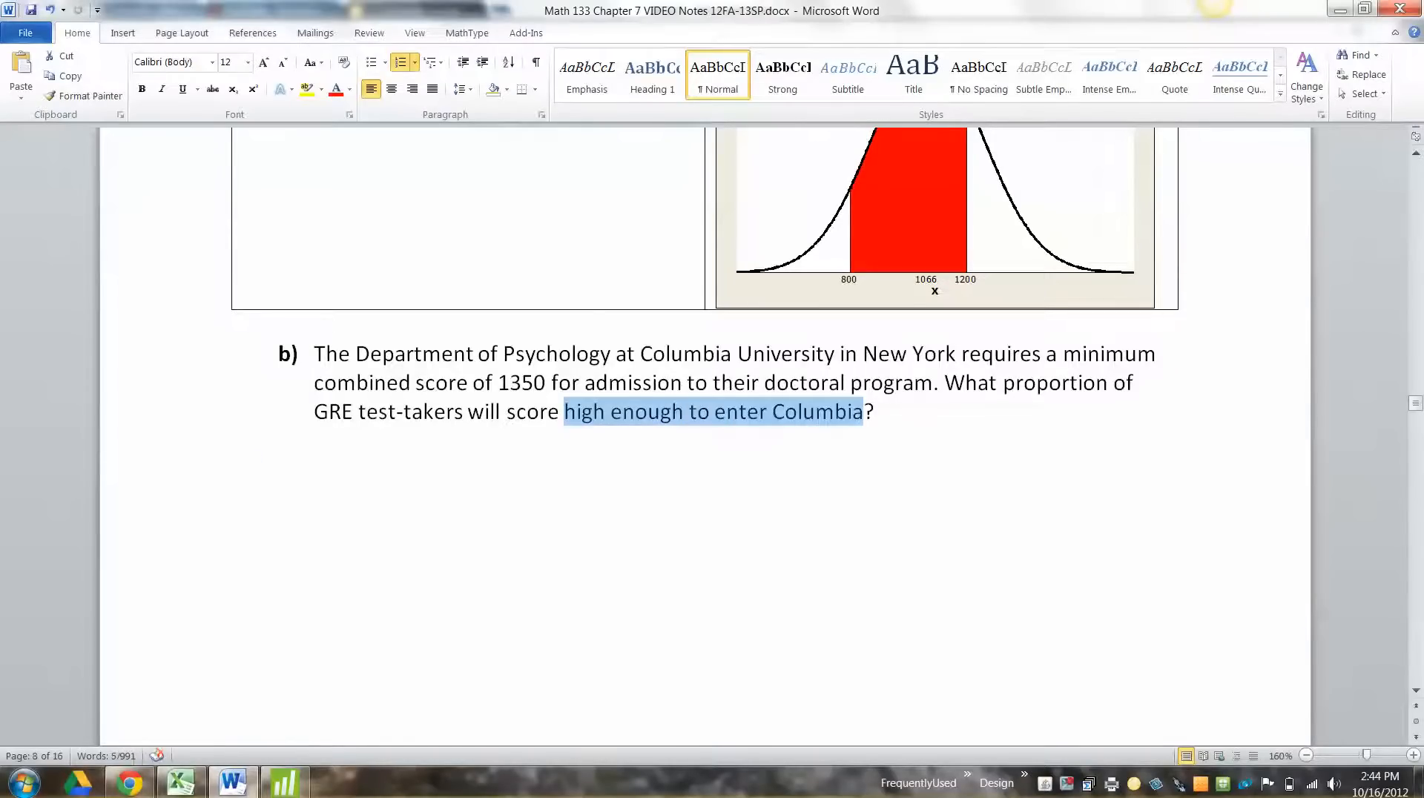
mouse_move(284, 782)
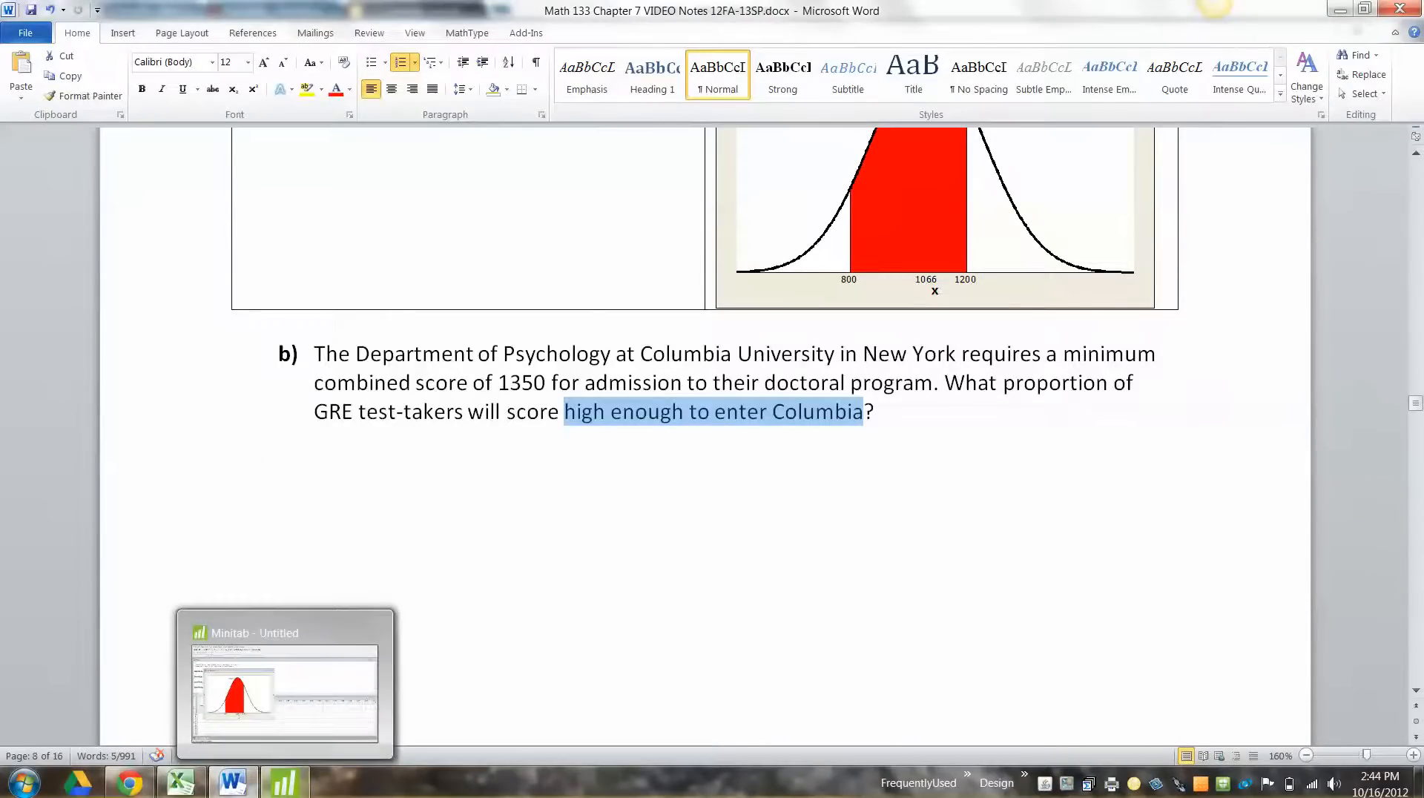
mouse_move(179, 778)
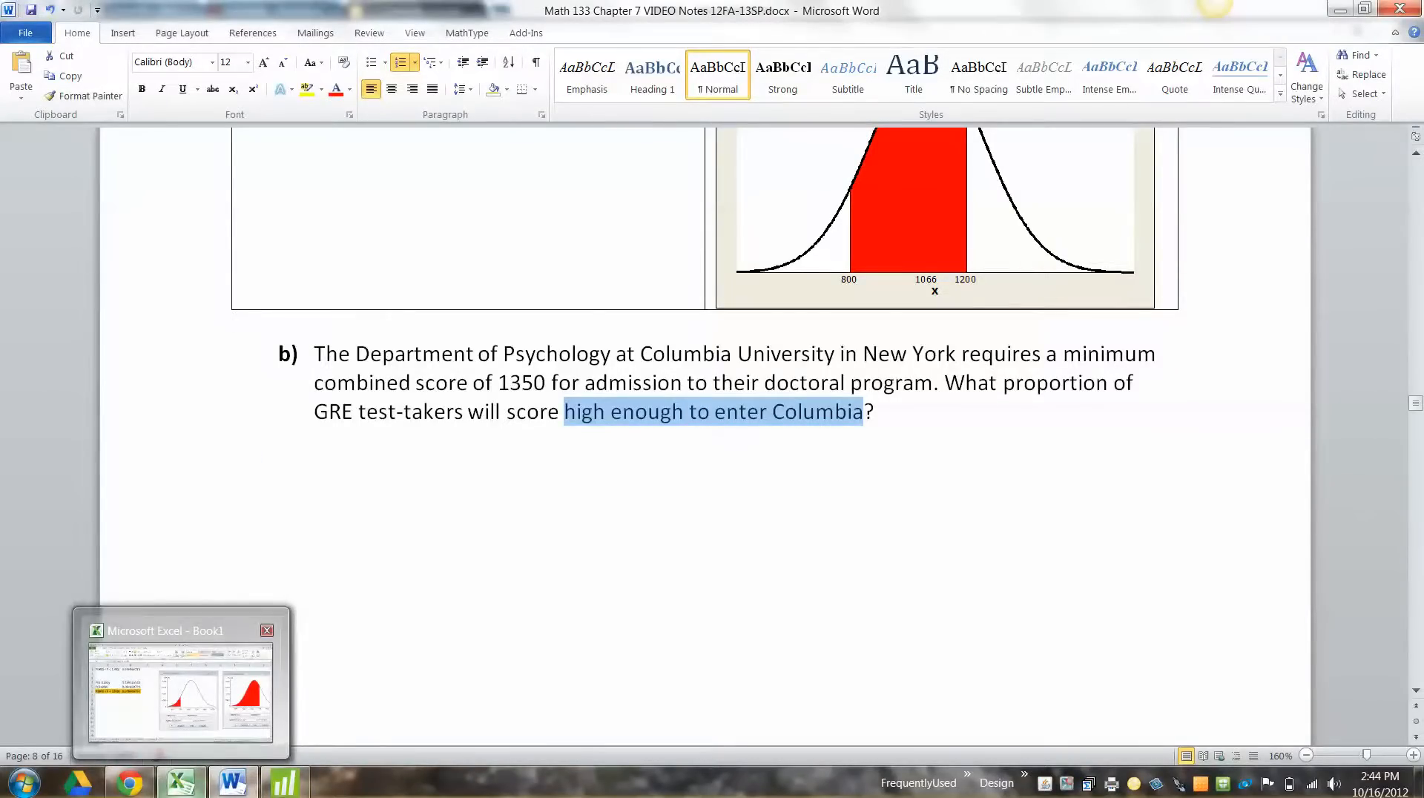
click(128, 781)
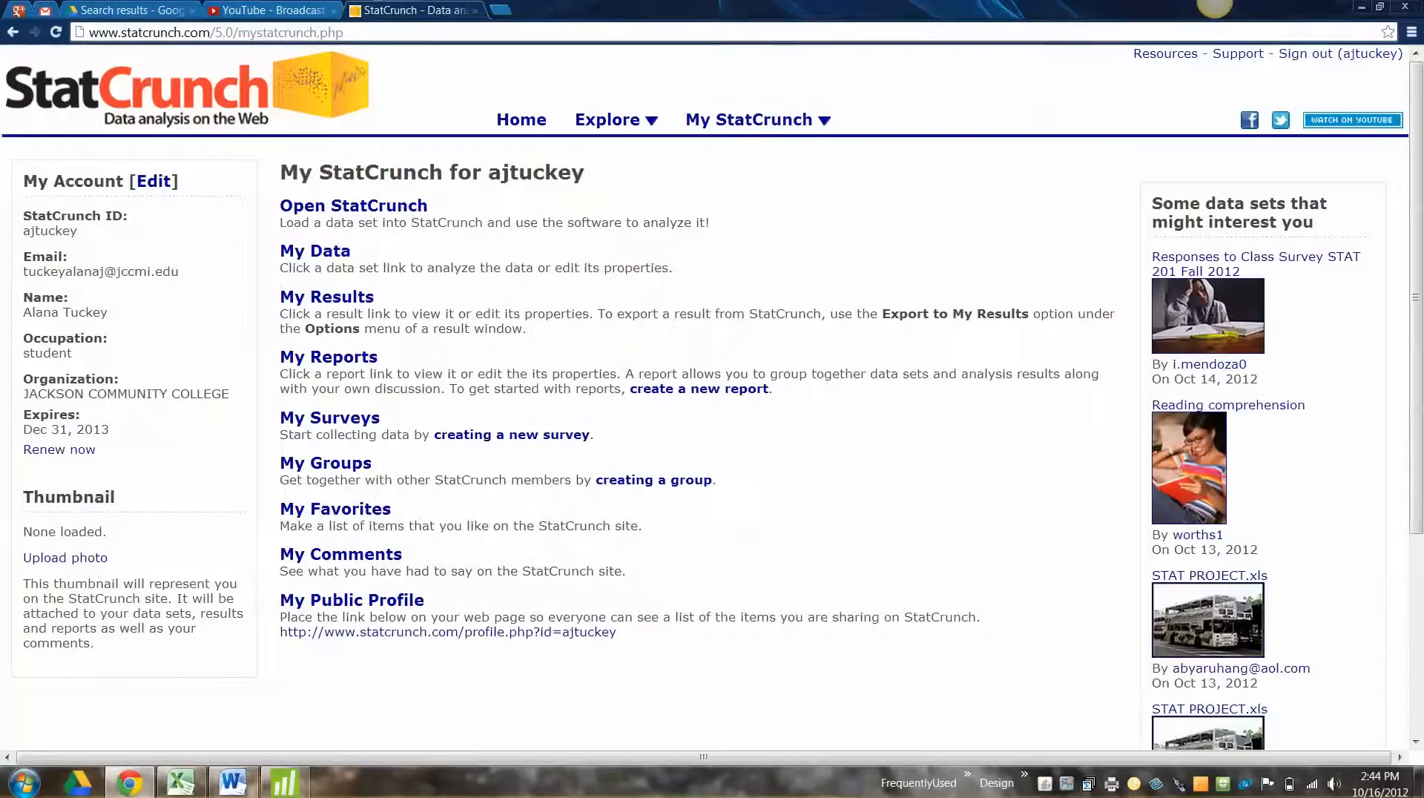
Compute P(X ≥ 1350) = 0.0685 in StatCrunch's Normal calculator for mean 1066, SD 191
click(352, 206)
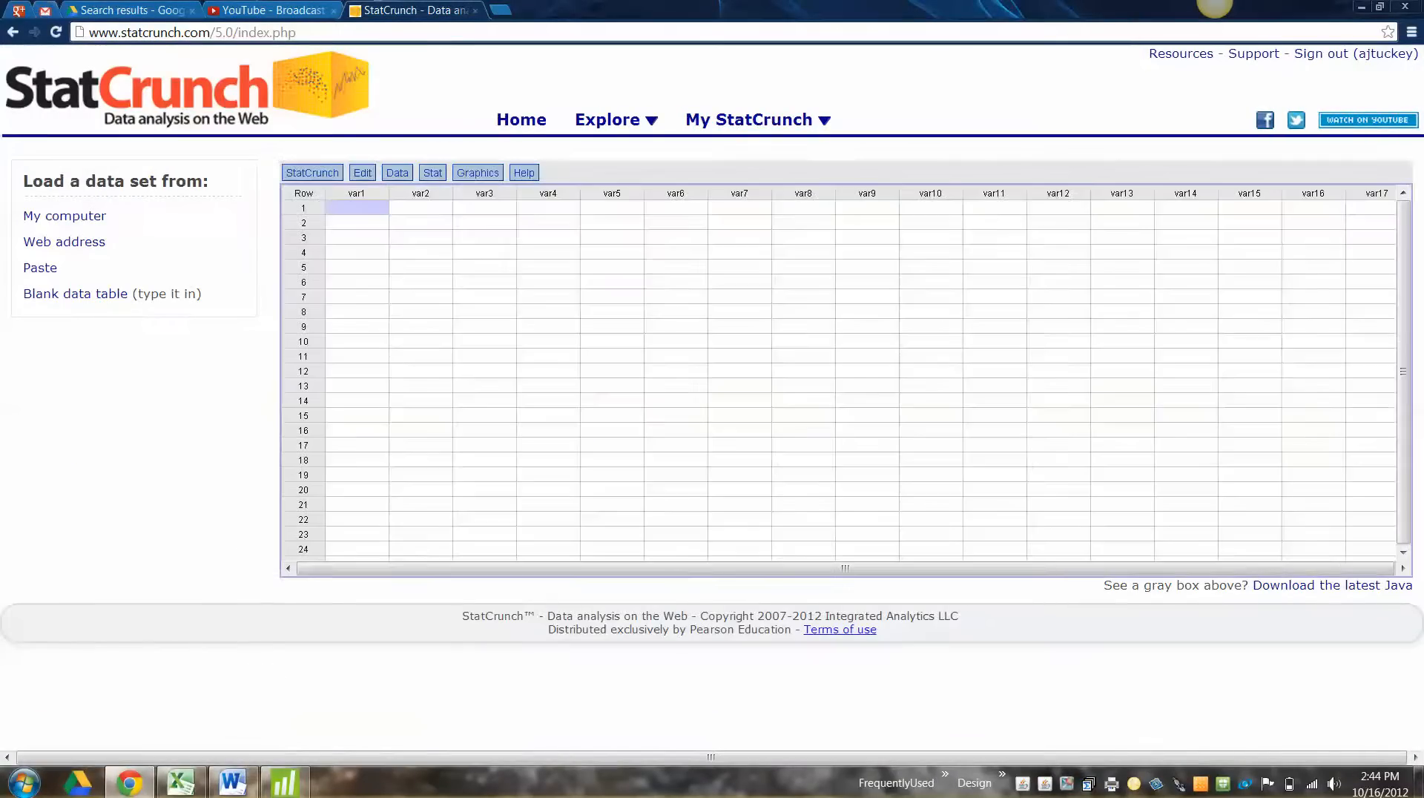
click(432, 173)
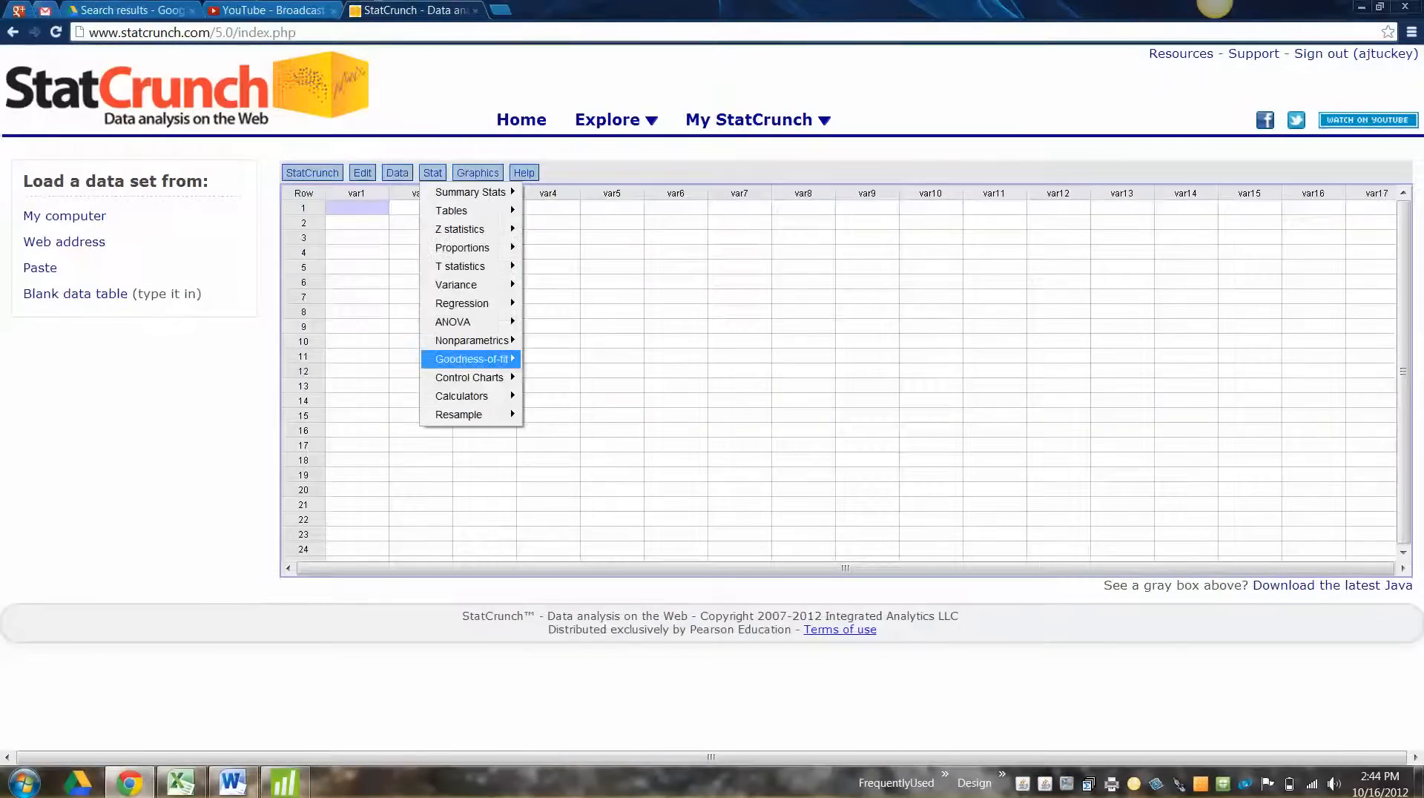
mouse_move(461, 396)
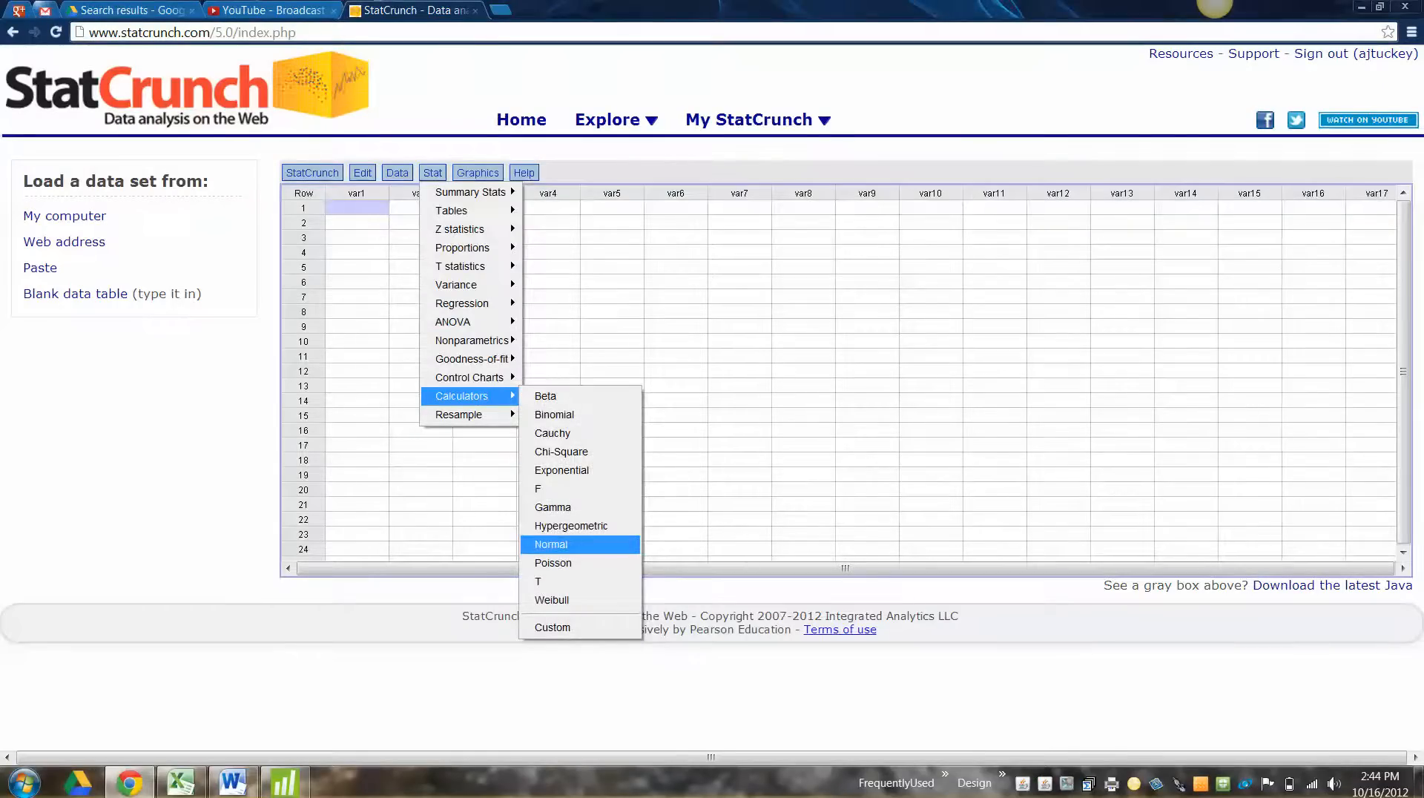
click(550, 544)
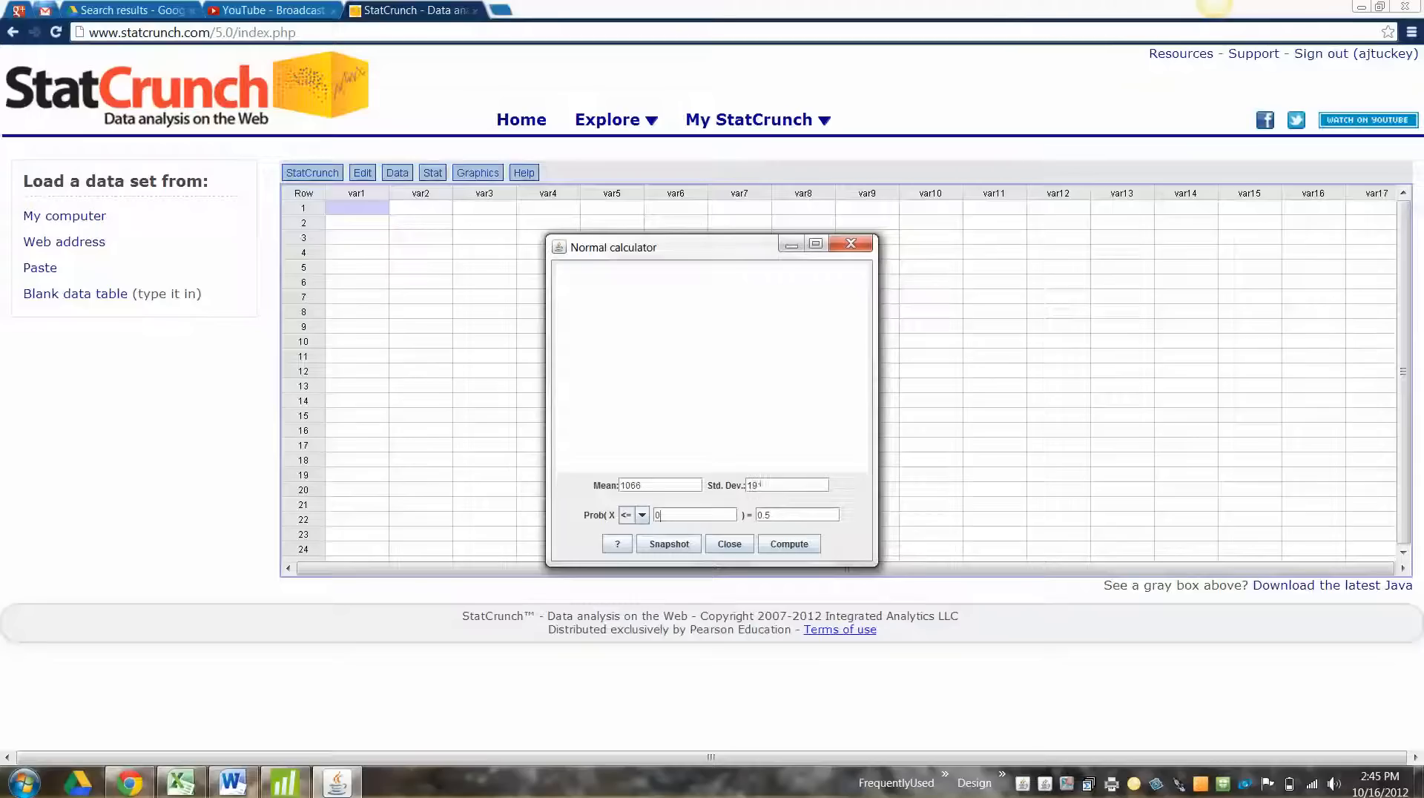
text(1350)
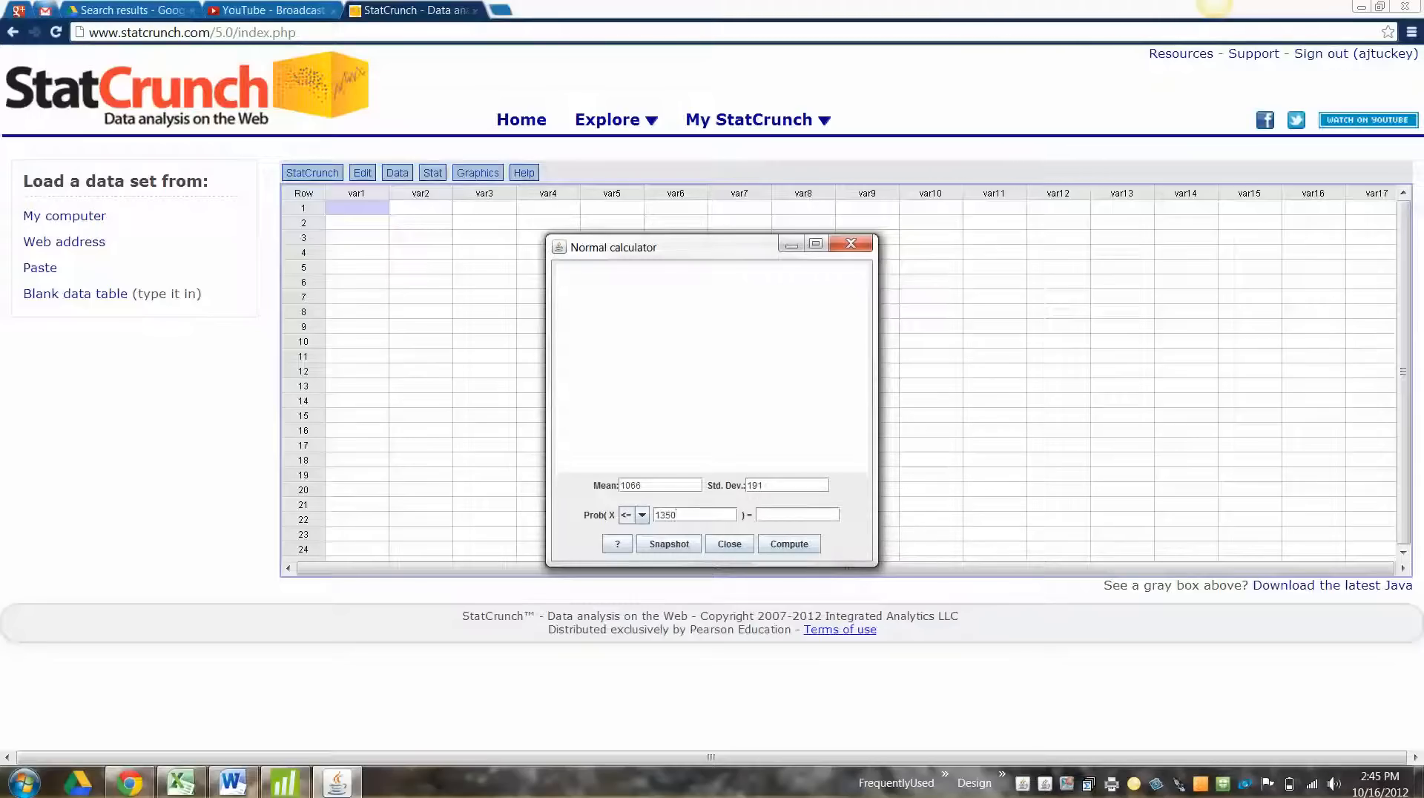
click(641, 515)
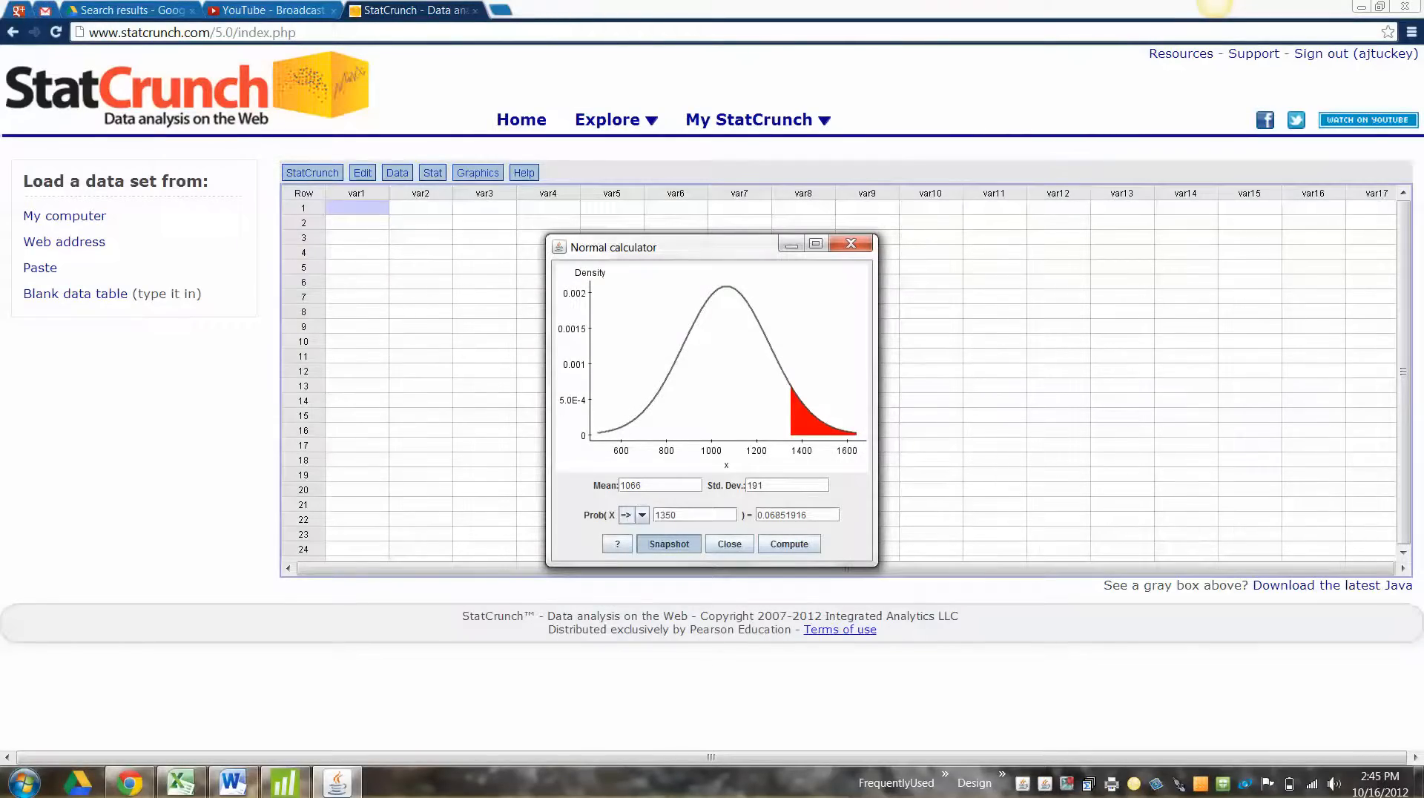
Export the calculator snapshot as '7.2 Example 3b' and dismiss the confirmation
click(667, 543)
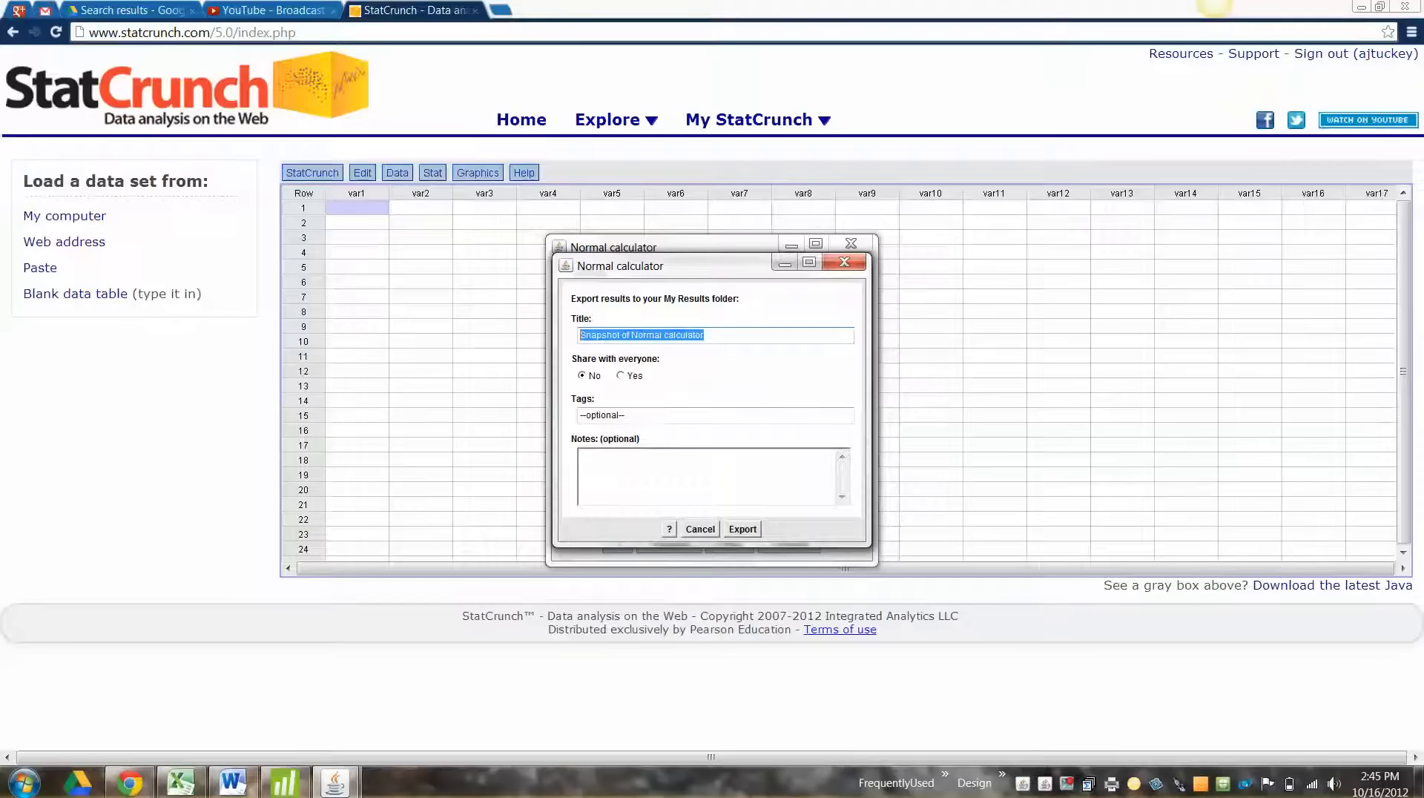
text(7.2 Example)
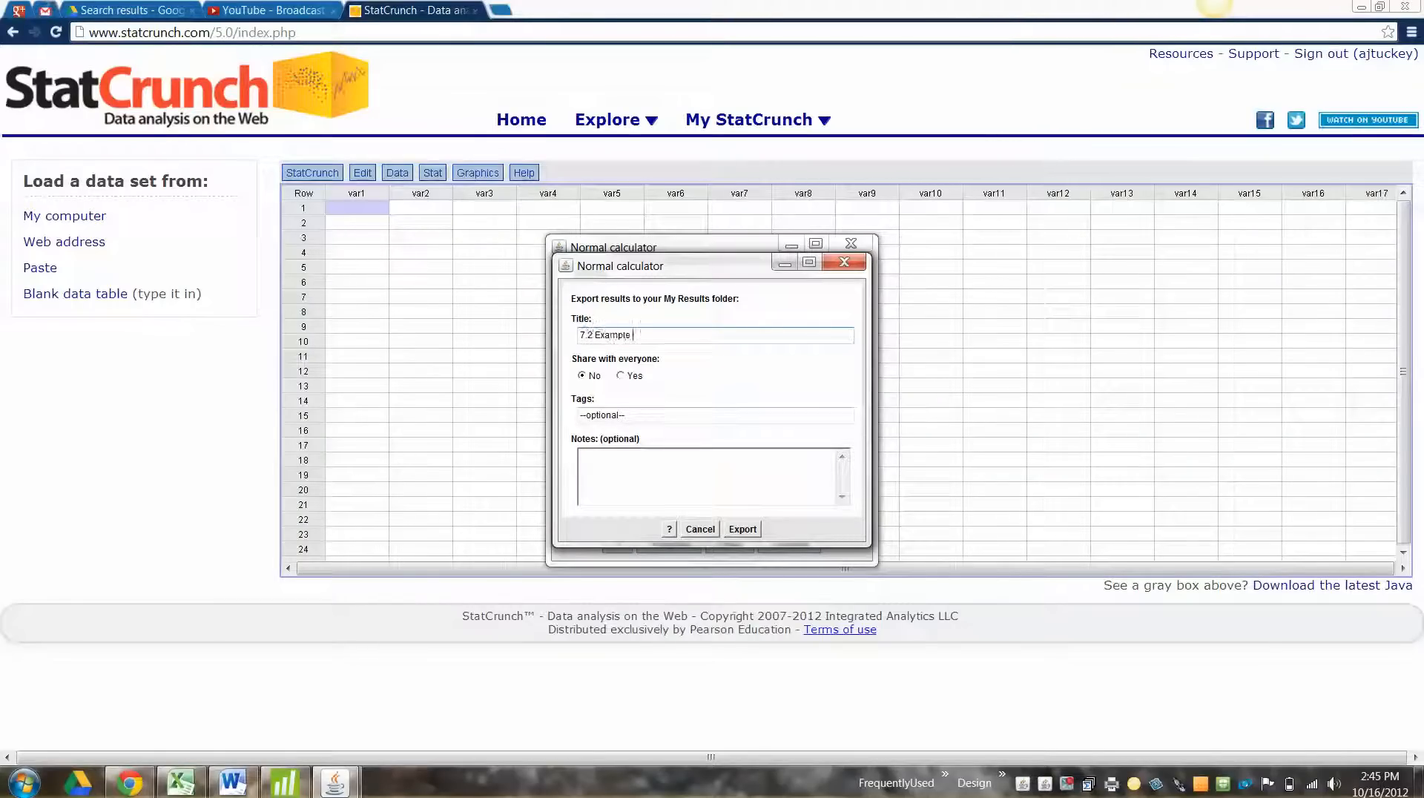
text(3b)
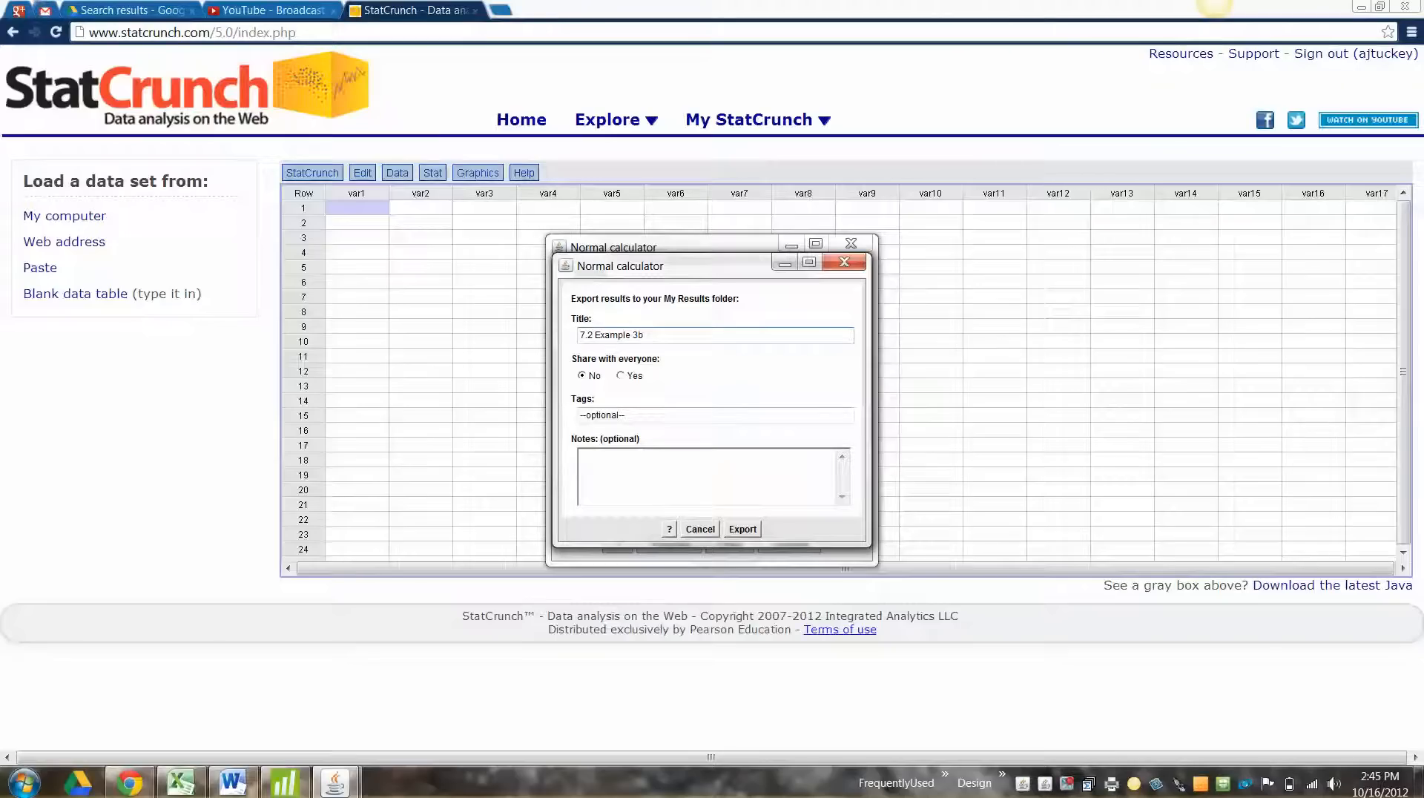
click(742, 528)
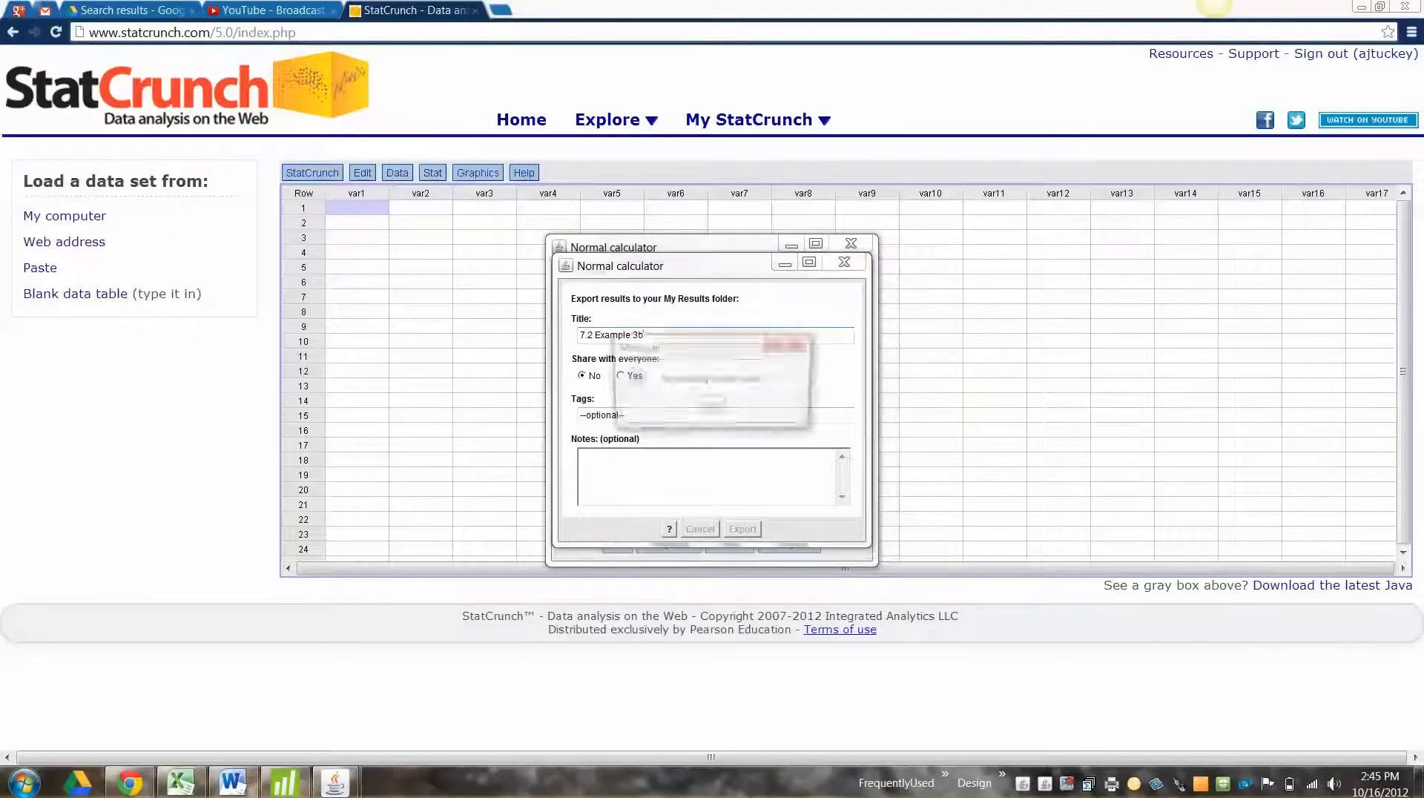
click(699, 528)
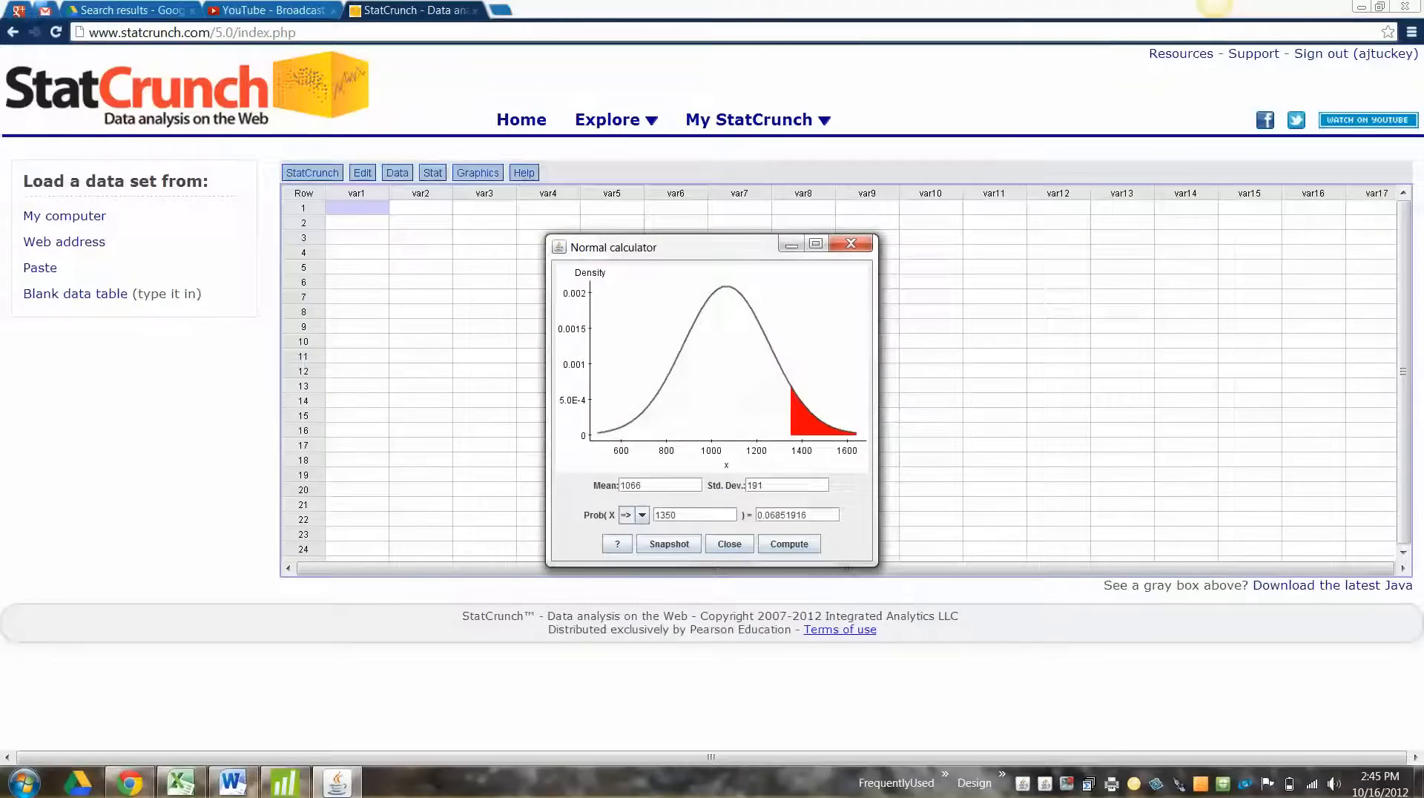
Open the saved '7.2 Example 3b' result from My StatCrunch > My Results
click(756, 118)
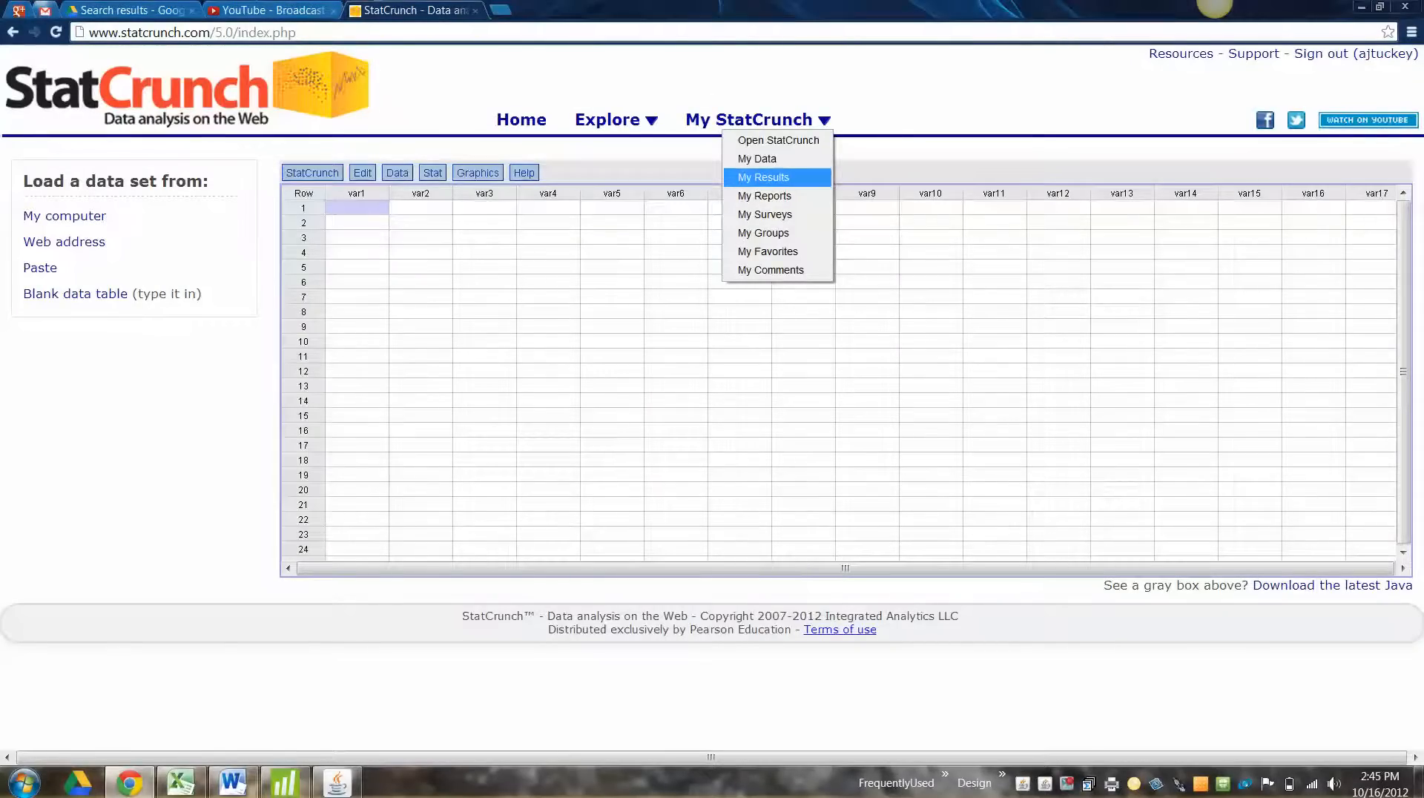
click(763, 177)
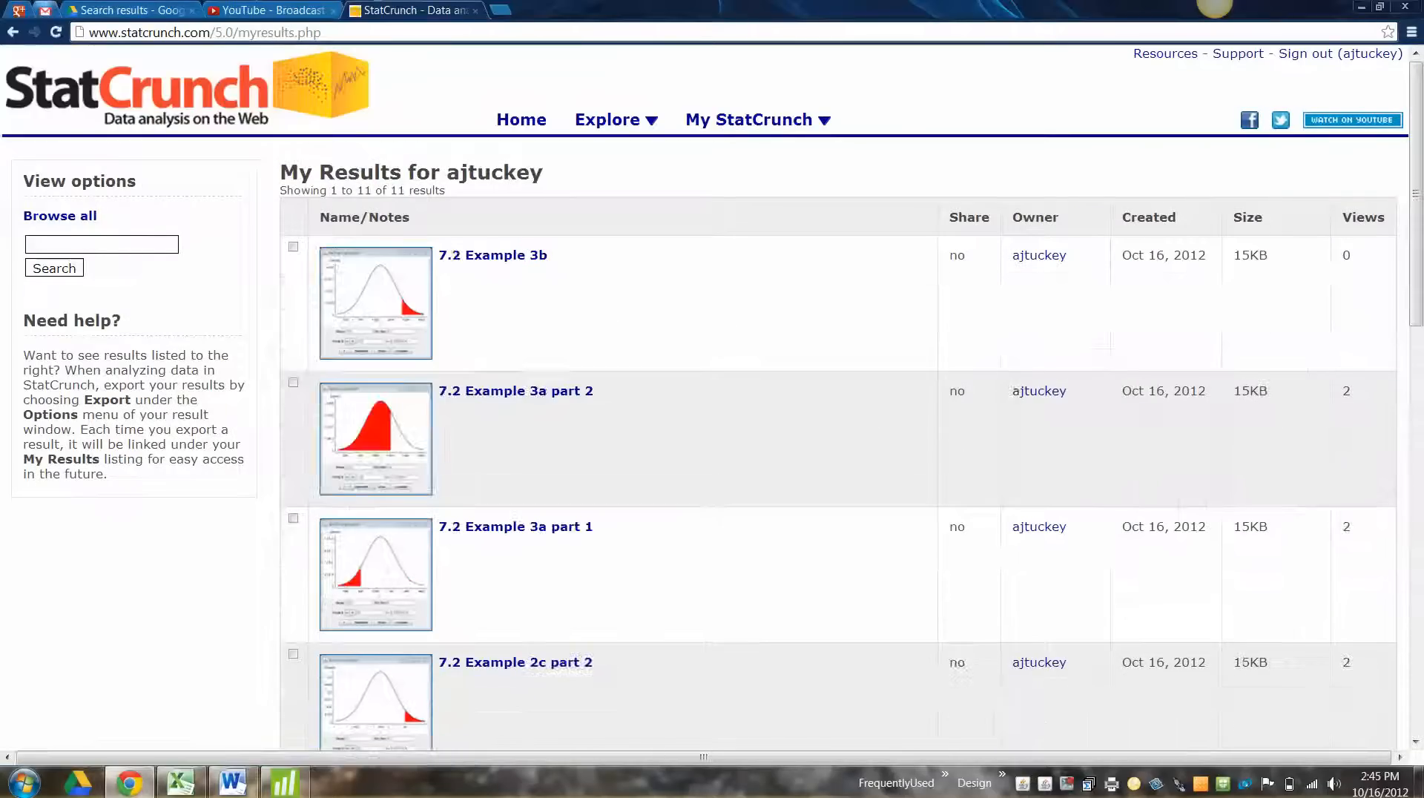
click(491, 255)
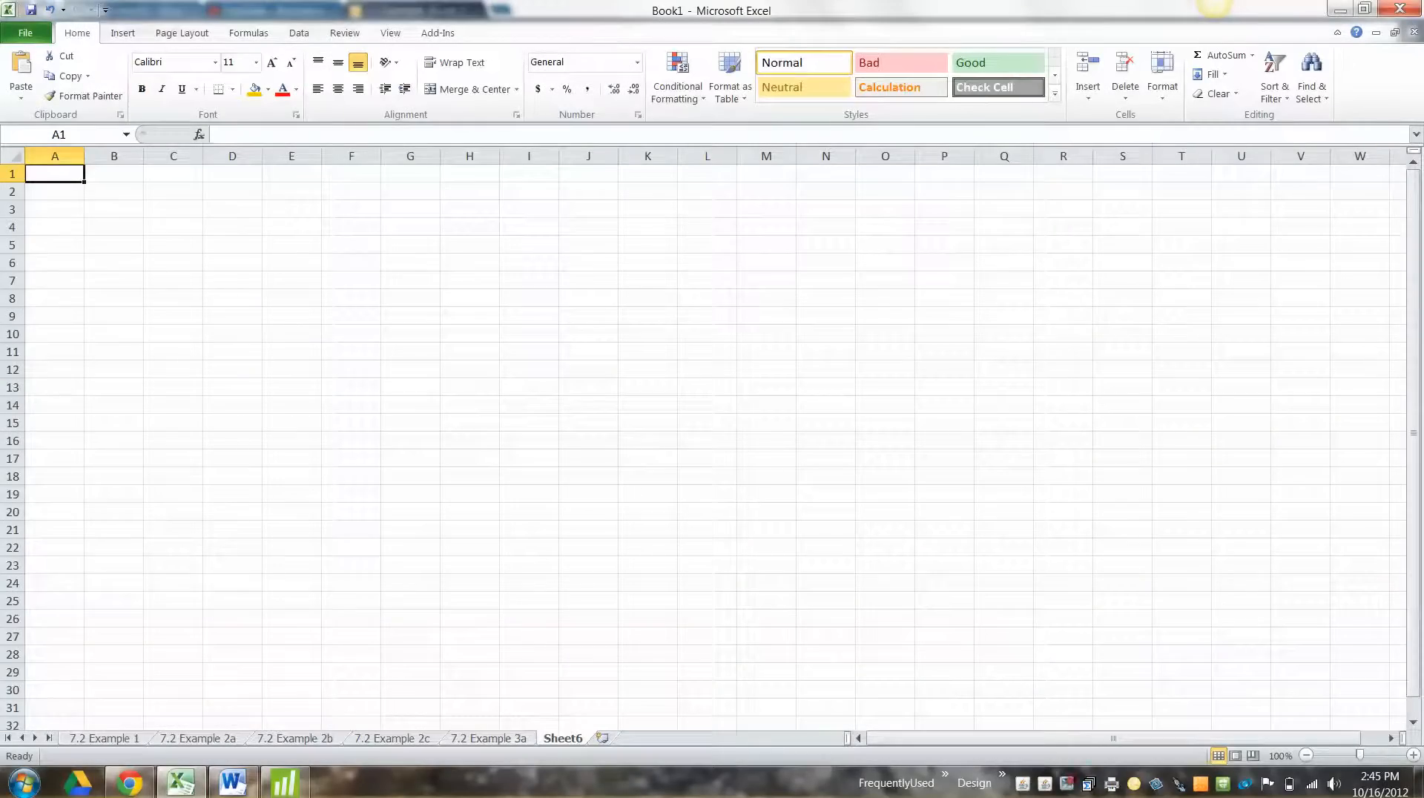
Rename Sheet6 to '7.2 Example 3b' and enter the 'StatCrunch' label
double_click(563, 737)
text(7.2 Example 3b)
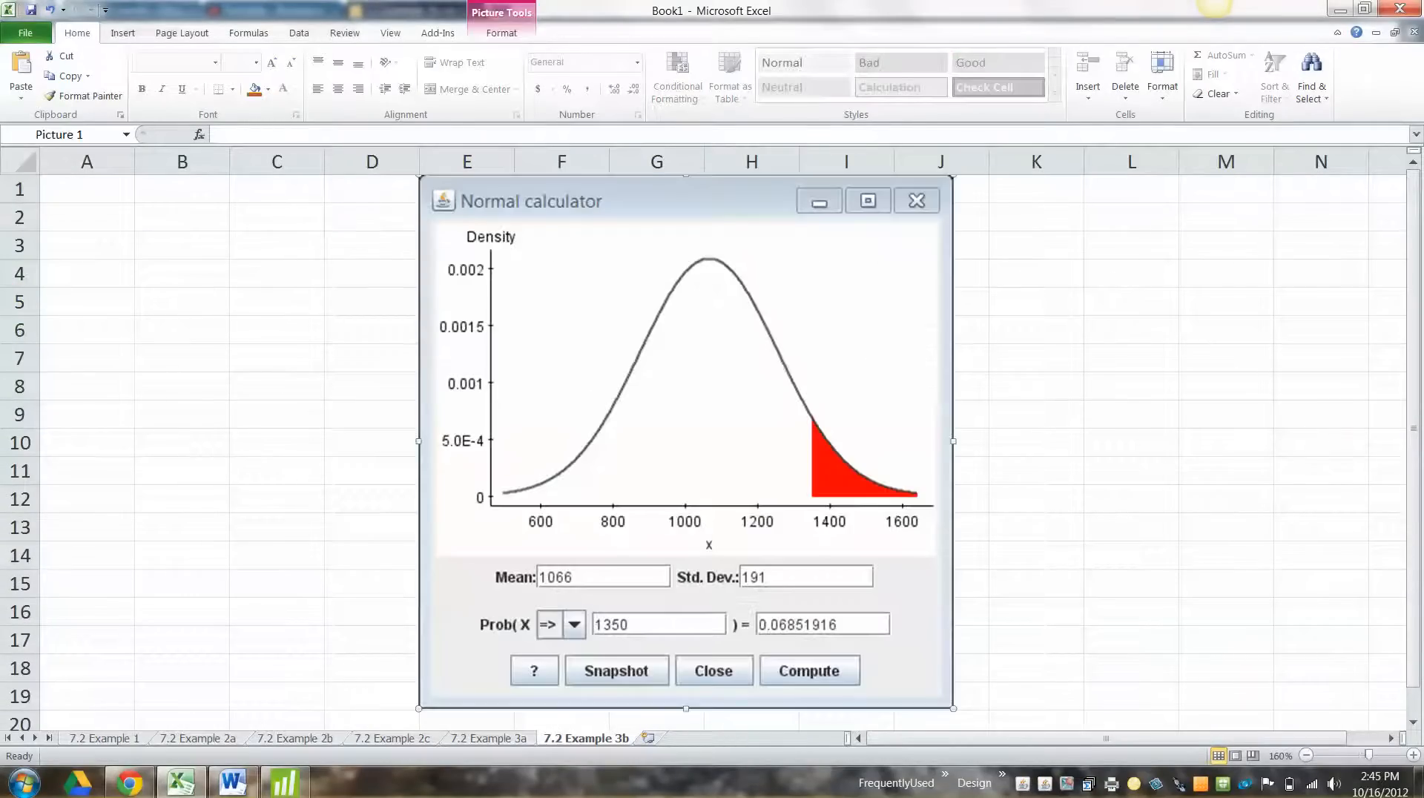
click(87, 218)
text(StatCrunc)
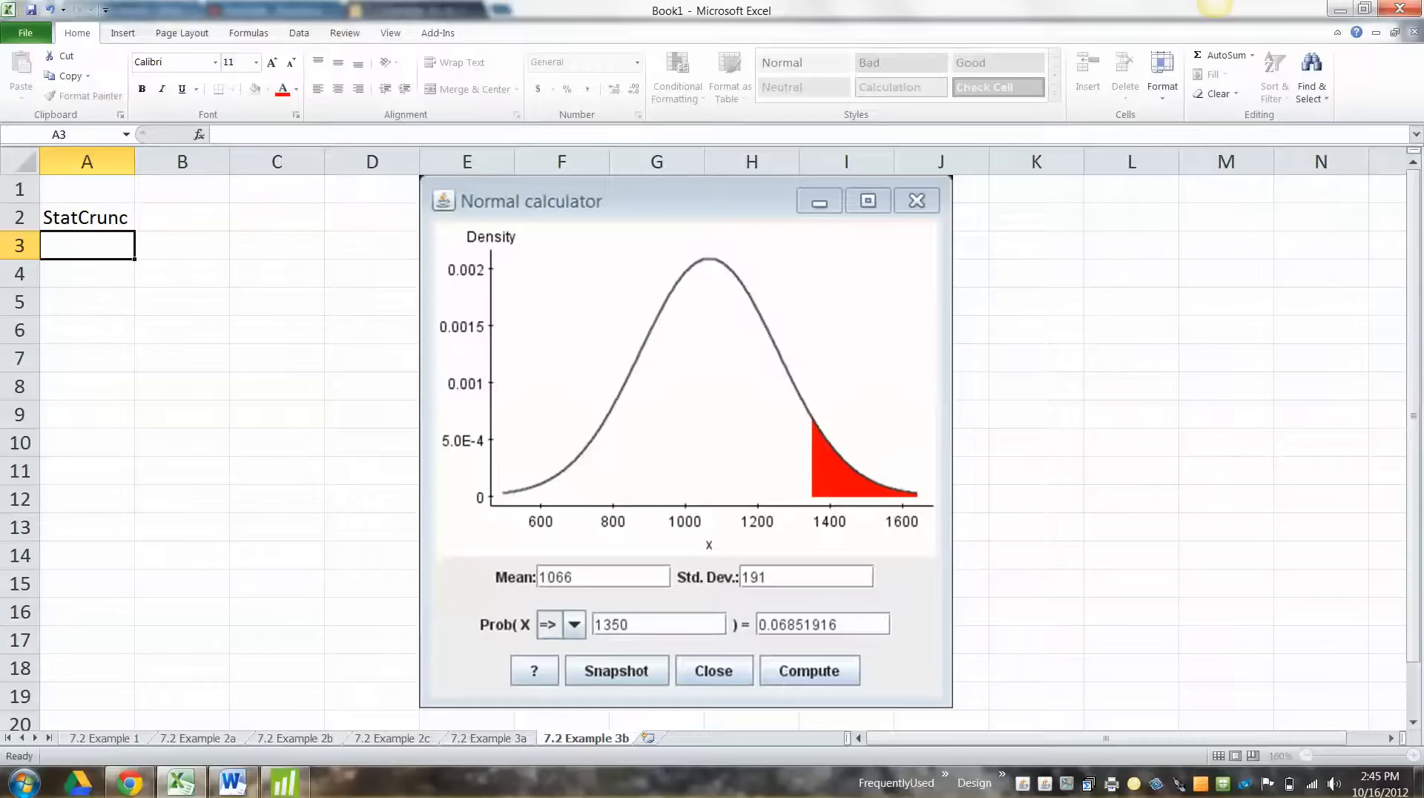
click(88, 217)
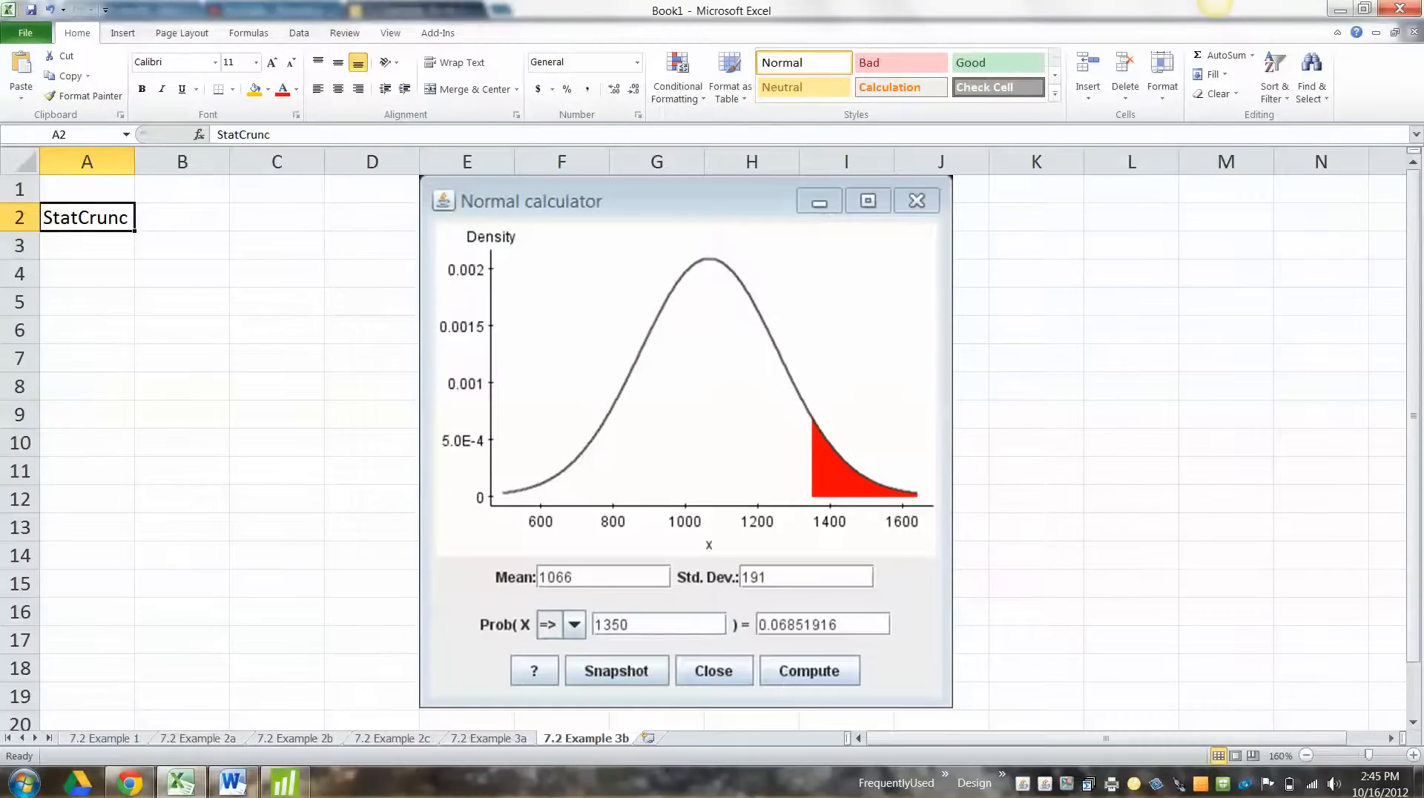
key(Return)
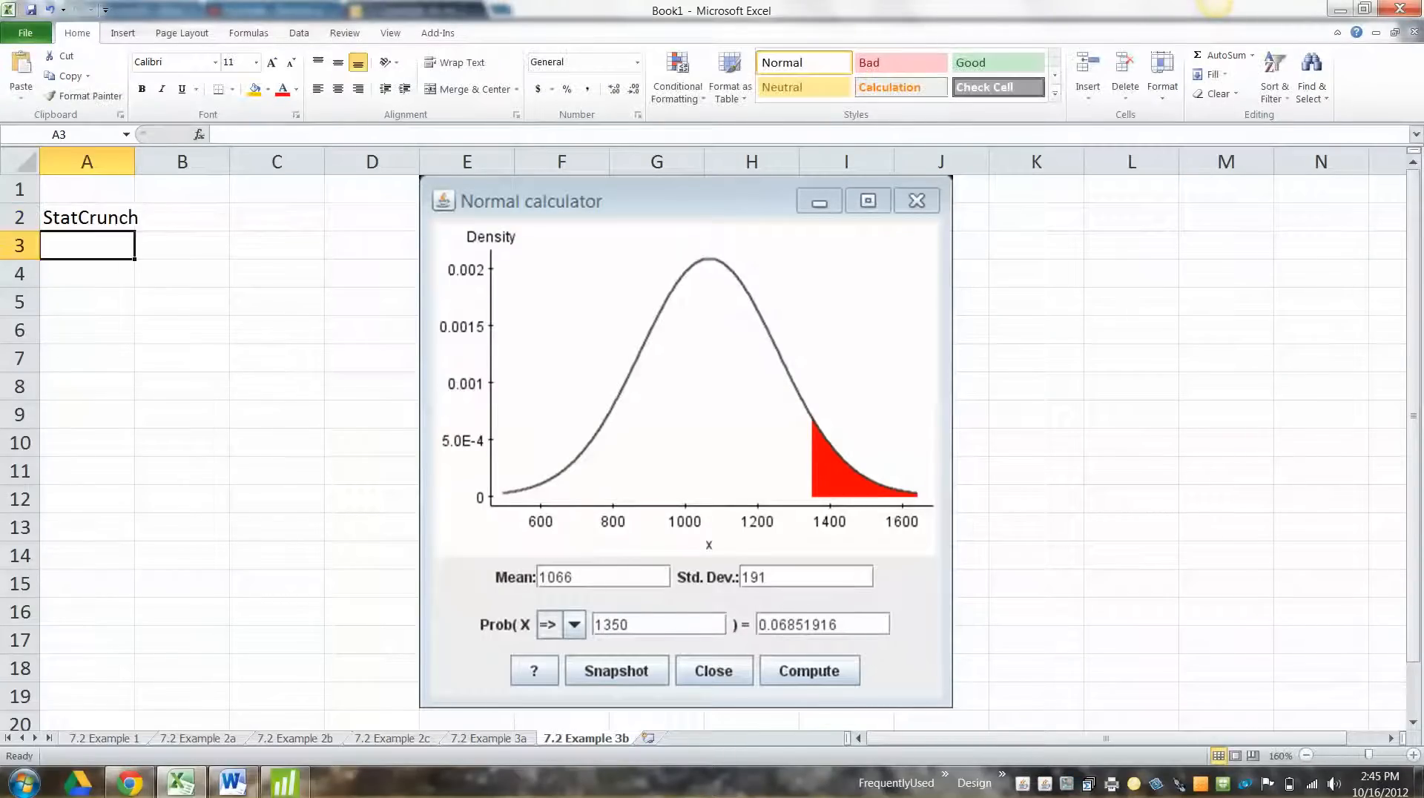
Enter the P(X>1350) label with its StatCrunch probability 0.06851916
text(P)
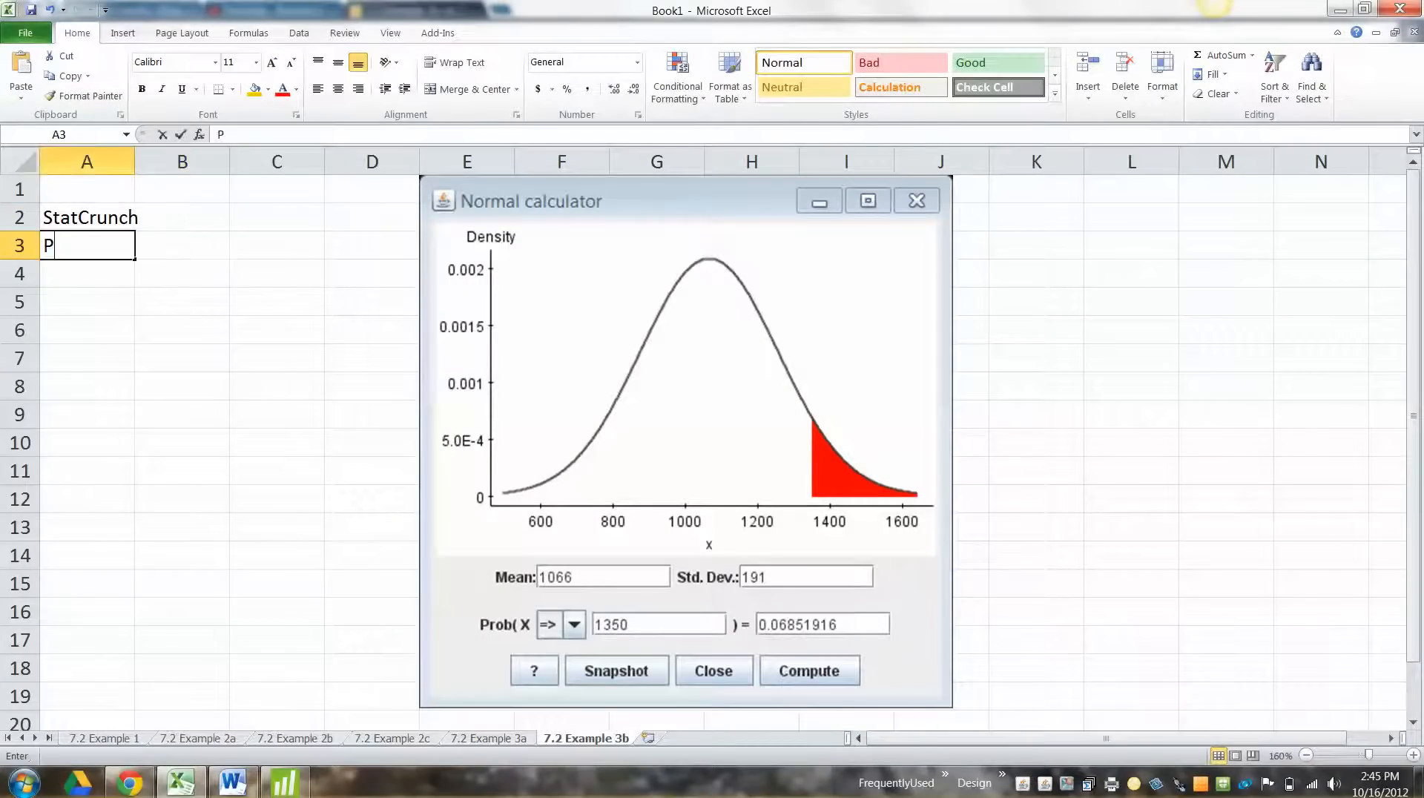
text((X>1)
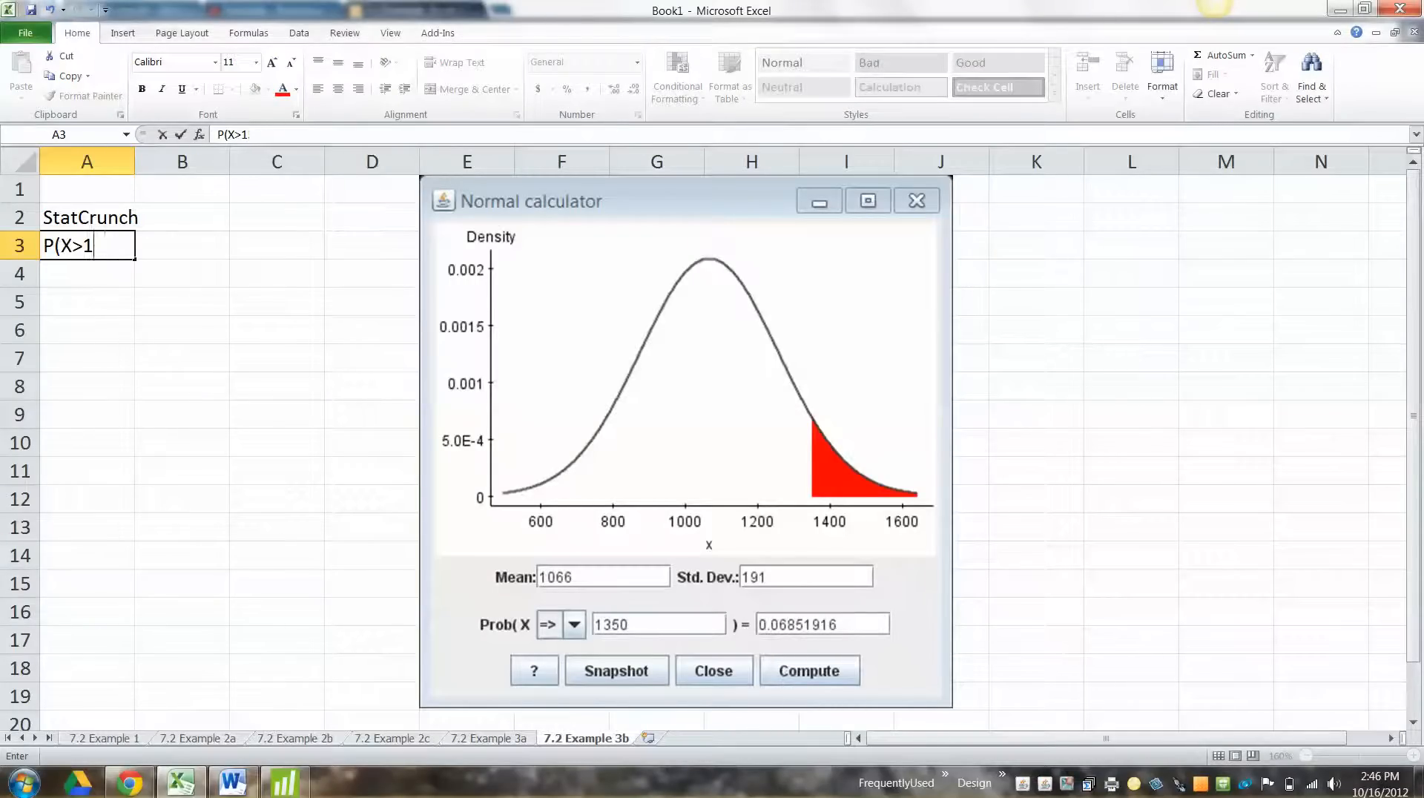
text(350))
click(183, 245)
text(=0.06)
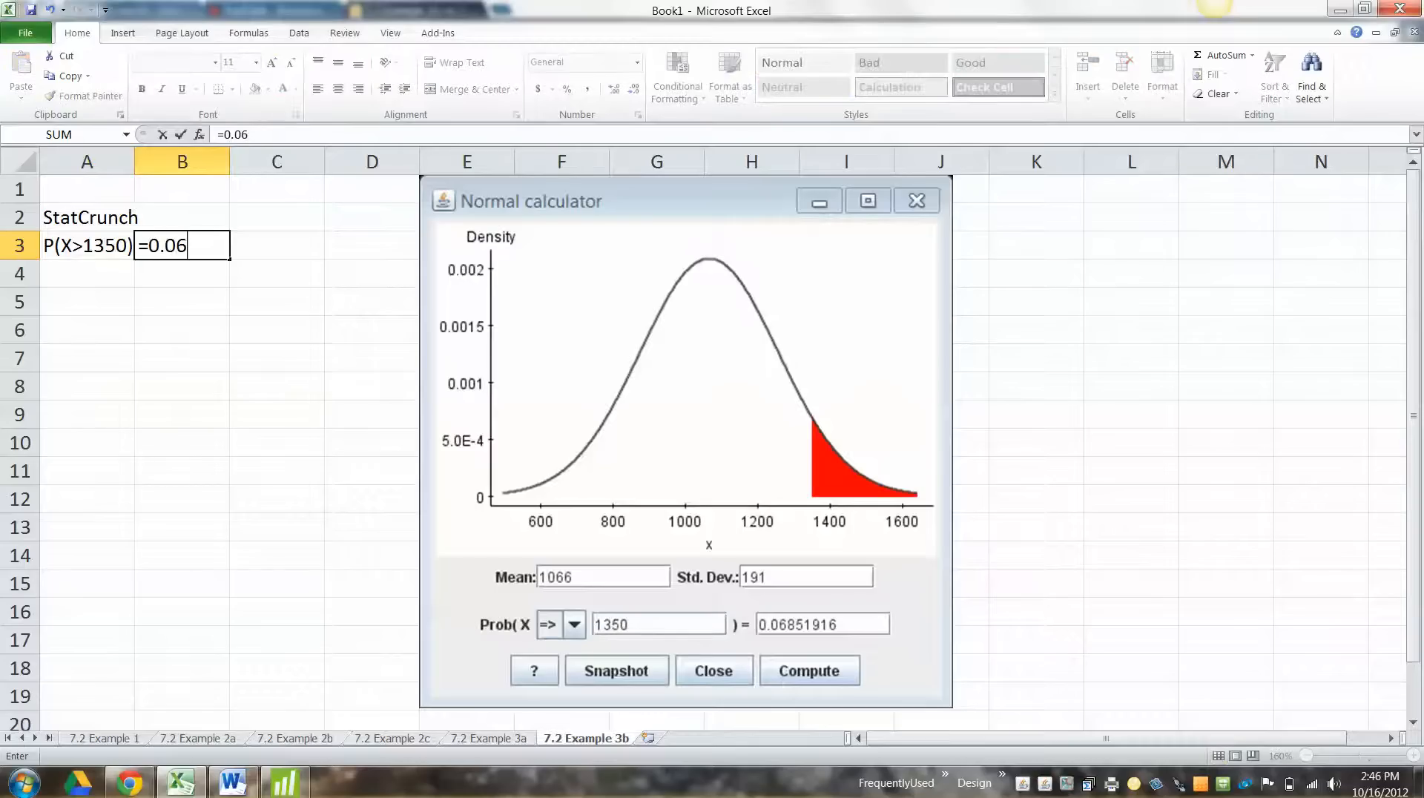
key(Return)
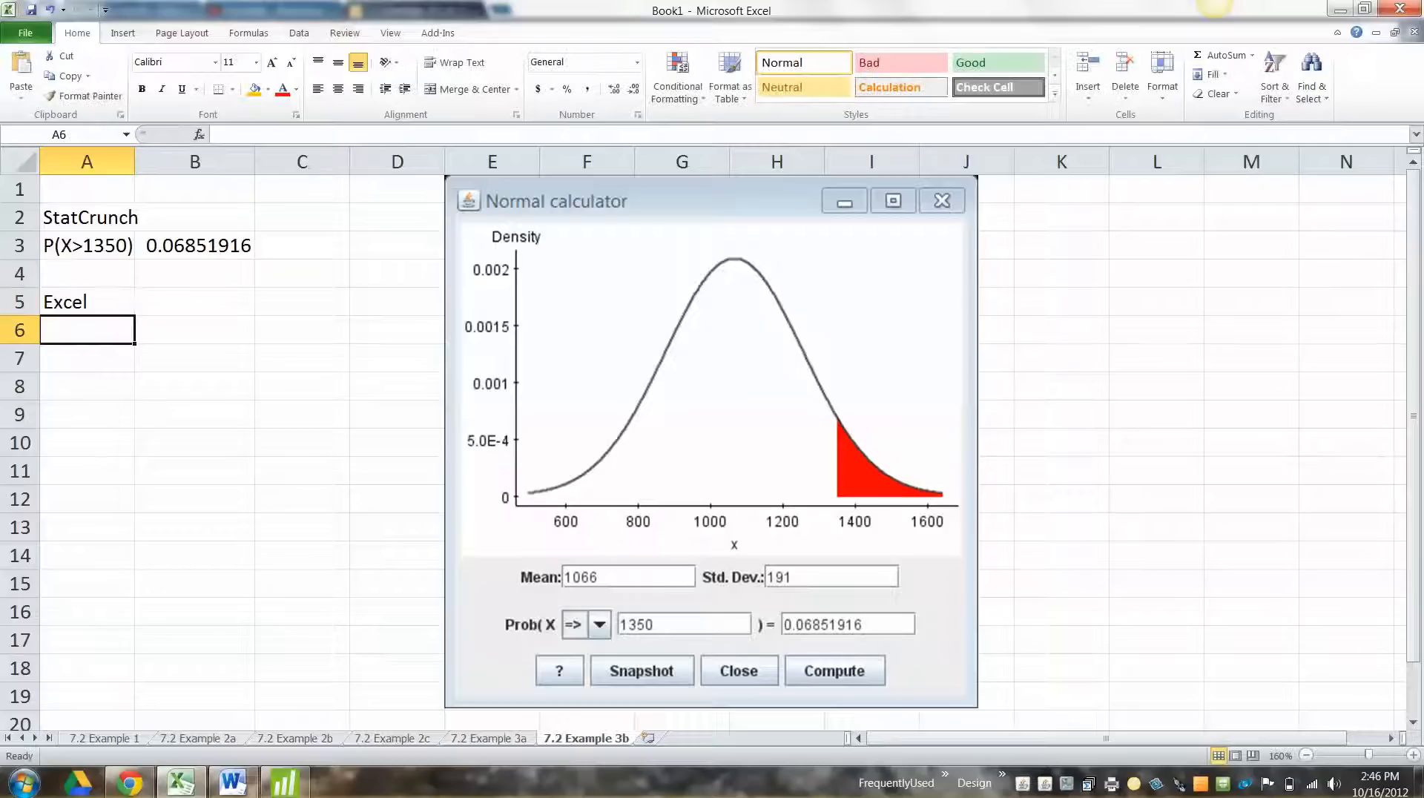
Enter =NORM.DIST(1350,1066,191,...) for the probability below 1350
click(194, 329)
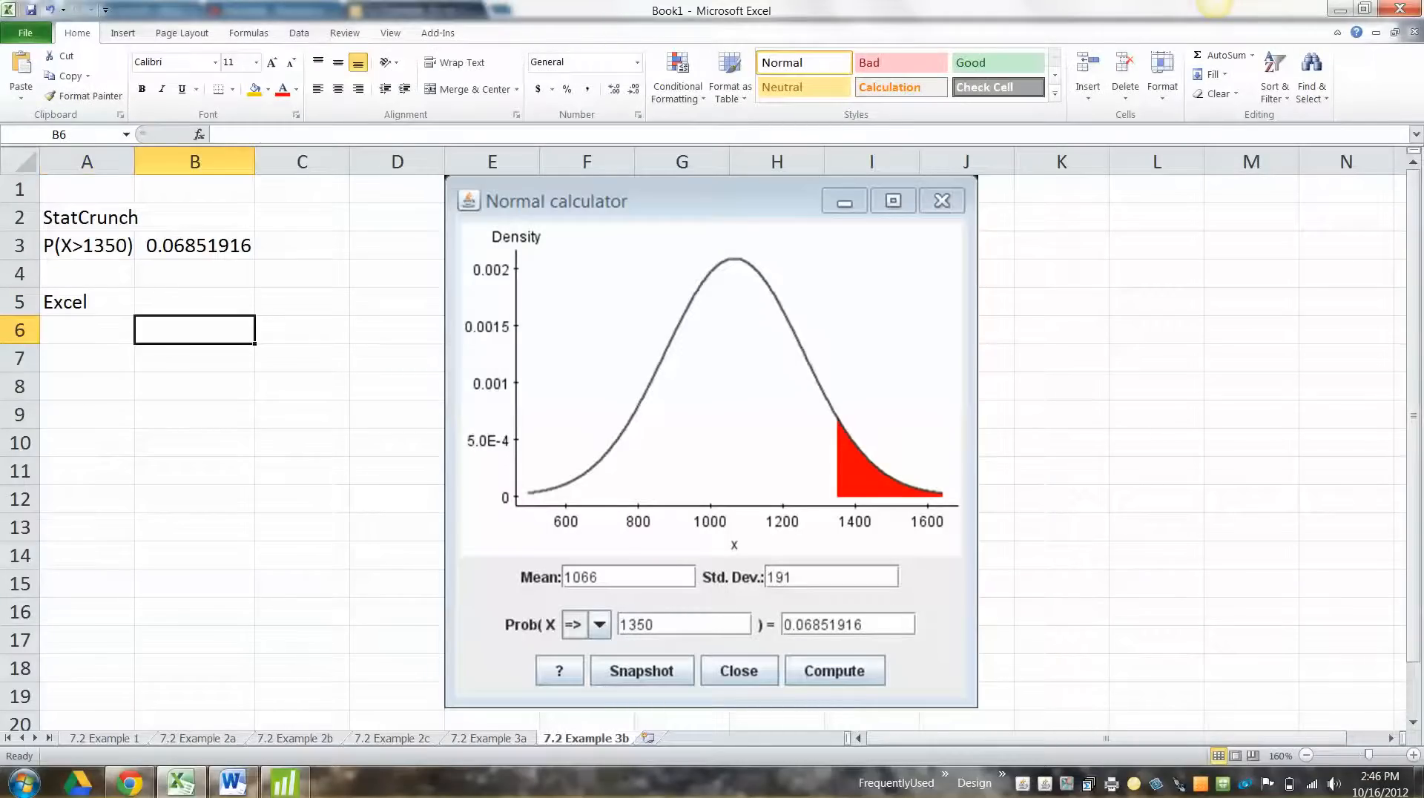
text(=NORM.D)
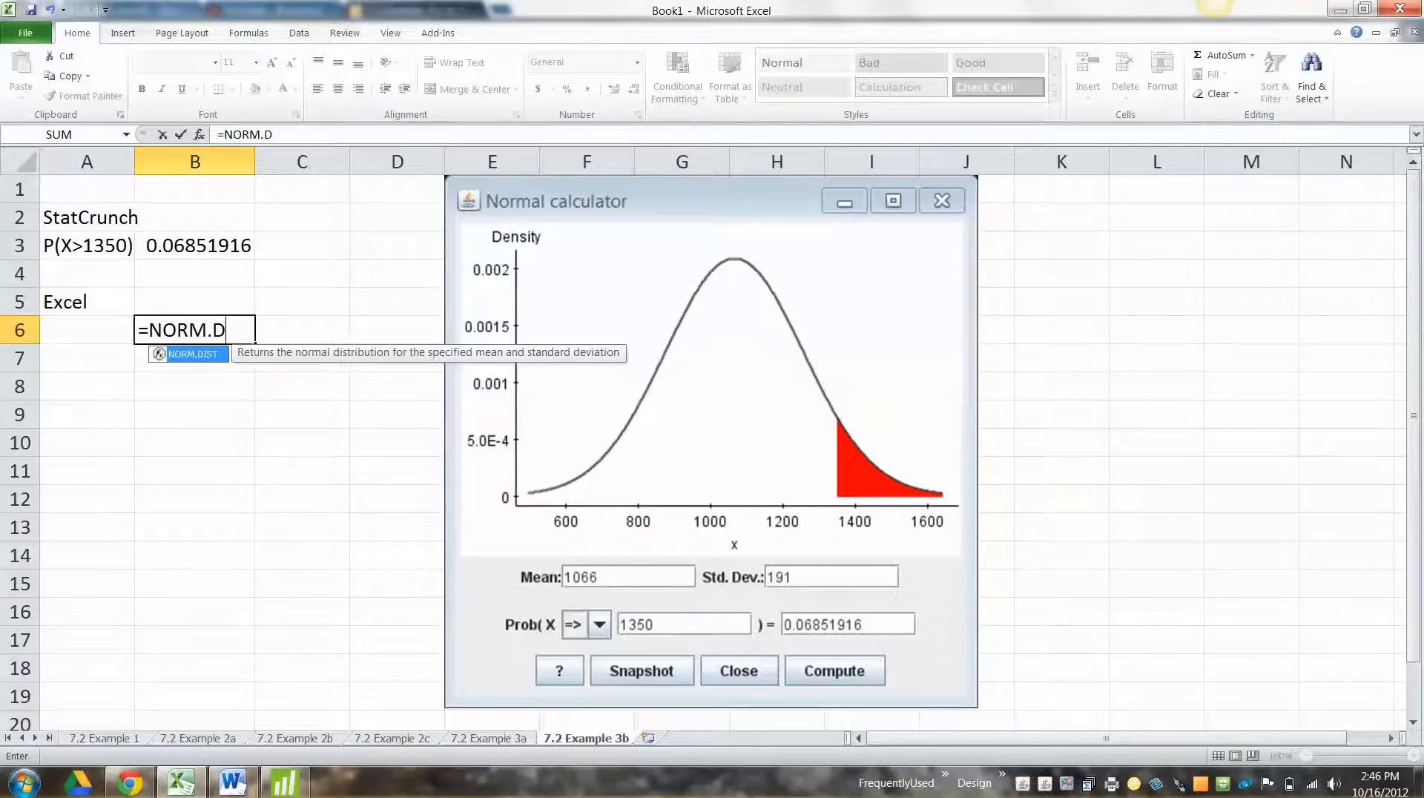
text(IST()
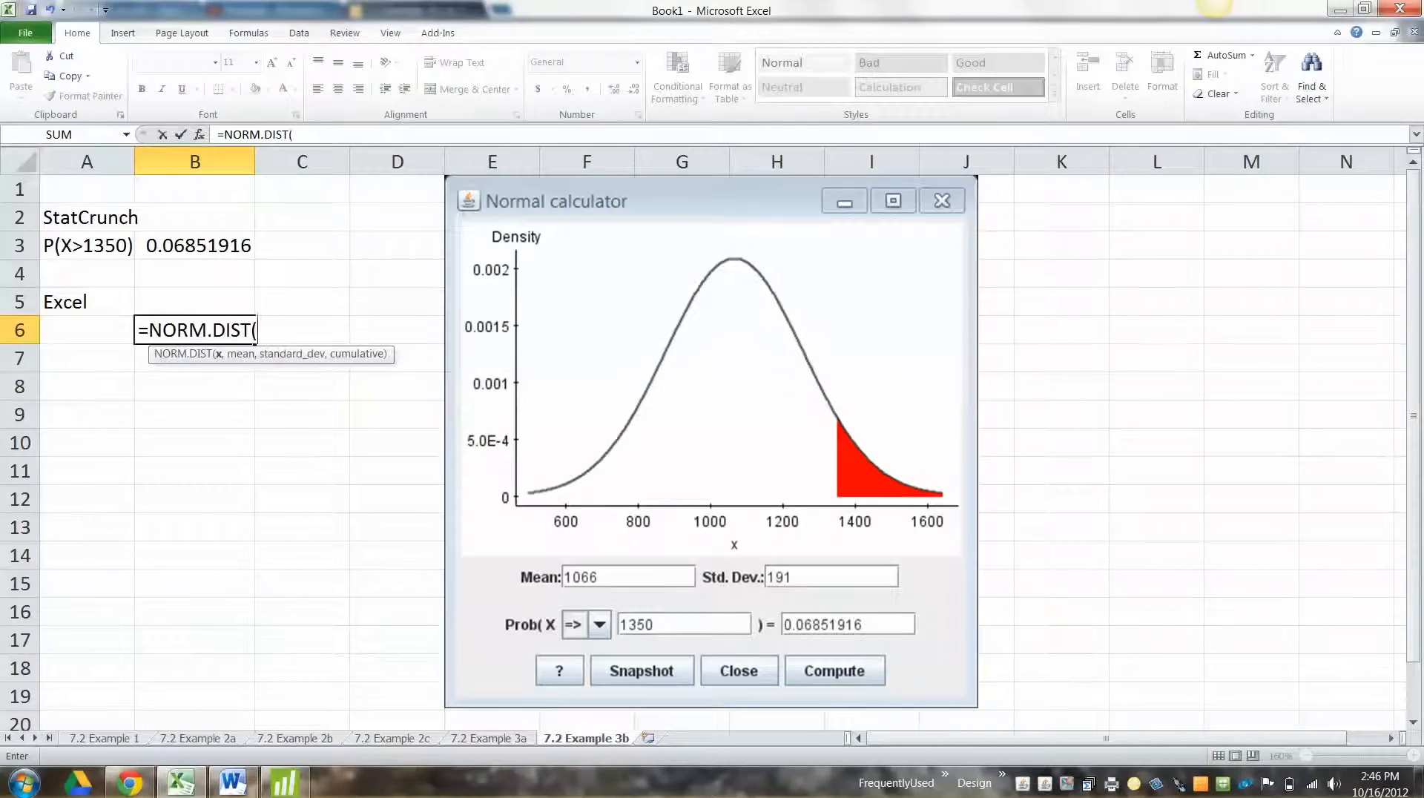
text(13)
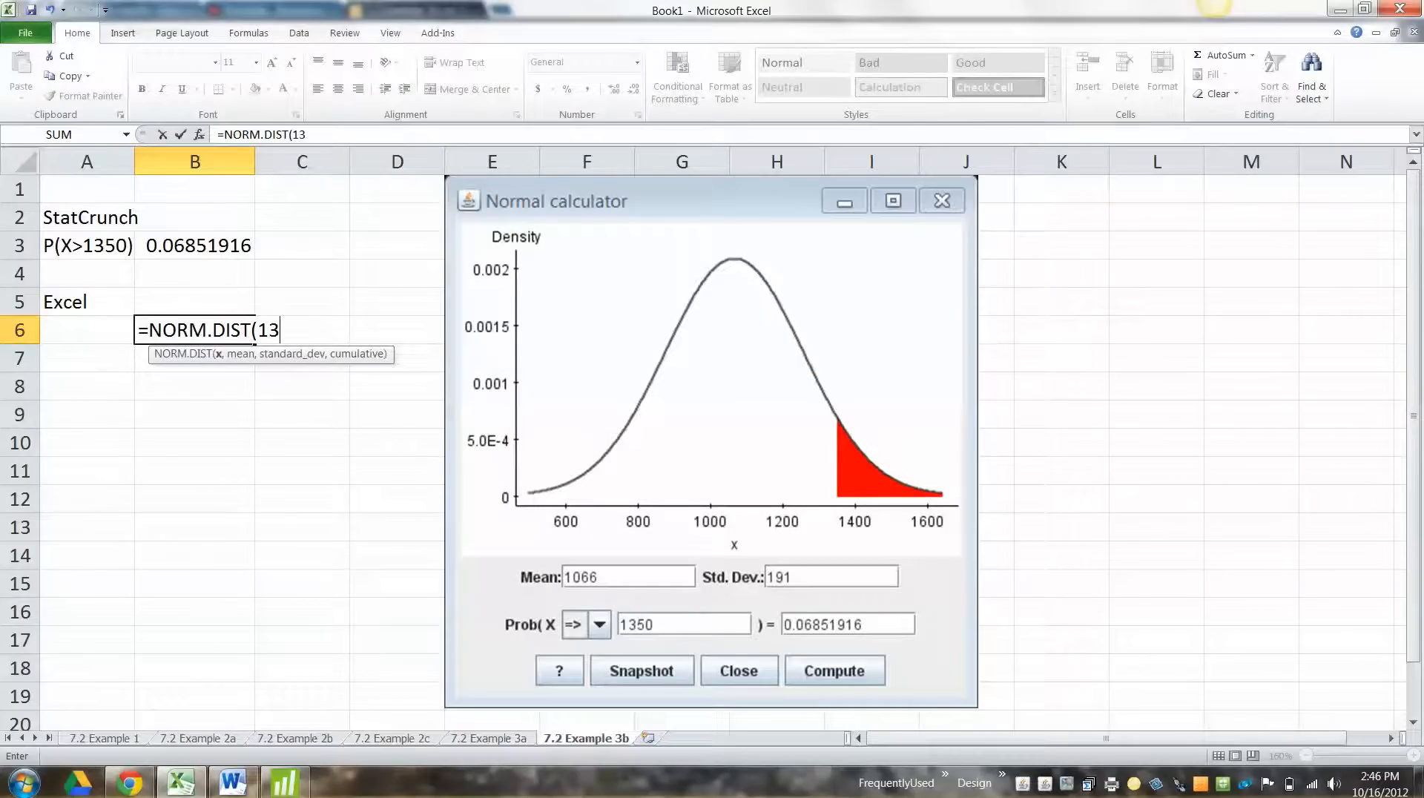
text(50,1)
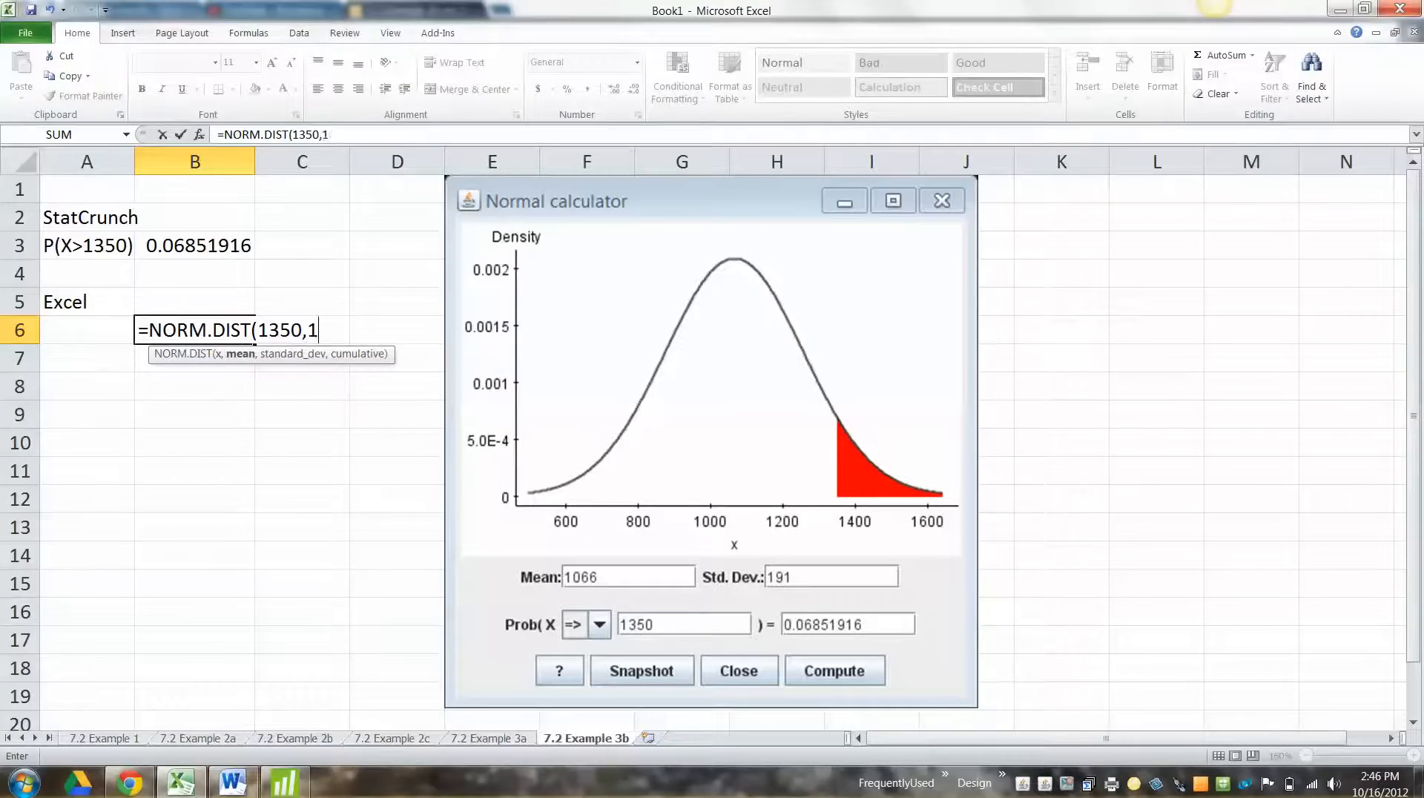
text(1066,191,)
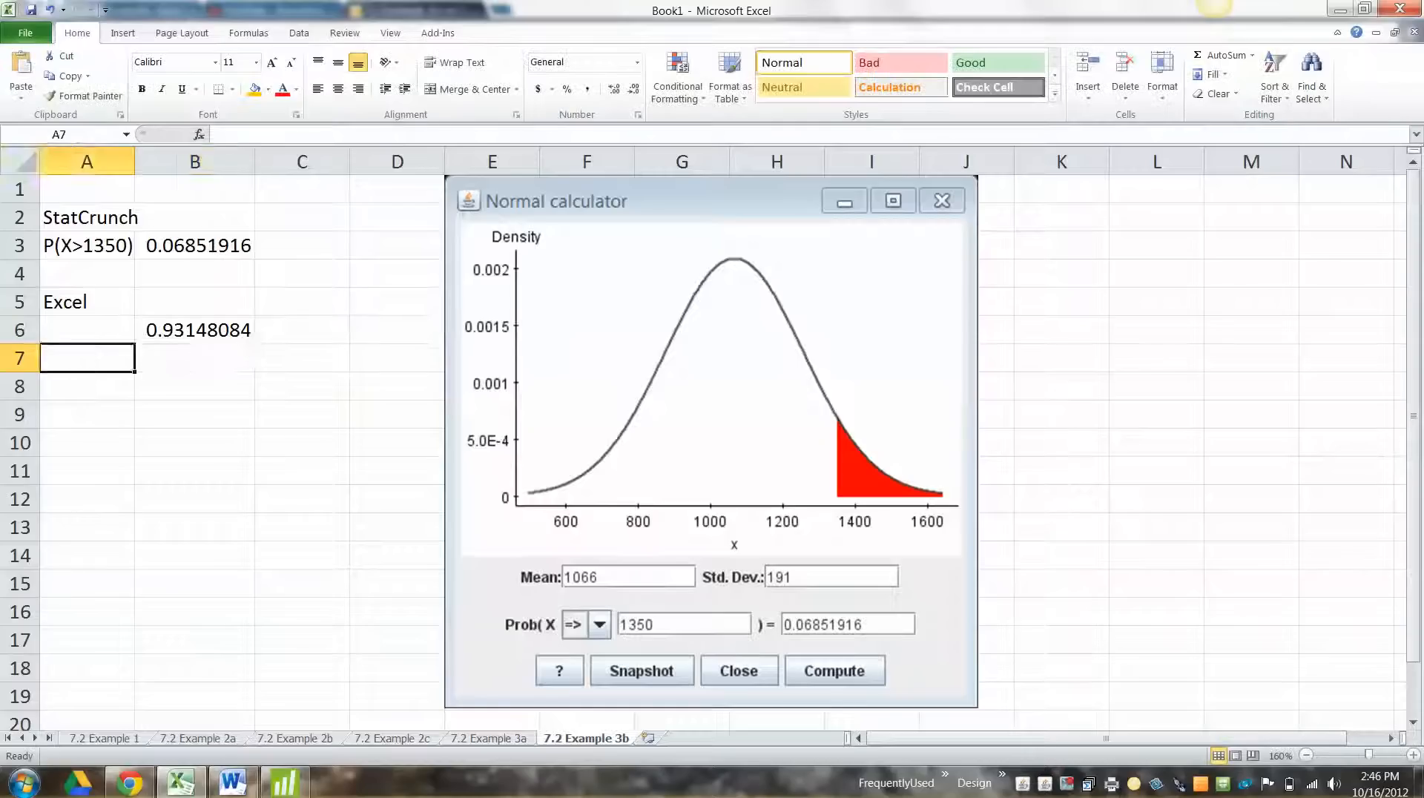
Add a P(X>1350) row using the complement formula =1-B6
click(194, 329)
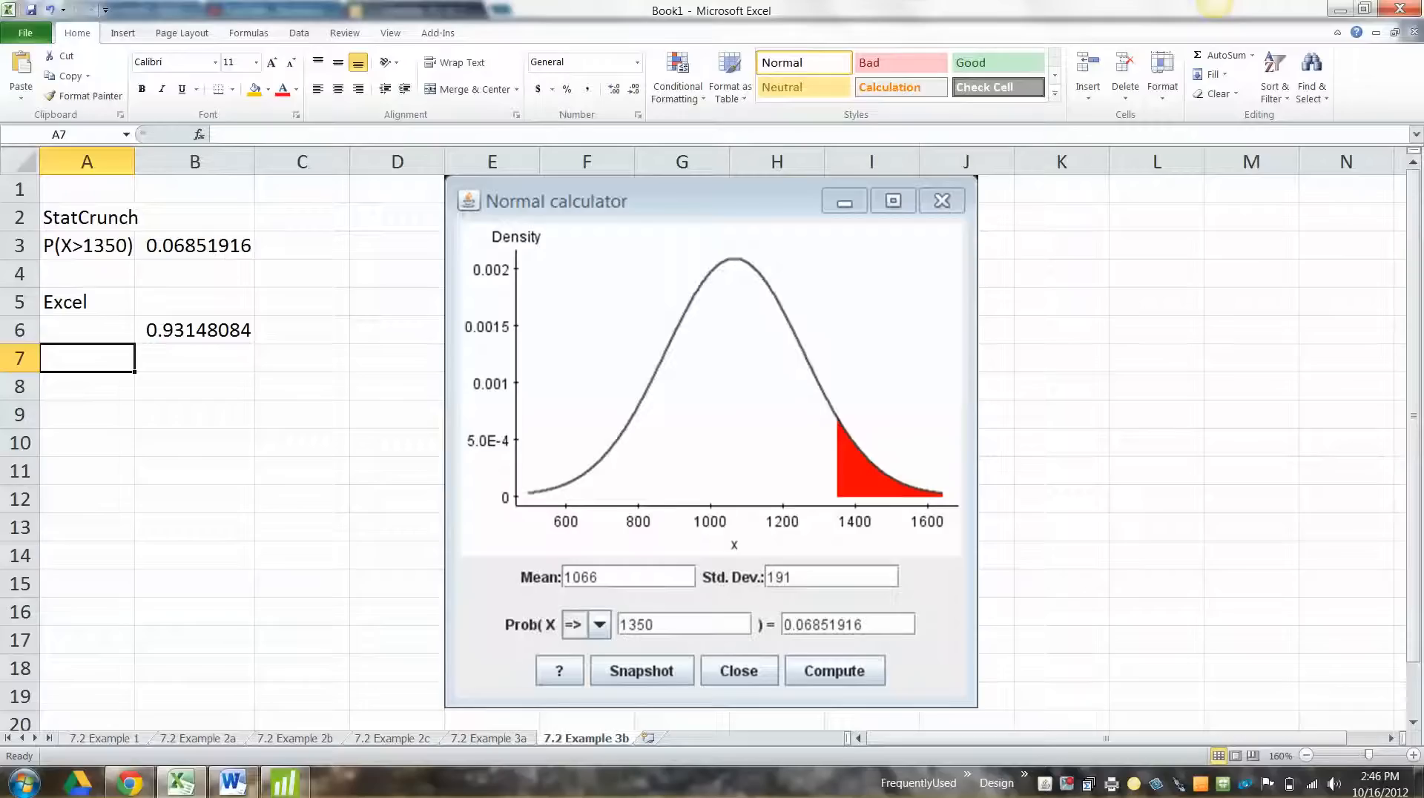
text(P(X)
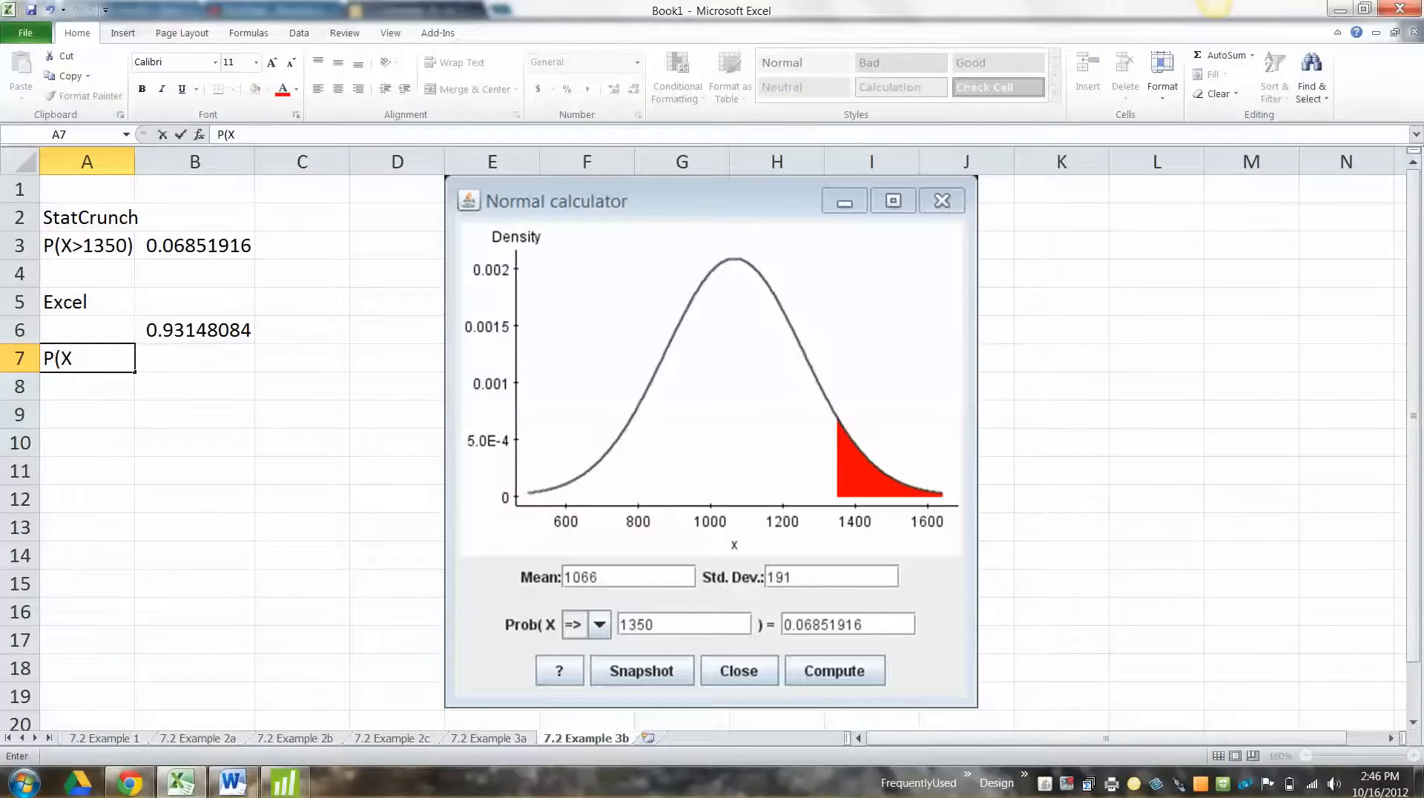
text(>1350))
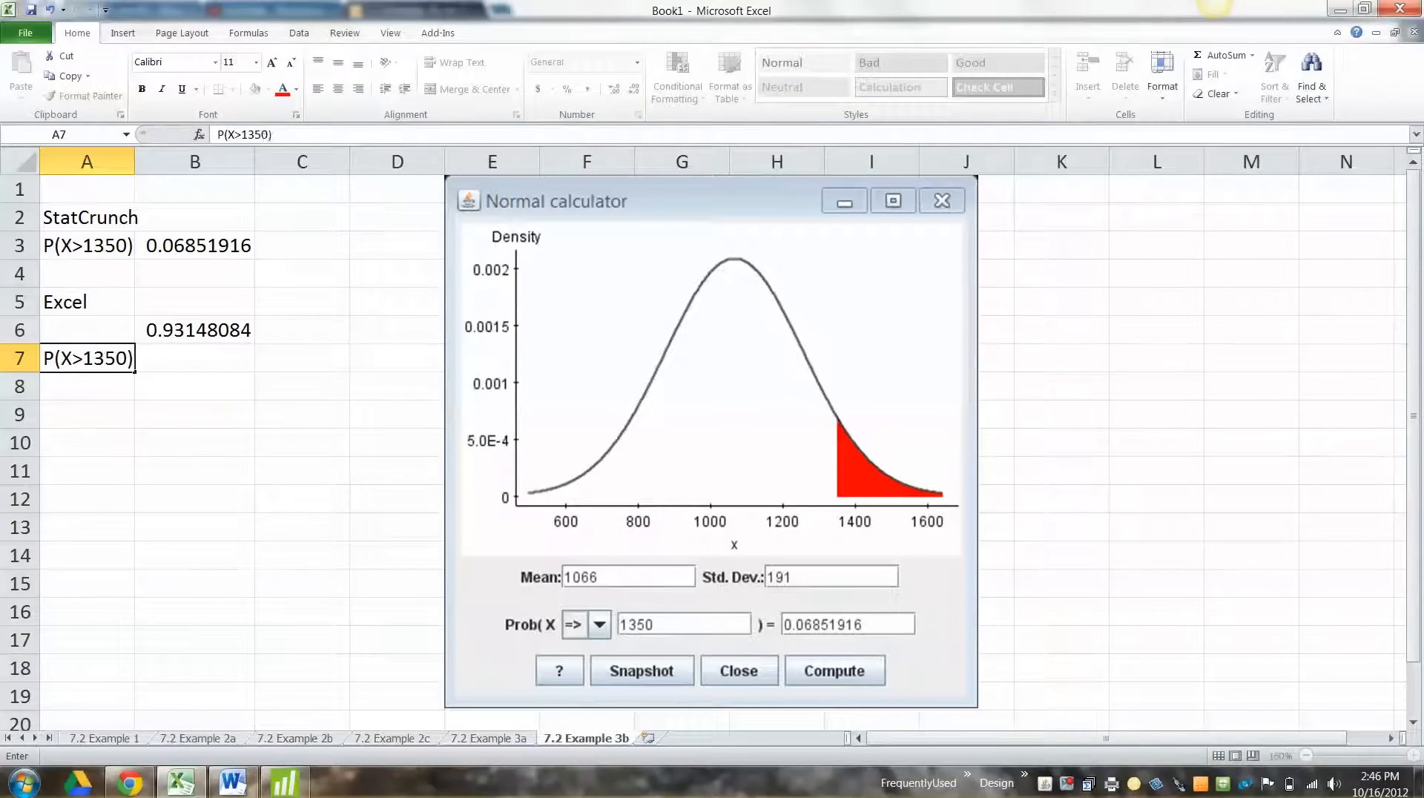
text(=1-)
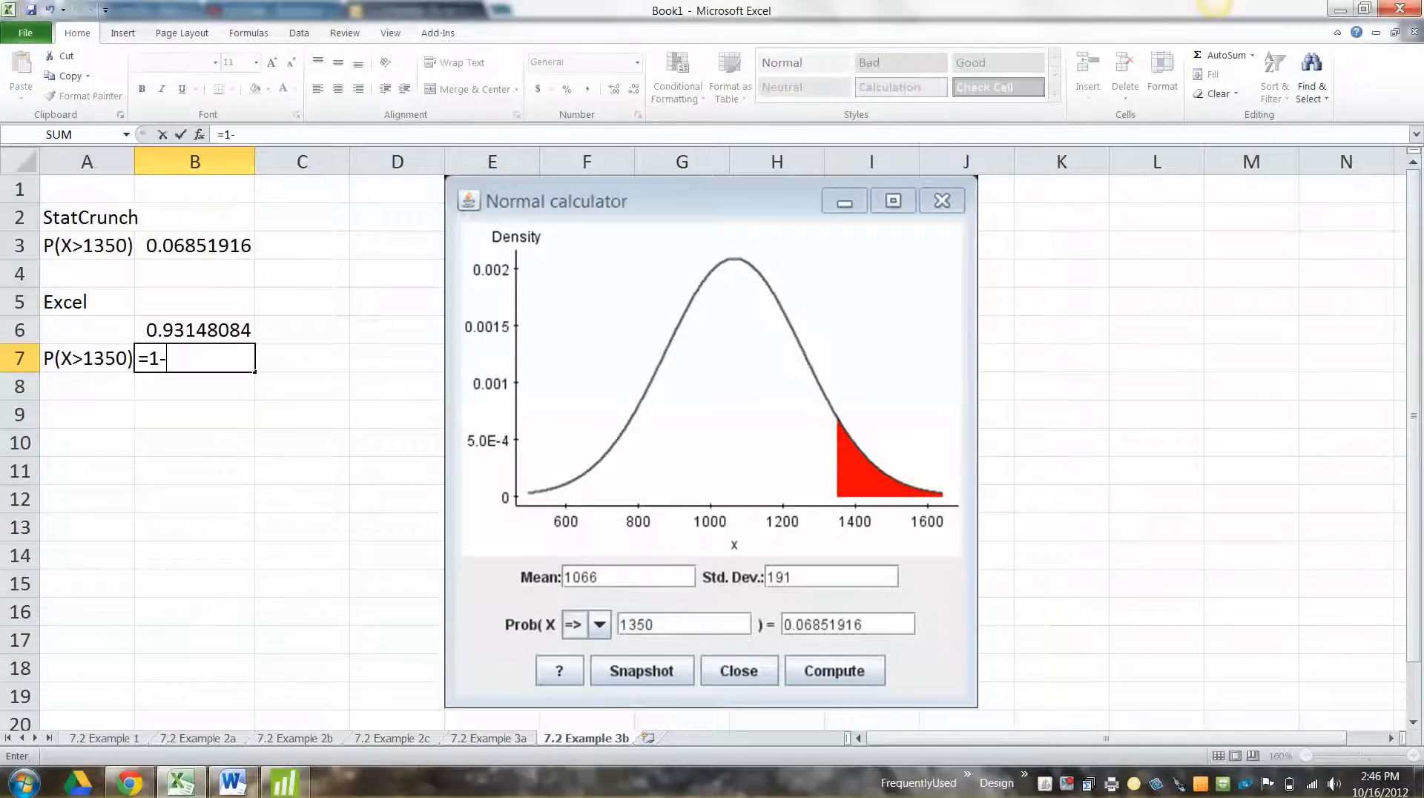
key(Return)
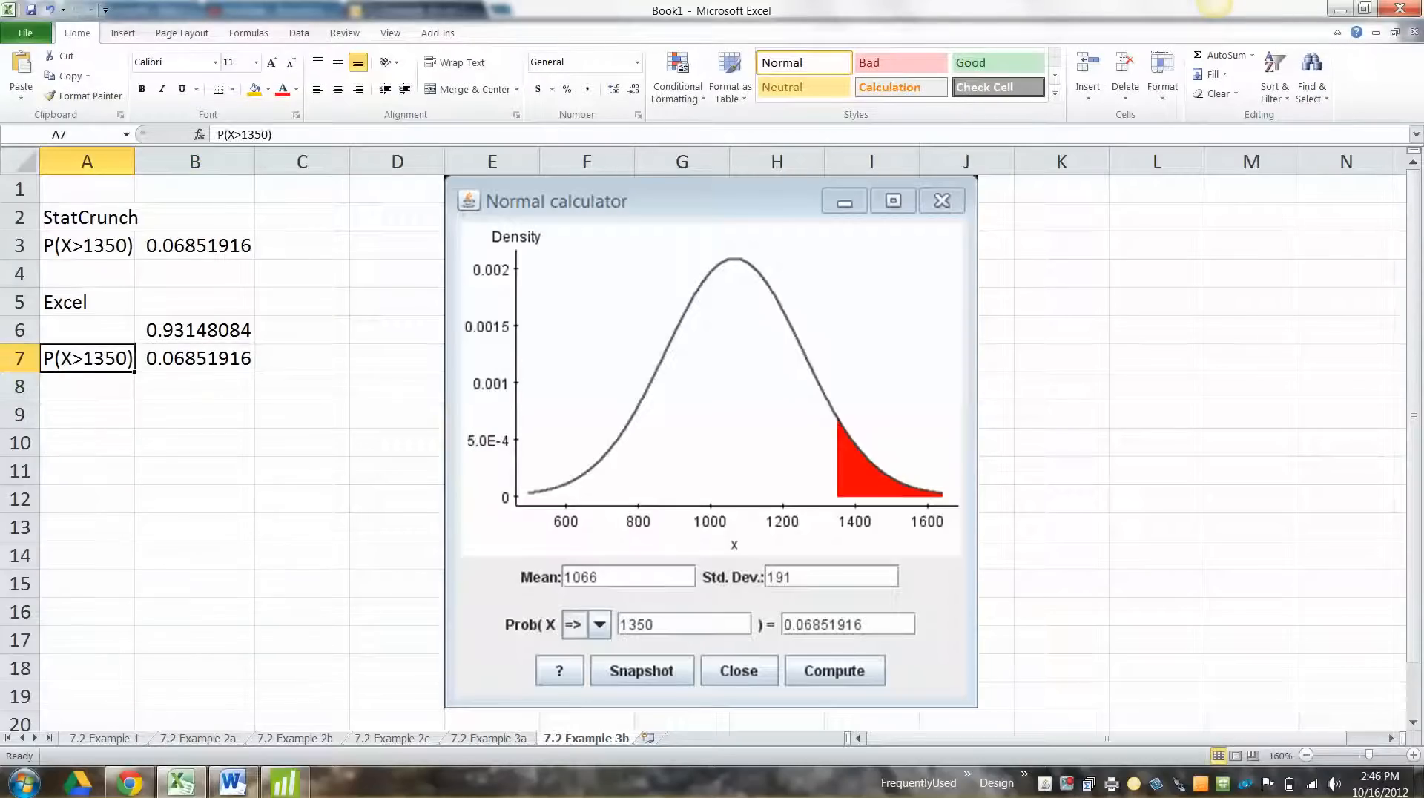
Make the P(X>1350) row bold with orange fill and copy it
click(194, 357)
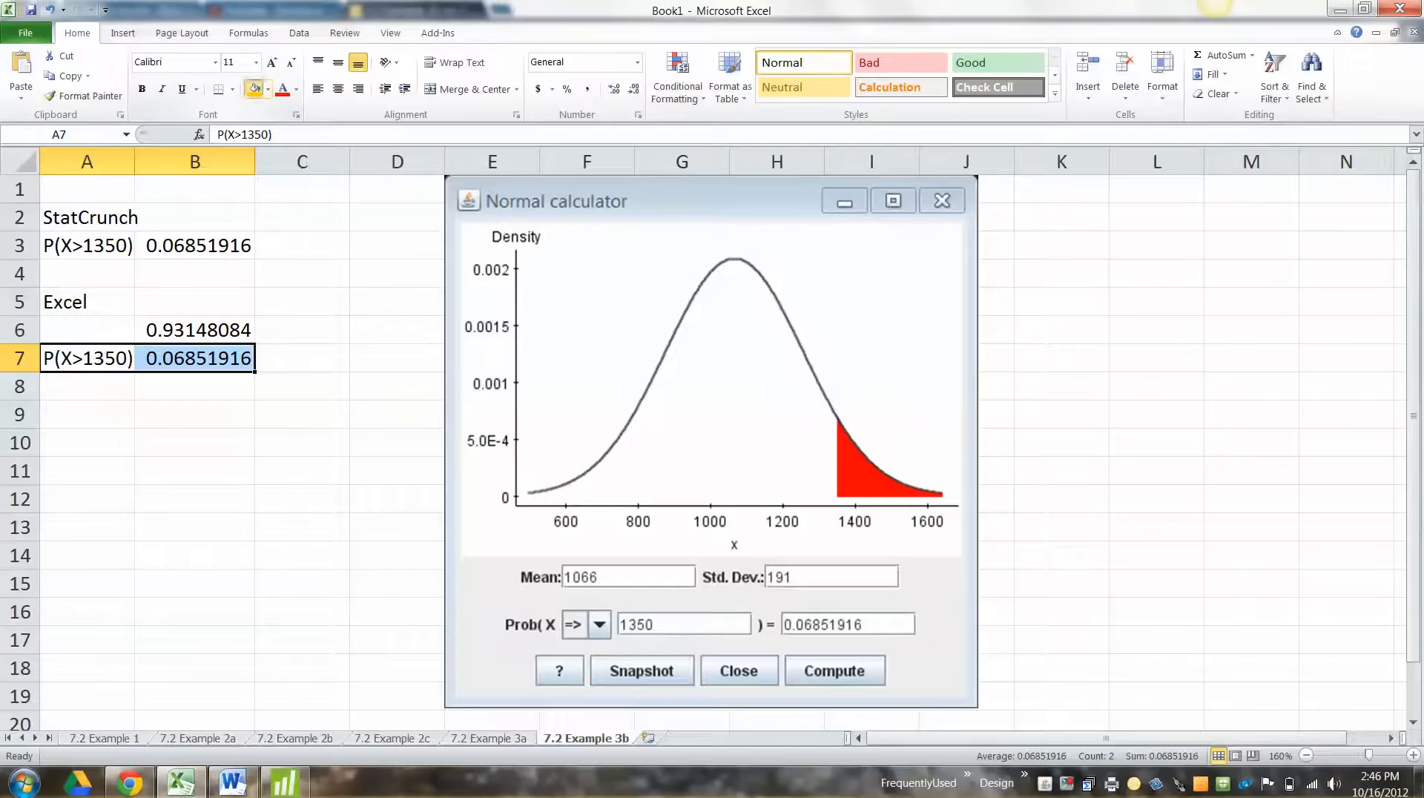
click(141, 88)
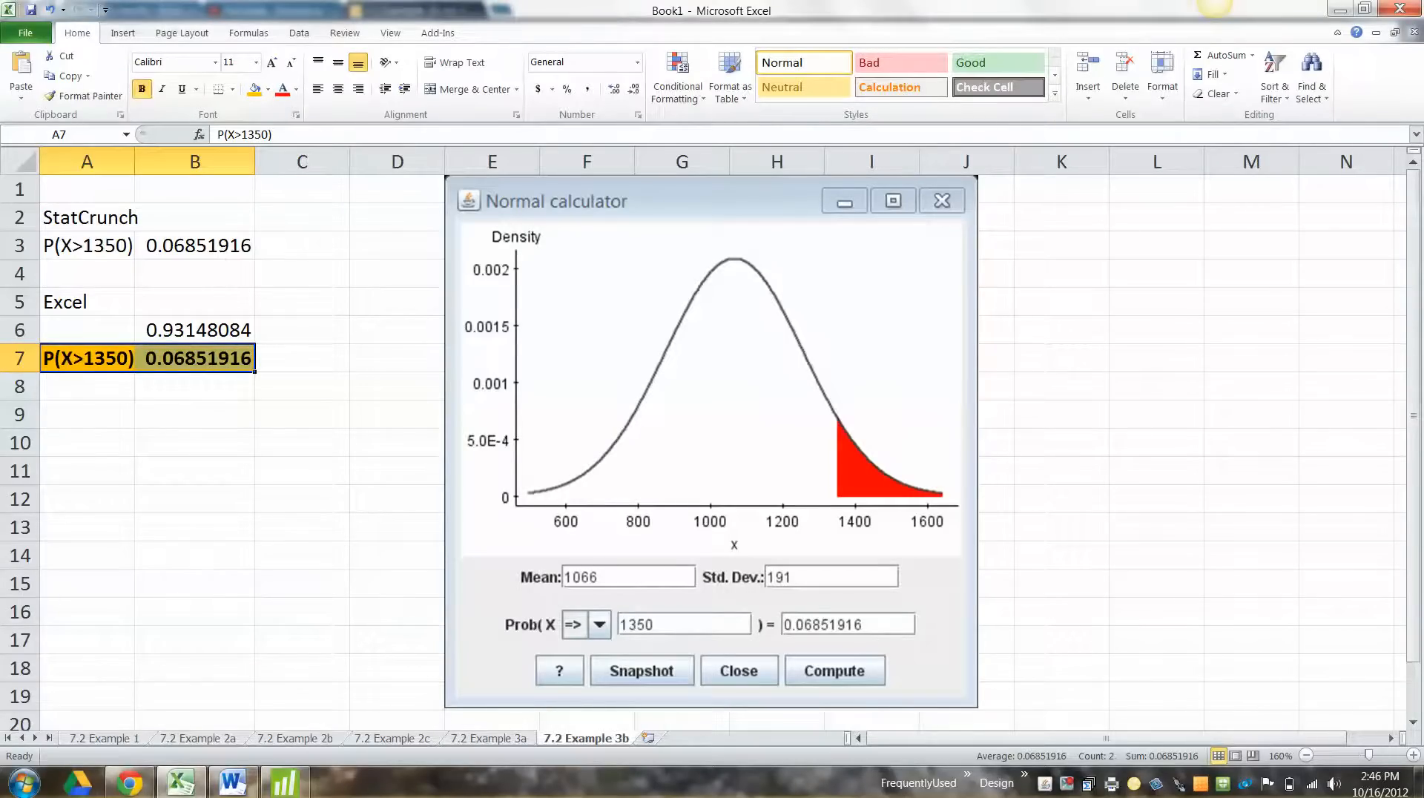
key(ctrl+c)
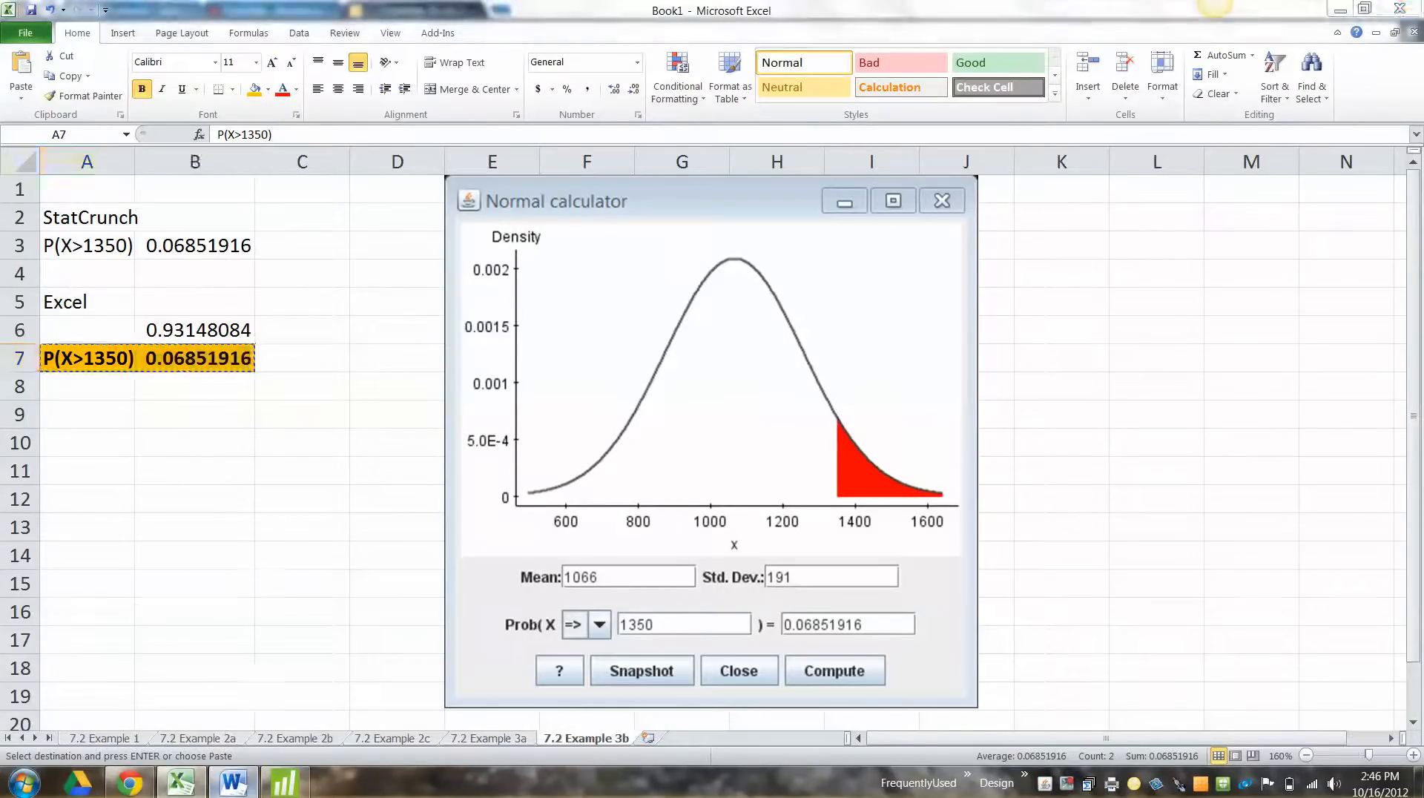
click(231, 782)
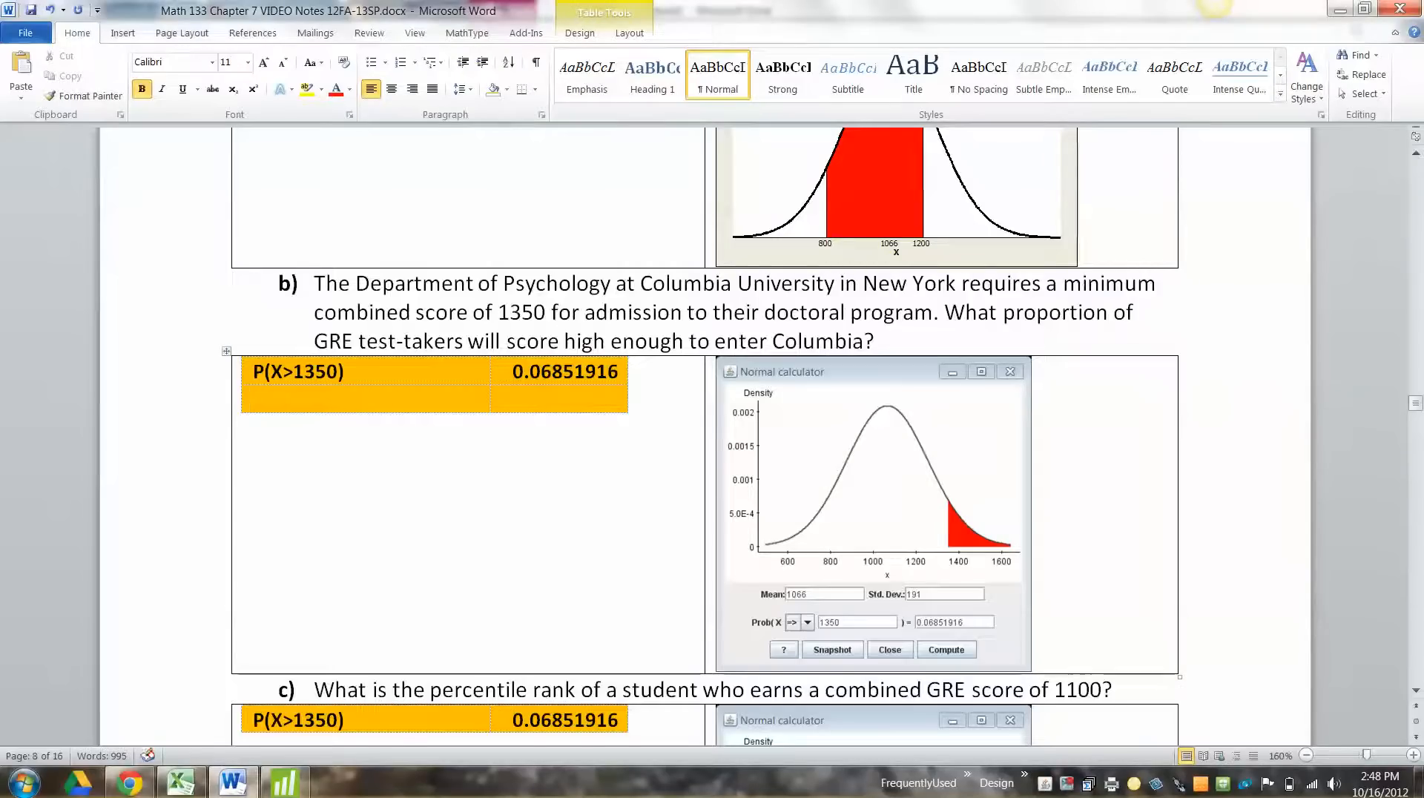
Add 6.85% under part b's value and relabel part c's row P(X<1100)
text(6.85%)
text(P(X<11)
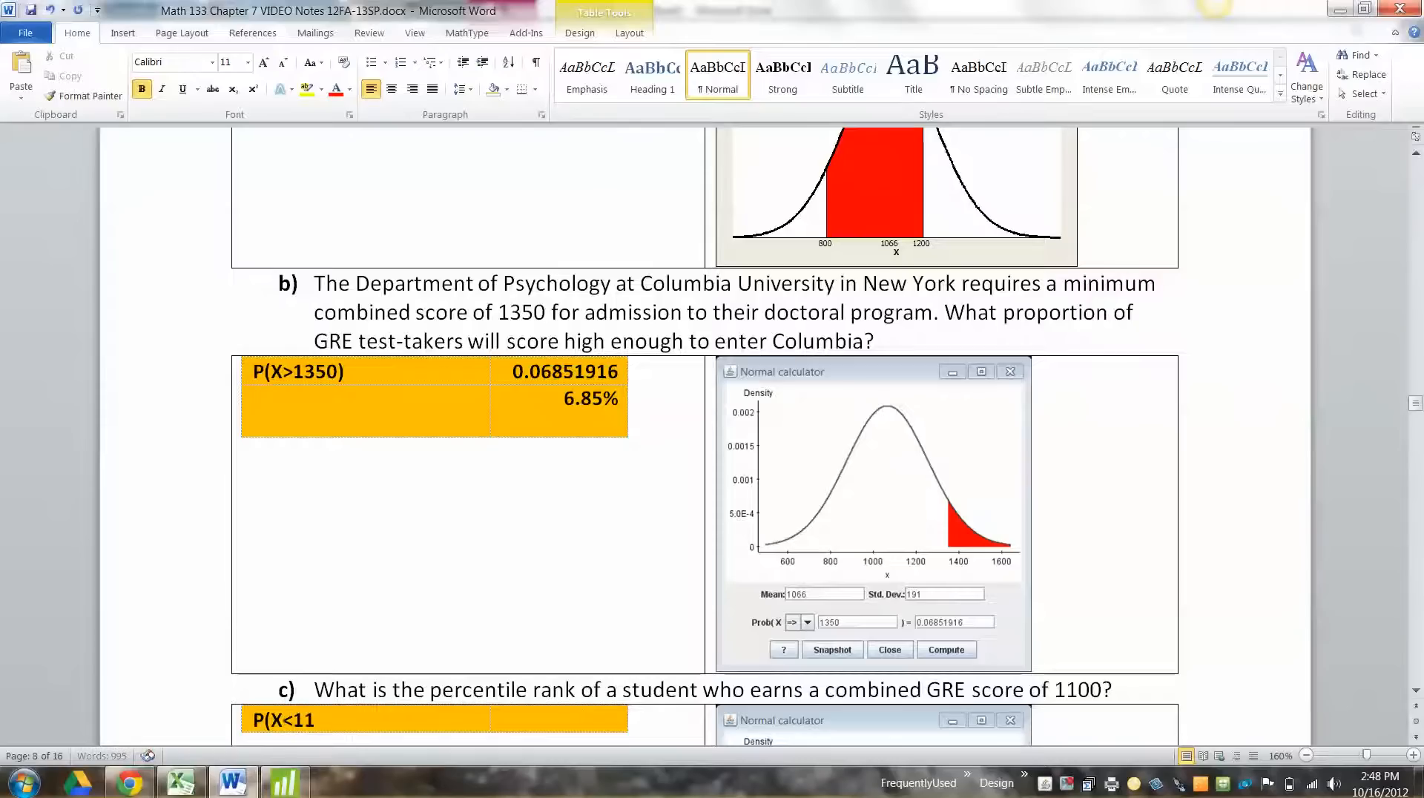
text(00))
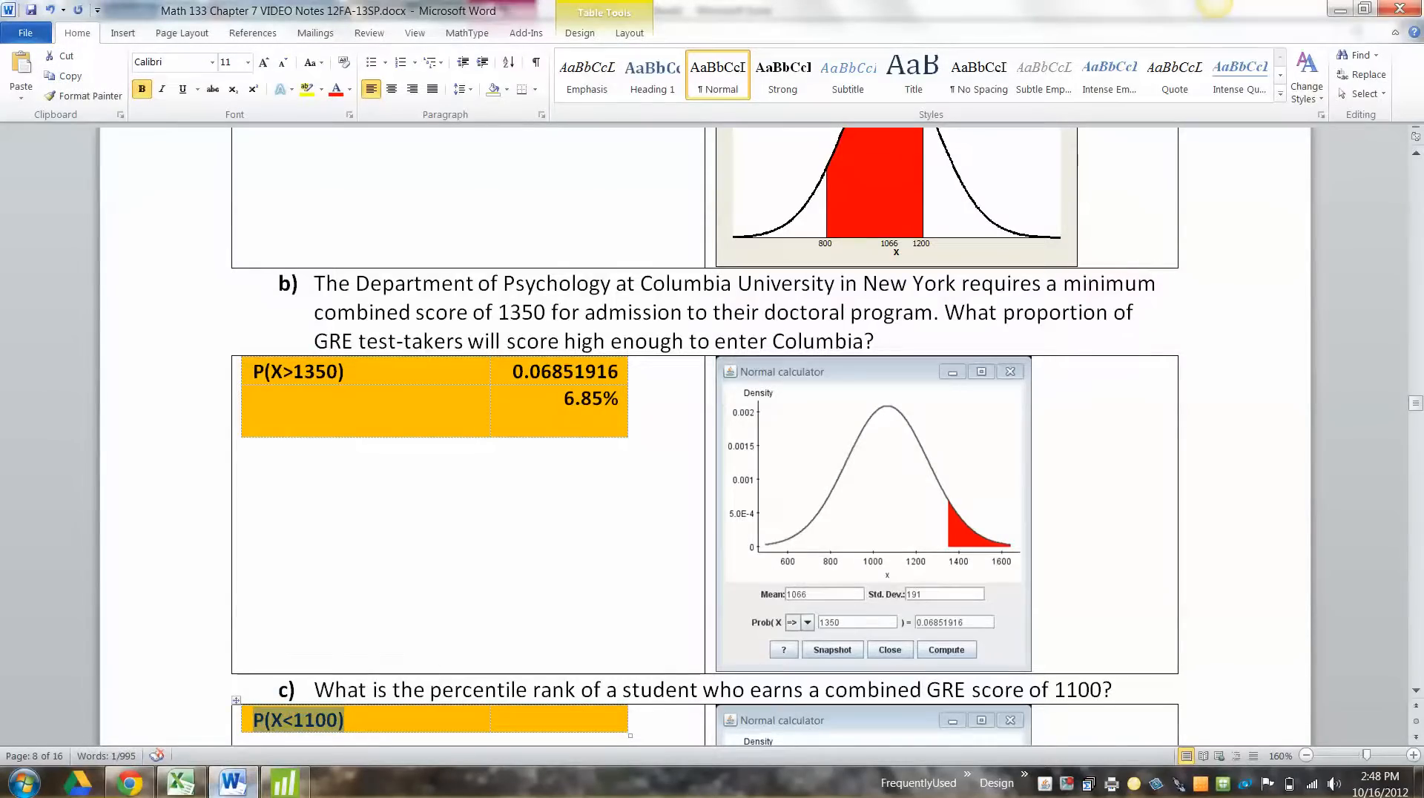
click(180, 782)
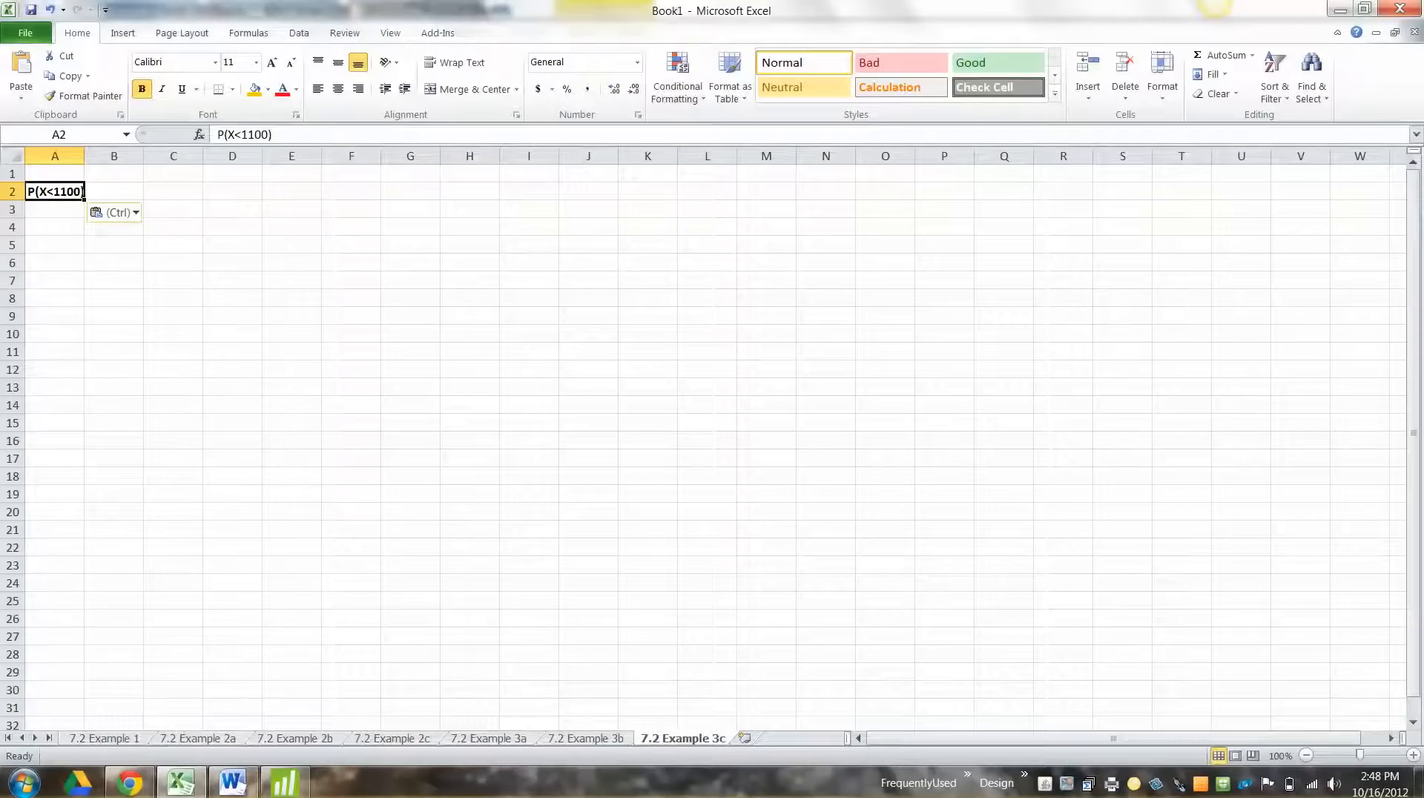
Return to StatCrunch in the browser from the 7.2 Example 3c sheet
click(173, 263)
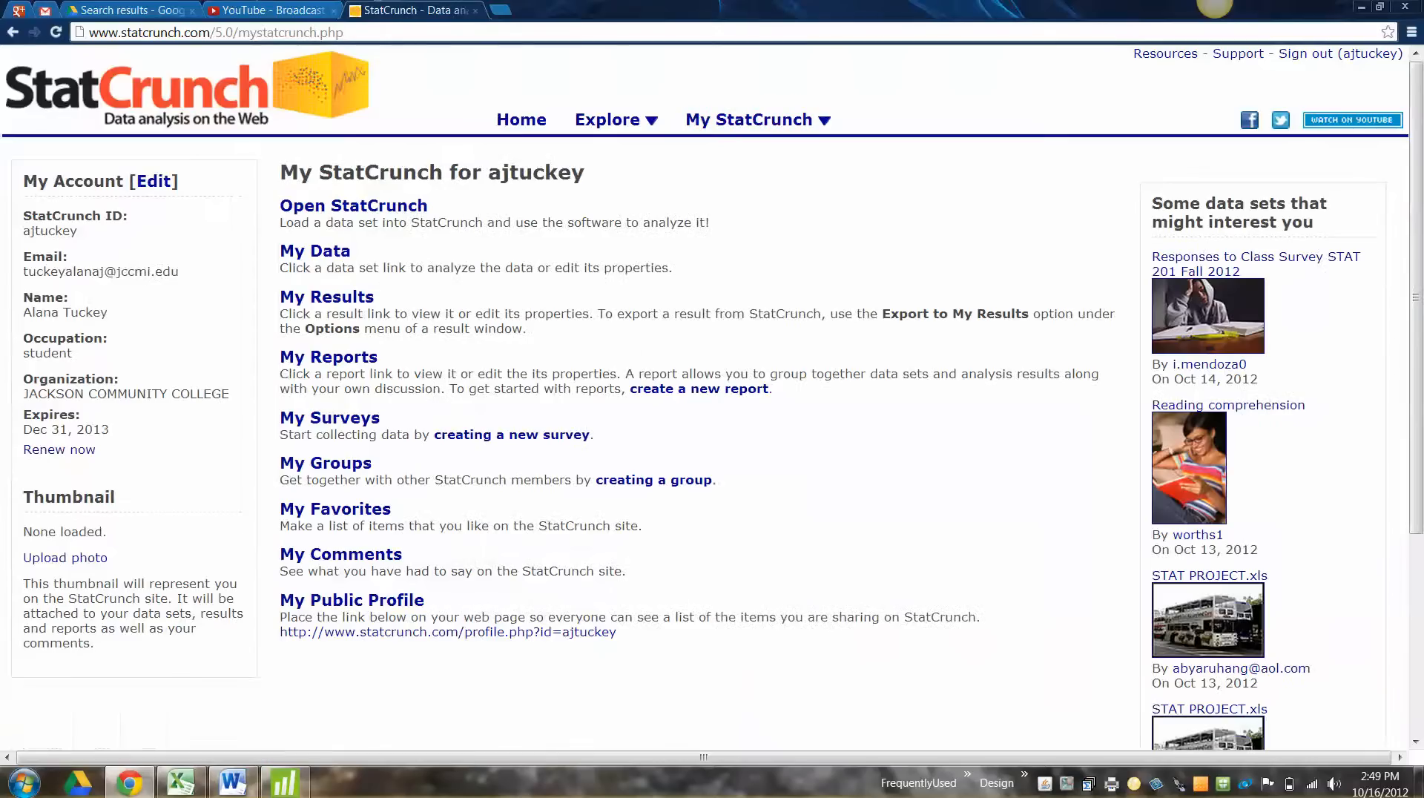
Compute P(X ≤ 1100) = 0.5706 in the Normal calculator with mean 1066, SD 191
click(353, 206)
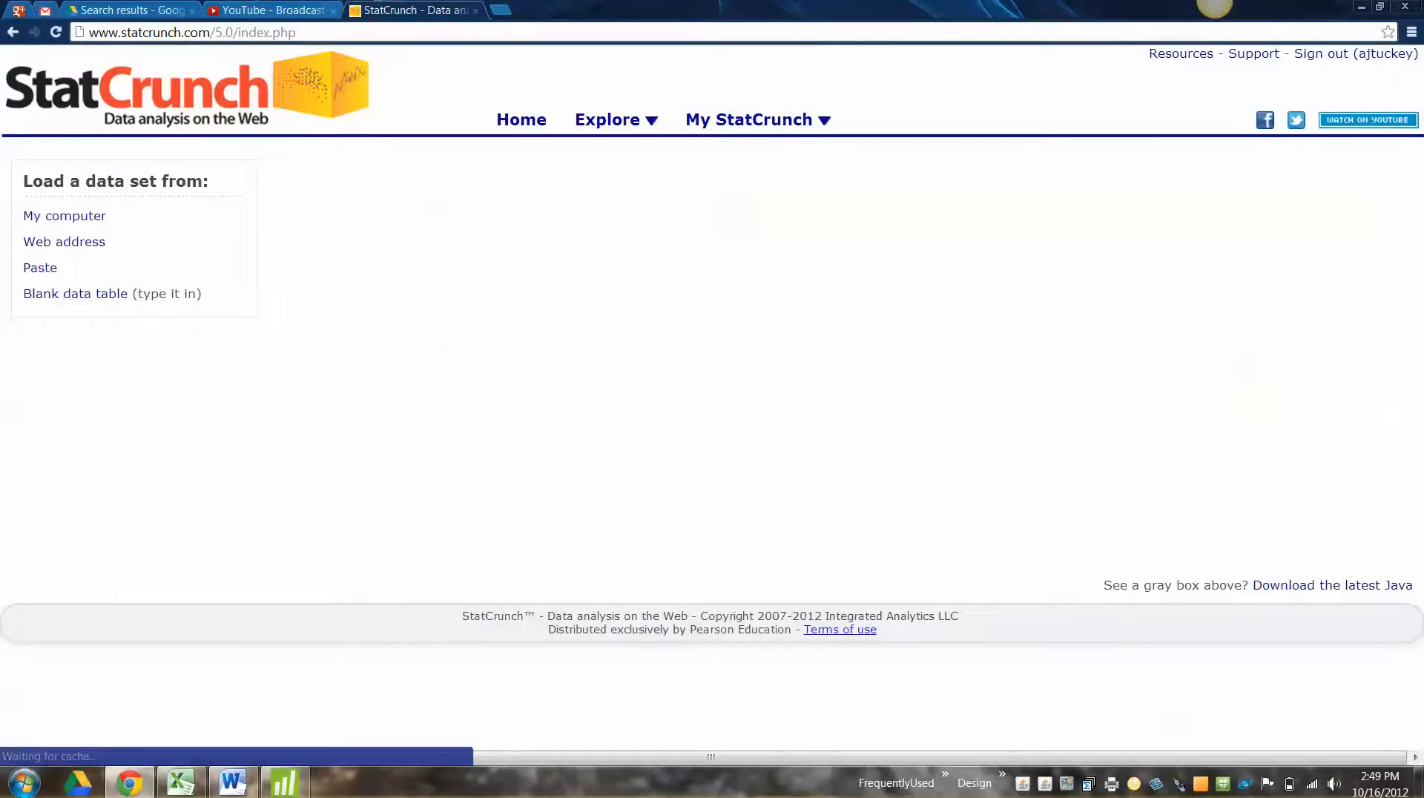
click(74, 293)
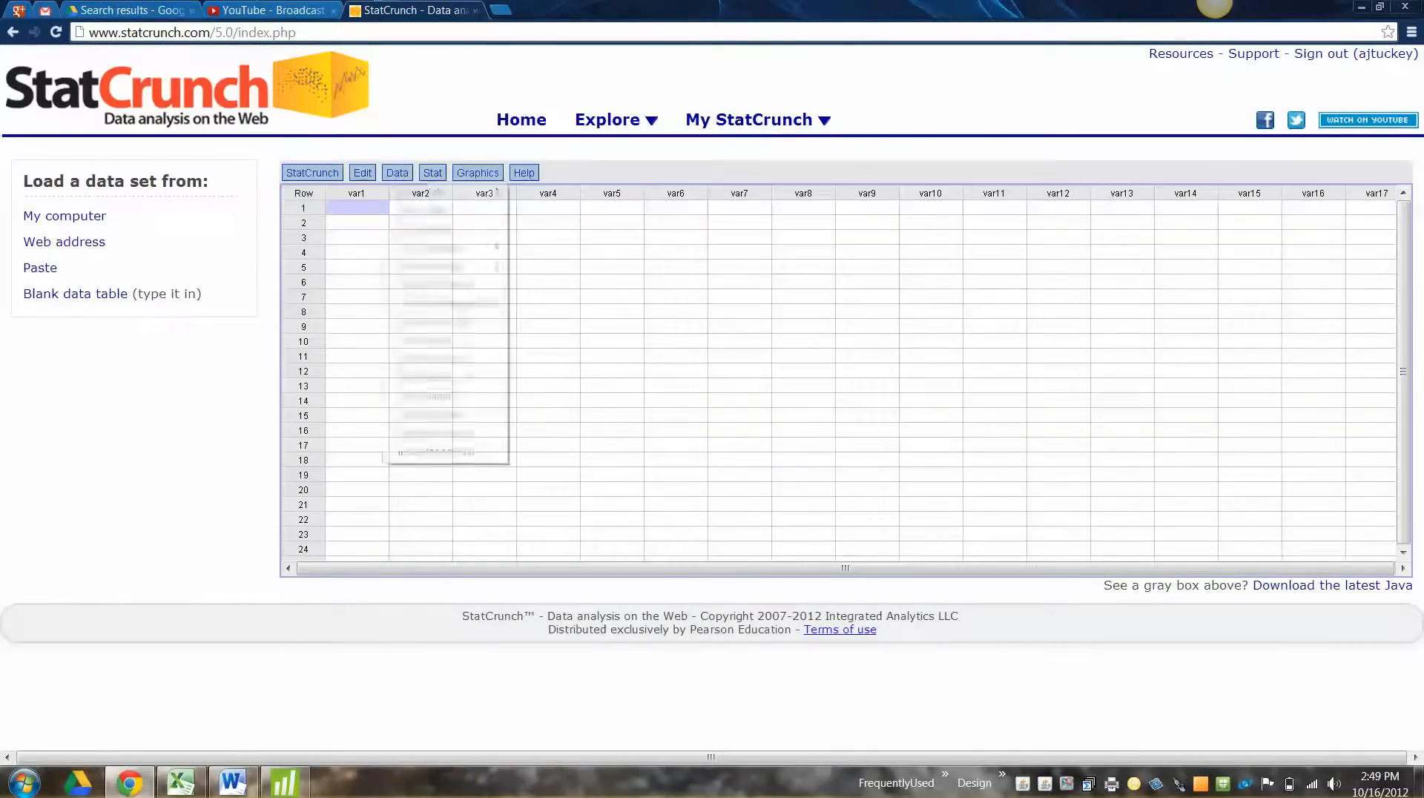
click(396, 173)
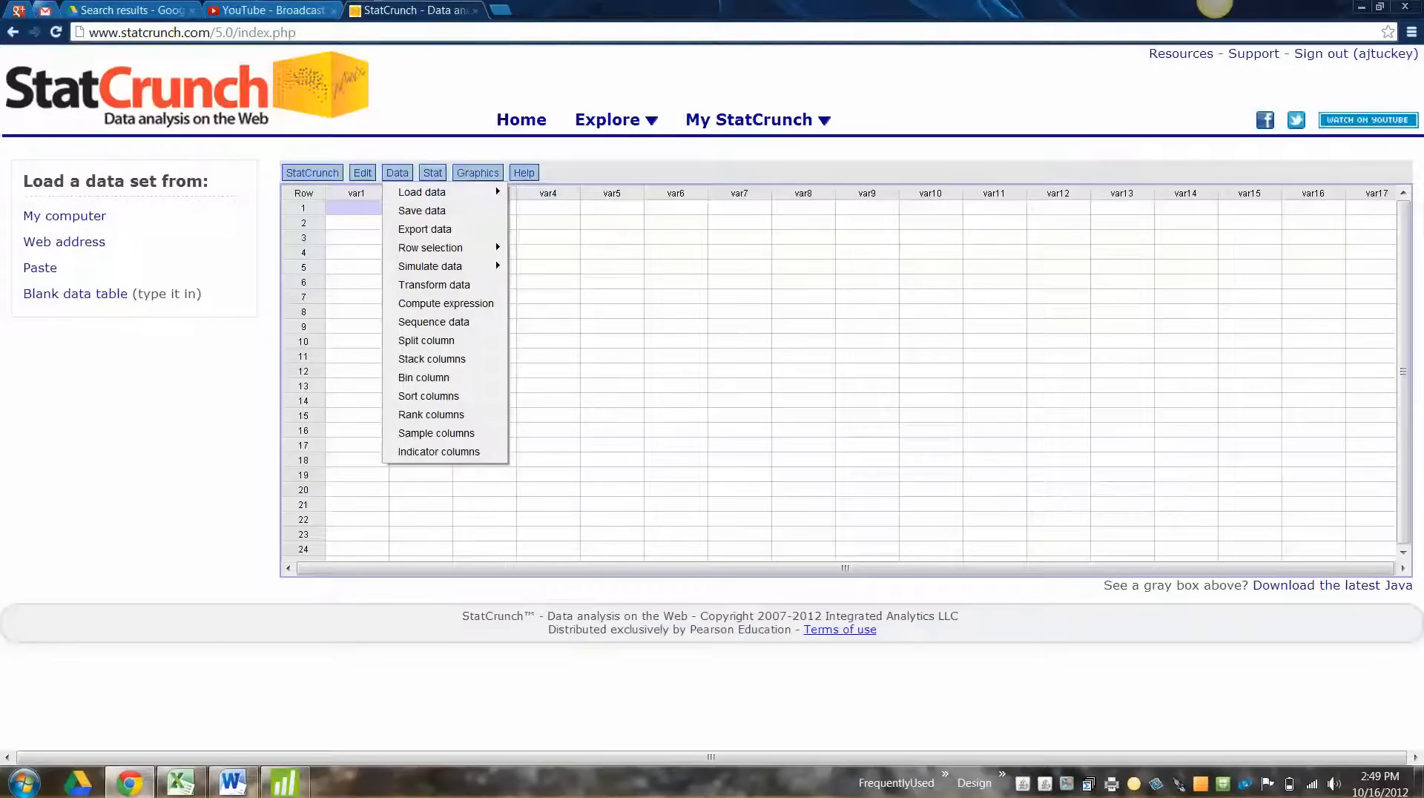
click(432, 173)
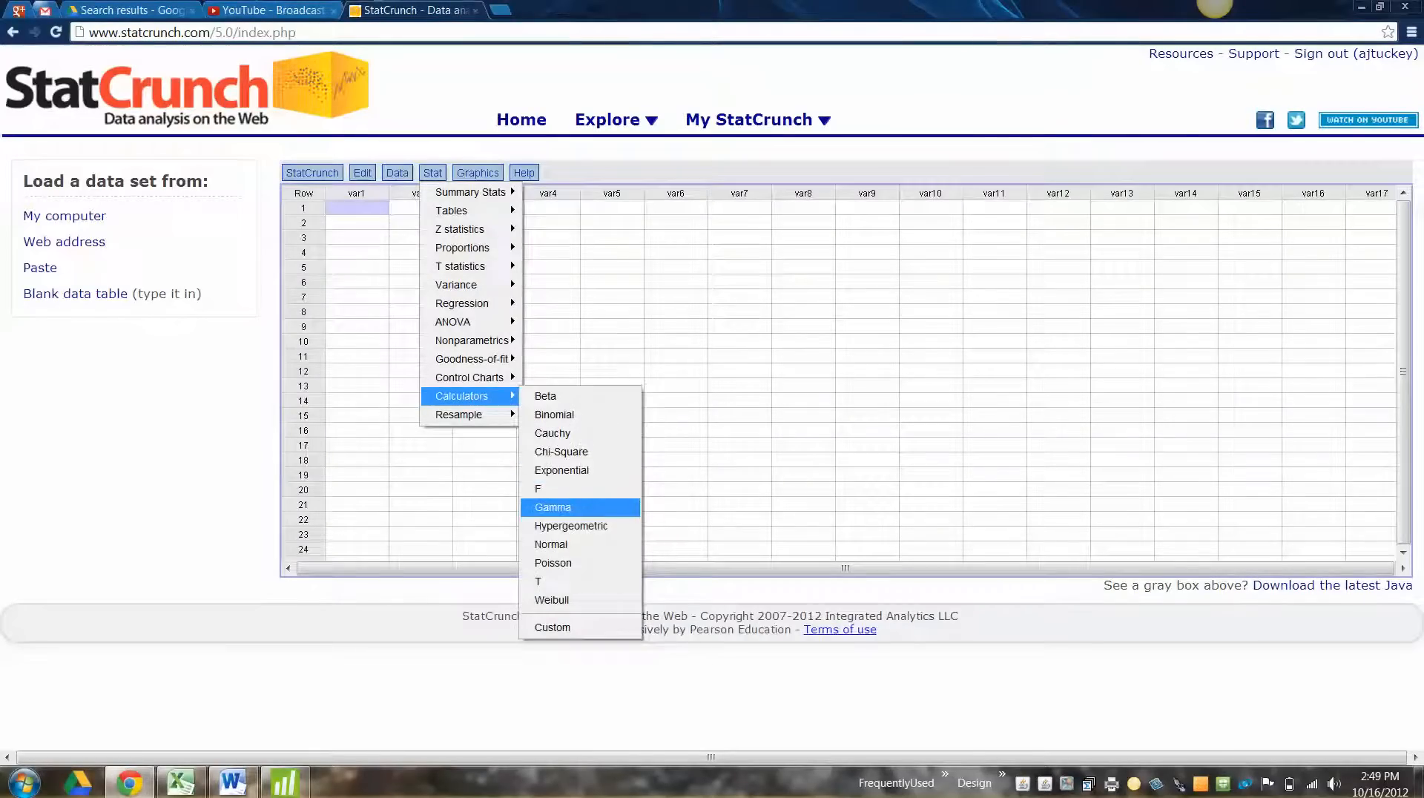
click(551, 544)
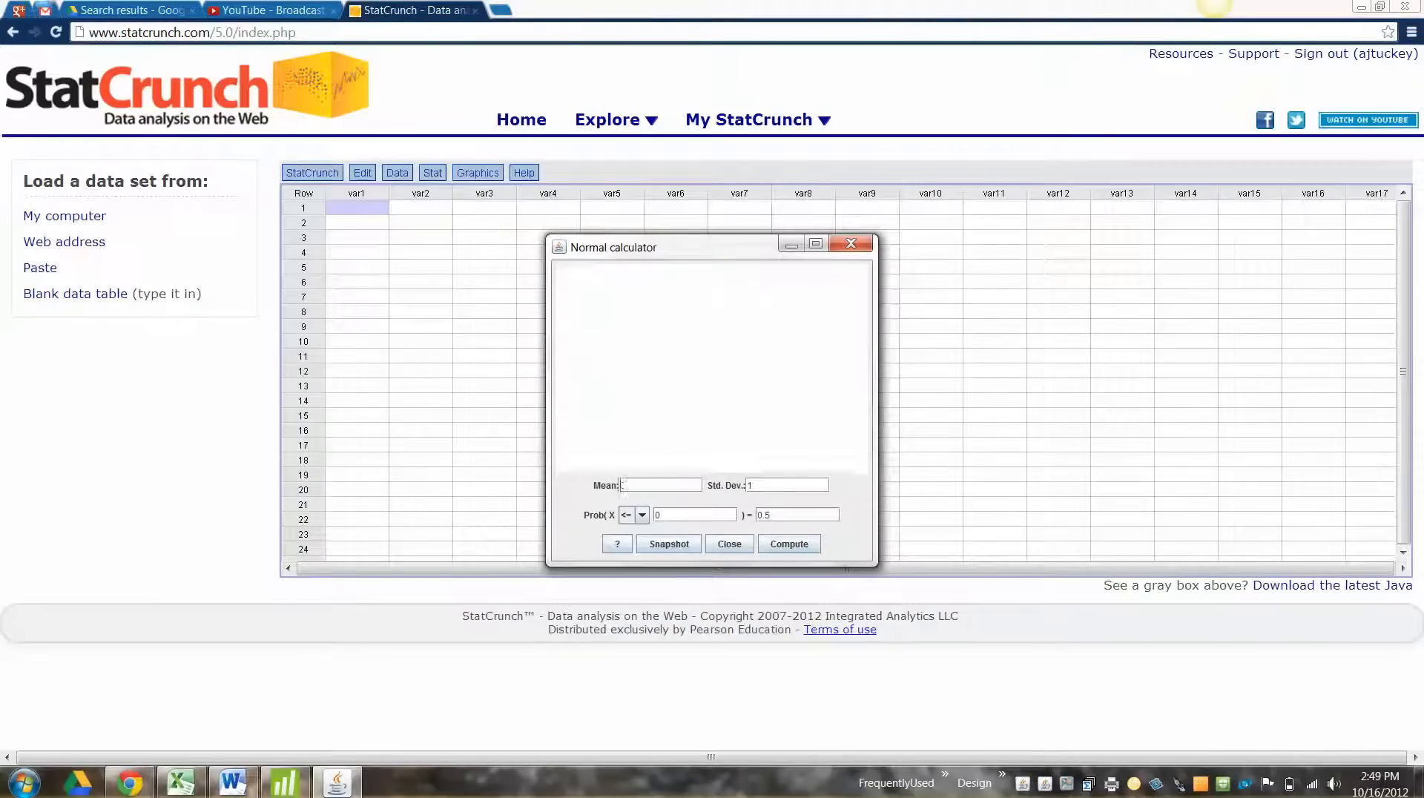
text(1066)
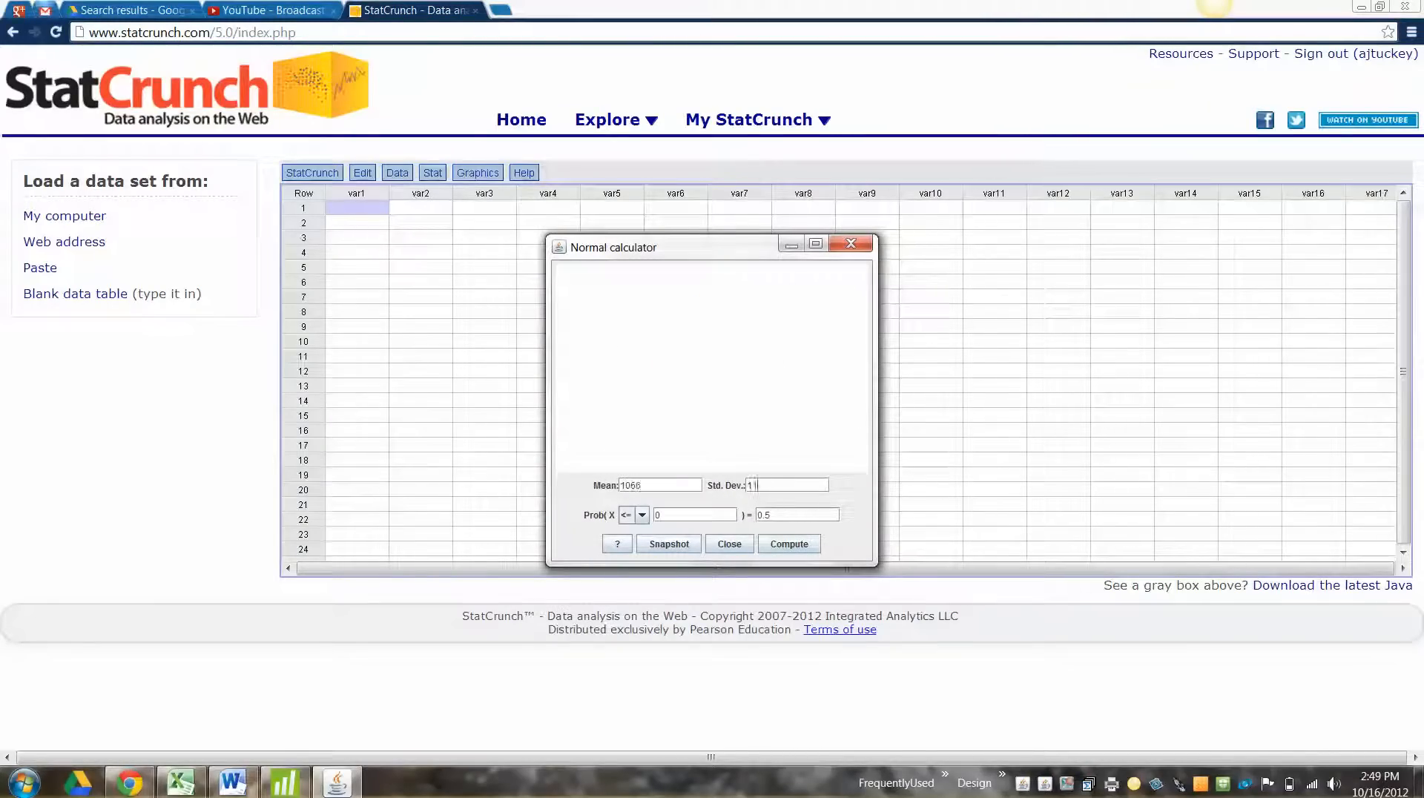
text(91)
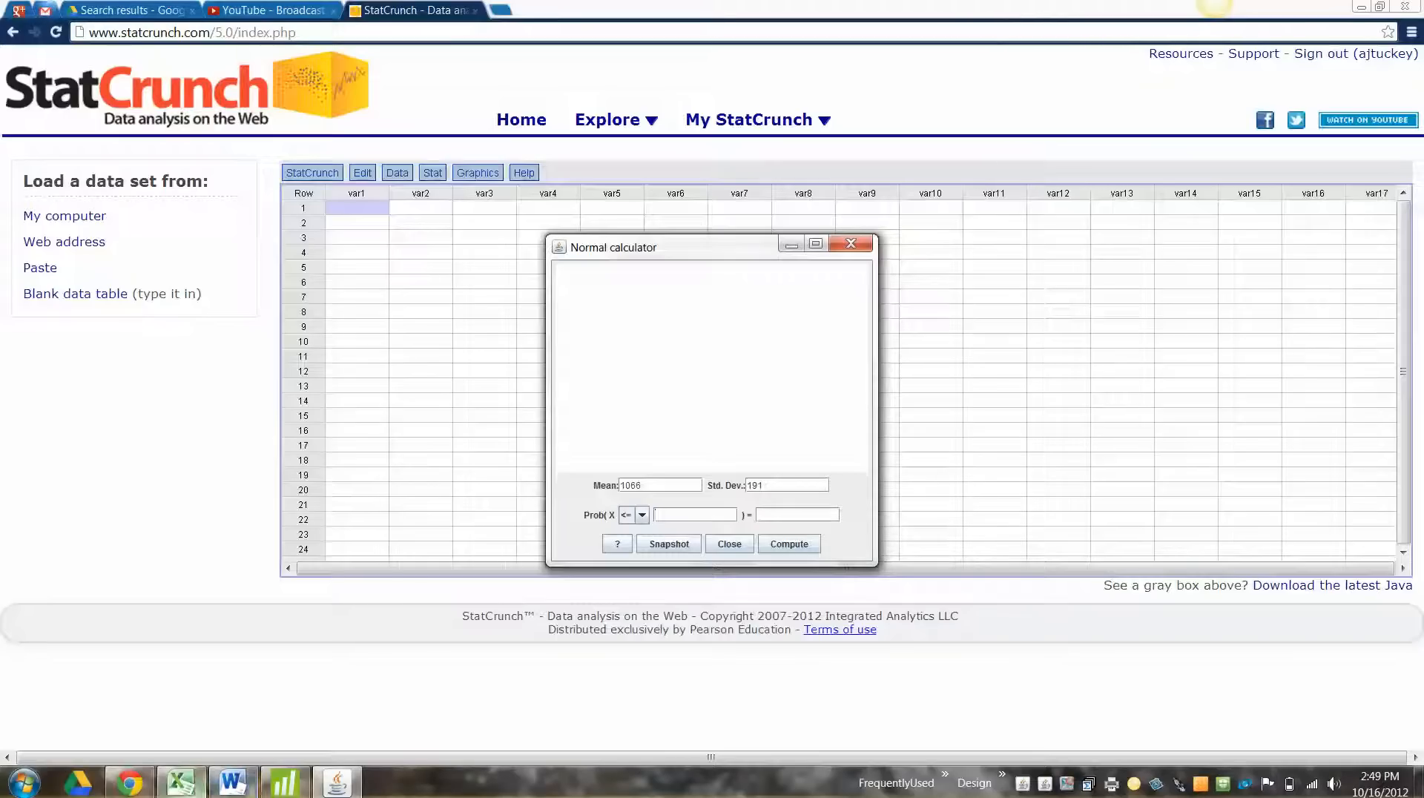
click(232, 781)
text(1100)
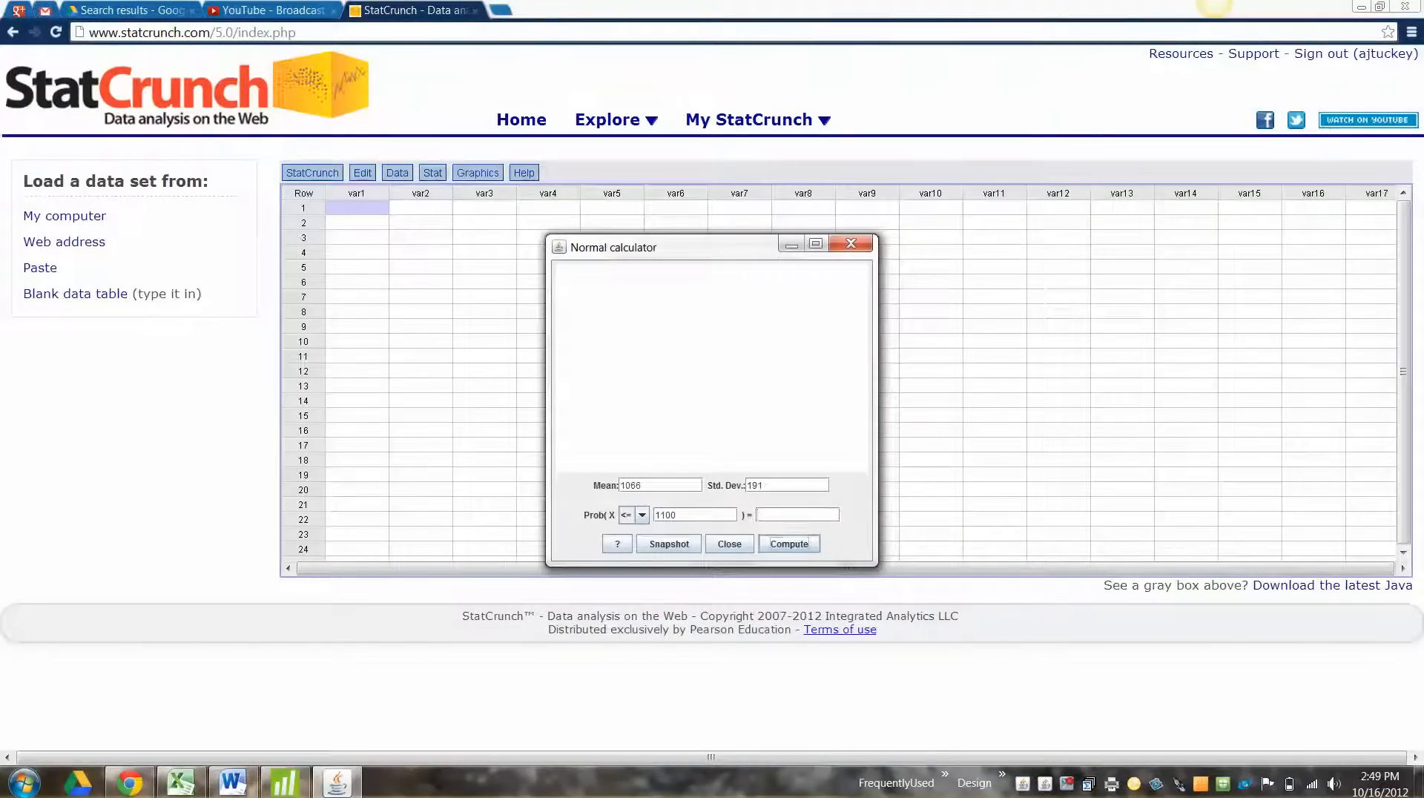
click(788, 543)
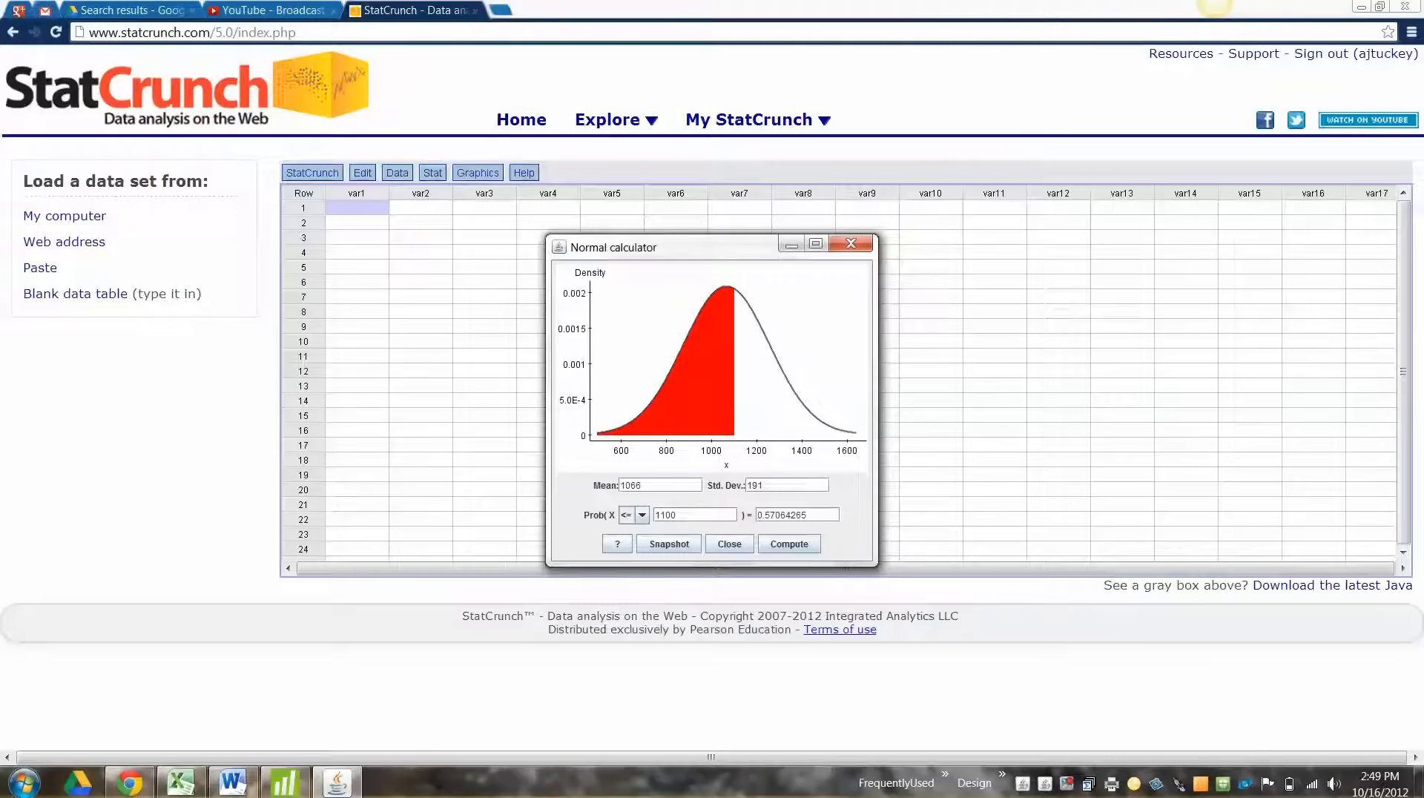
Export the calculator result to My Results titled '7.3 Example 3c'
click(668, 542)
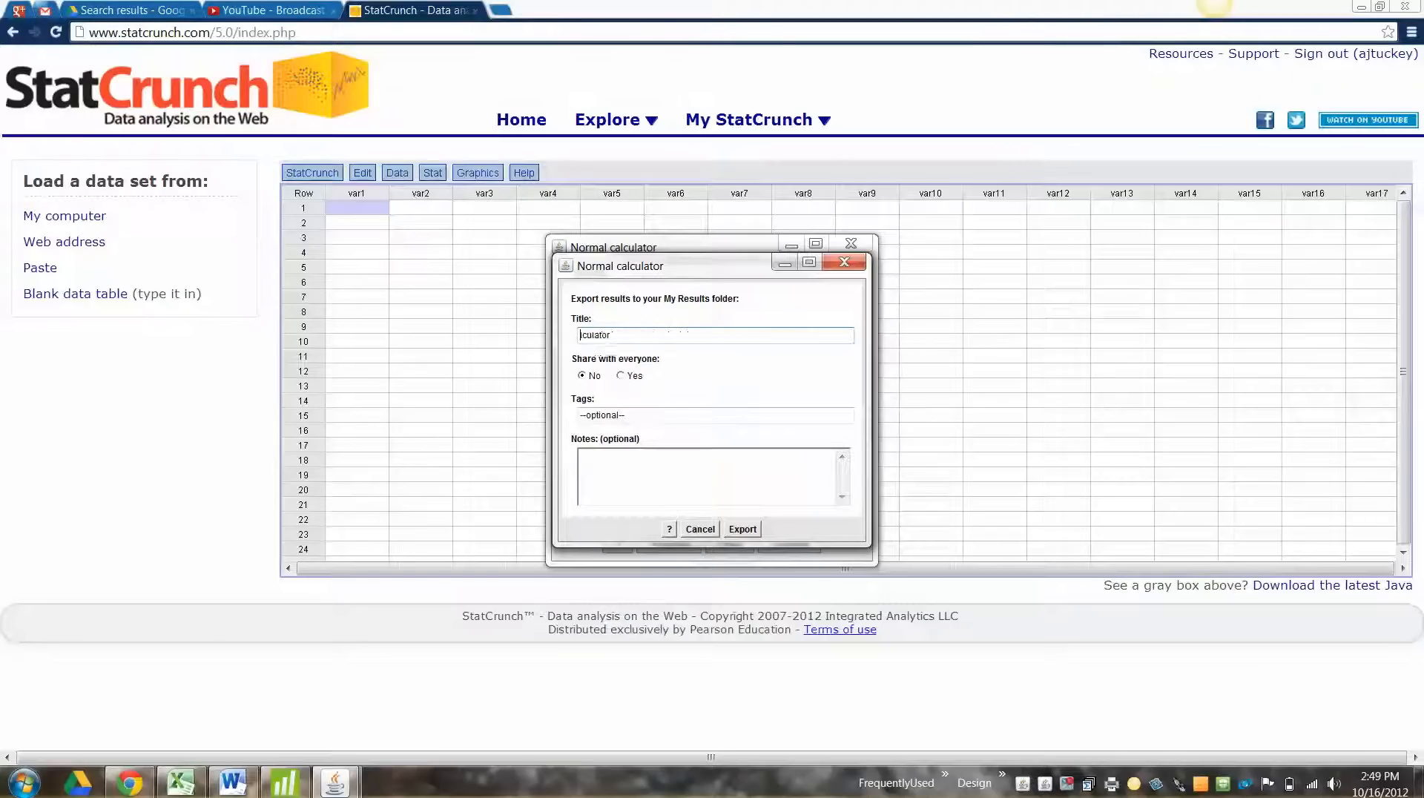
text(7.3 Ex)
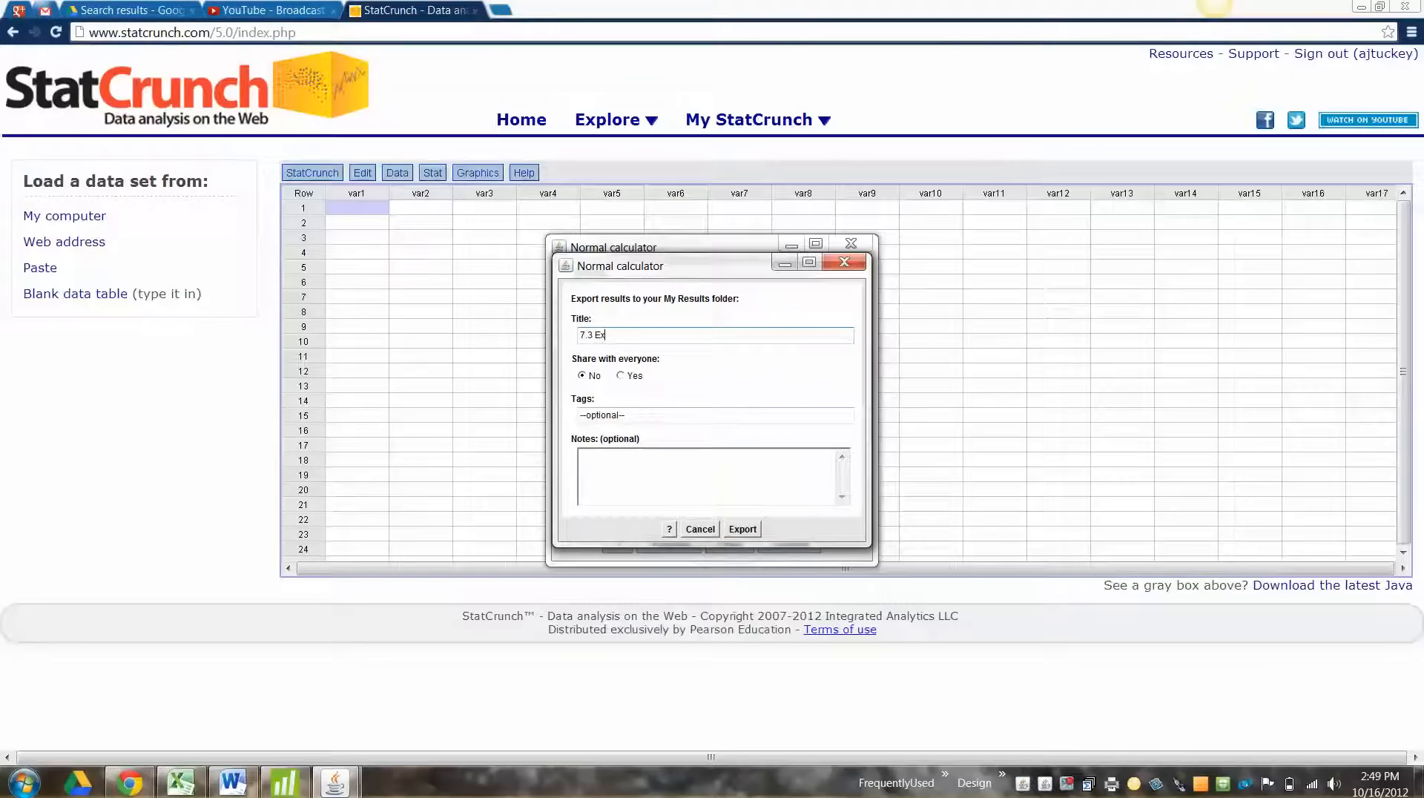
text(ample 3c)
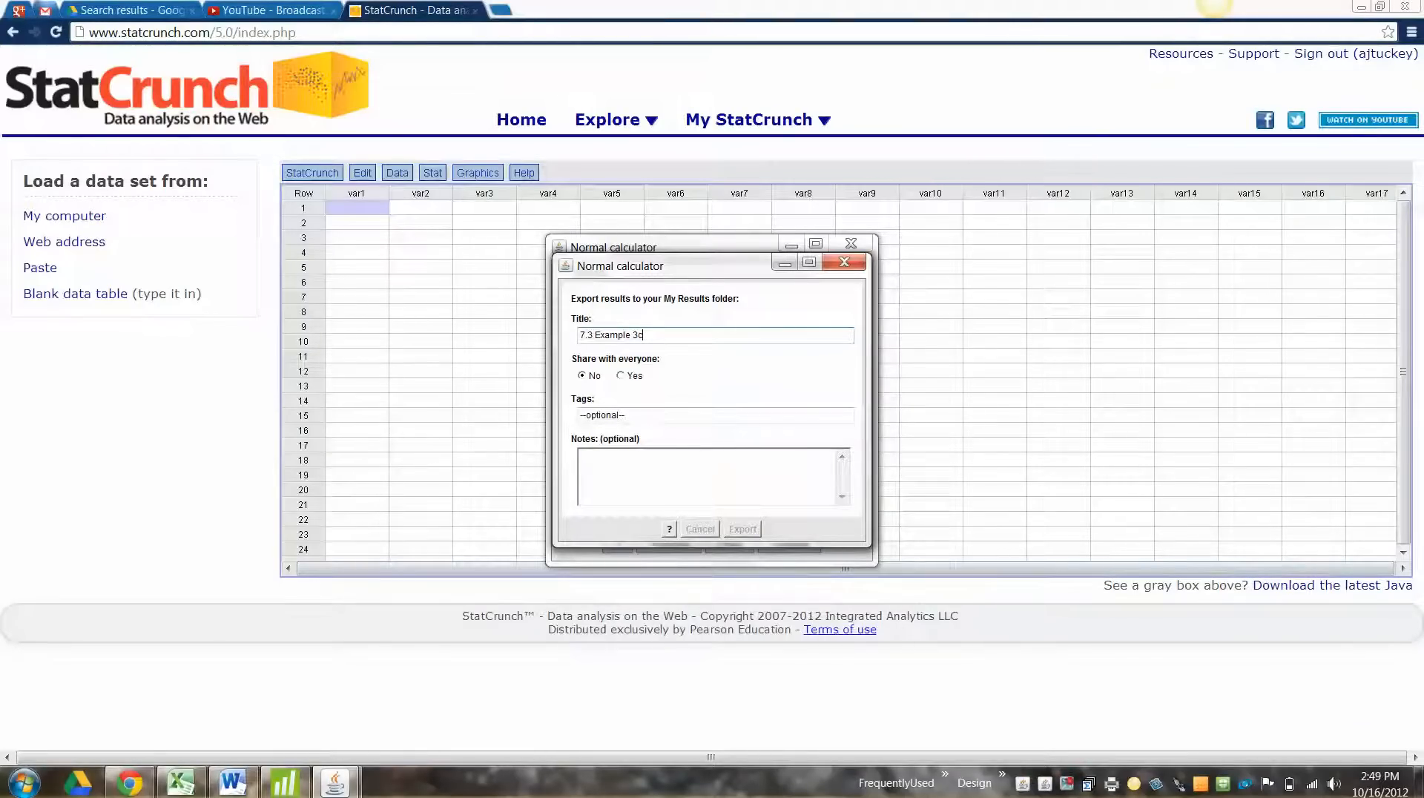
click(742, 529)
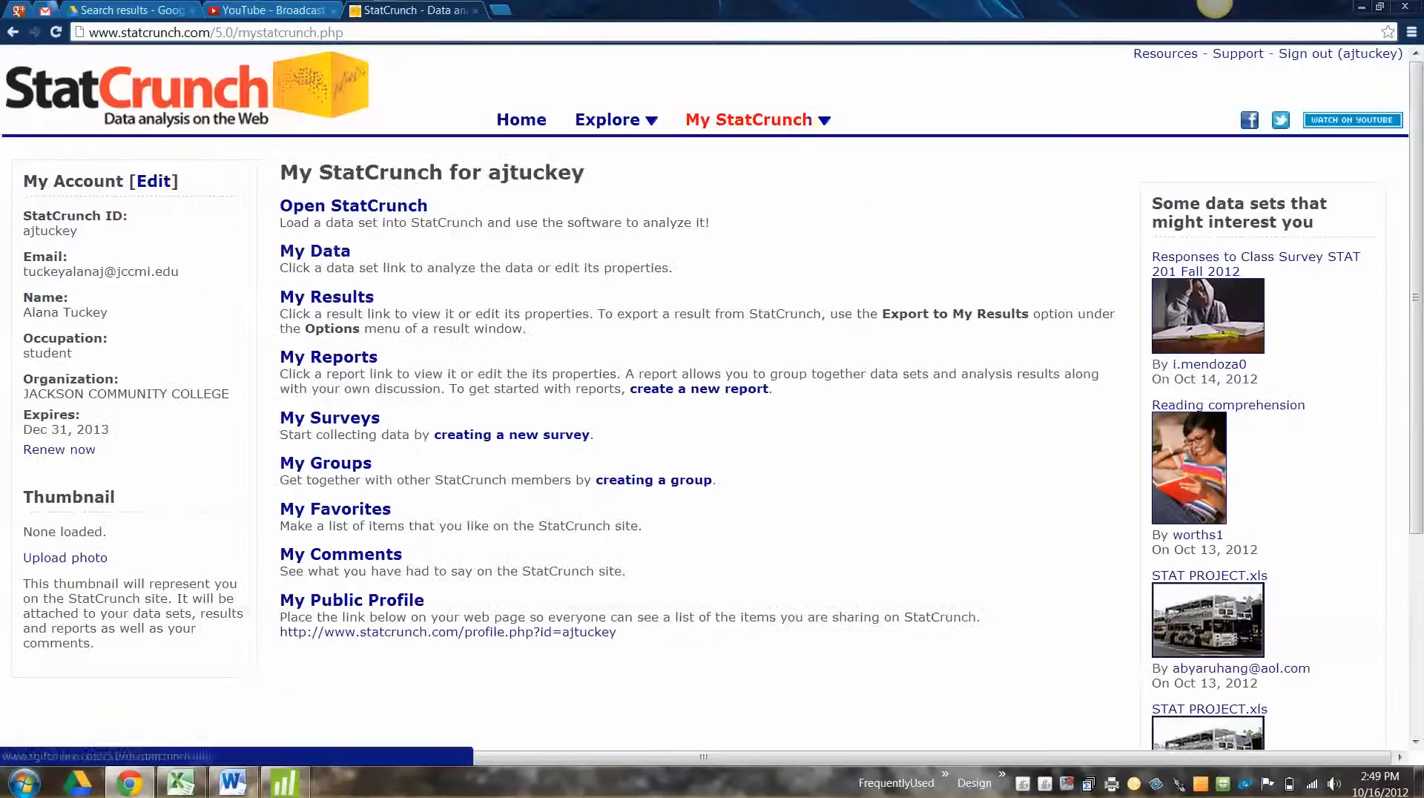
Reopen the saved 7.3 Example 3c result, then go back to Excel
click(327, 297)
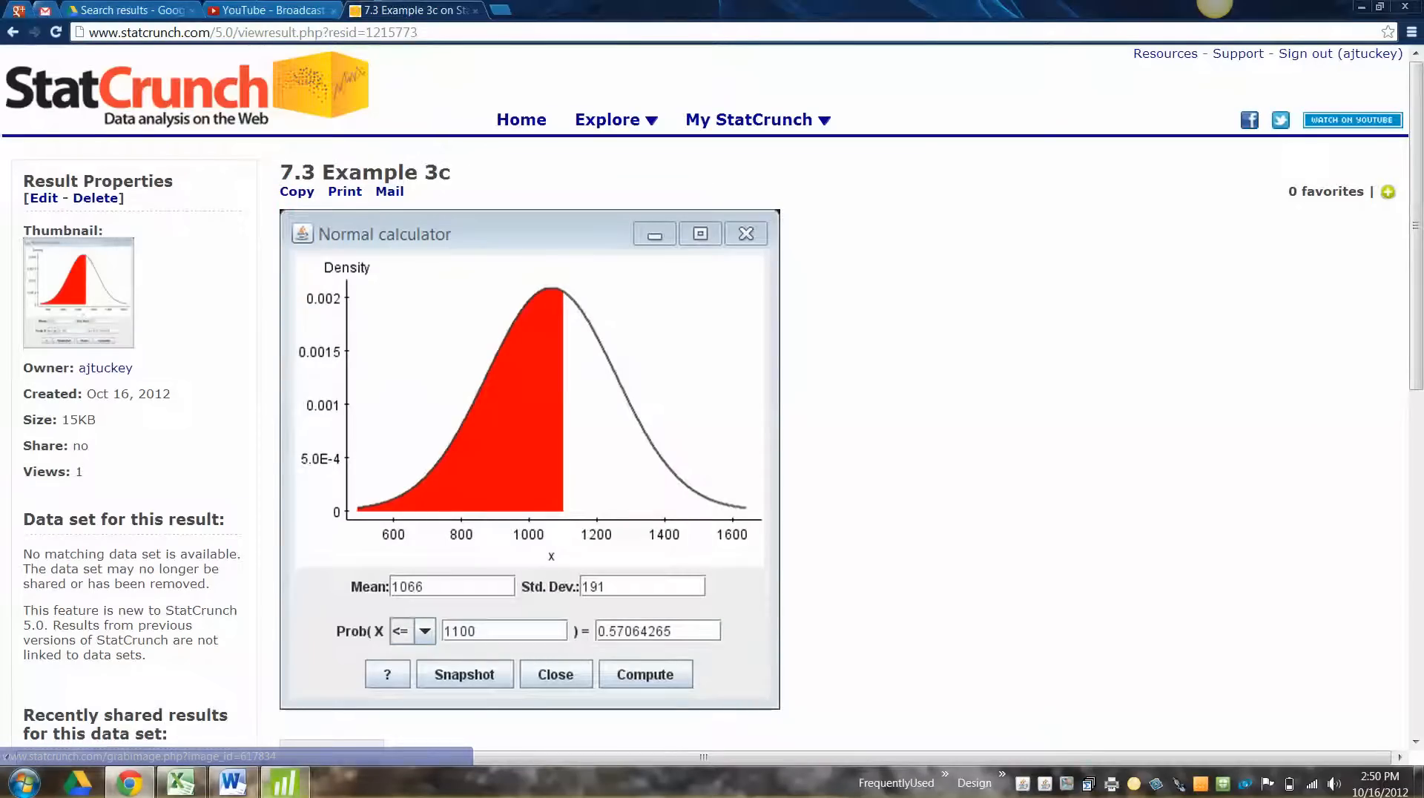
click(178, 781)
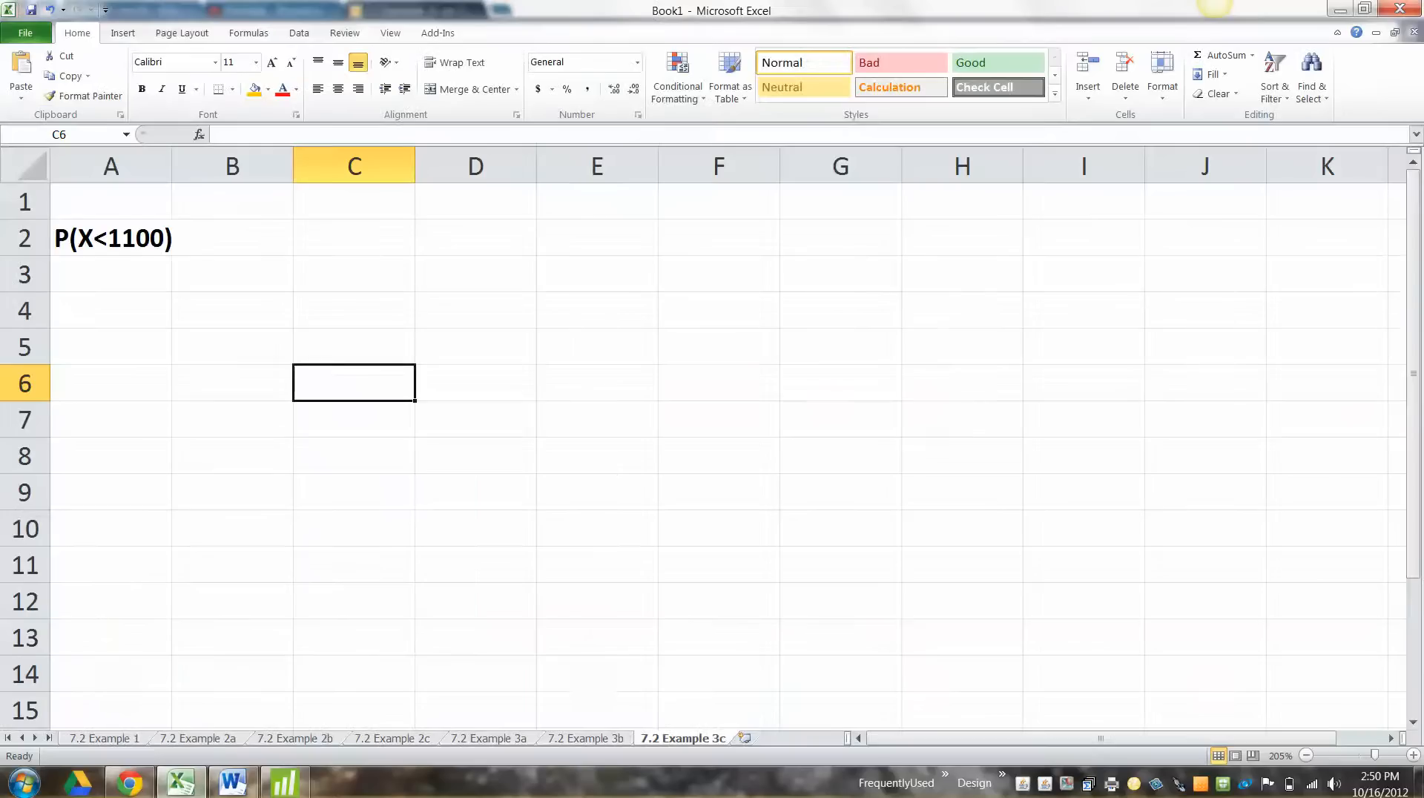
Paste the StatCrunch P(X ≤ 1100) graph onto the 7.2 Example 3c sheet
click(474, 238)
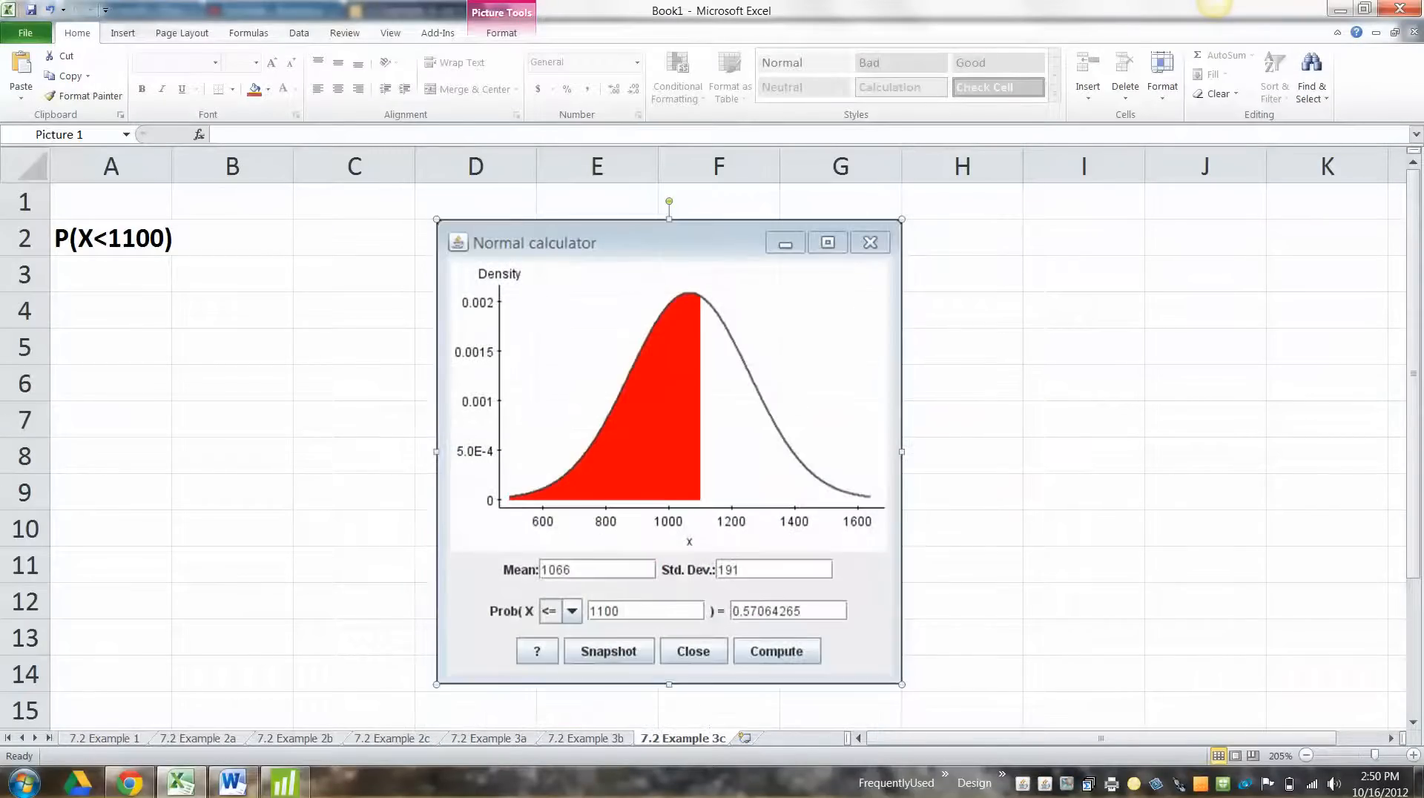
click(232, 272)
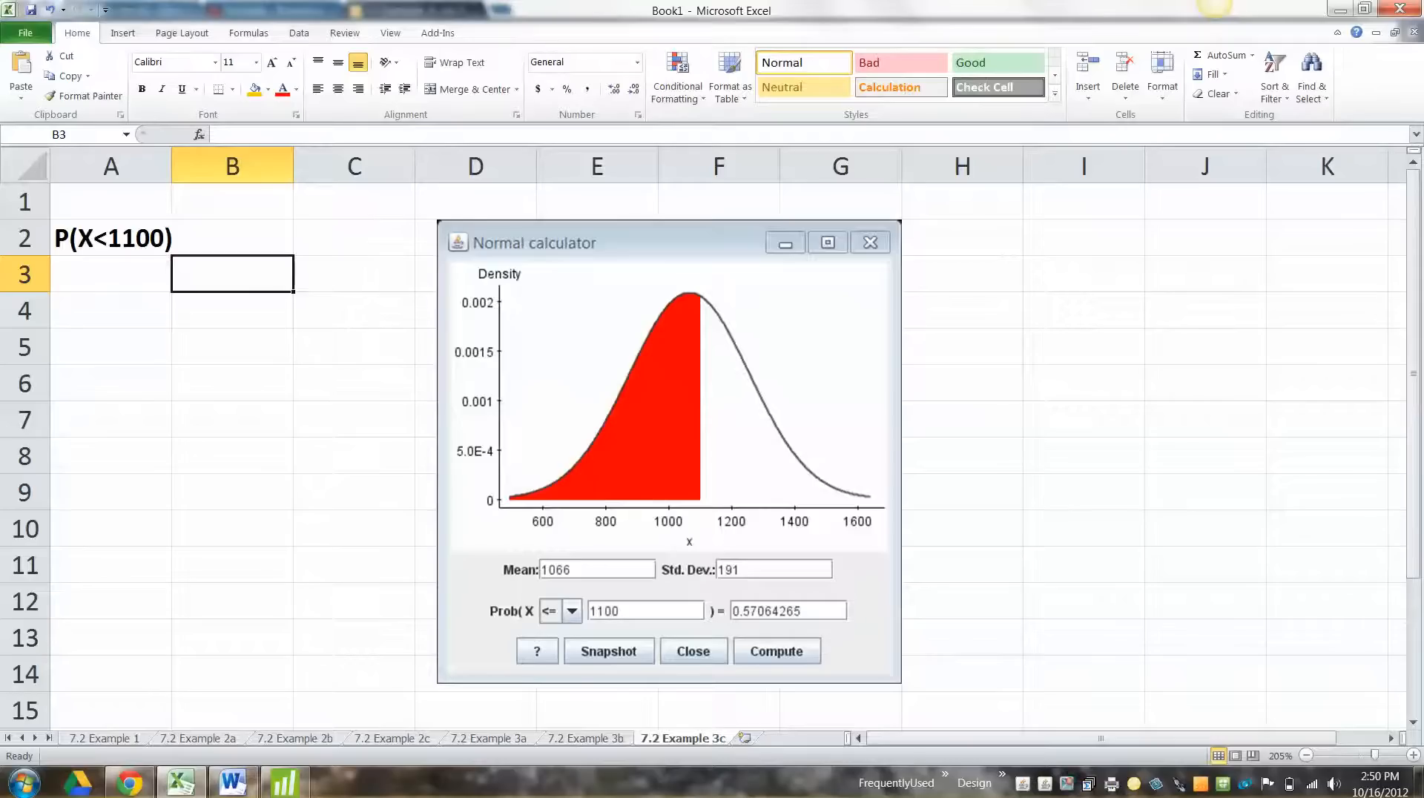
Record P(X<1100) = 0.57064265 and type '1000 is the 57th percentile'
text(StatCrunch)
click(232, 238)
text(0.57)
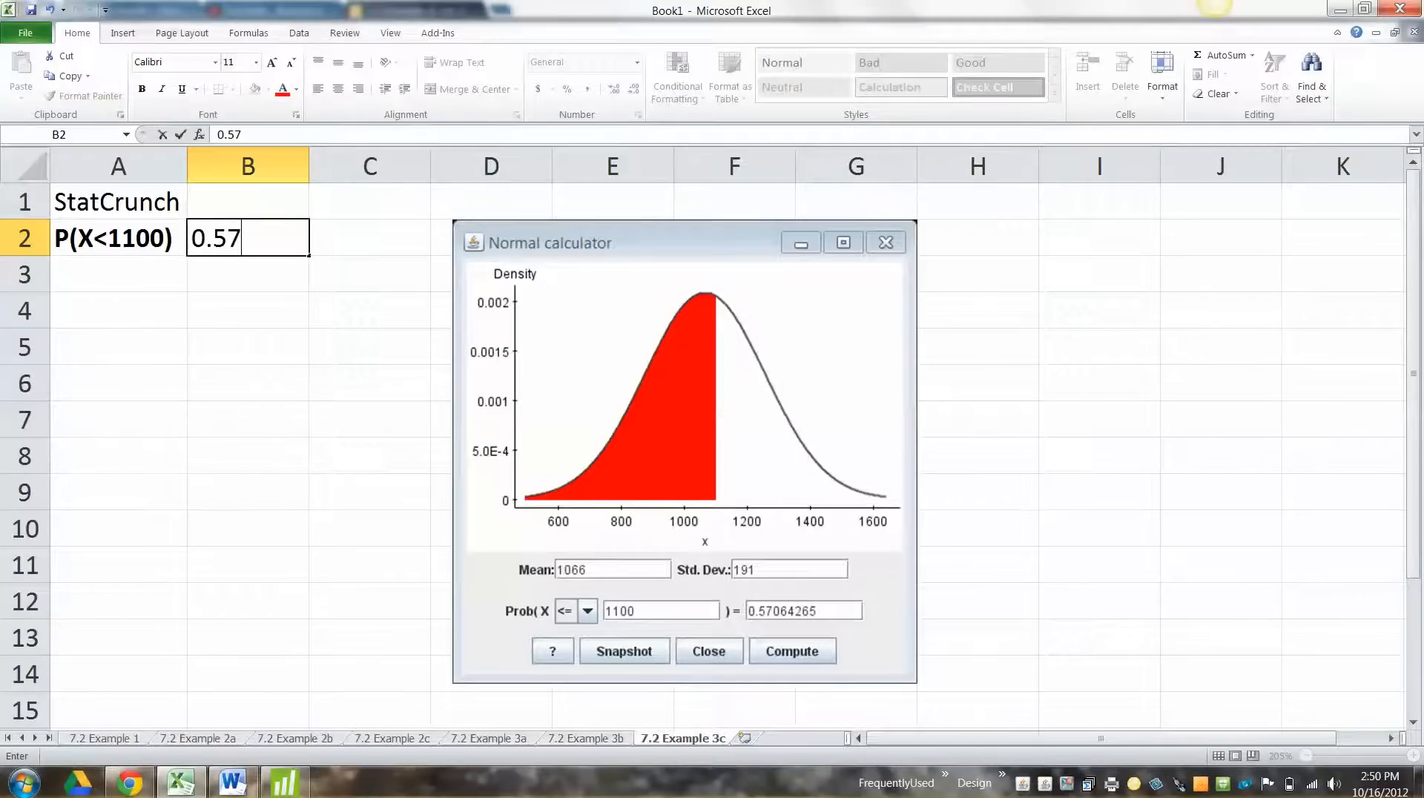
text(0646)
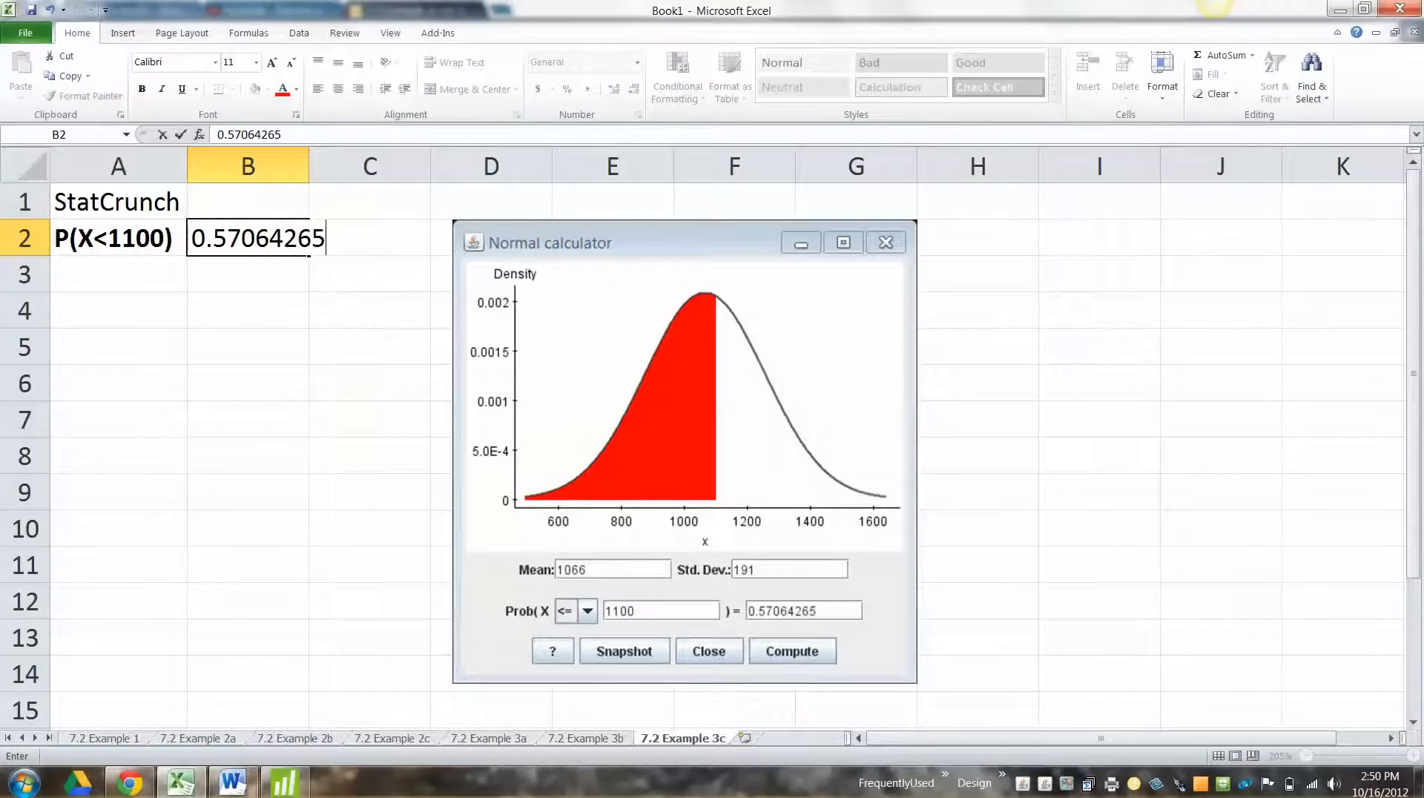
text(57th p)
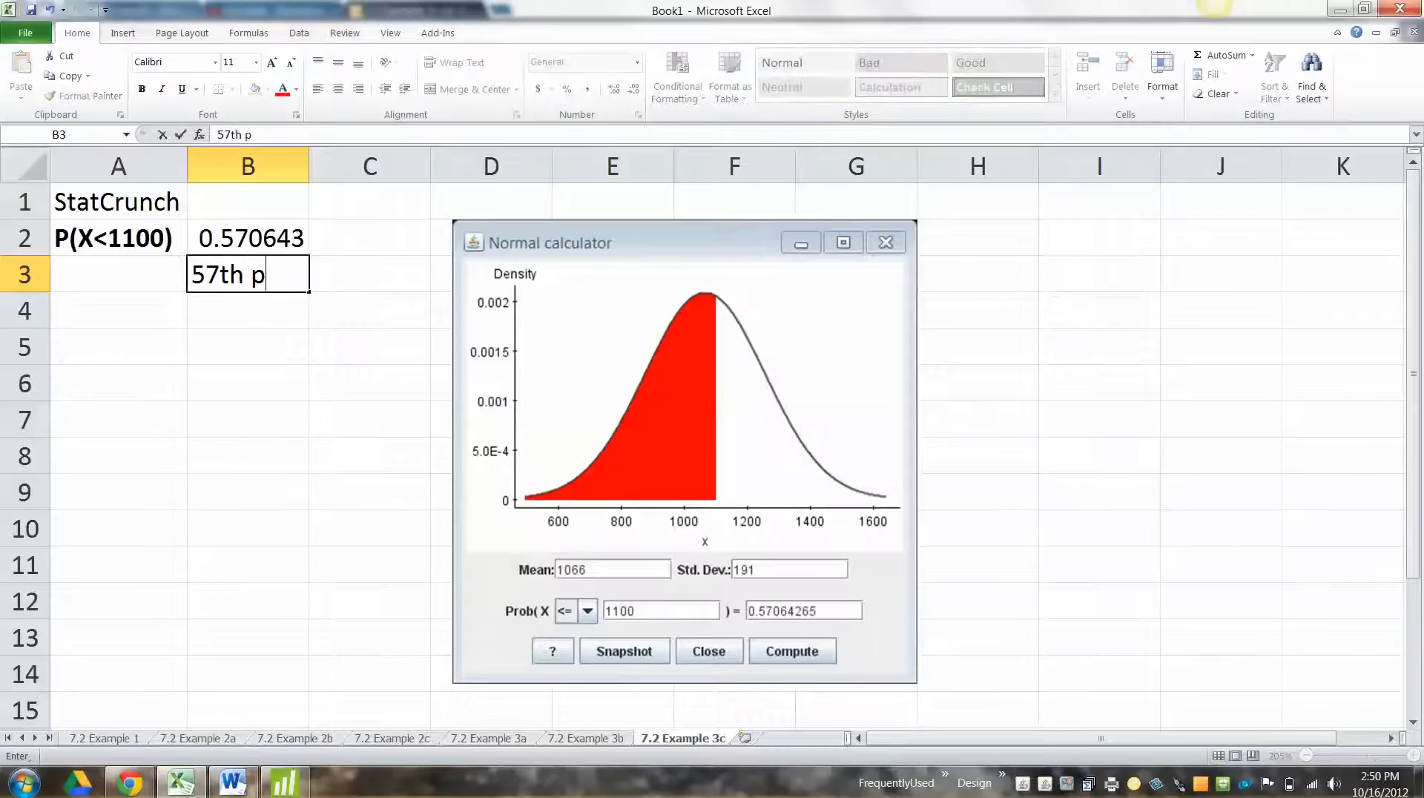
text(ercentile)
click(119, 275)
text(1000 i)
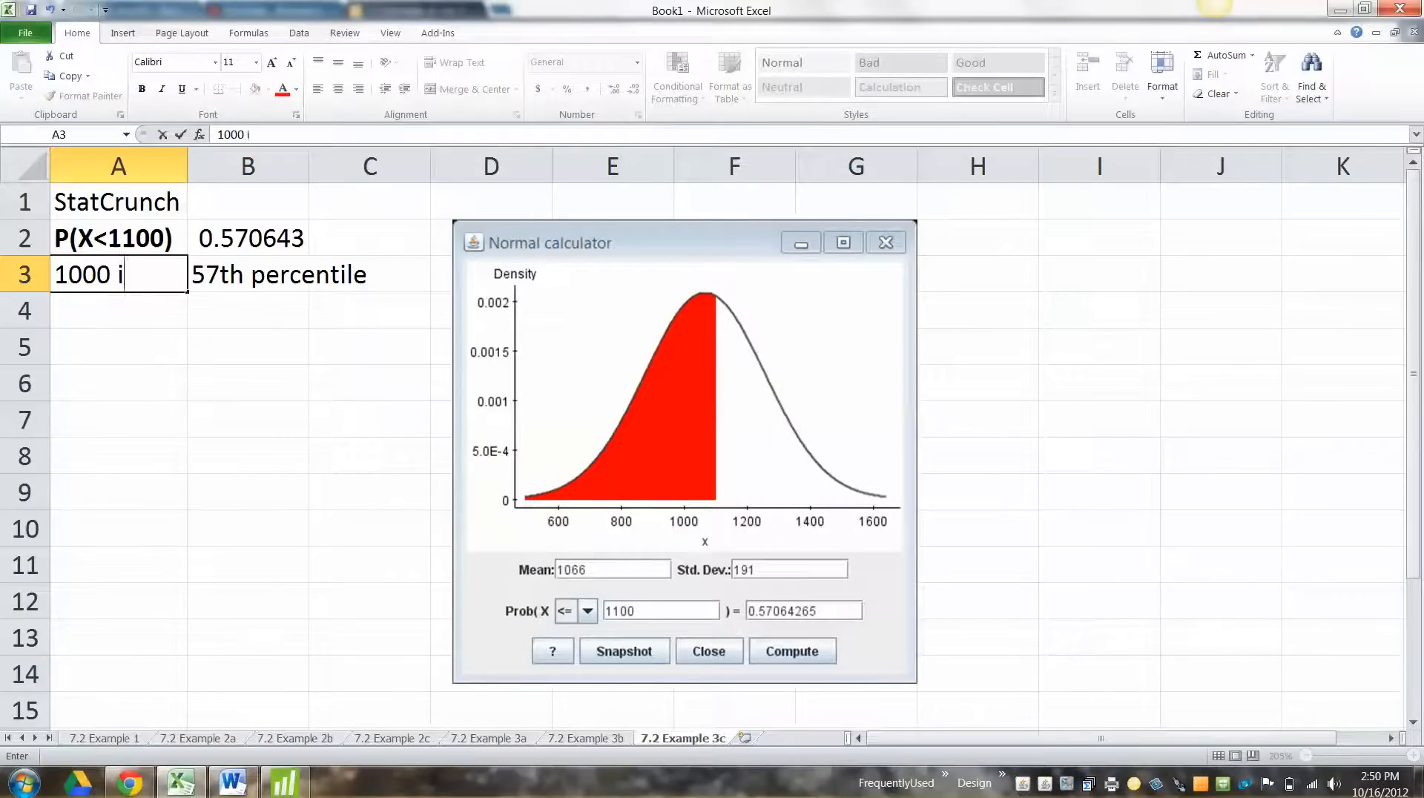
key(Return)
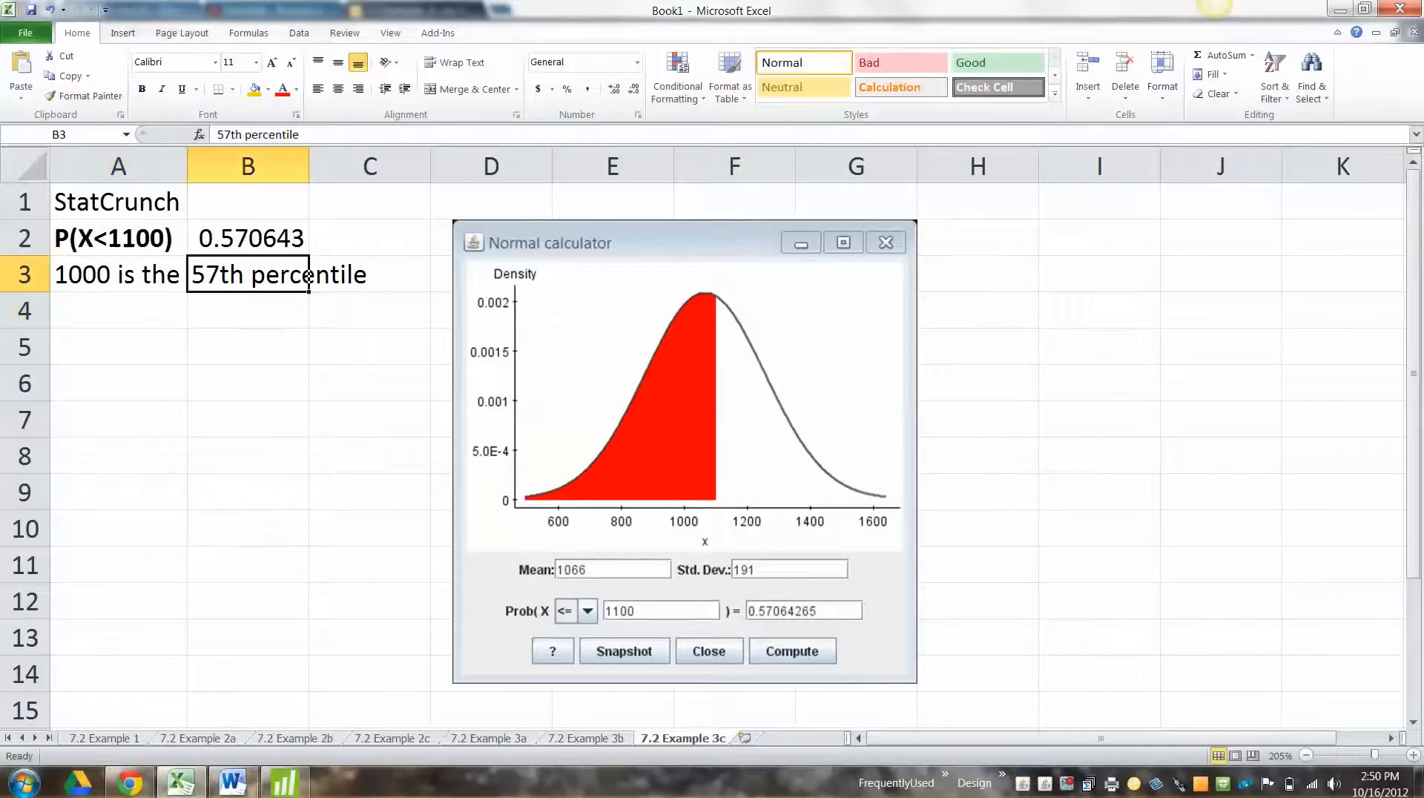
Make the percentile row bold and orange, and start an 'Excel' label in row 5
click(117, 274)
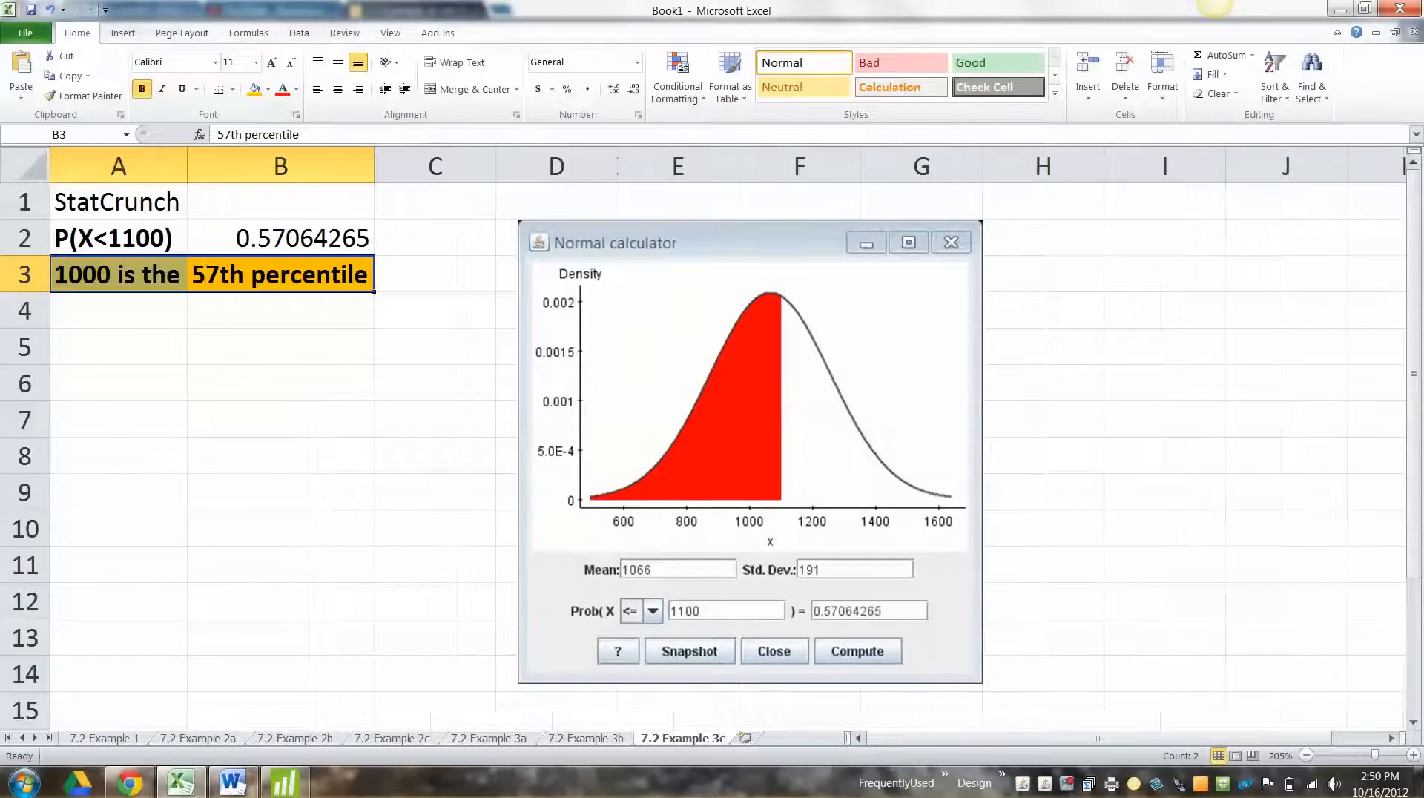
click(279, 275)
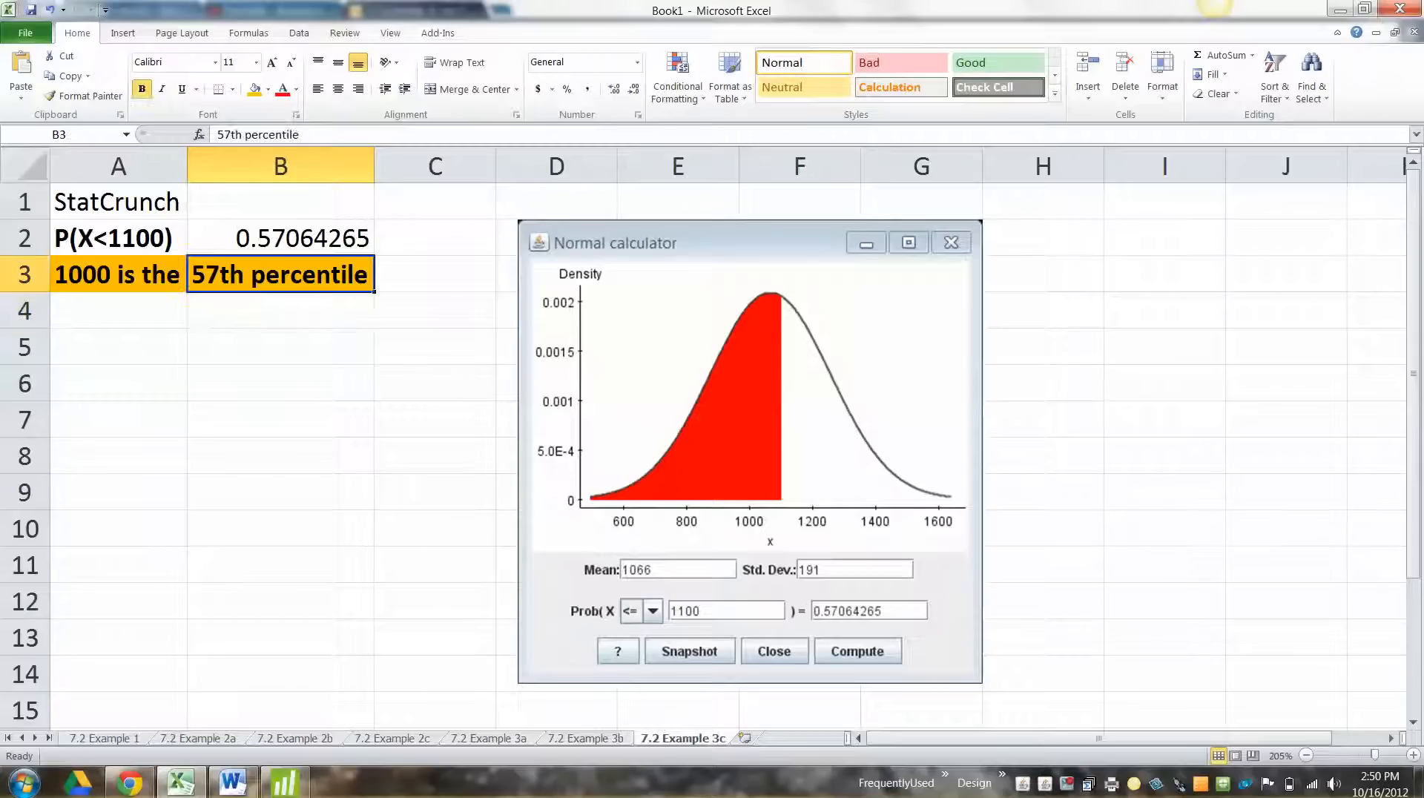
click(280, 238)
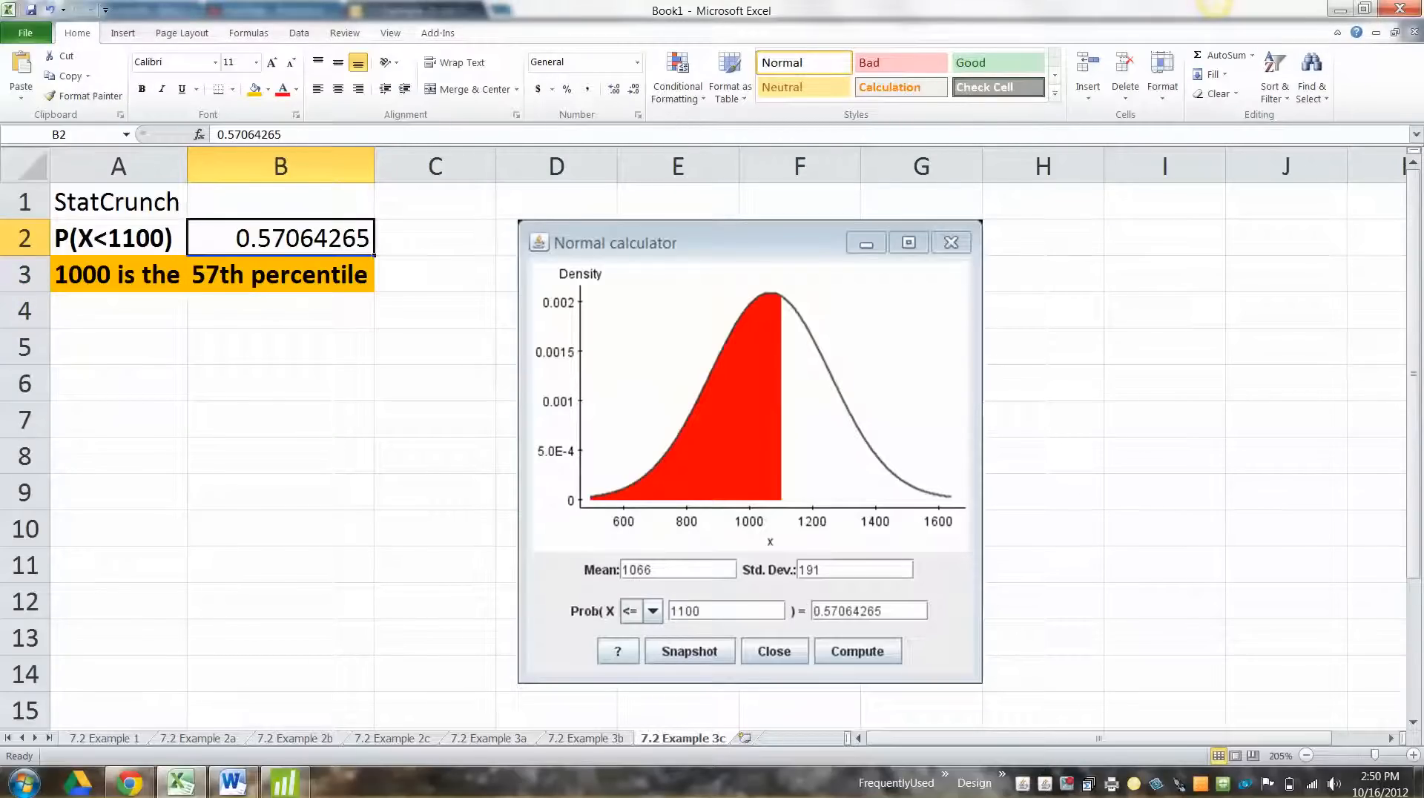
click(117, 275)
text(Excel)
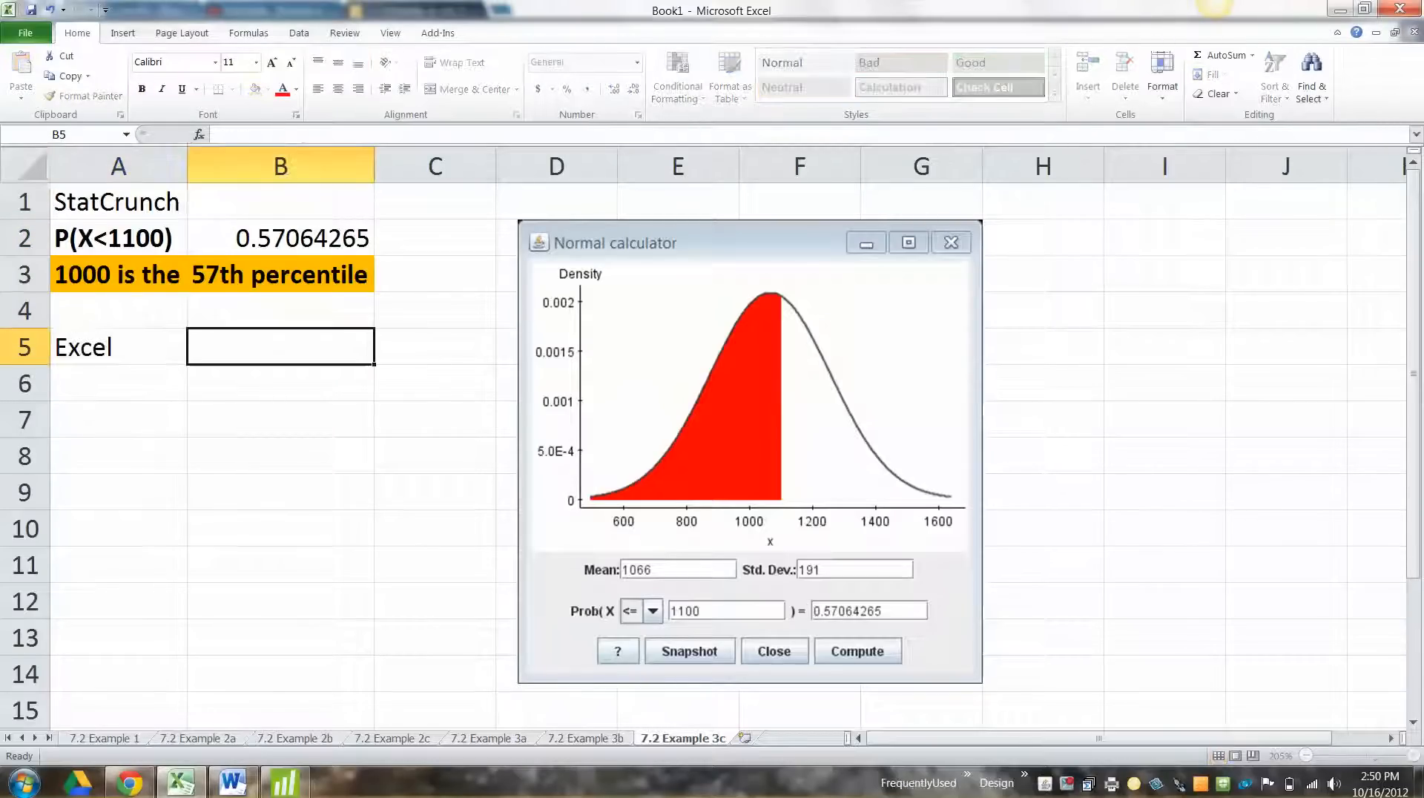
Compute P(X<1100) in B6 with =NORM.DIST(1100,1066,191,TRUE), giving 0.570642624
click(118, 238)
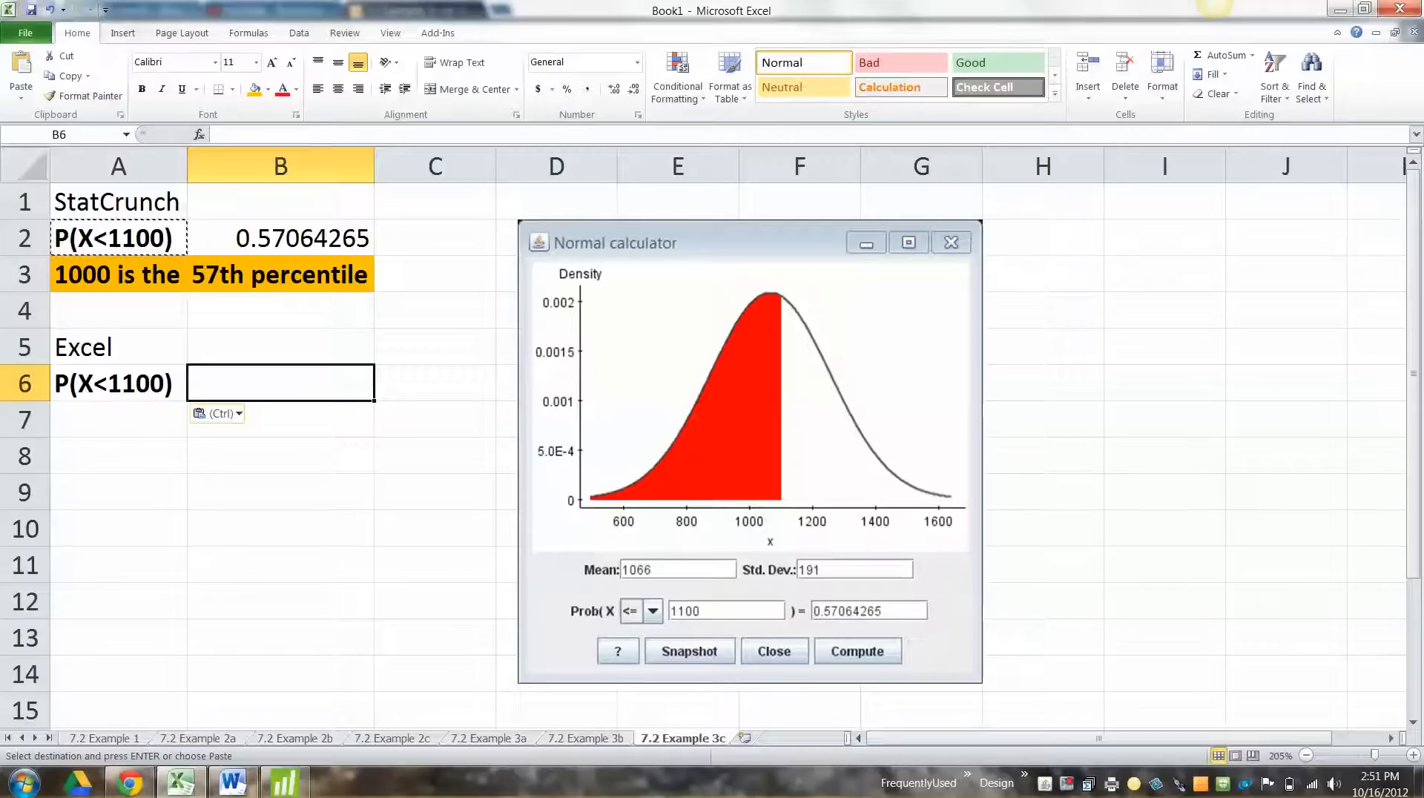
text(=NORM)
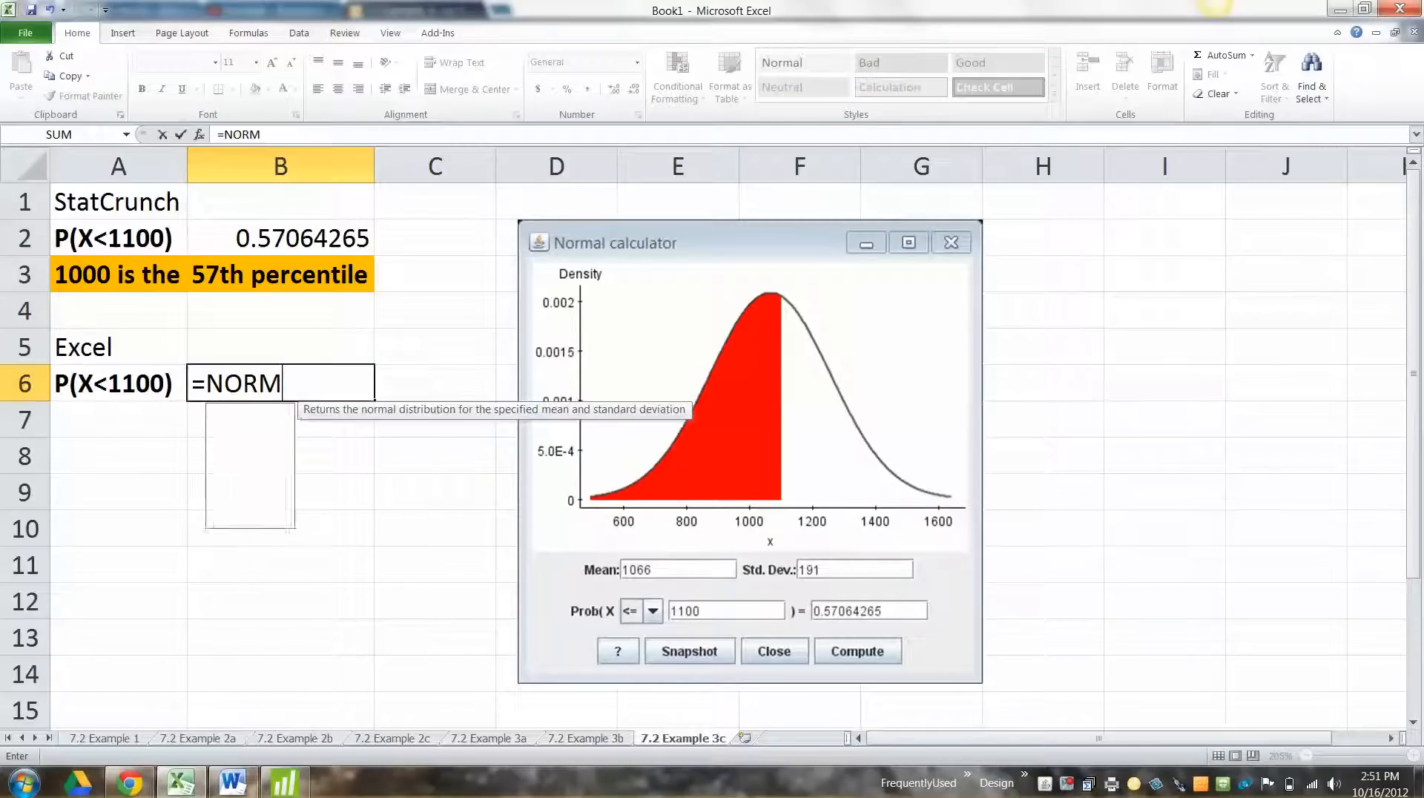
text(.DIST()
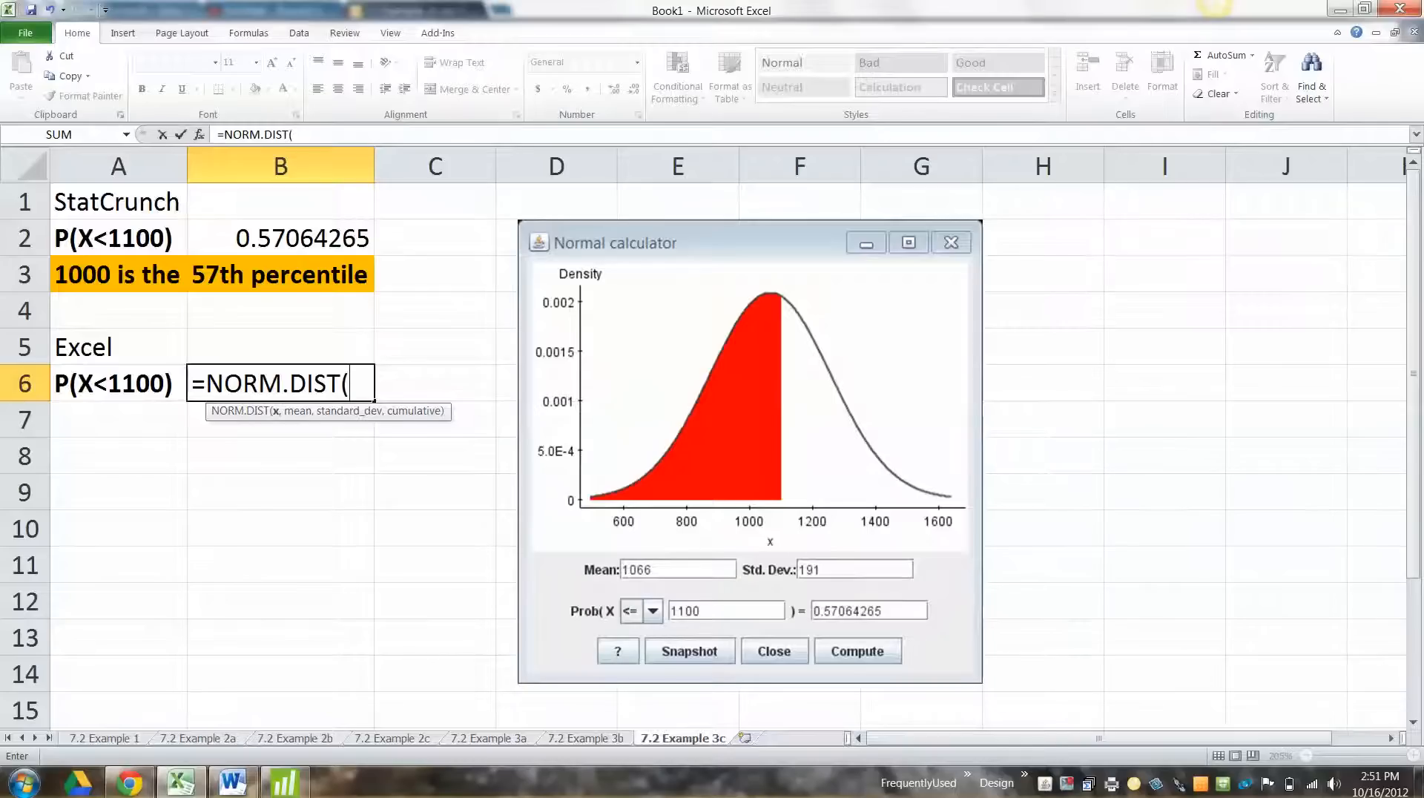
text(1100,)
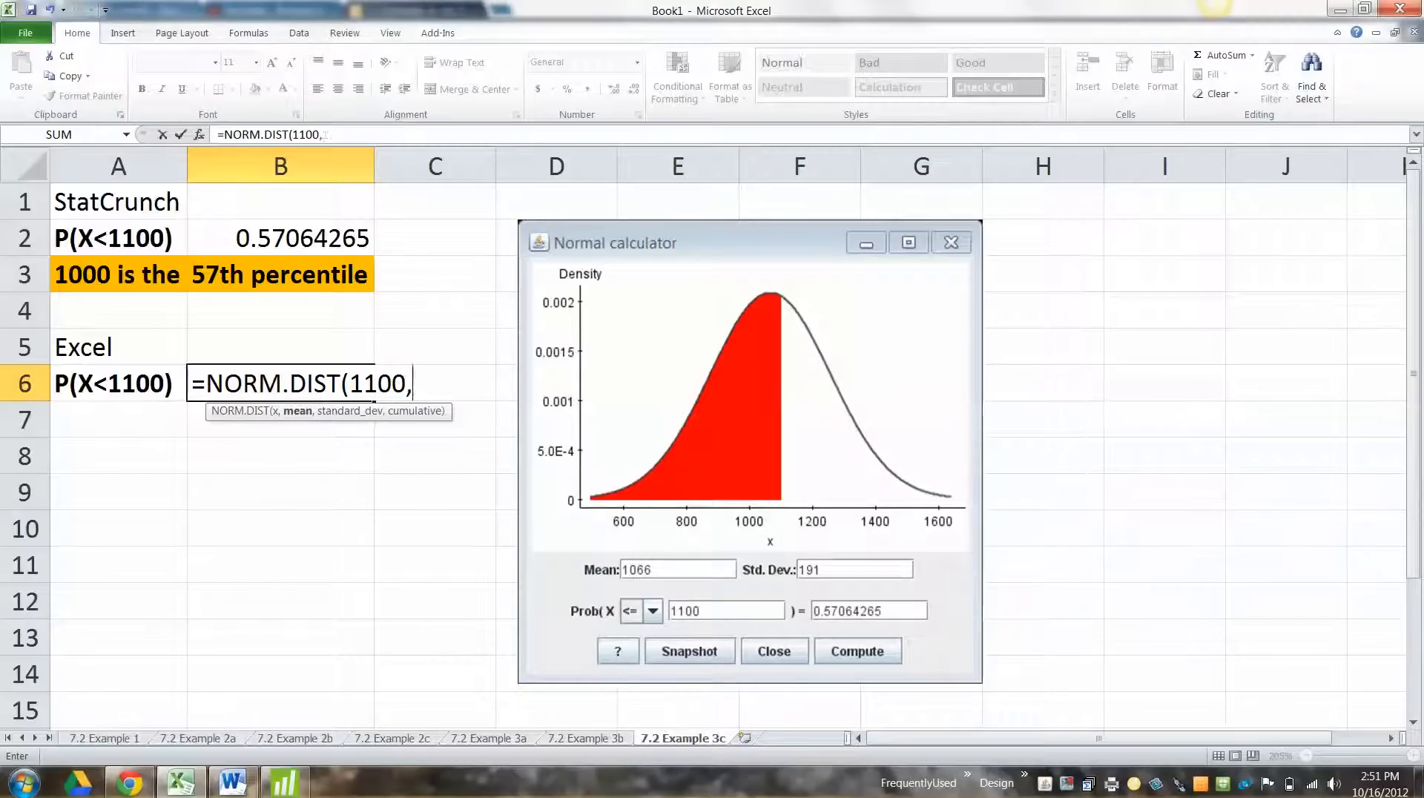
text(1066,19)
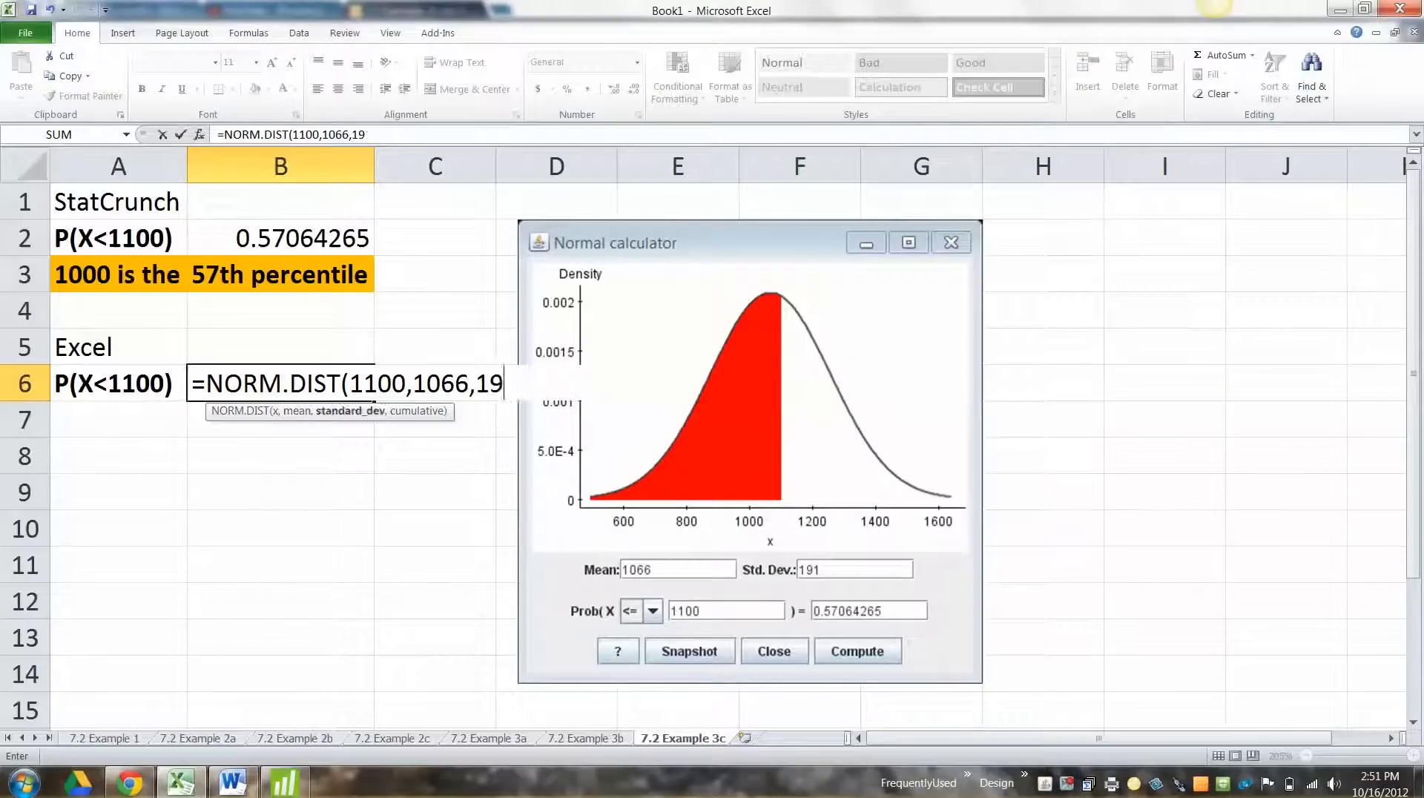
key(Return)
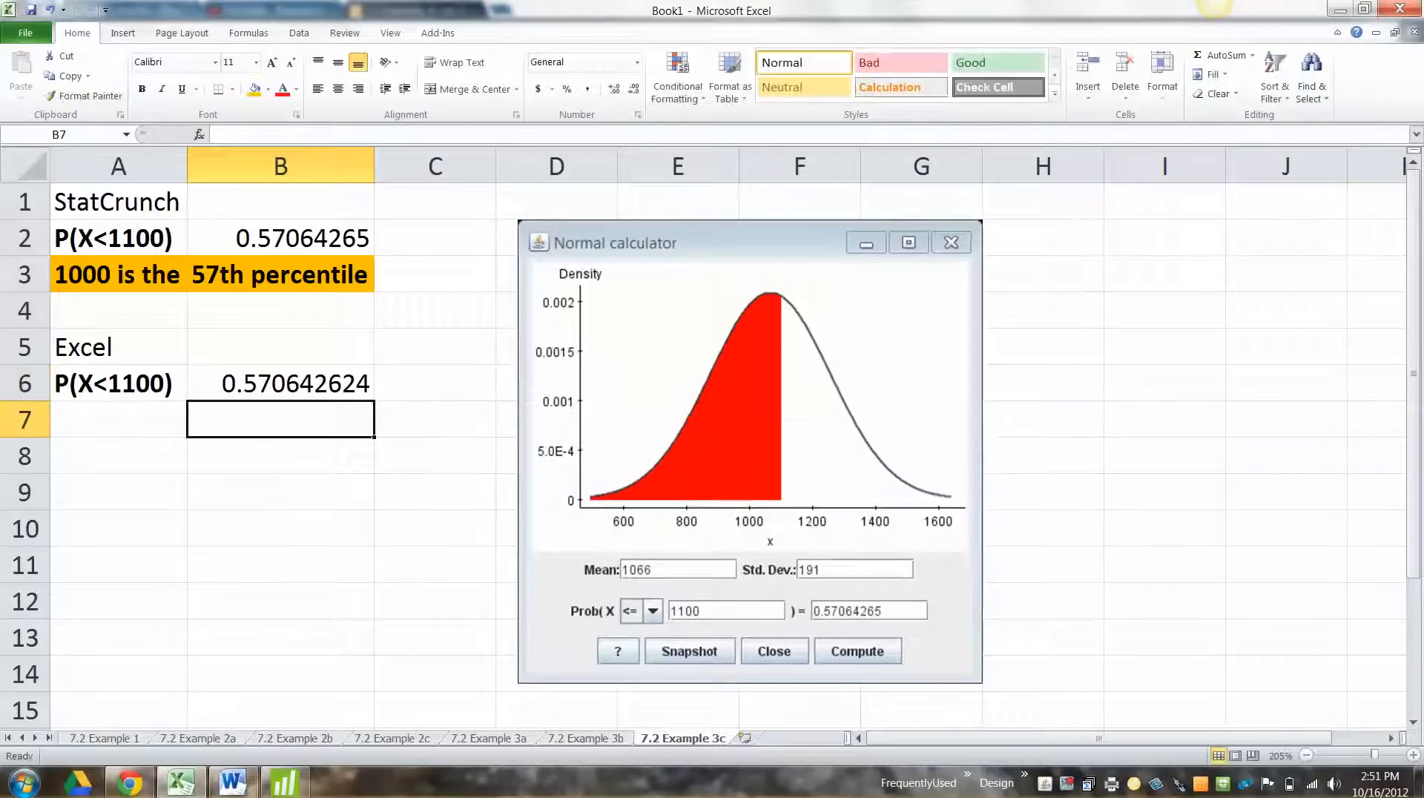
Change the percentile label to '1100 is the 57th percentile' and copy that row below
click(118, 311)
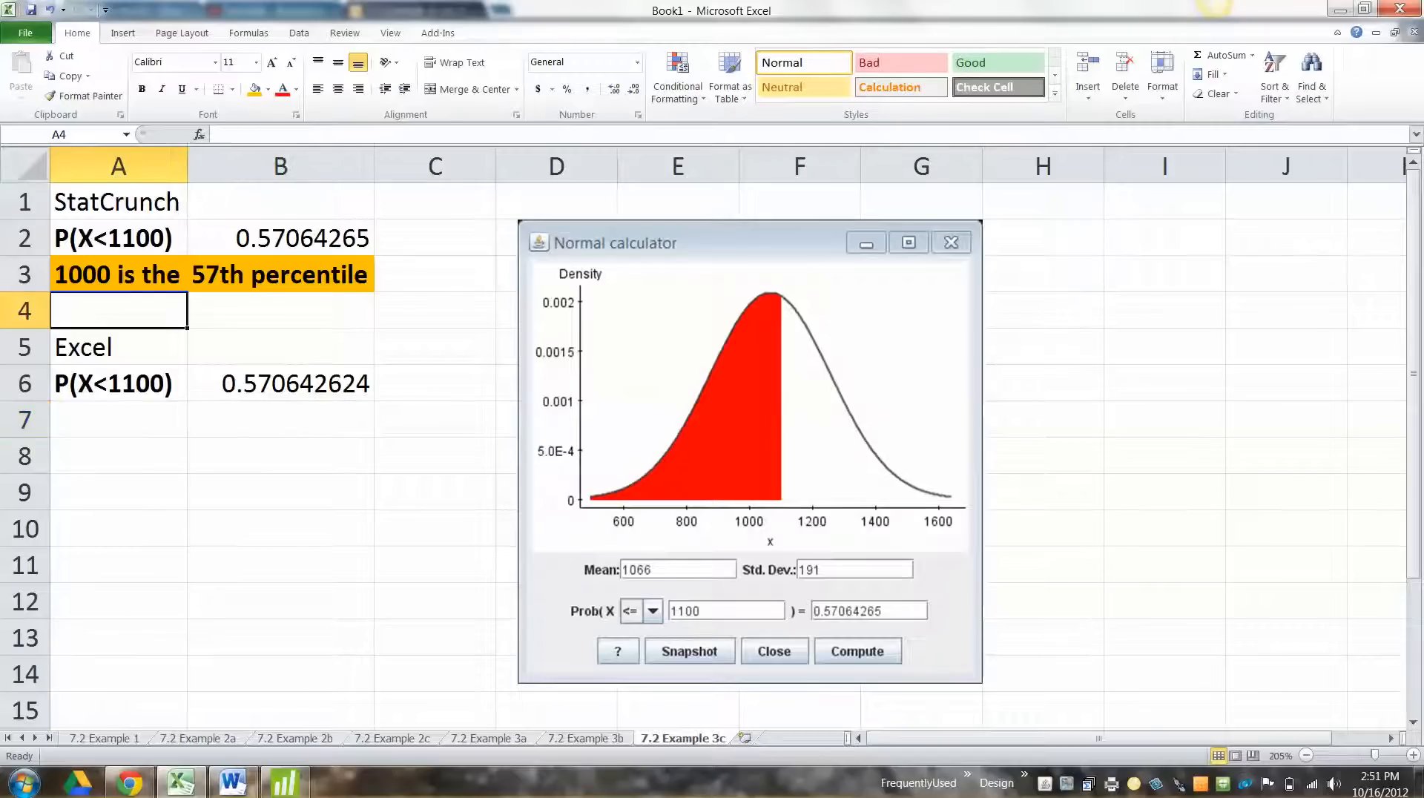
click(280, 275)
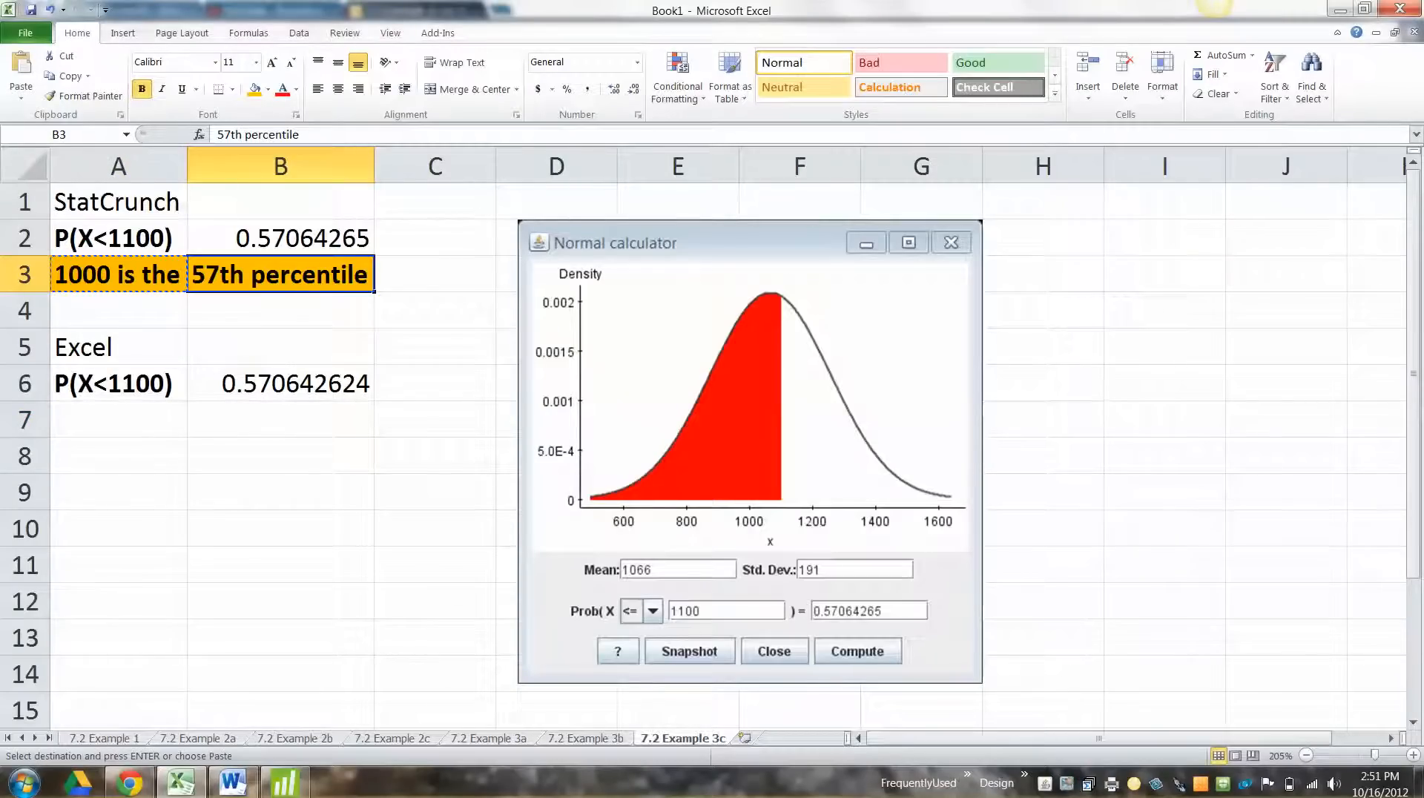
click(118, 347)
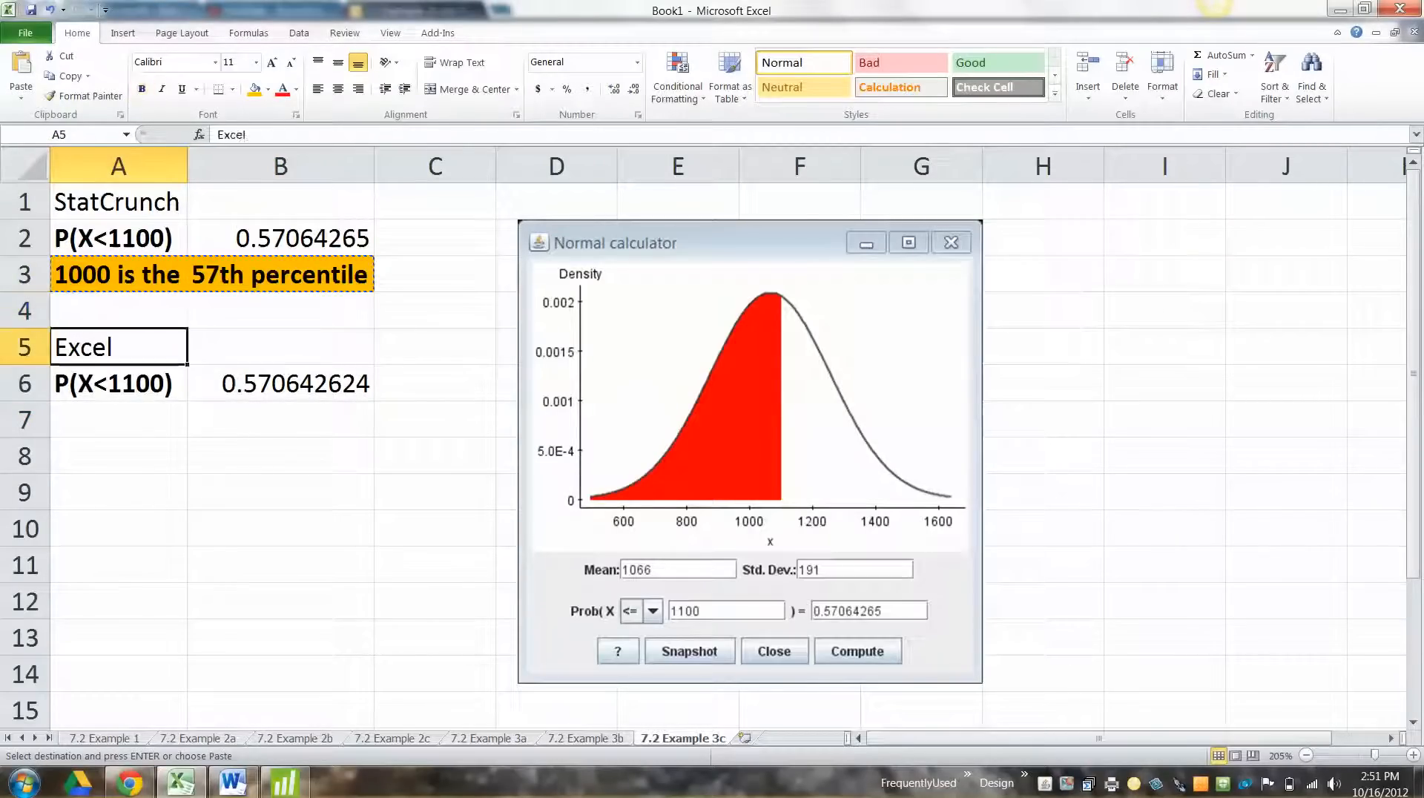
click(118, 275)
text(1)
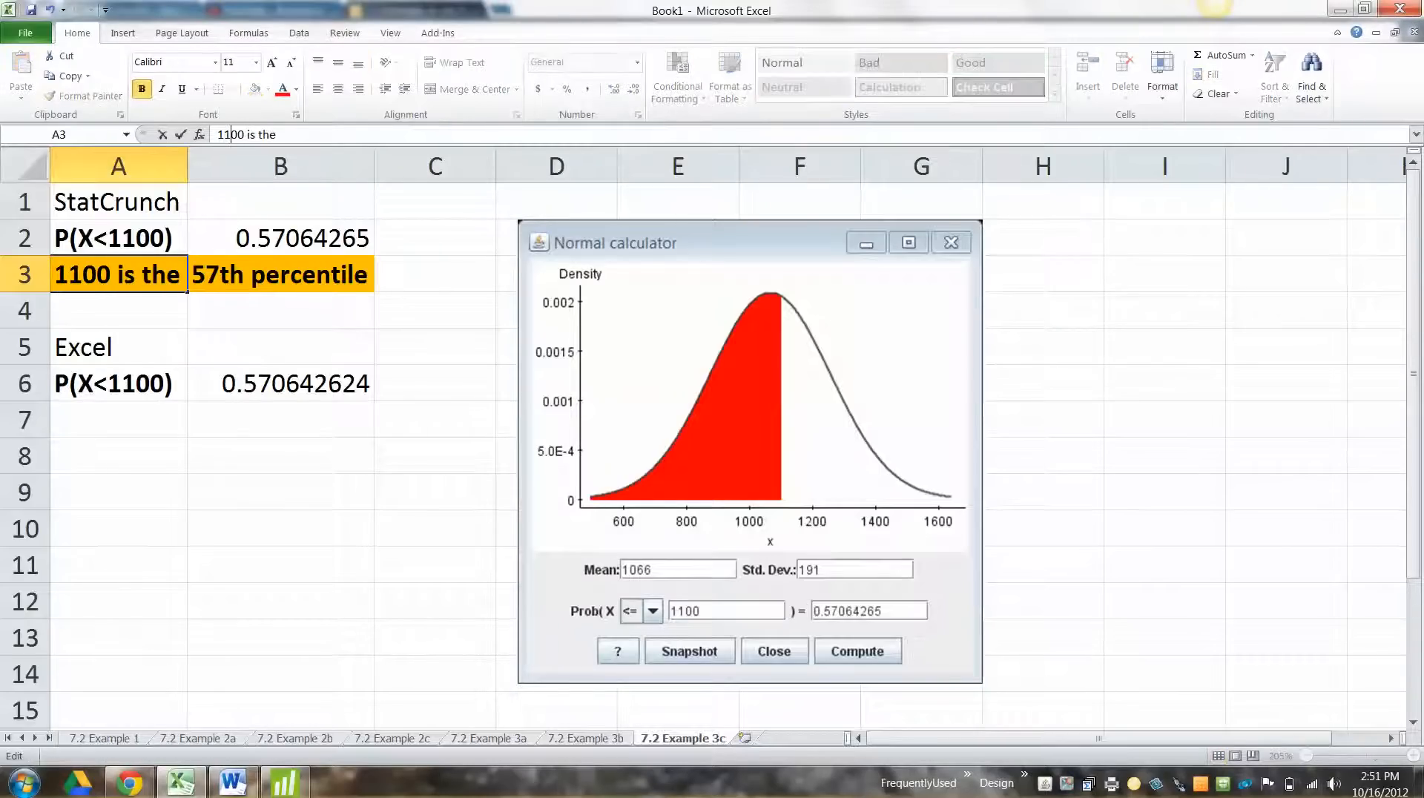
key(Return)
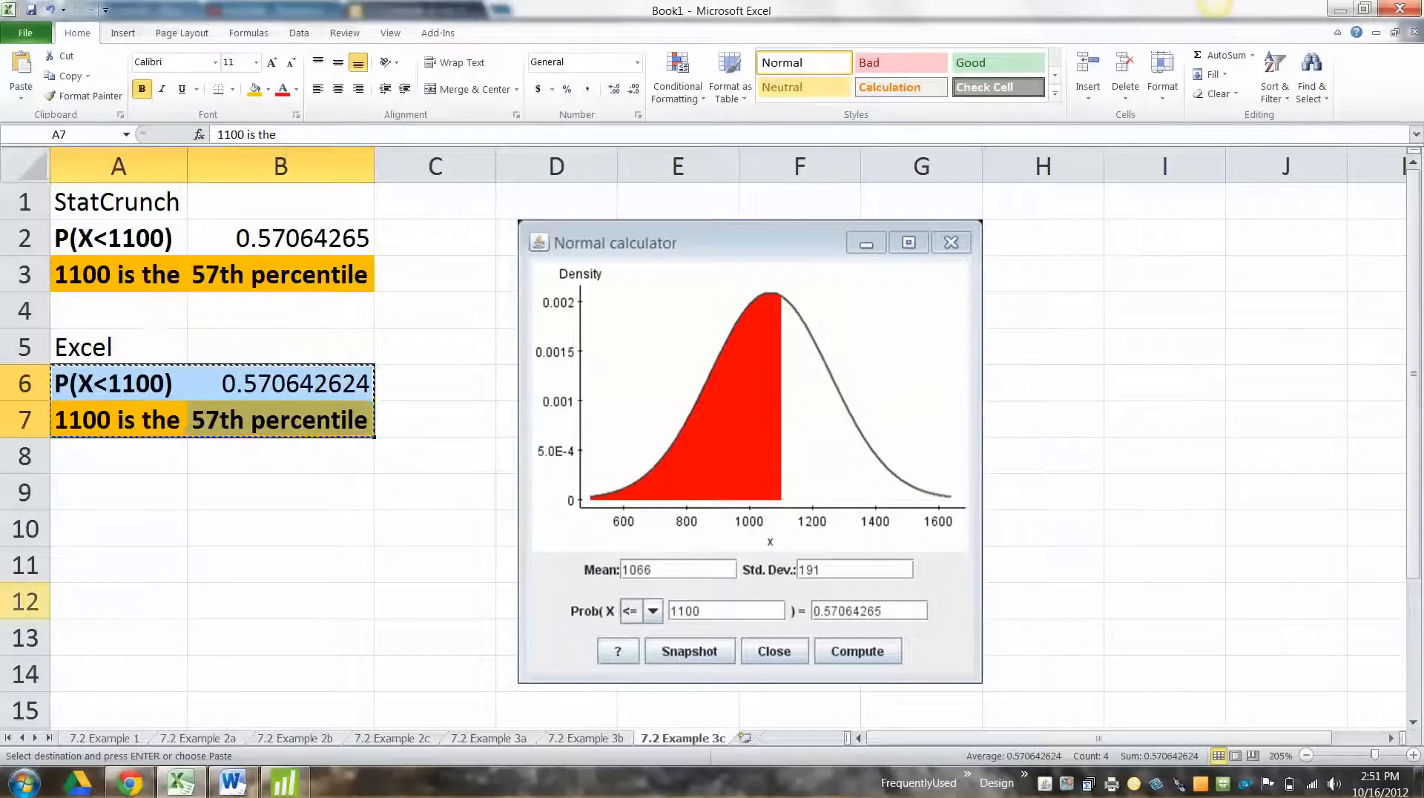
Delete the leftover P(X<1100) placeholder row from example c's table and review it
click(231, 783)
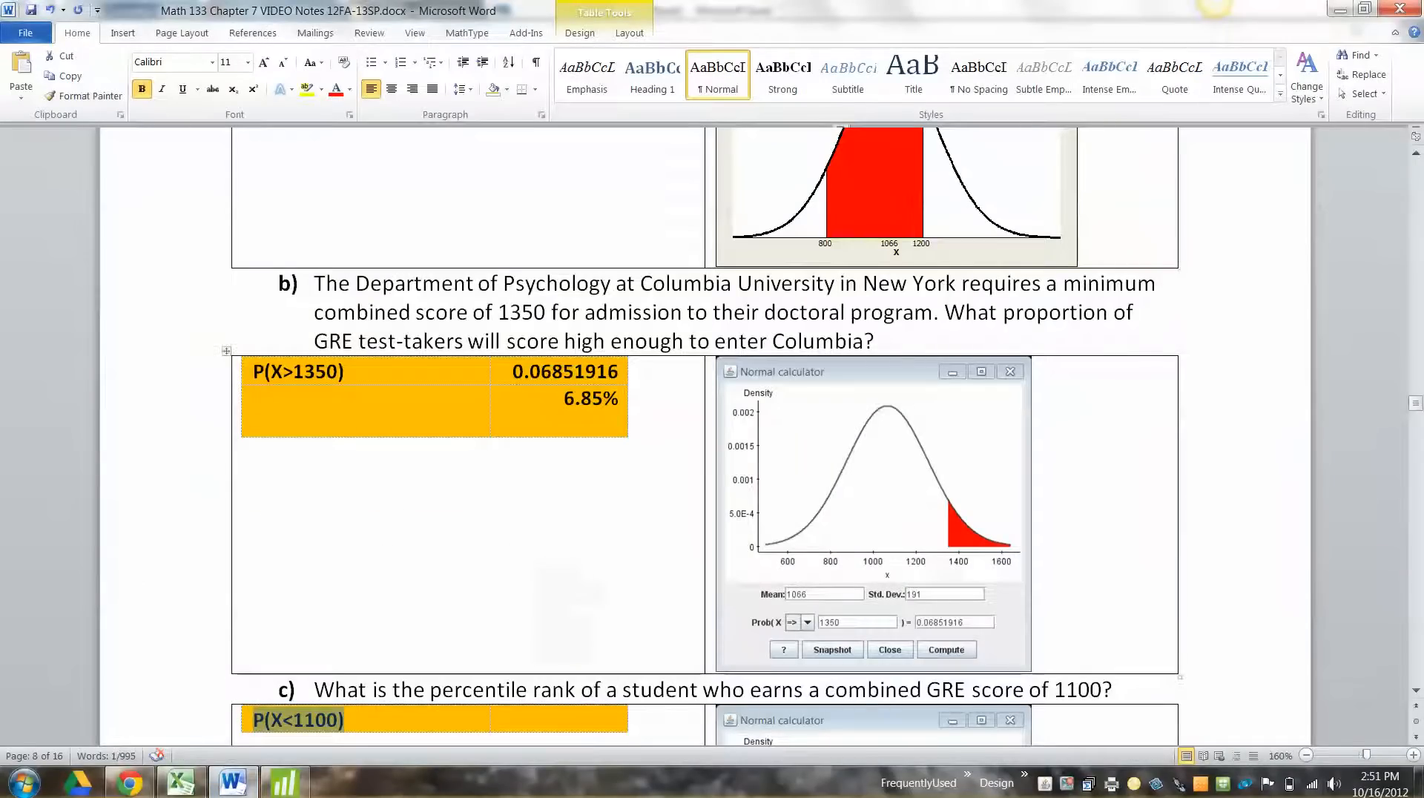
scroll(down, 3)
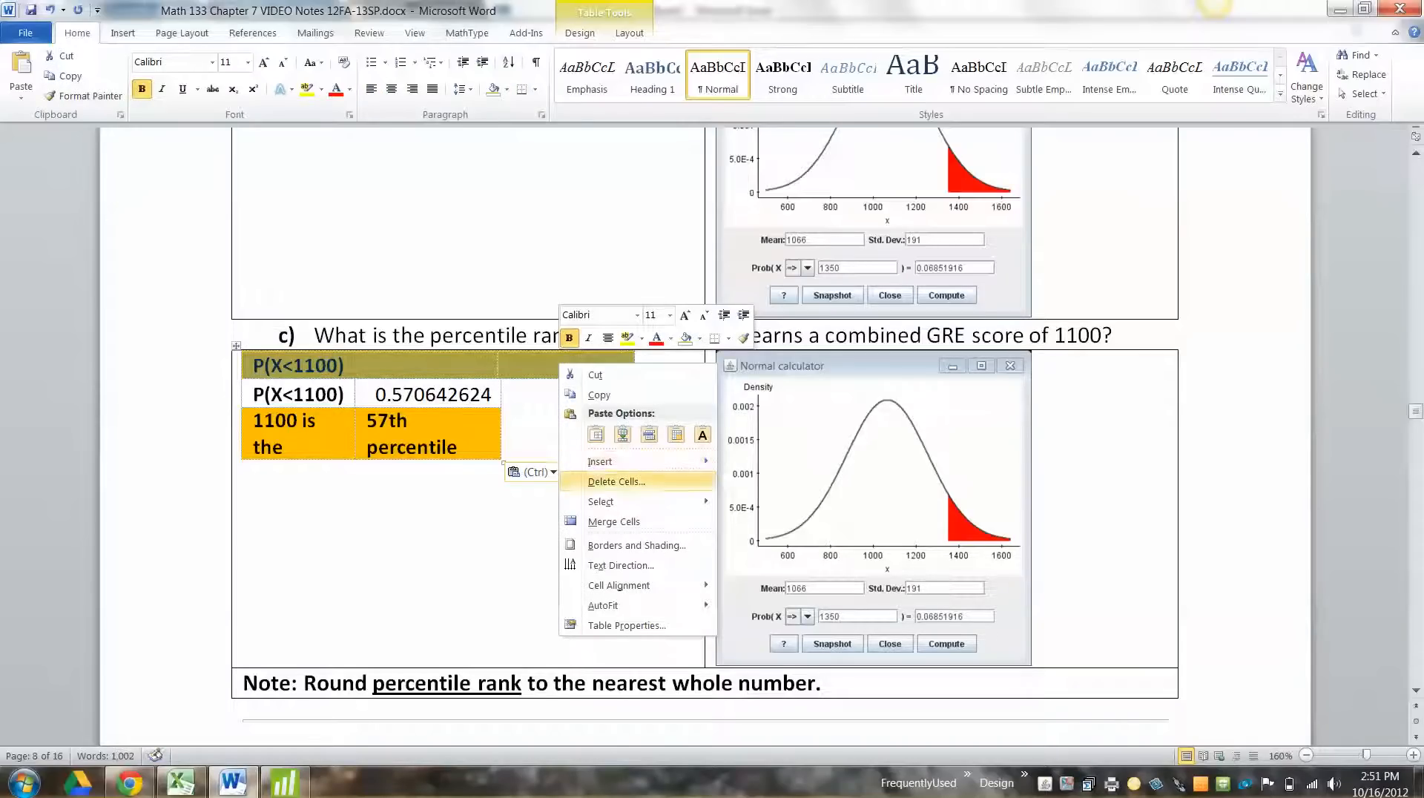
click(615, 482)
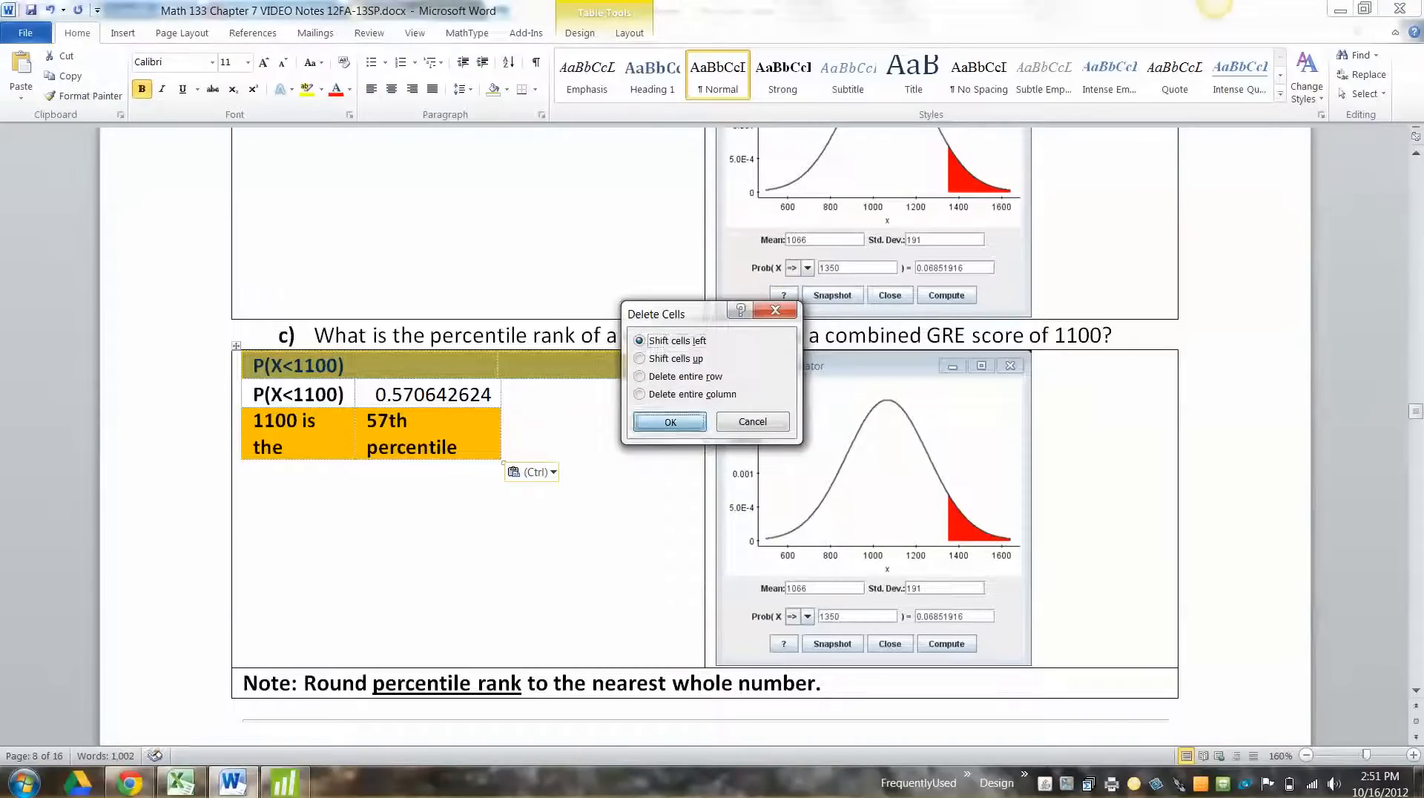
click(669, 421)
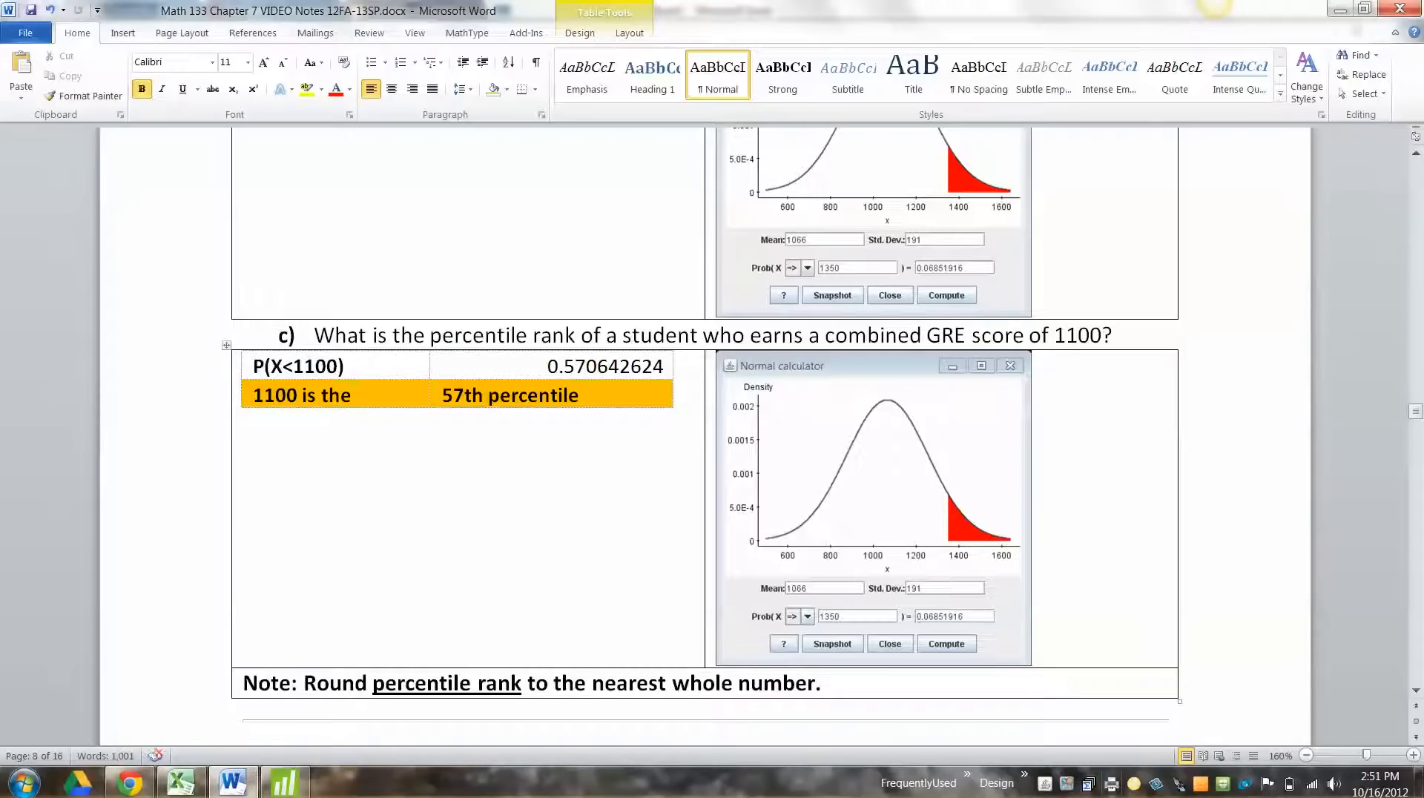
scroll(down, 3)
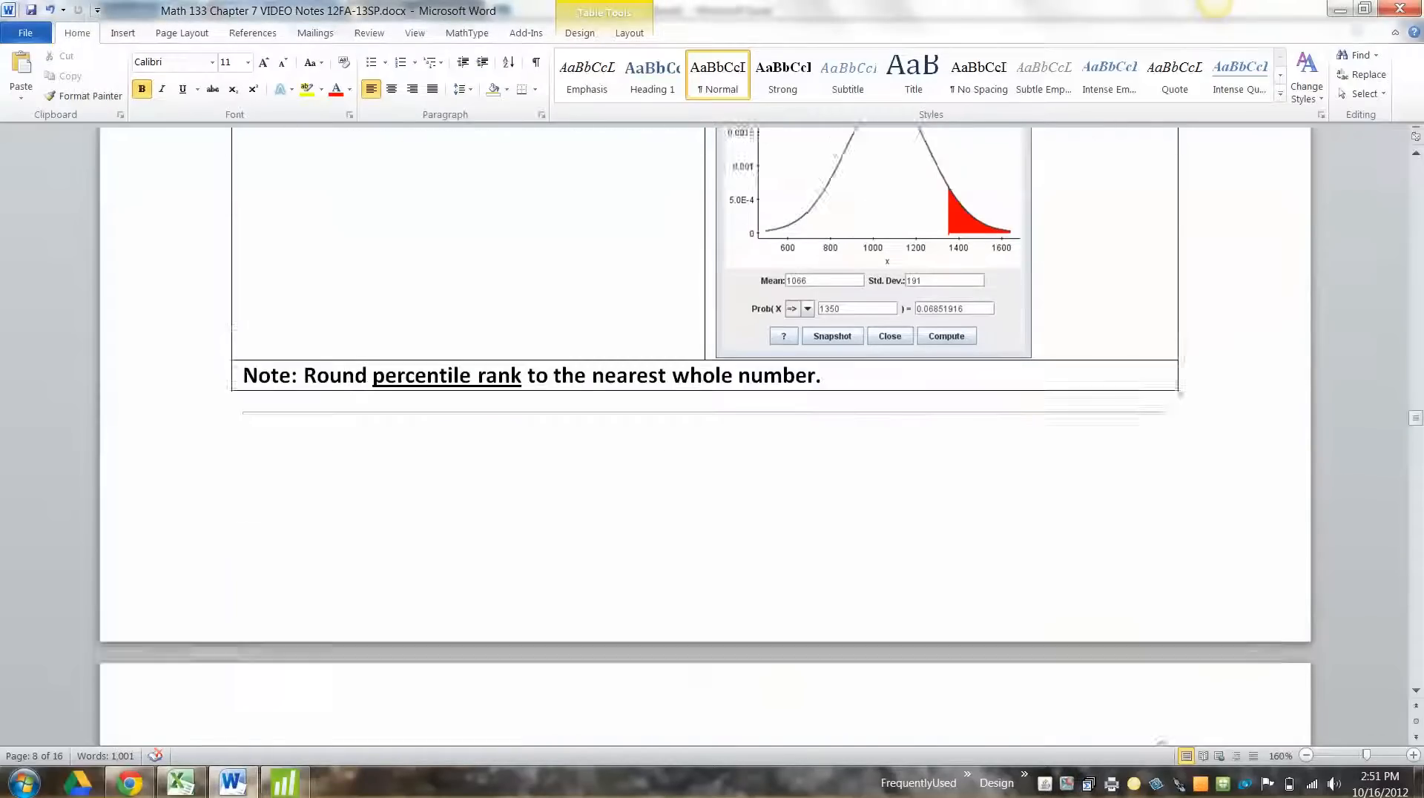
scroll(up, 3)
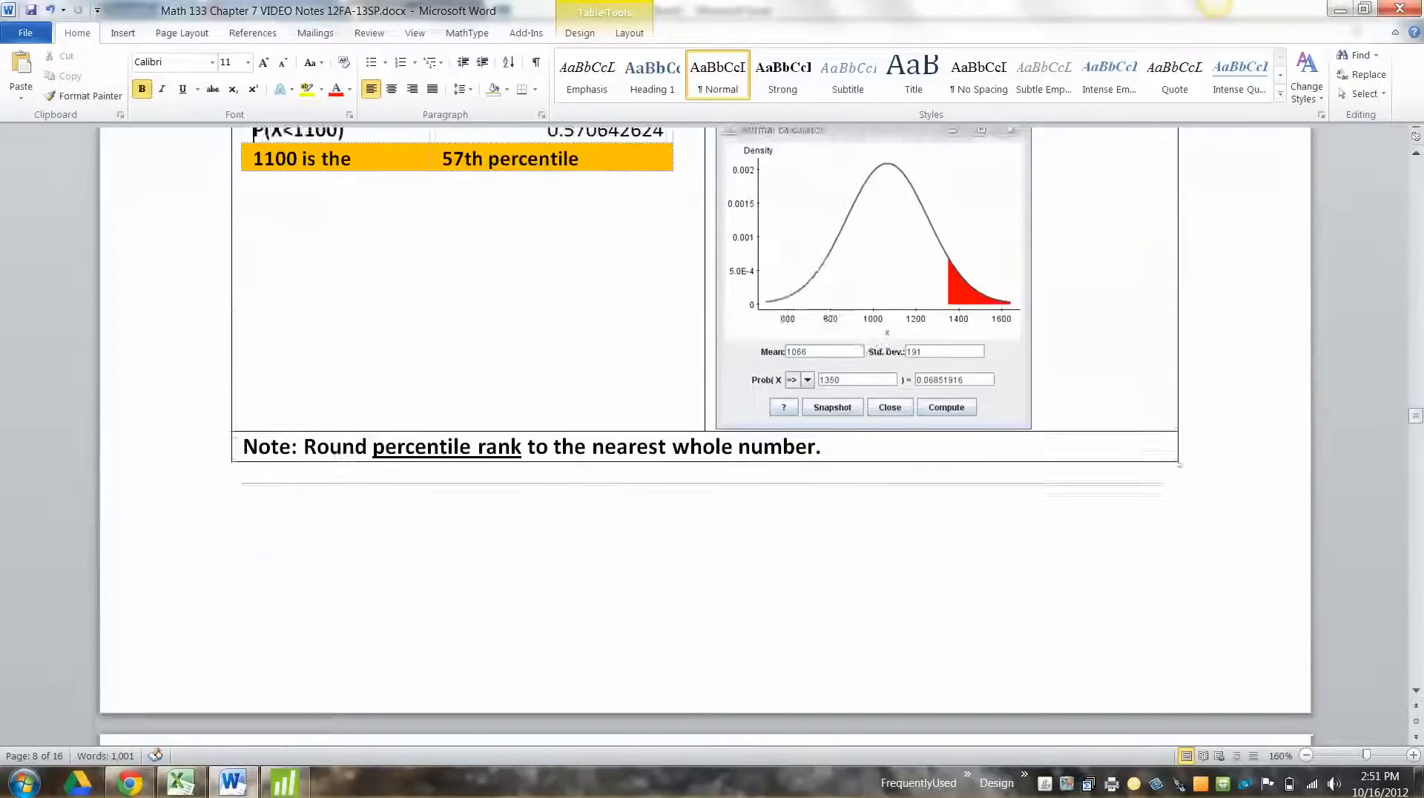
scroll(up, 3)
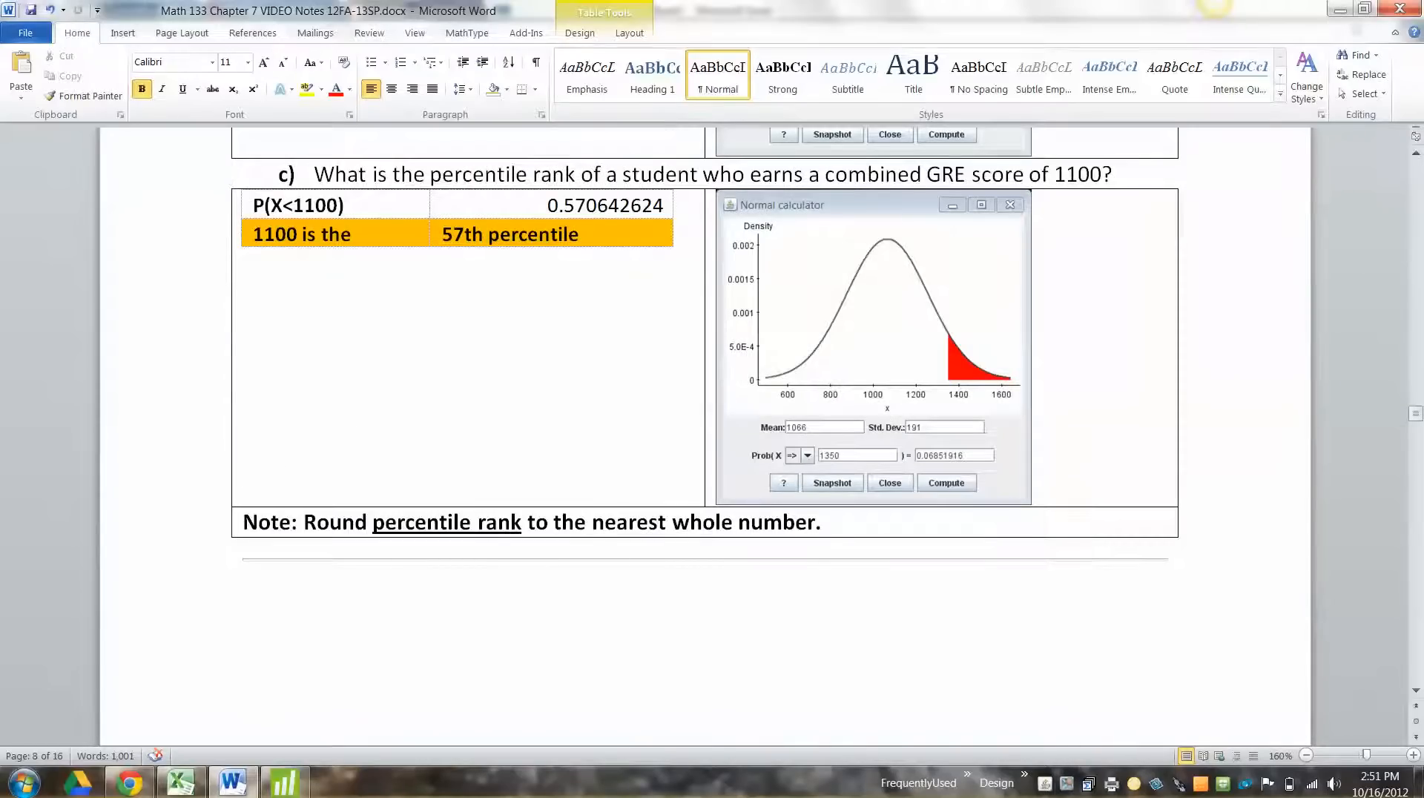